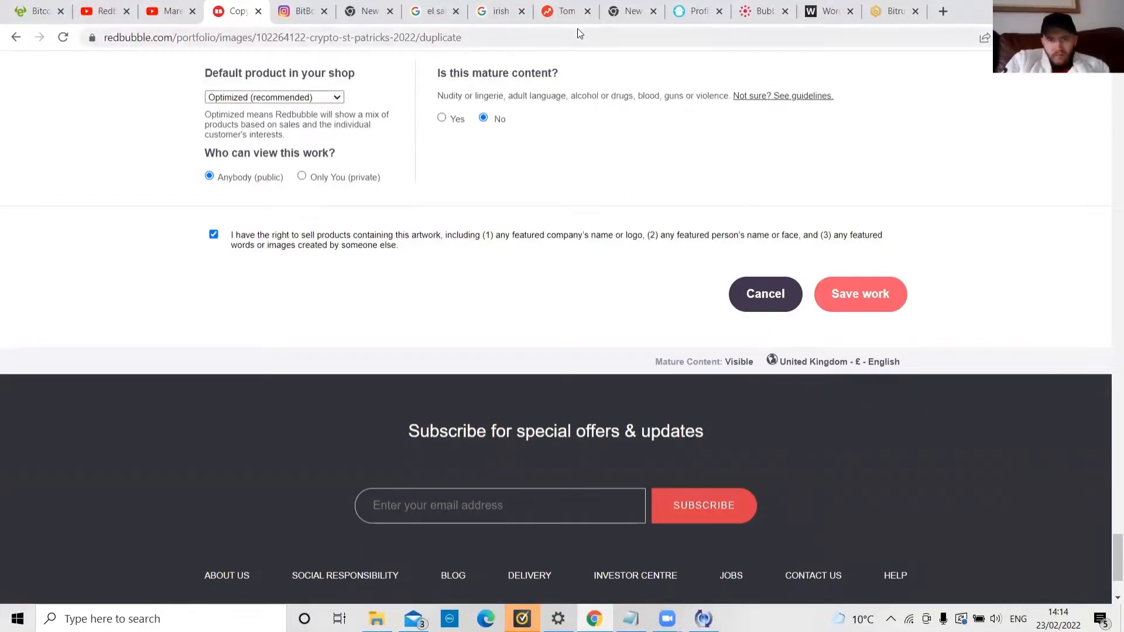
# Abandon the unsaved duplicate-work form and leave the page without saving.
pyautogui.click(765, 294)
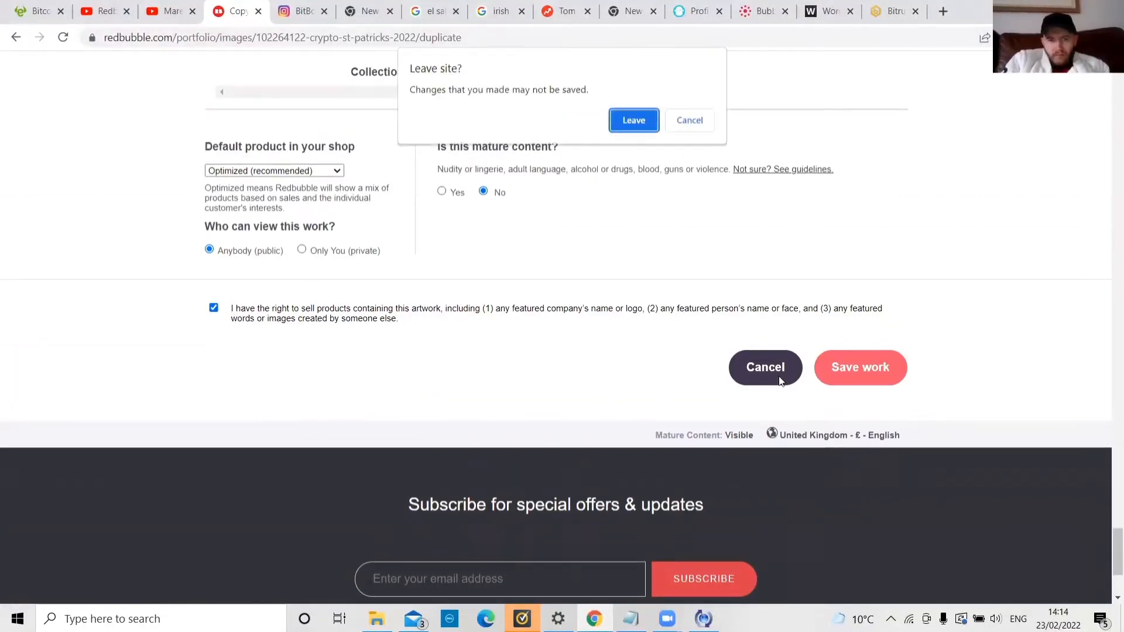
pyautogui.click(688, 119)
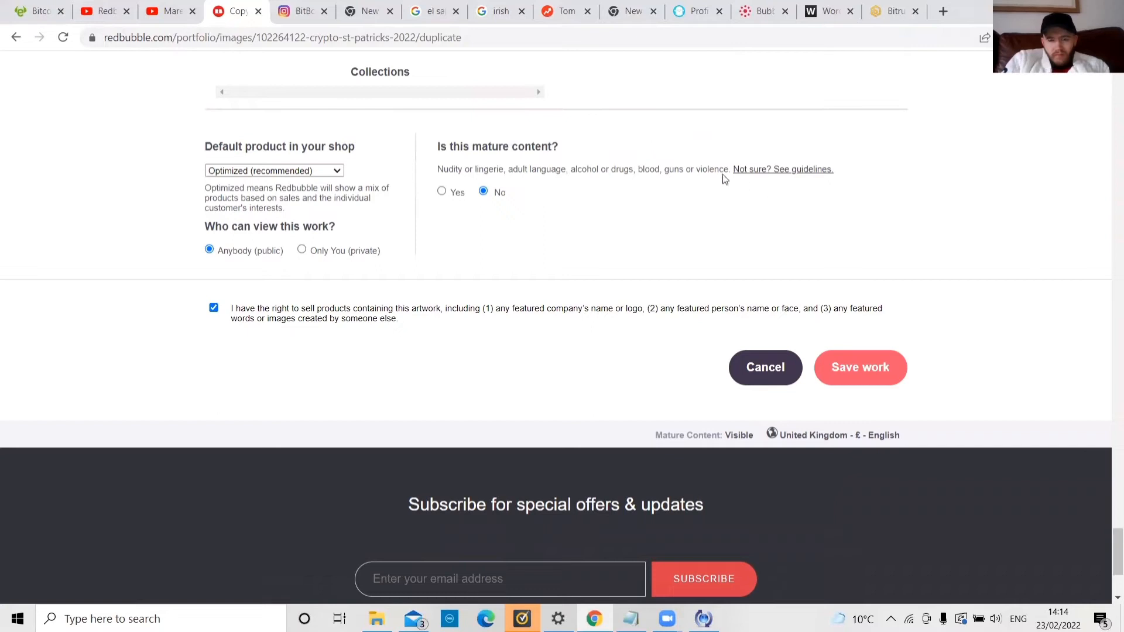
pyautogui.click(859, 367)
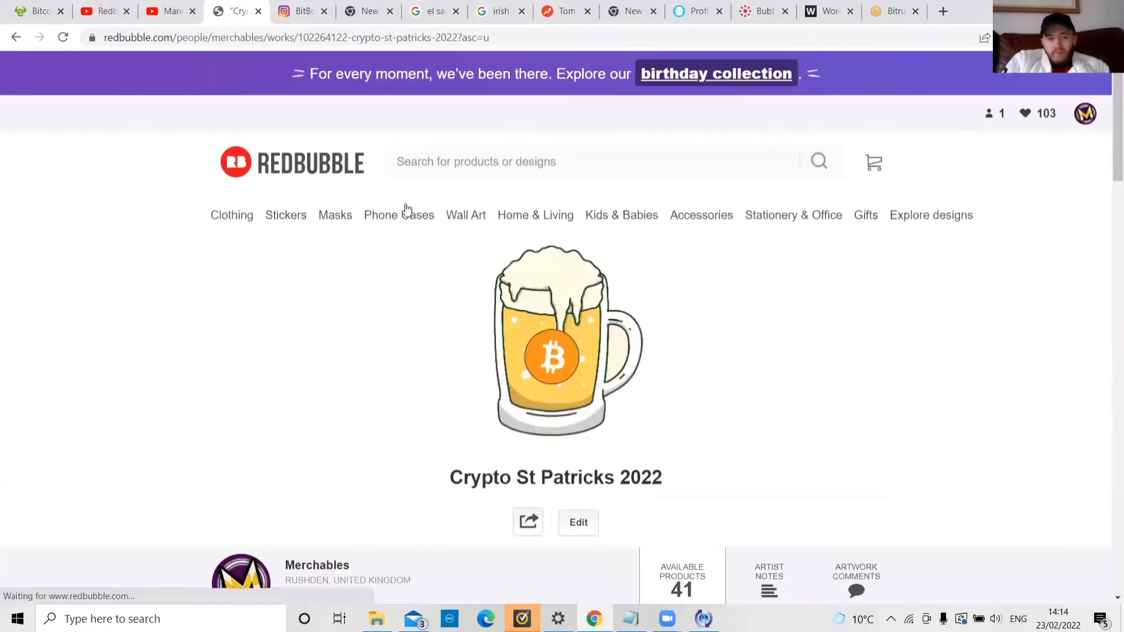
pyautogui.scroll(-3)
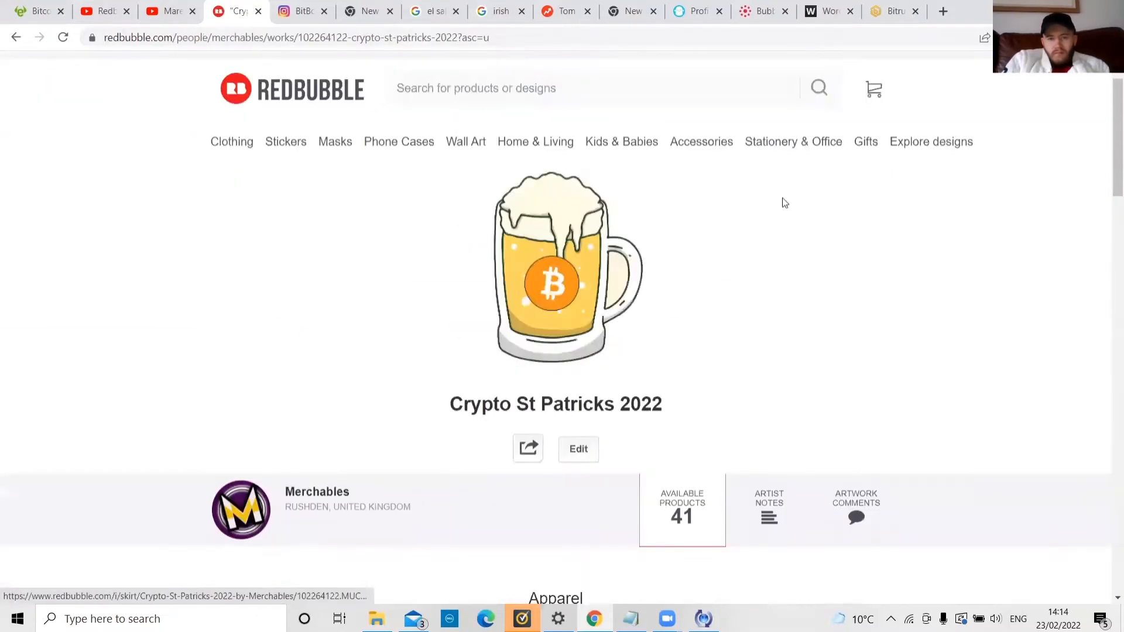
# Visit the Merchables shop's public page from the account menu.
pyautogui.click(1085, 112)
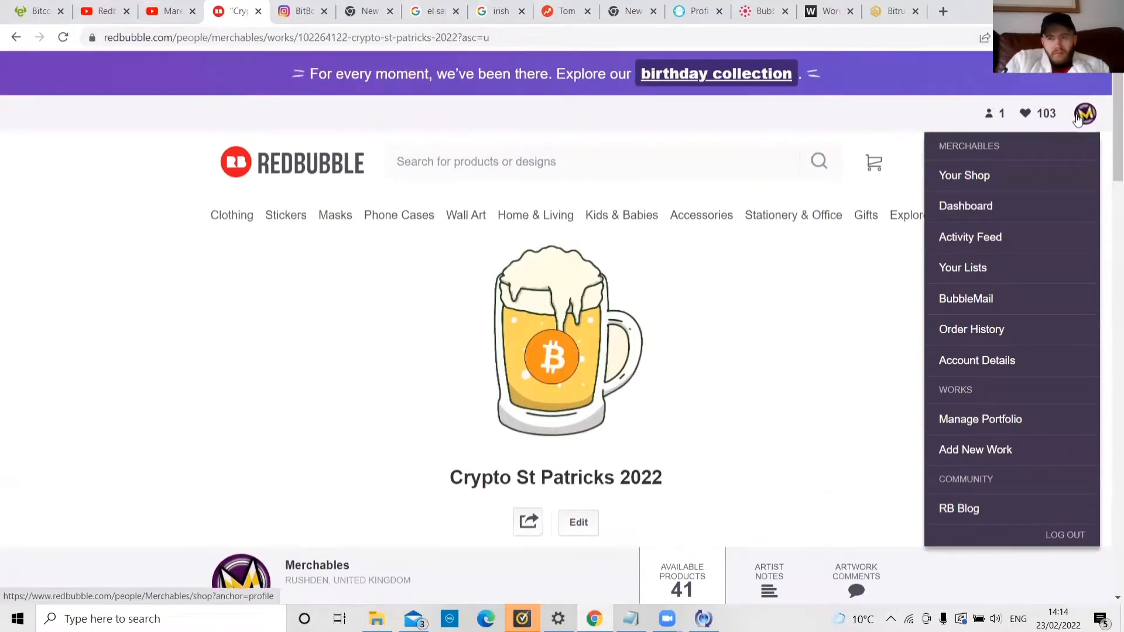
pyautogui.click(964, 175)
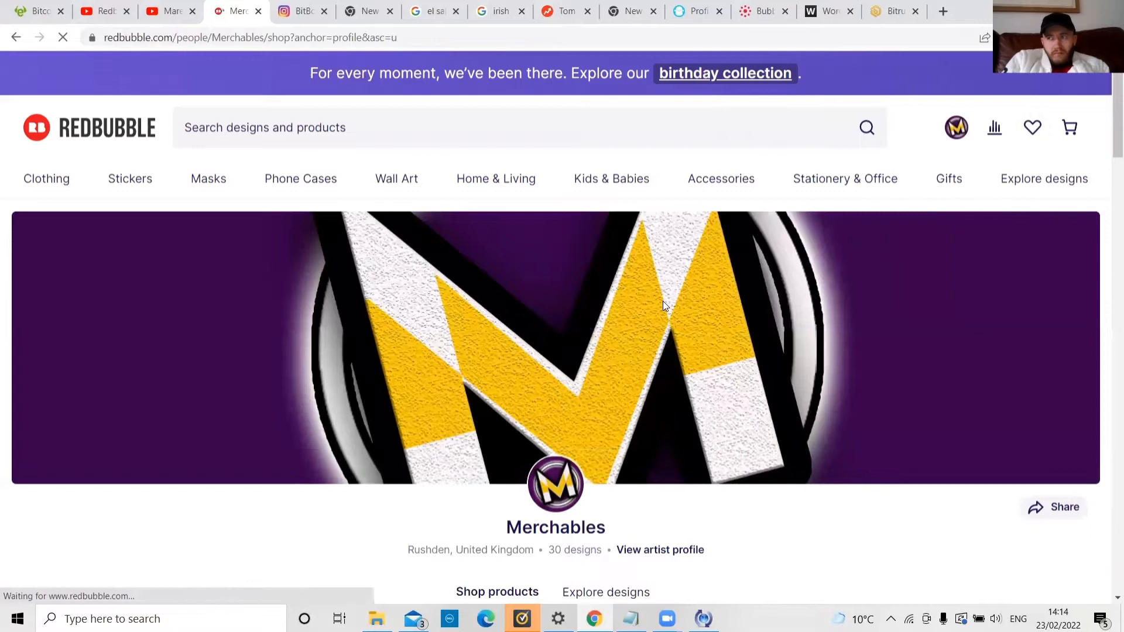
pyautogui.scroll(-3)
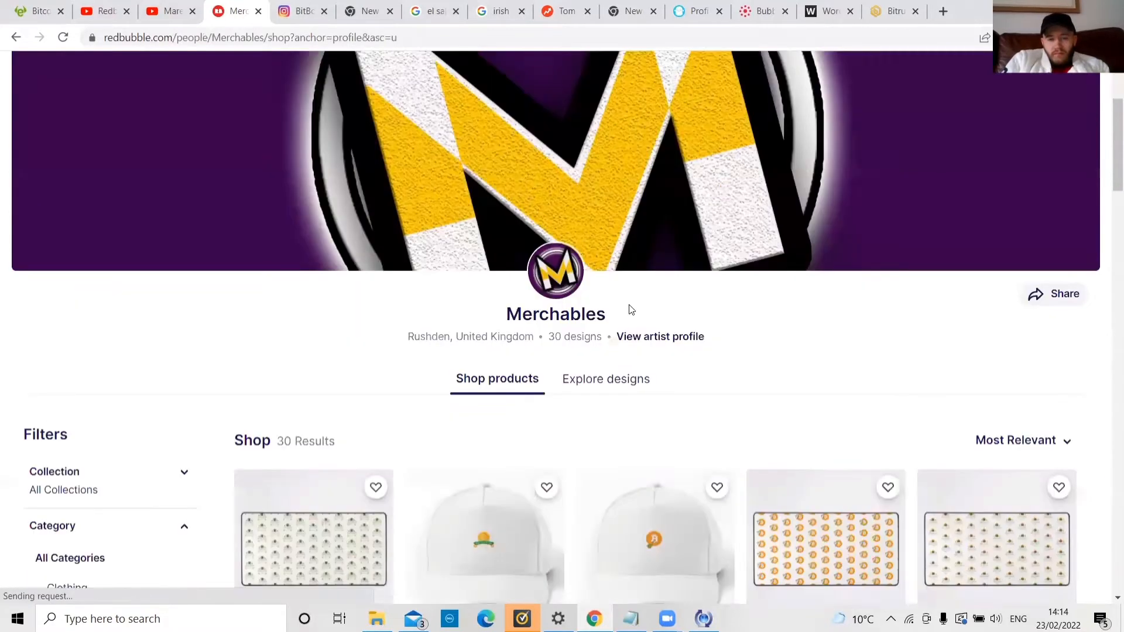
# Open Manage Portfolio to show the Crypto St Patricks 2022 designs.
pyautogui.click(955, 127)
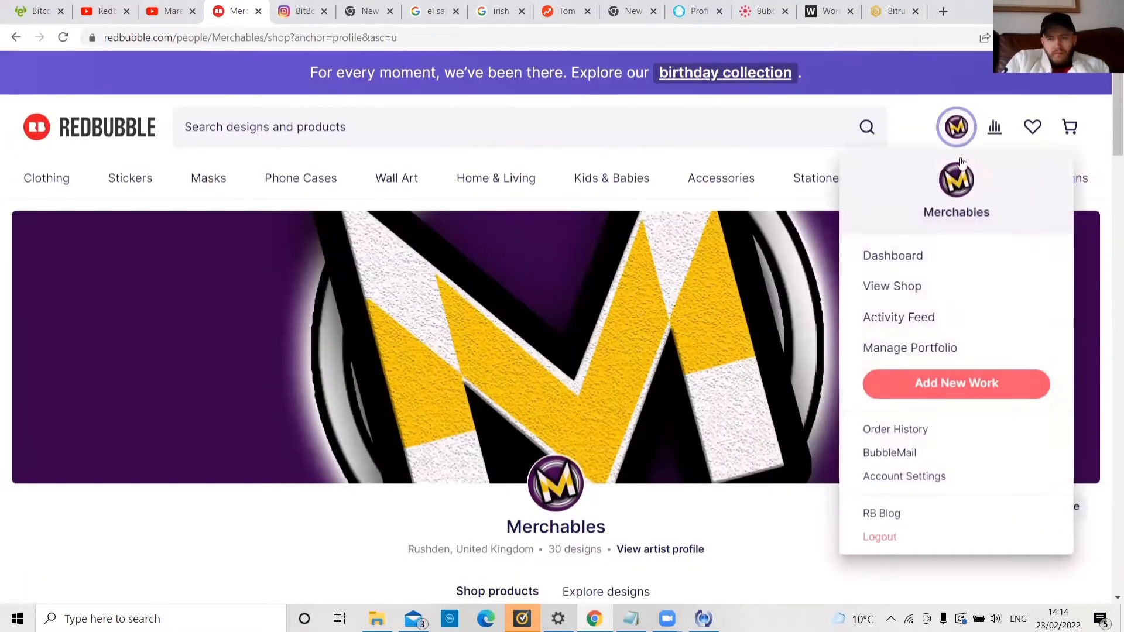
pyautogui.moveTo(909, 348)
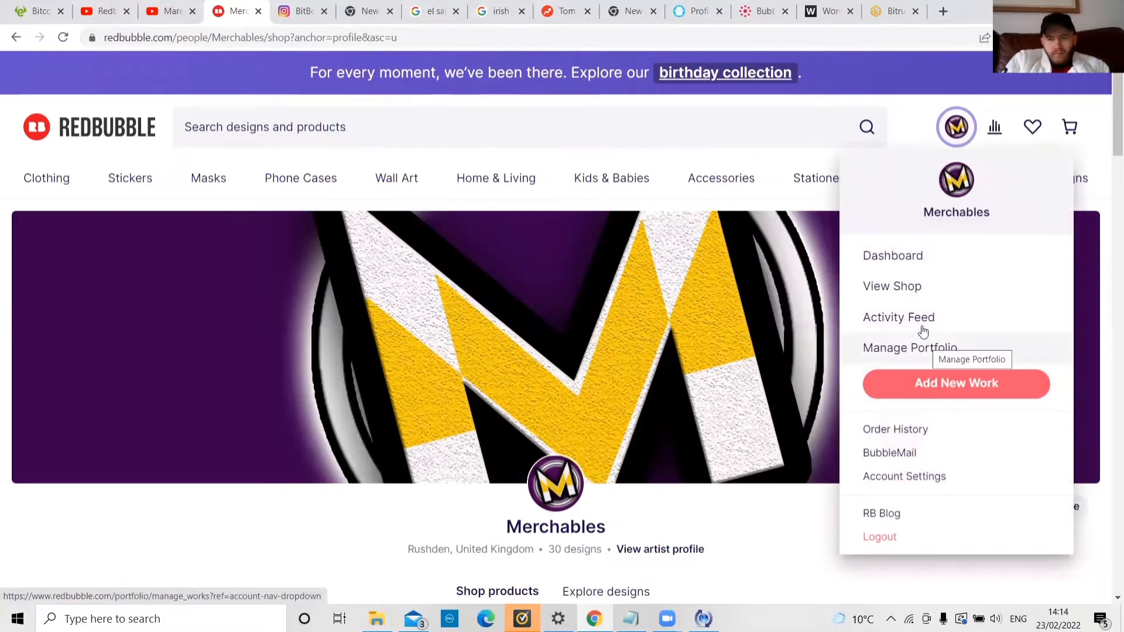
pyautogui.click(910, 347)
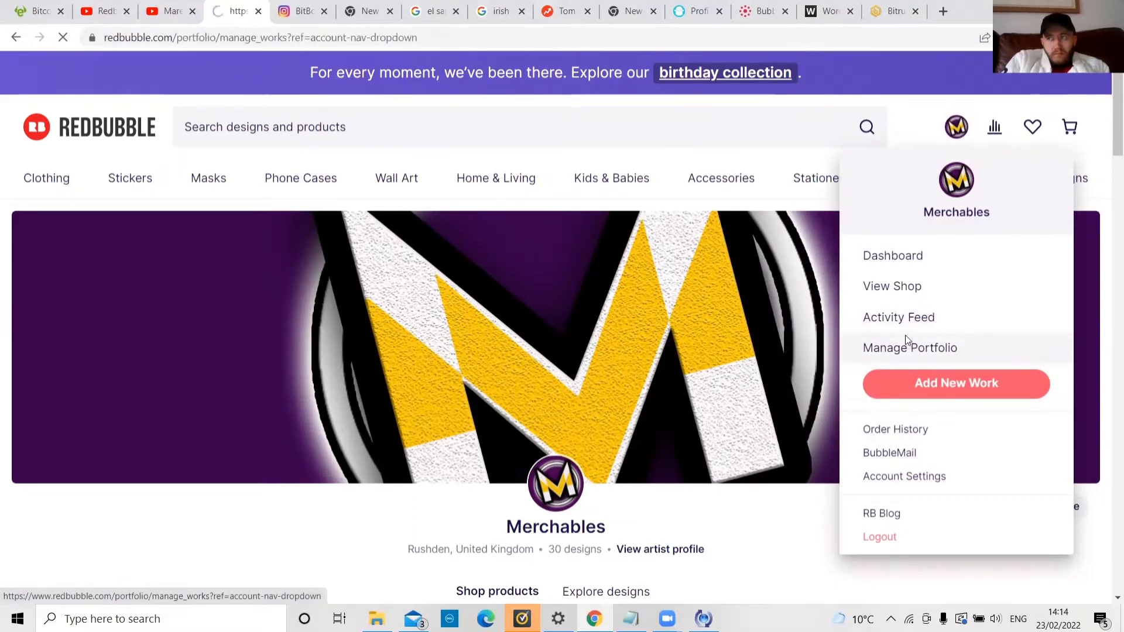
pyautogui.click(910, 348)
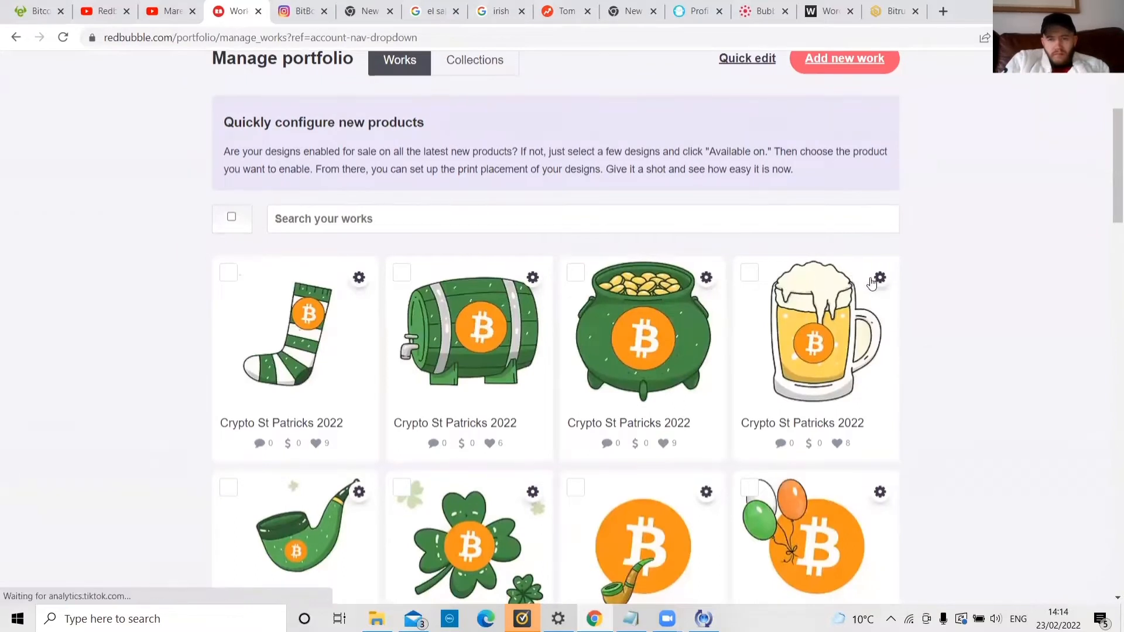
pyautogui.click(879, 277)
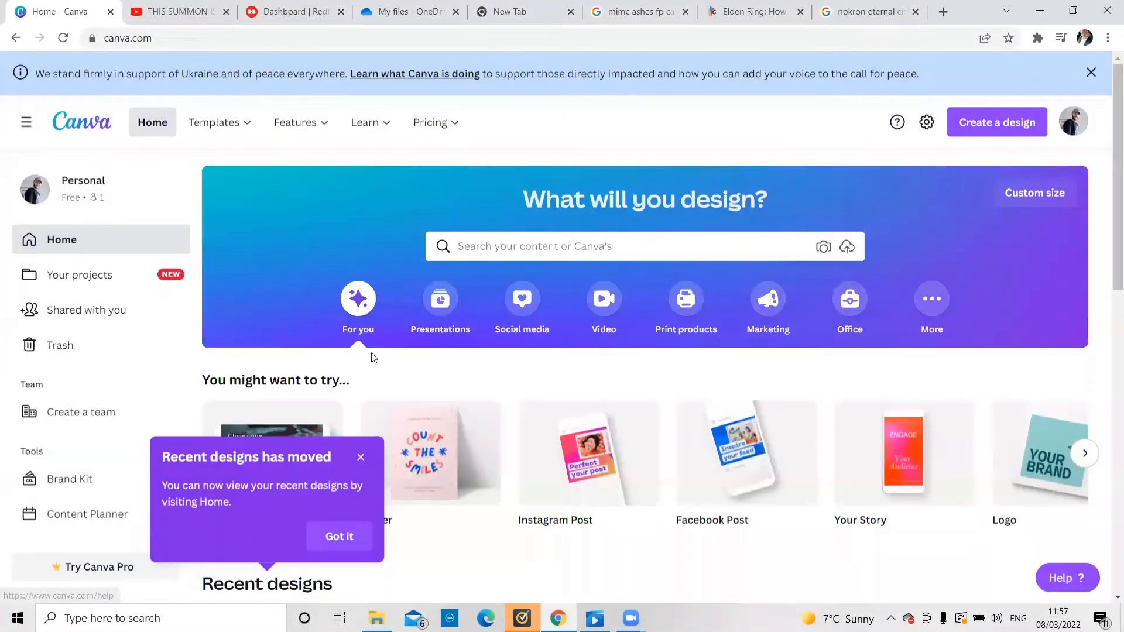
# Filter Canva video templates to free minimalist designs and start typing 'cof'.
pyautogui.click(214, 122)
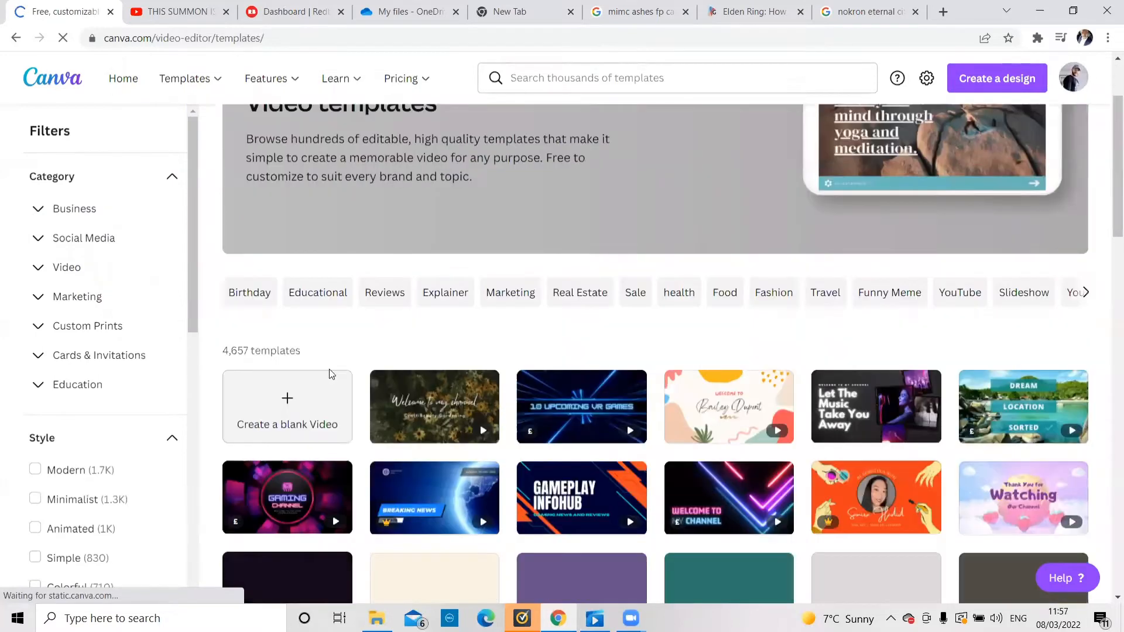
pyautogui.scroll(-3)
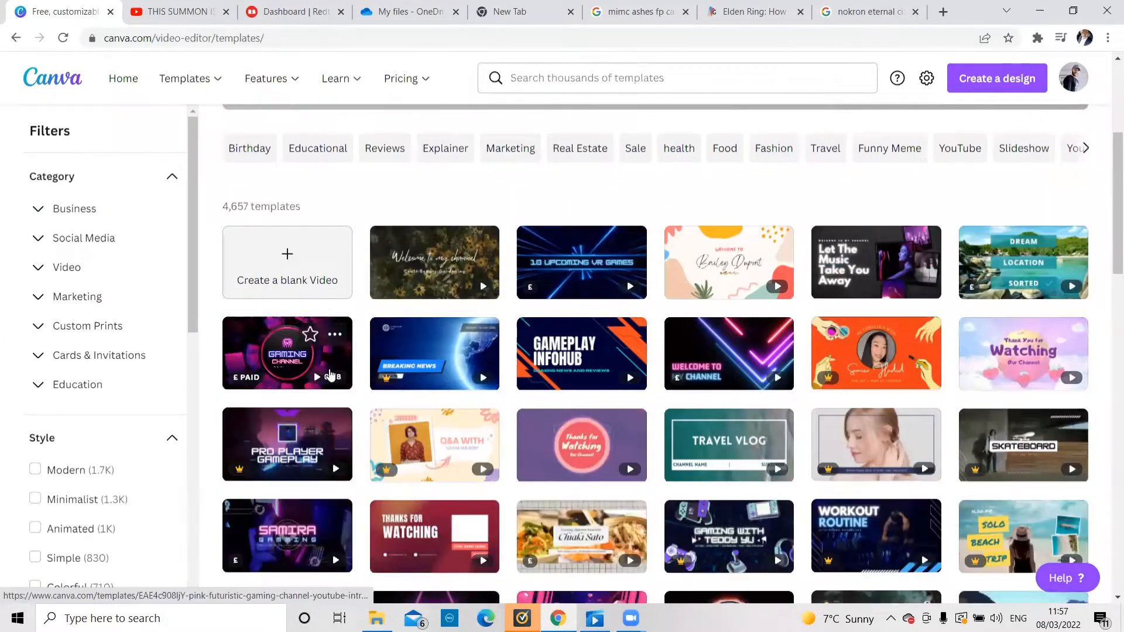
pyautogui.scroll(-3)
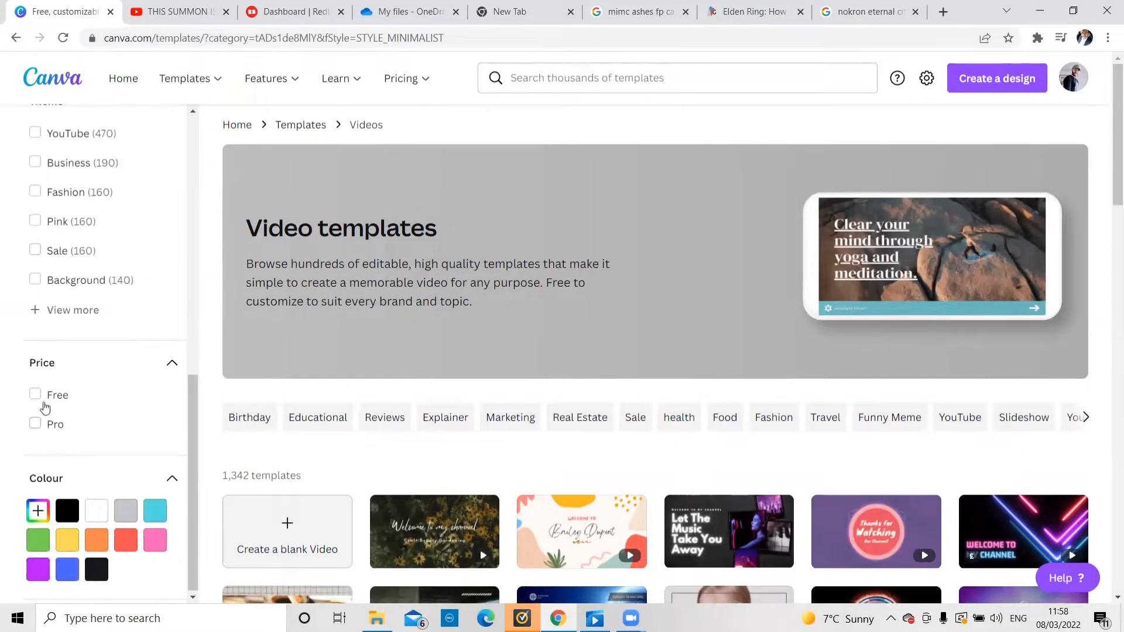
pyautogui.click(35, 395)
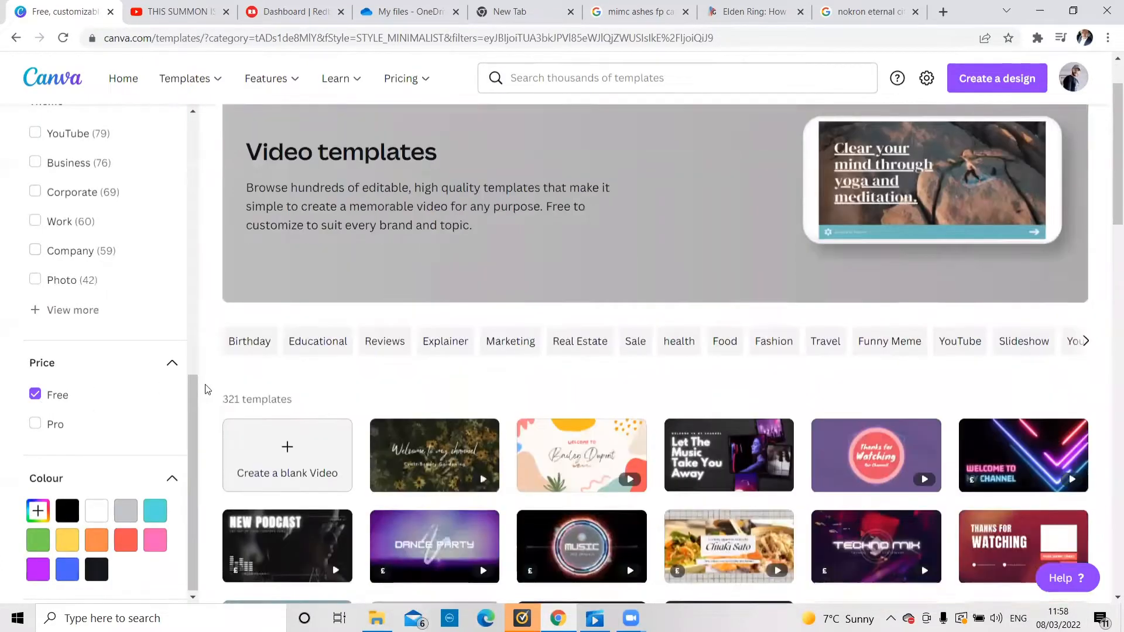
pyautogui.scroll(-3)
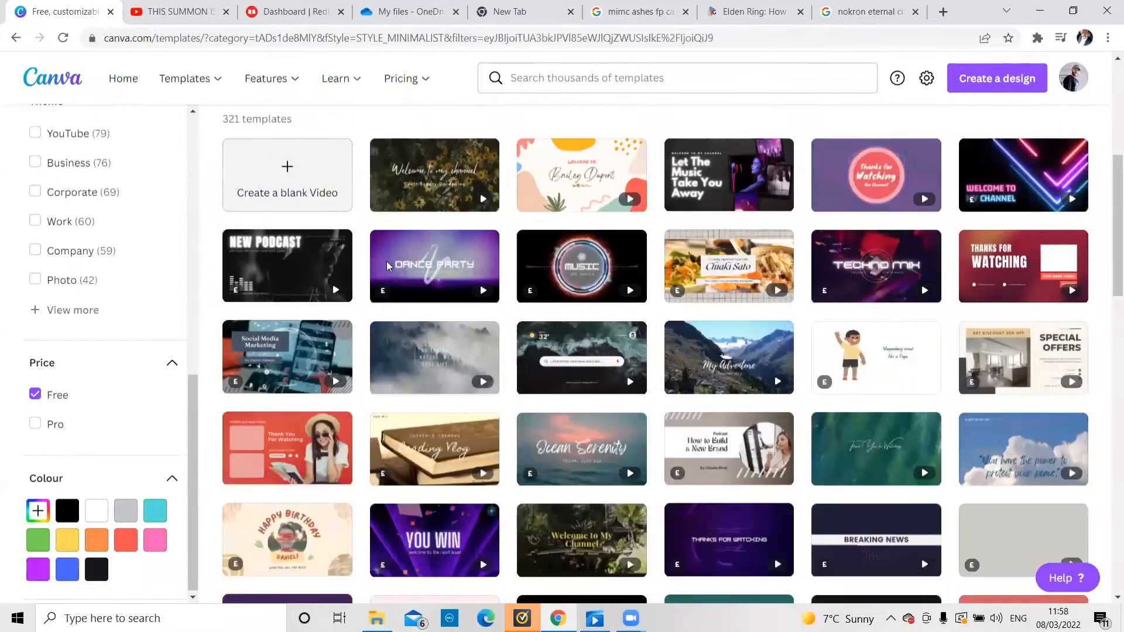
pyautogui.scroll(-3)
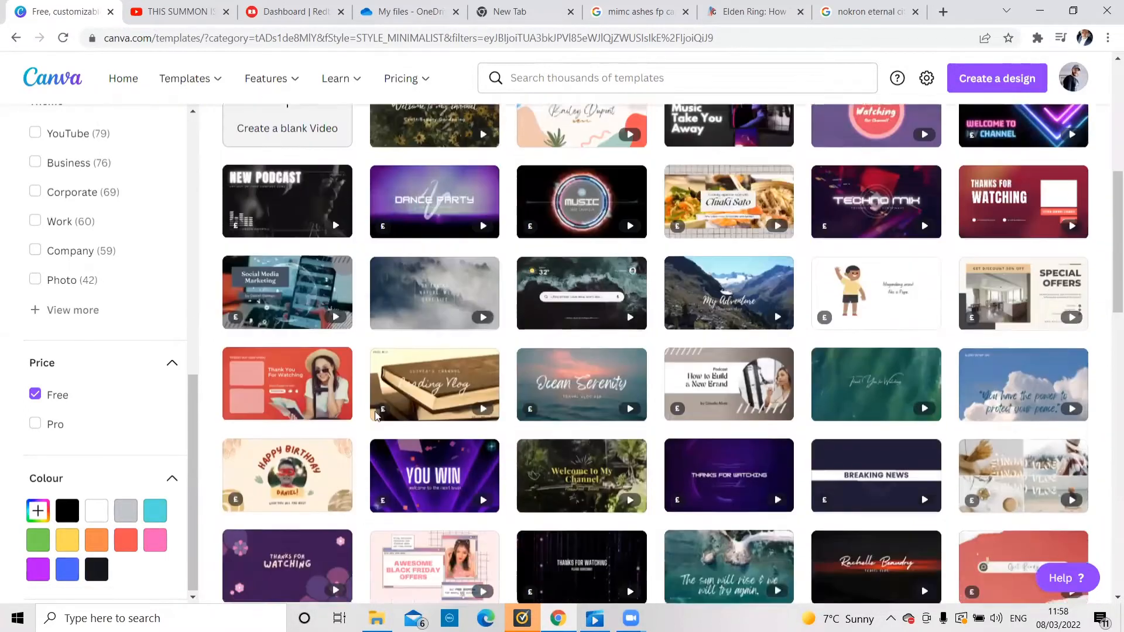
pyautogui.scroll(-3)
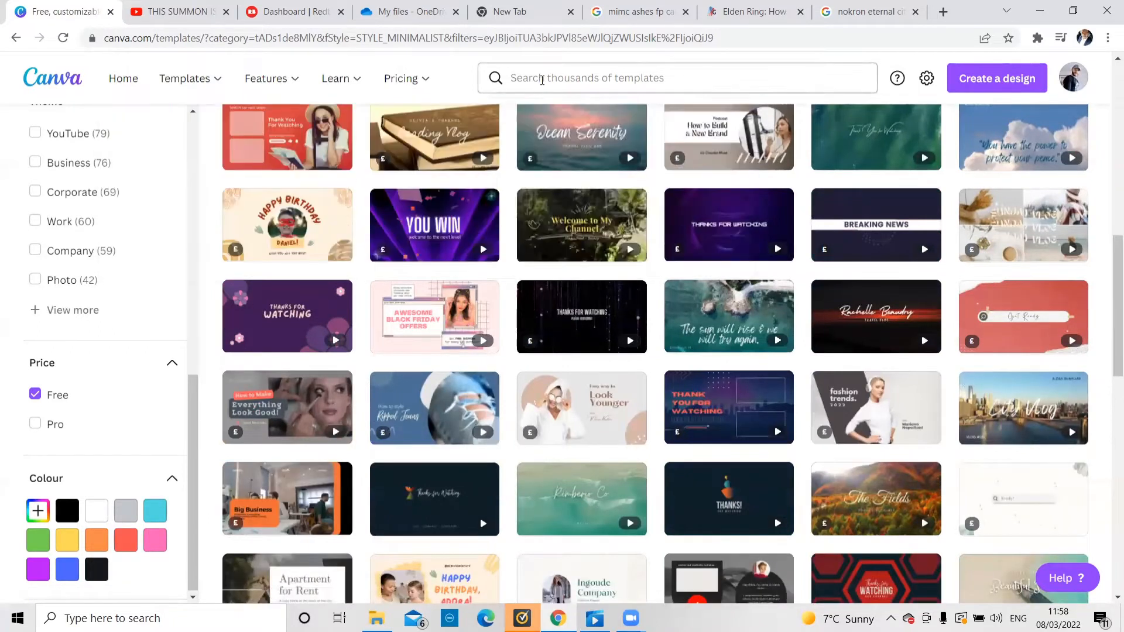
pyautogui.write('cof')
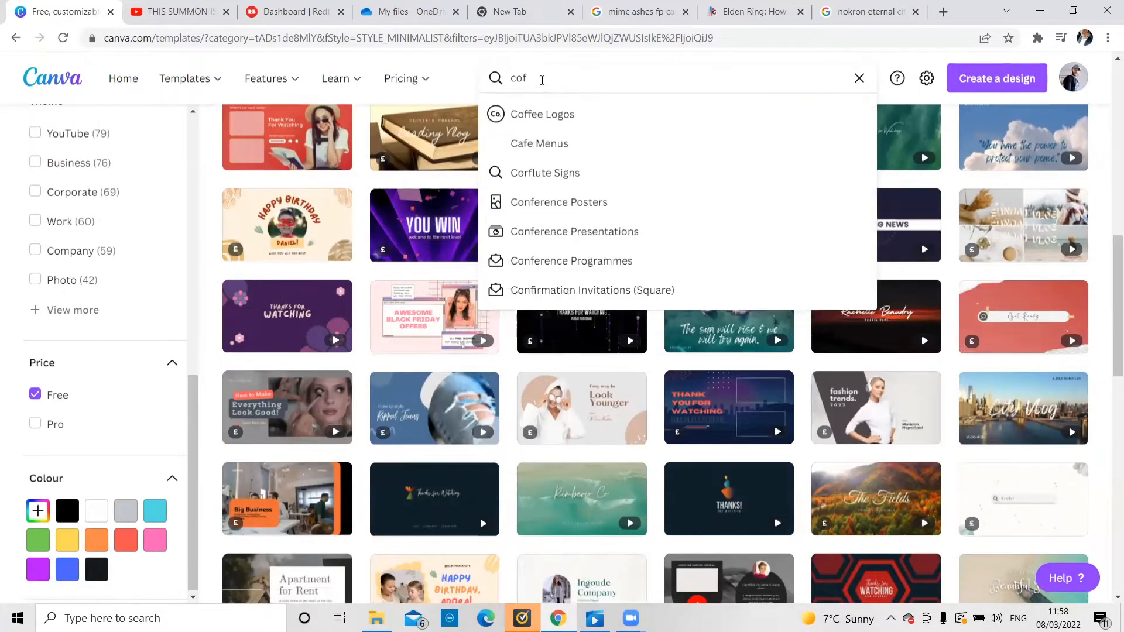
# Search templates for coffee and preview the 'Coffee first Schemes later' quote template.
pyautogui.click(542, 114)
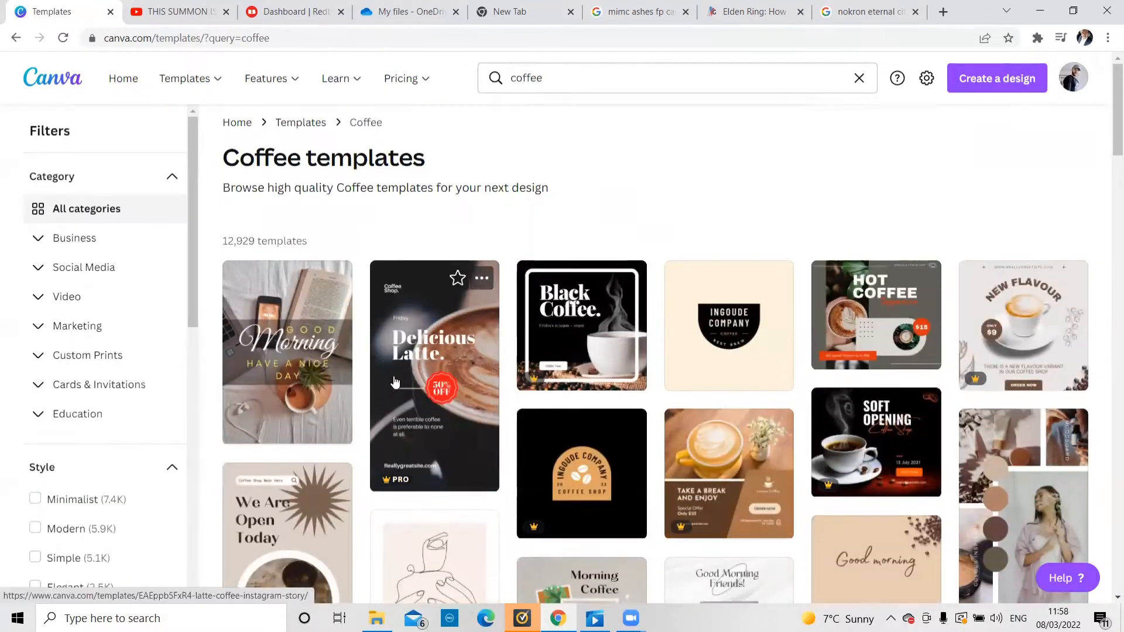
pyautogui.scroll(-3)
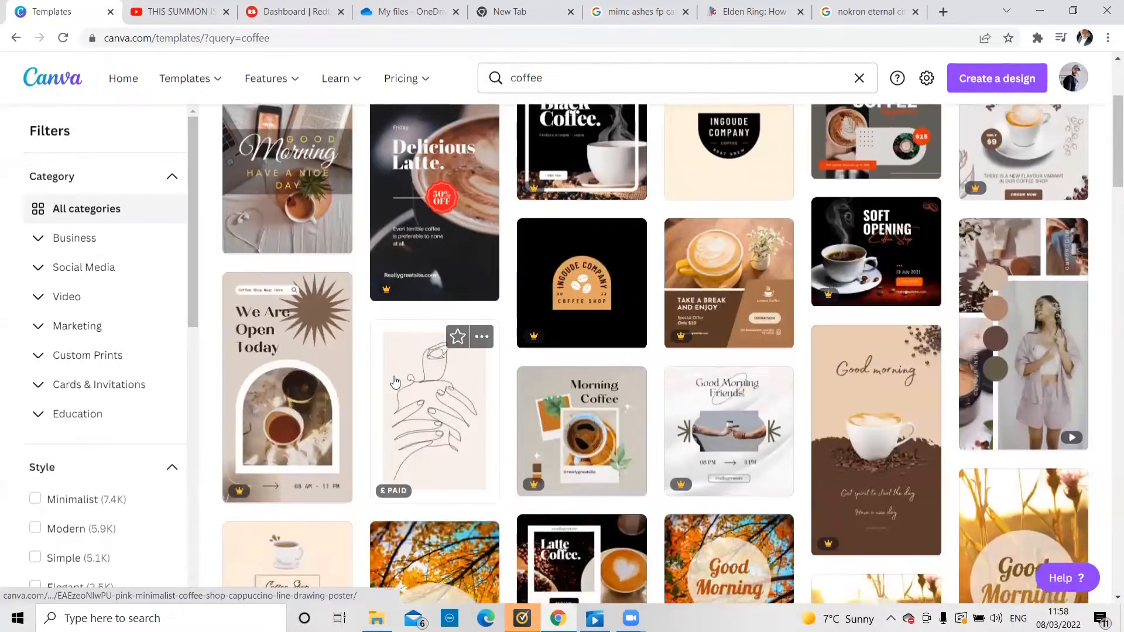
pyautogui.scroll(-3)
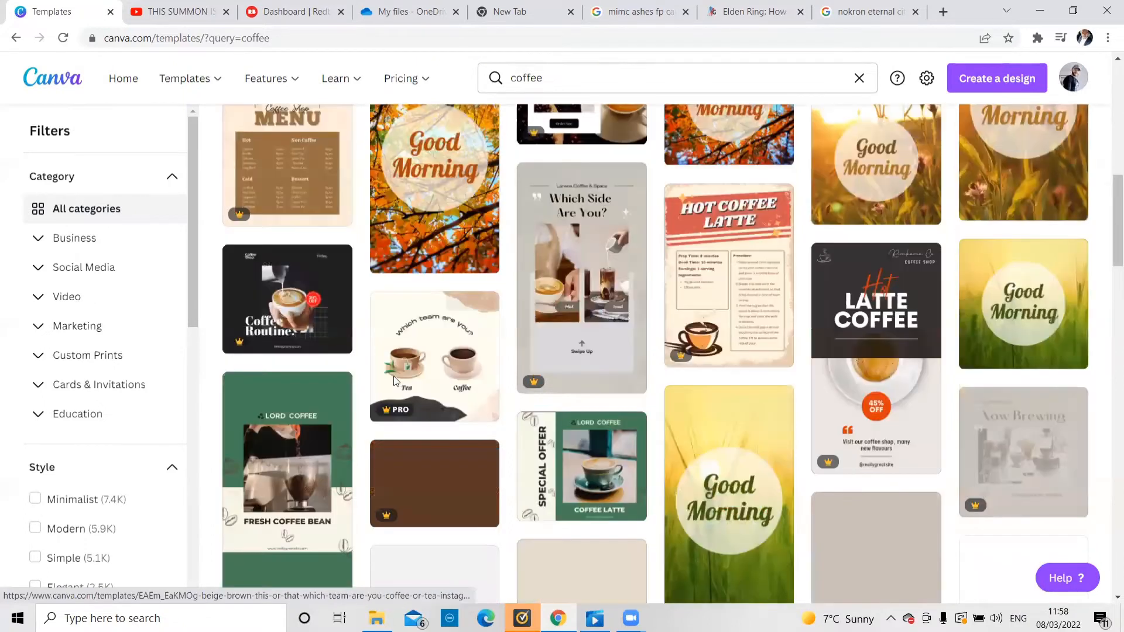
pyautogui.scroll(-3)
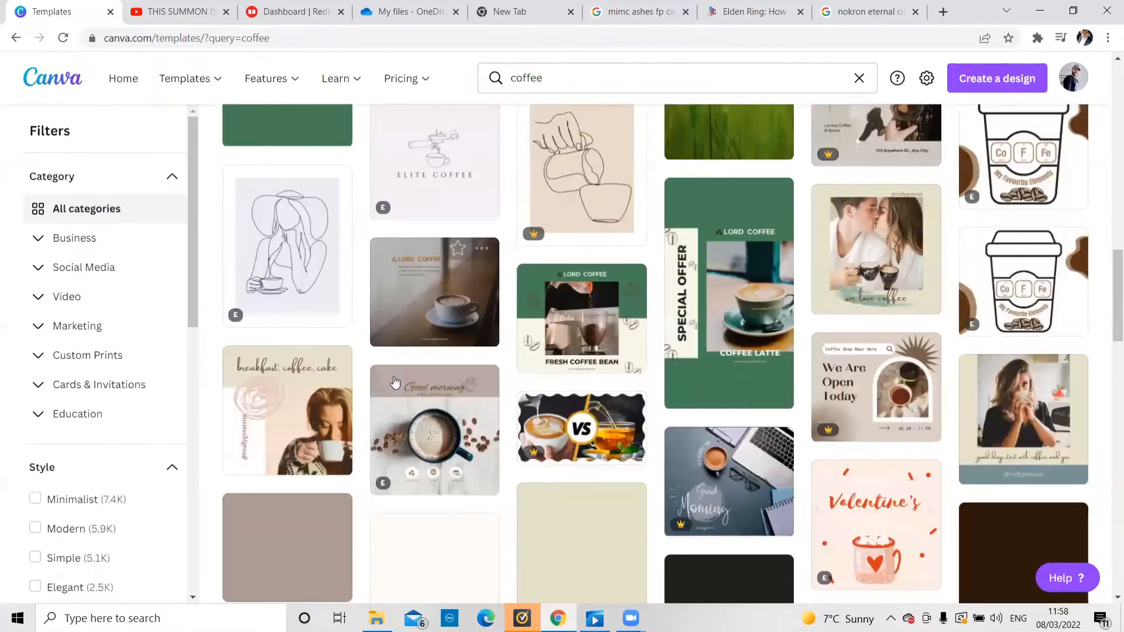
pyautogui.scroll(-3)
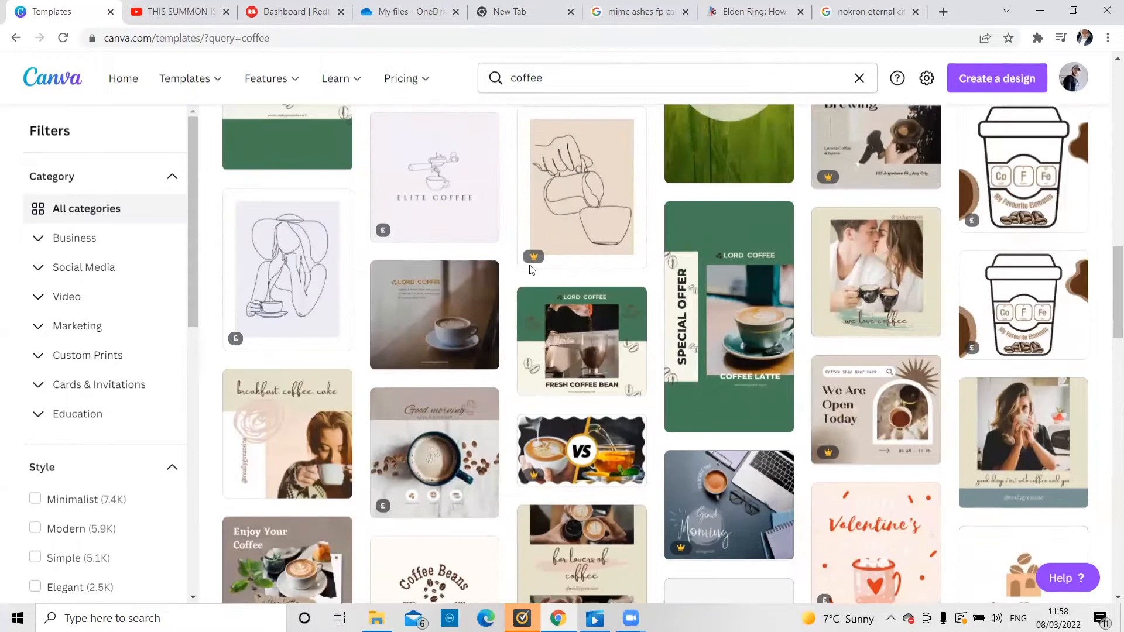
pyautogui.scroll(-3)
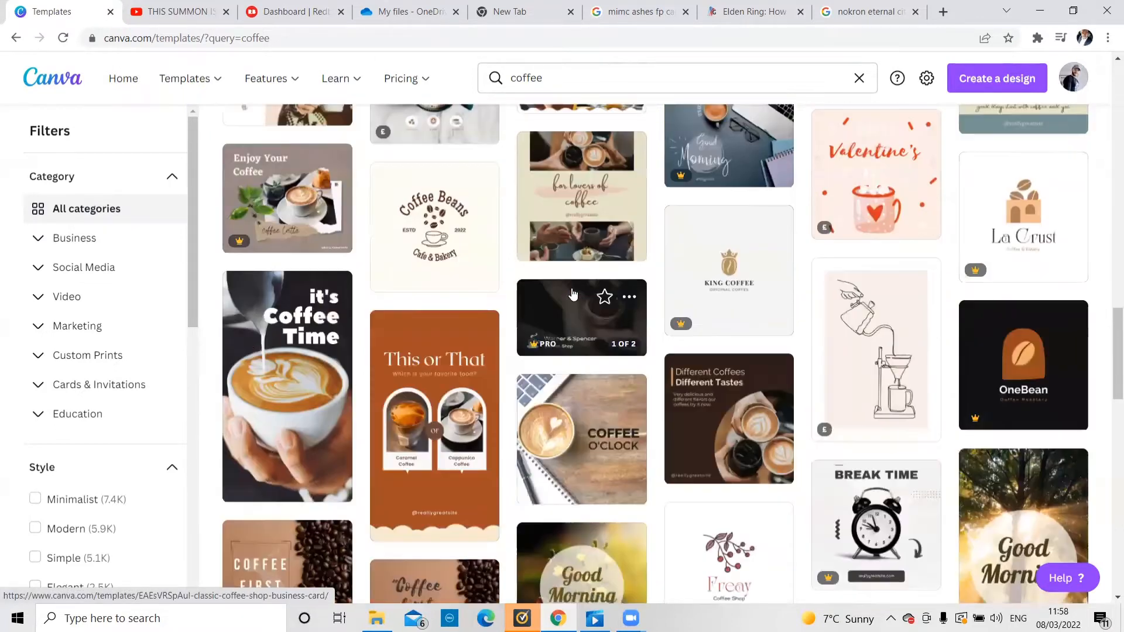
pyautogui.scroll(-3)
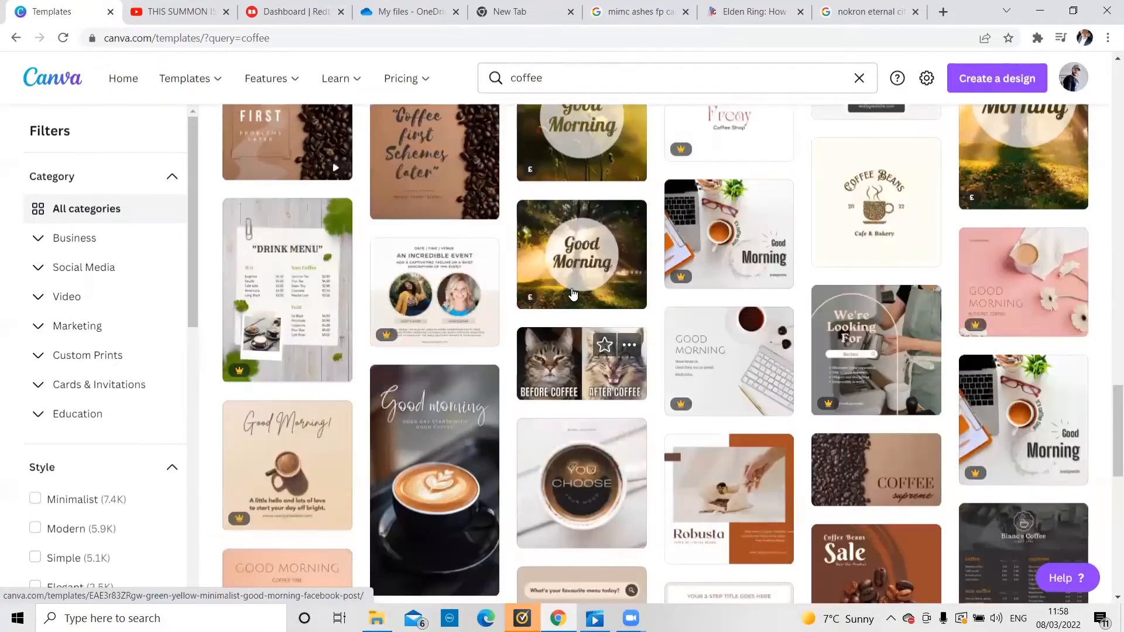
pyautogui.scroll(-3)
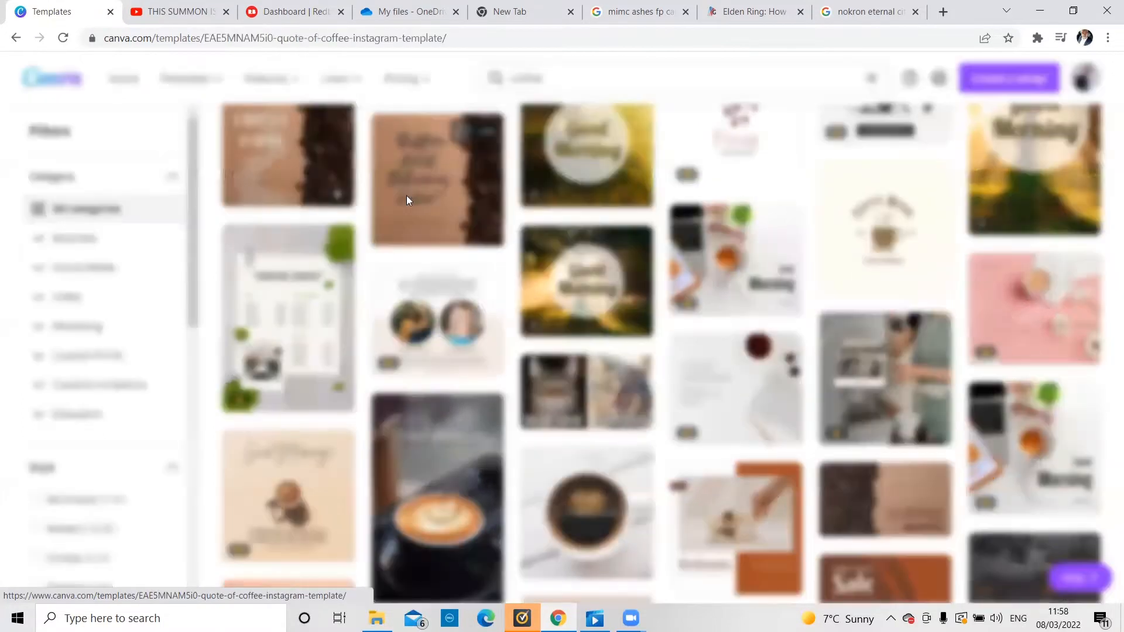
pyautogui.click(437, 179)
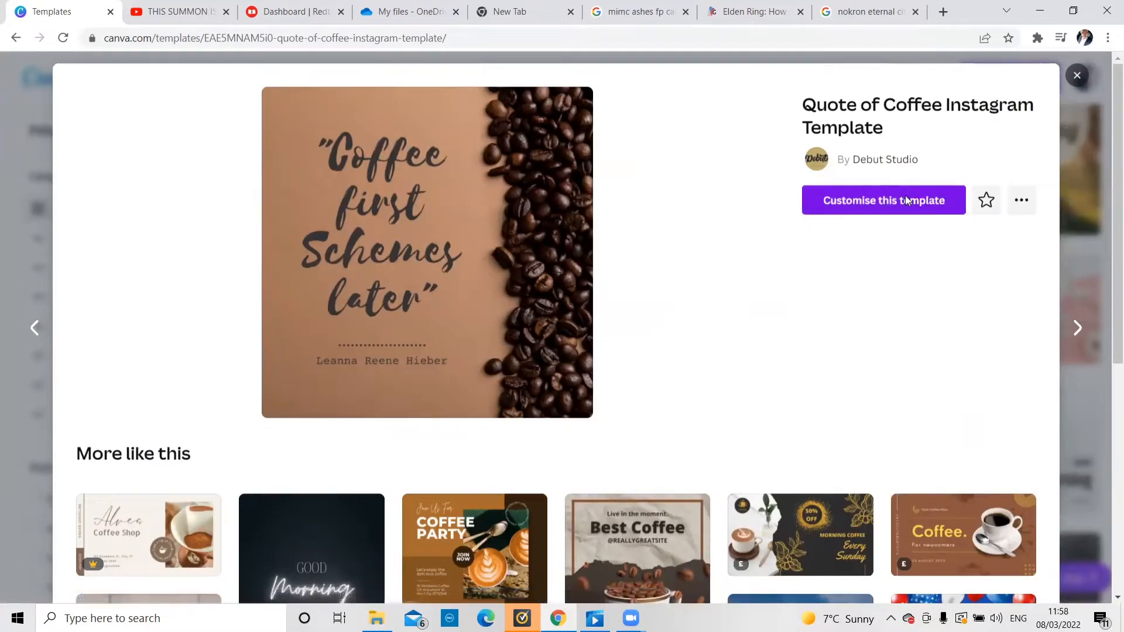
# Edit the quote to 'Coffee shirts are Evergreen' and dismiss the change-photo tip.
pyautogui.click(882, 200)
pyautogui.write('"Coffee shirts')
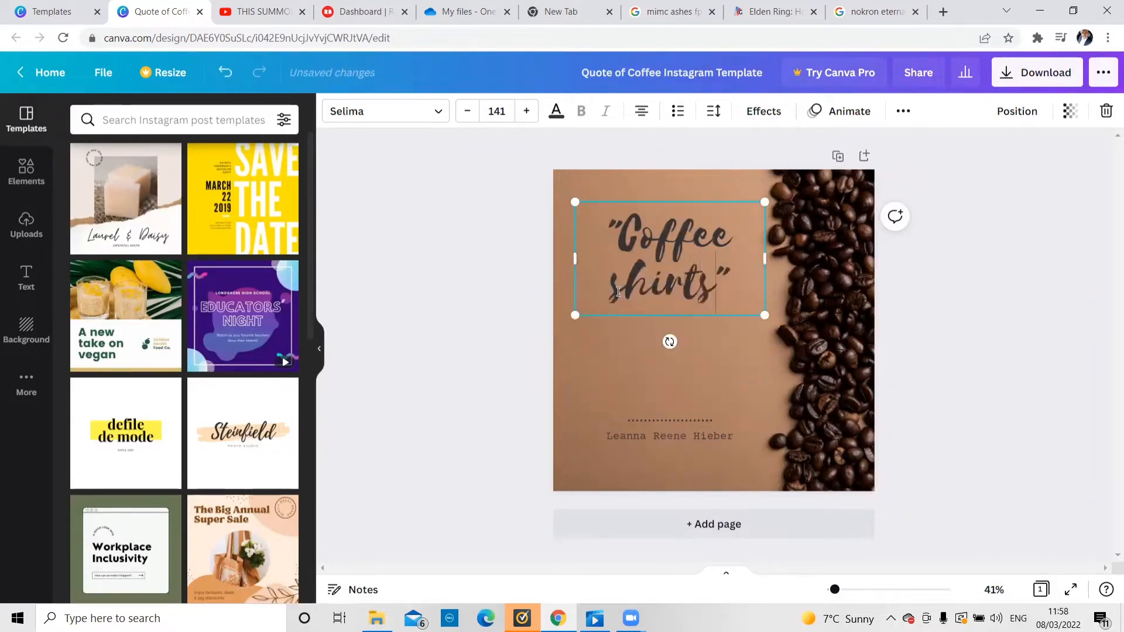
pyautogui.write('are evergreen')
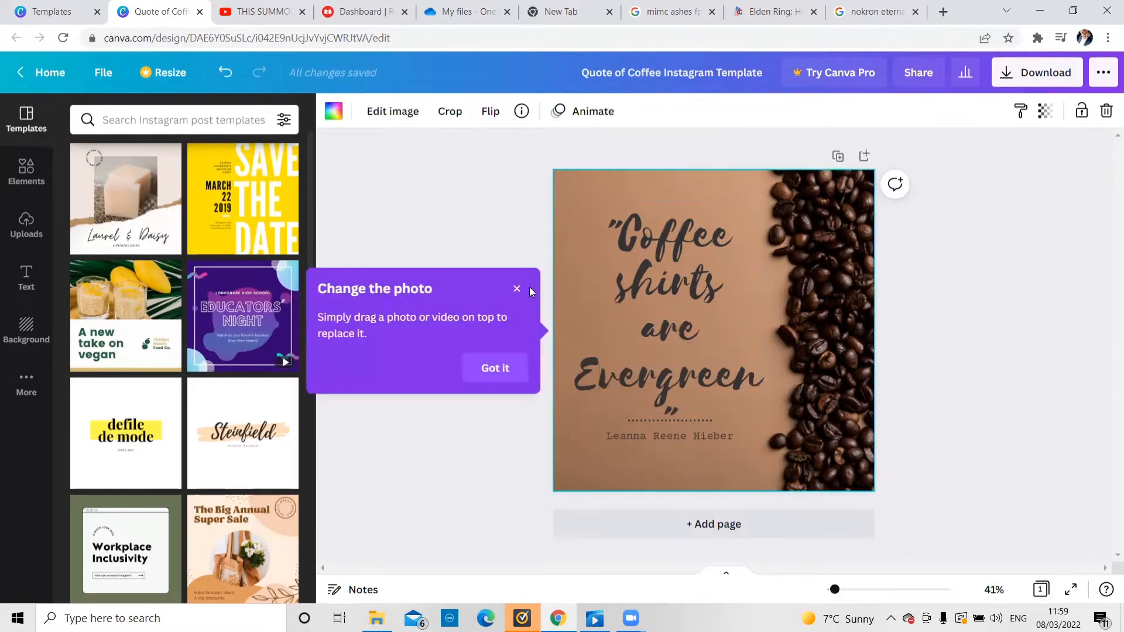
pyautogui.click(517, 288)
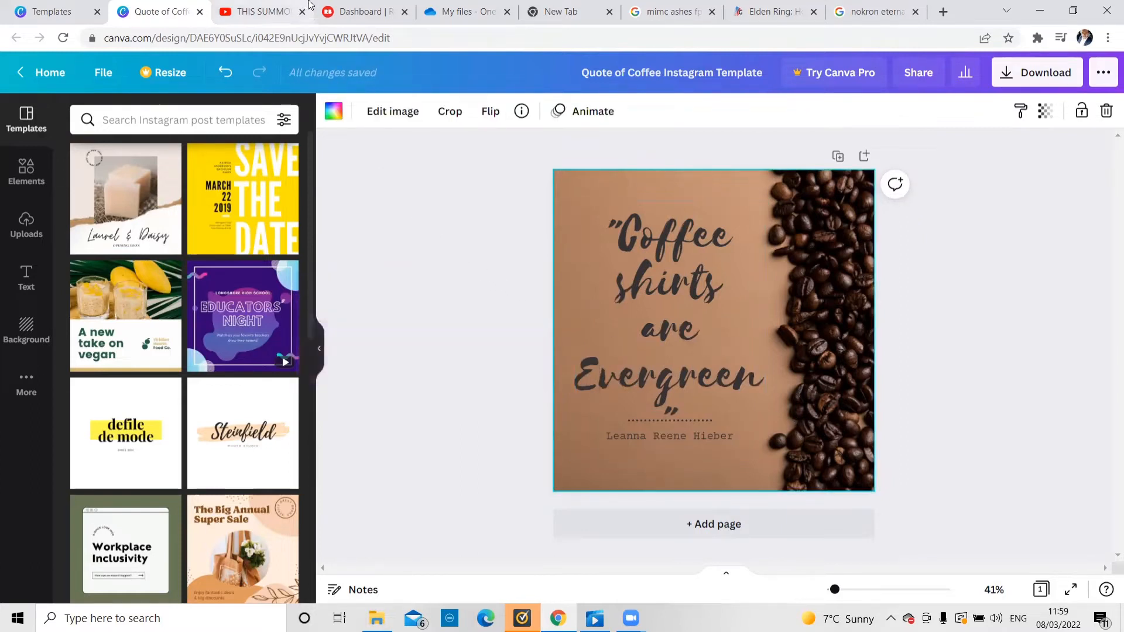
# Close the Elden Ring YouTube tab and switch to the next browser tab.
pyautogui.click(258, 12)
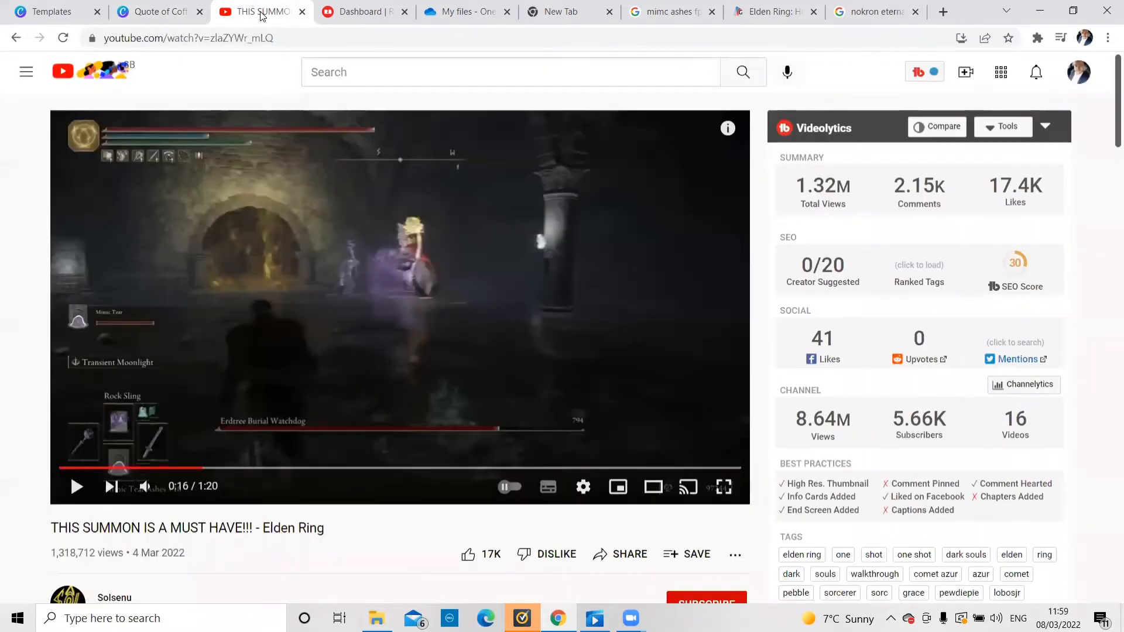
pyautogui.click(258, 12)
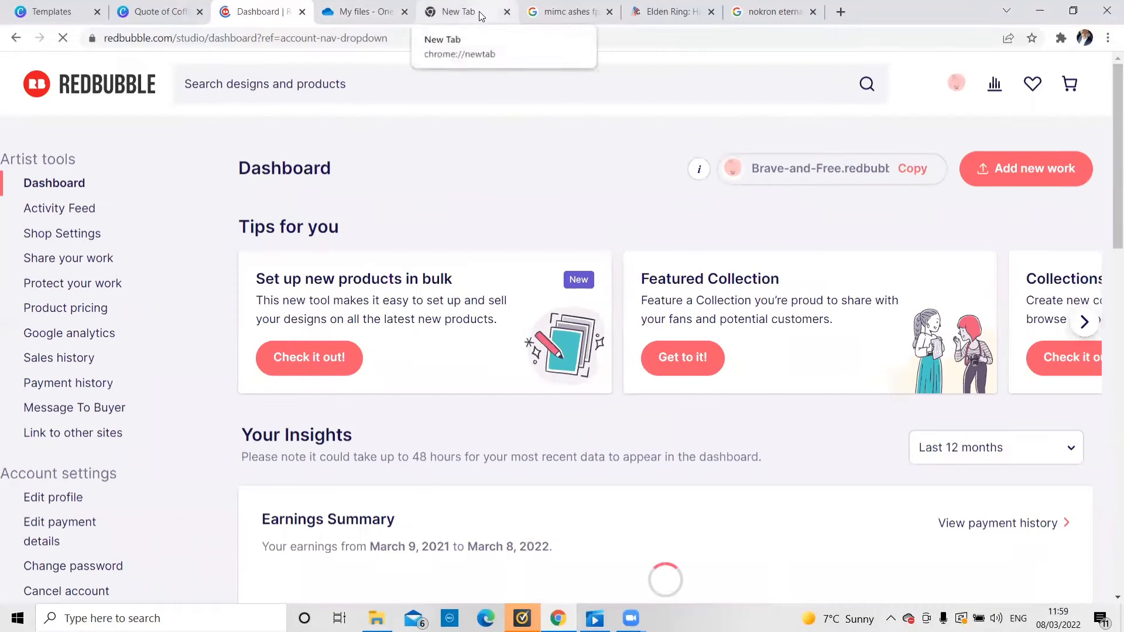
pyautogui.click(455, 11)
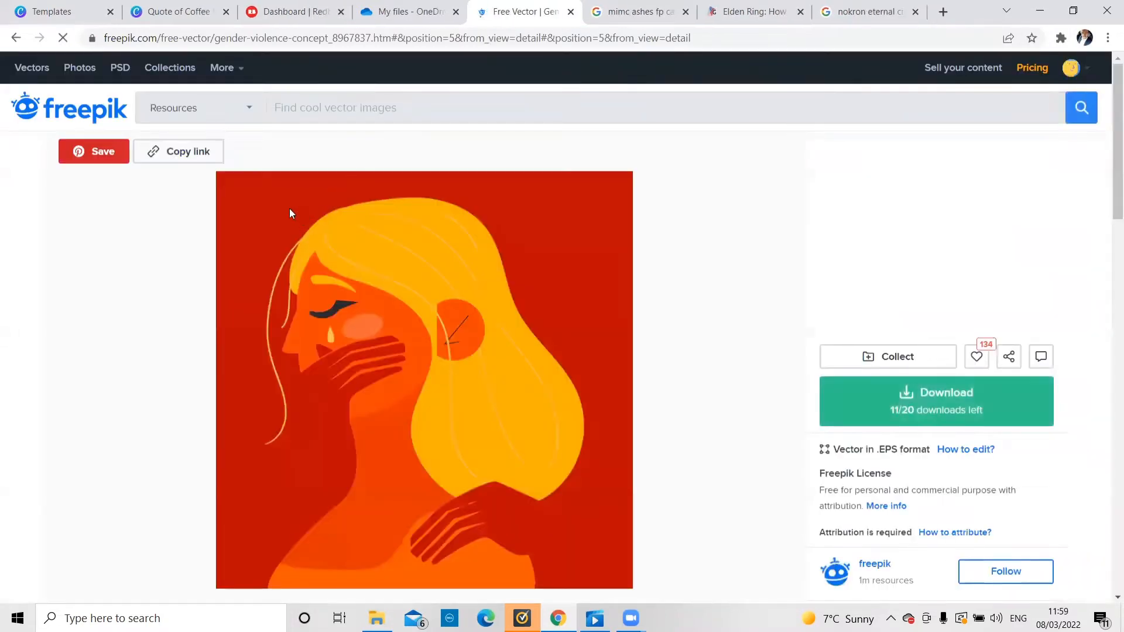
# Browse the Freepik vector page, then search for coffee and scroll the 595,798 results.
pyautogui.scroll(-3)
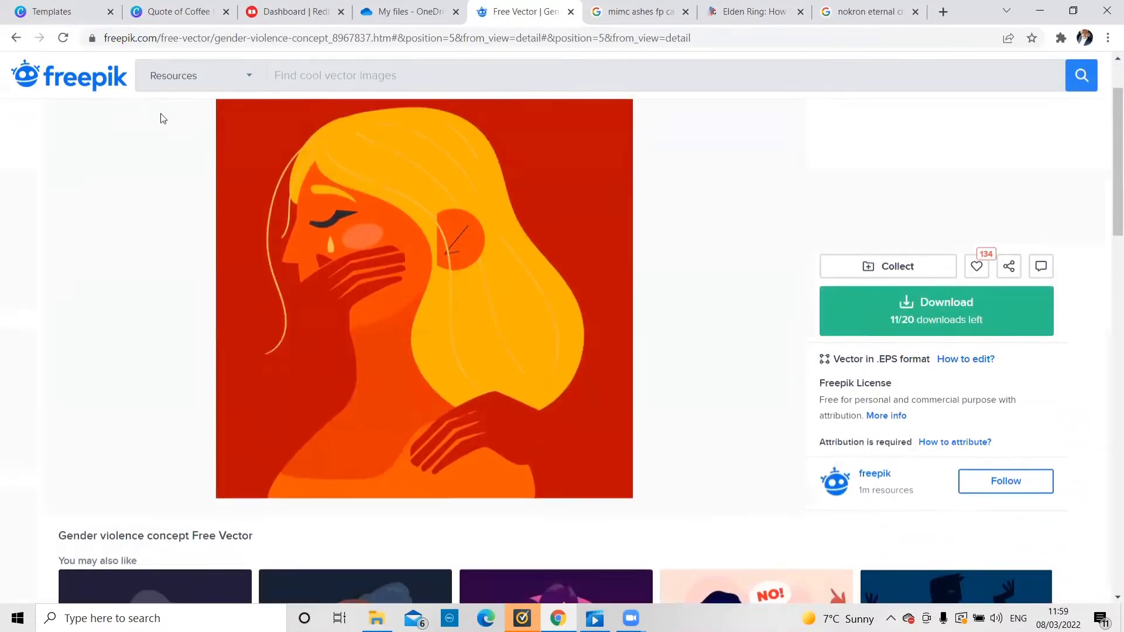
pyautogui.scroll(-3)
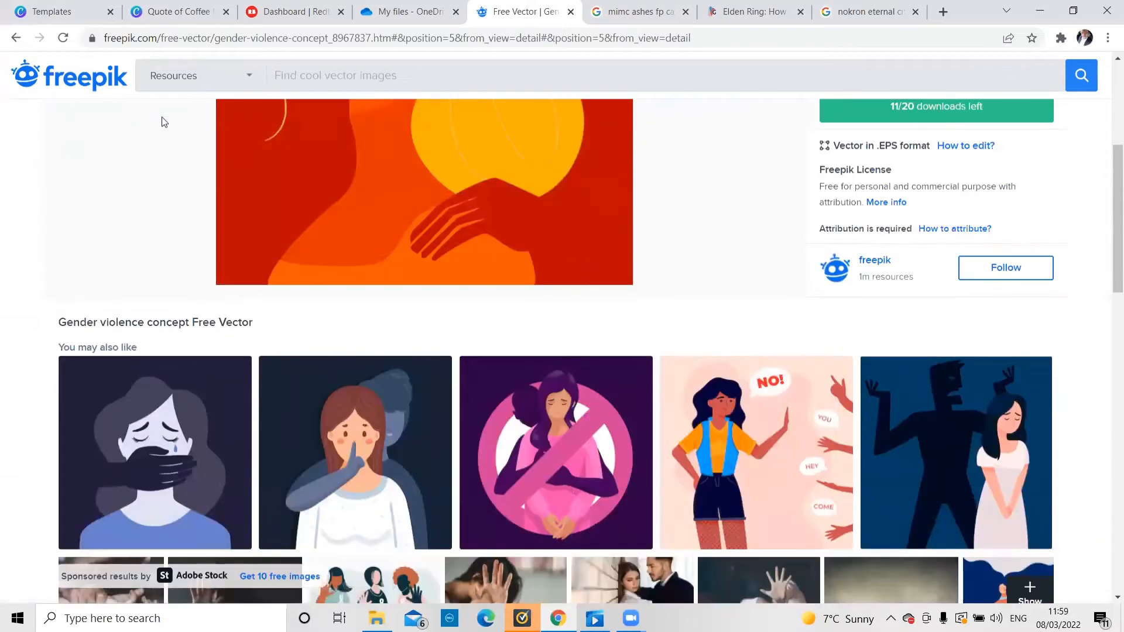
pyautogui.scroll(-3)
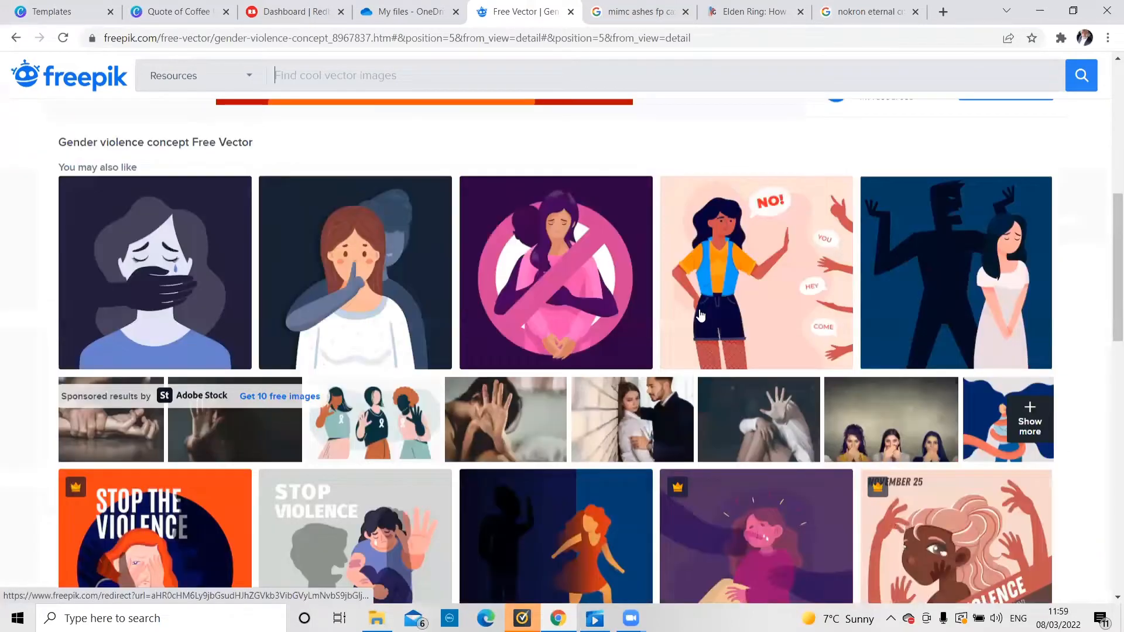
pyautogui.scroll(-3)
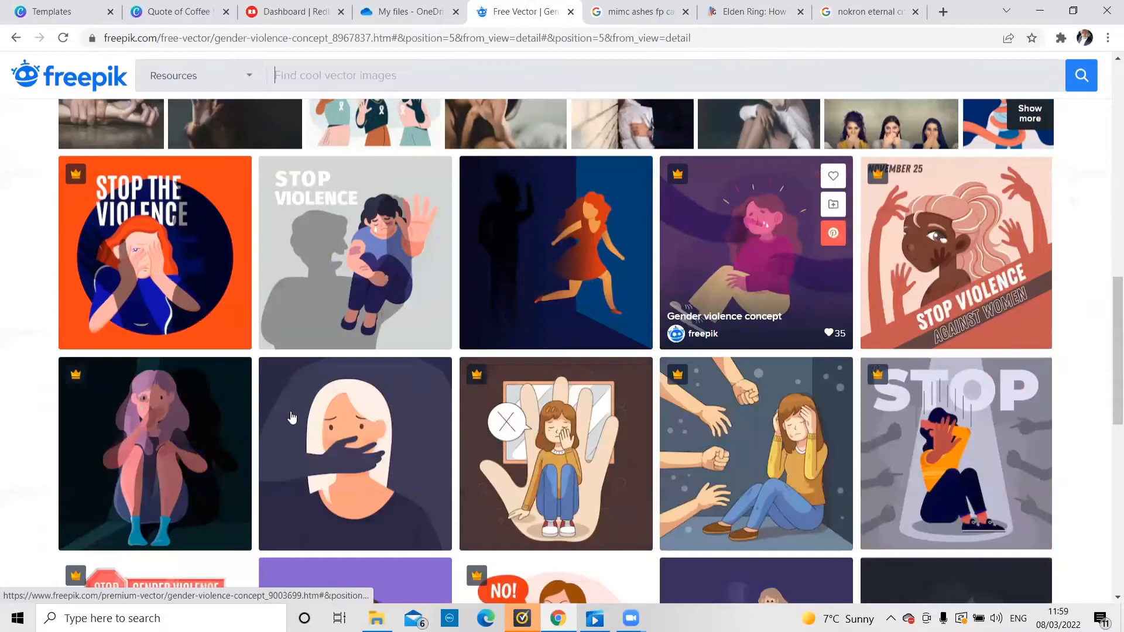
pyautogui.scroll(-3)
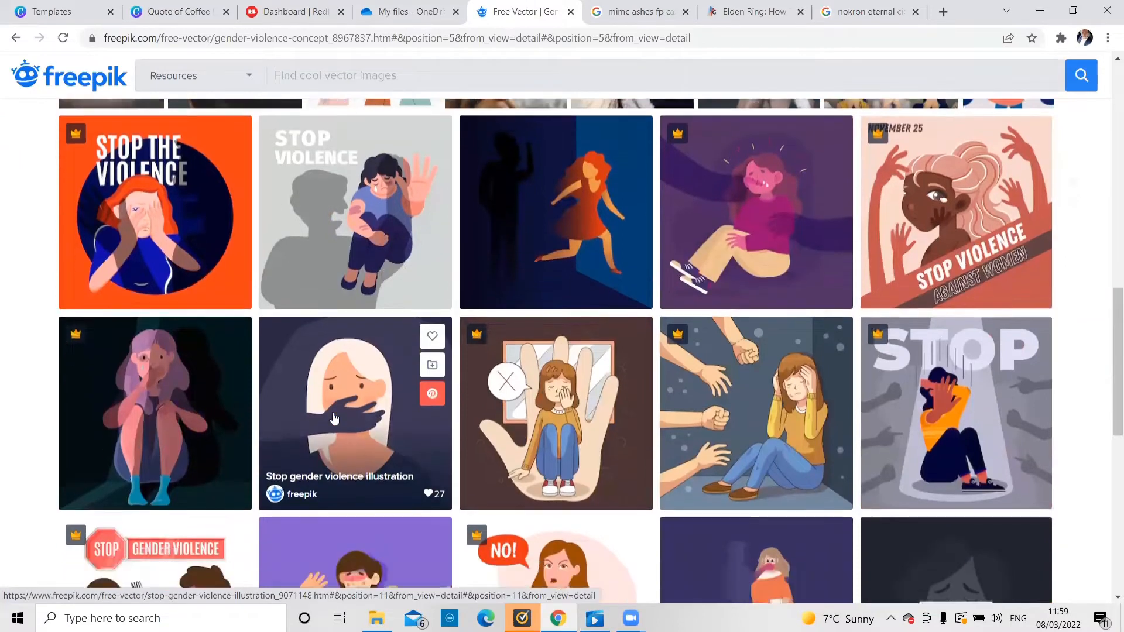
pyautogui.scroll(-3)
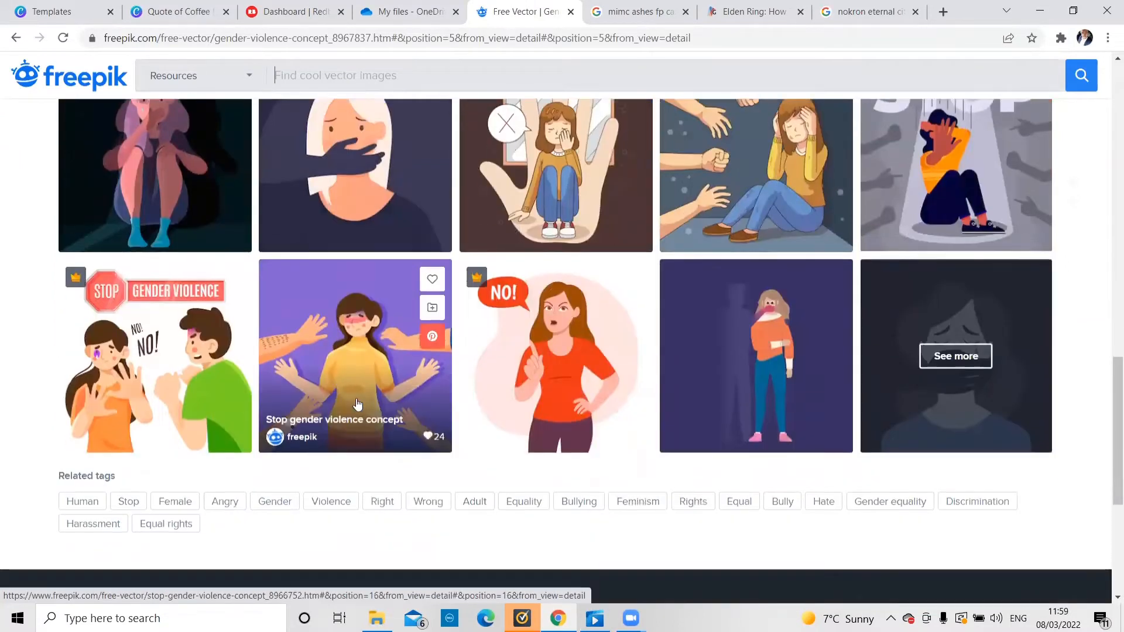
pyautogui.scroll(3)
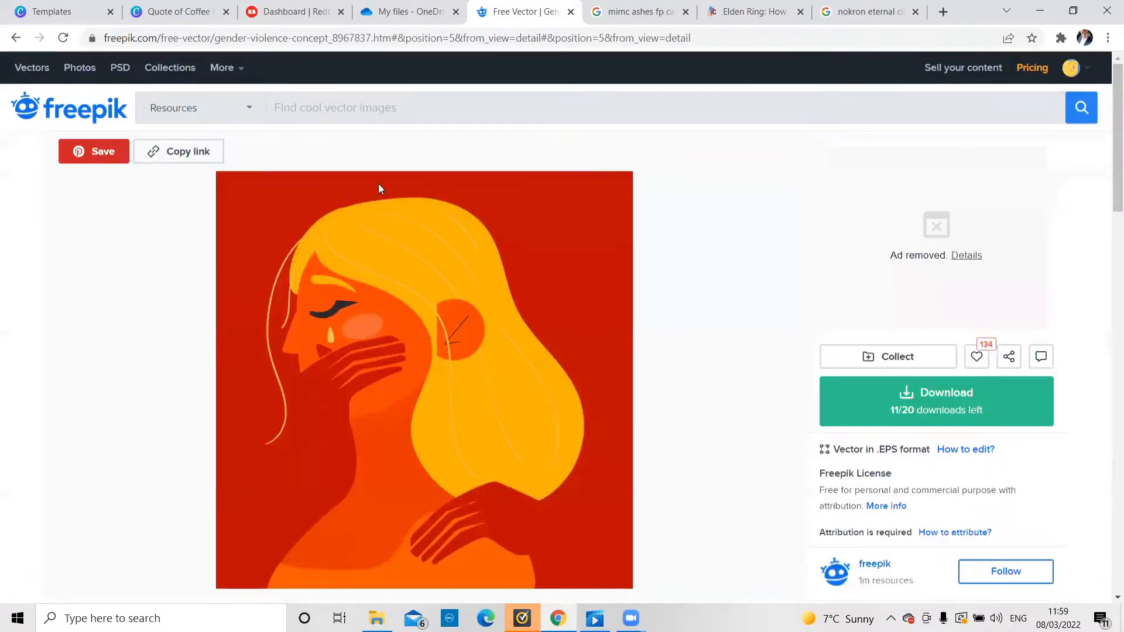
pyautogui.write('cofe')
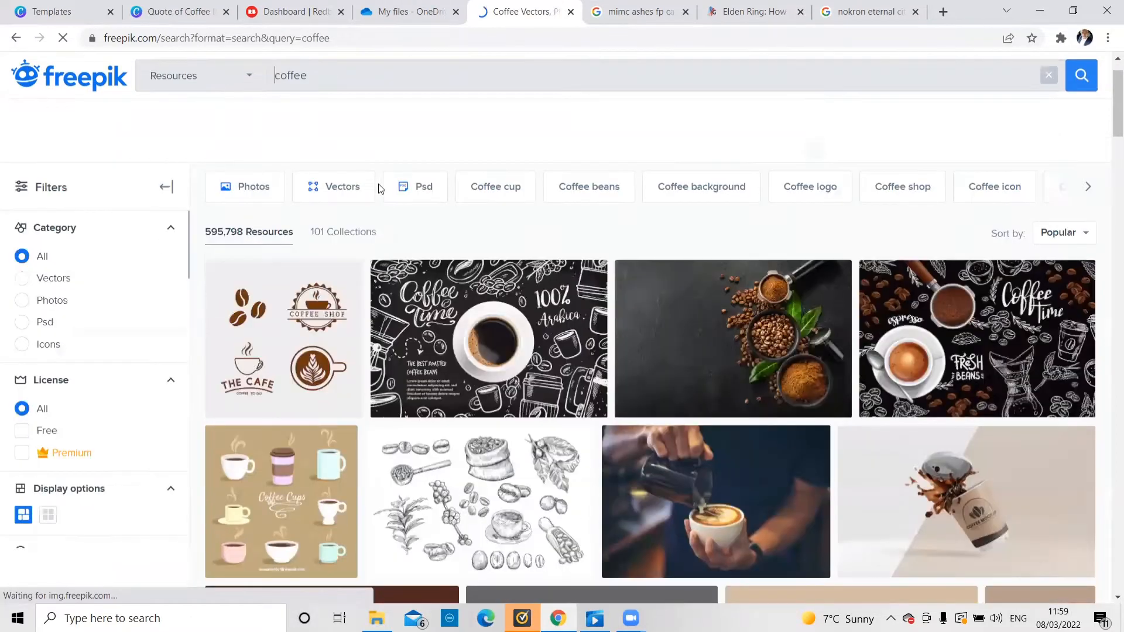
pyautogui.scroll(-3)
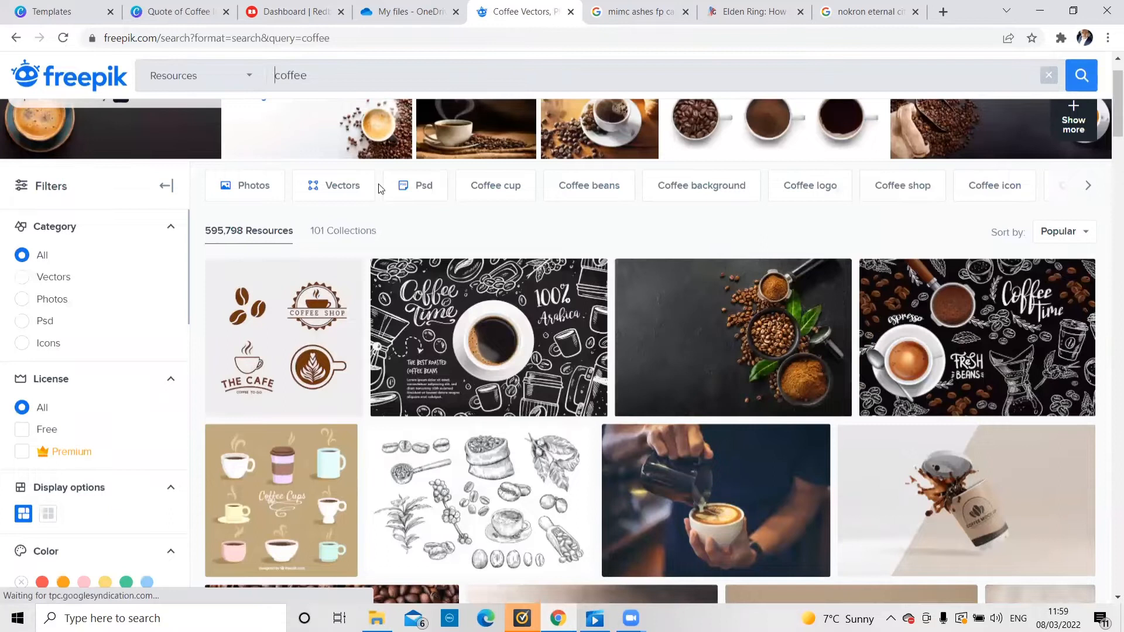
pyautogui.scroll(-3)
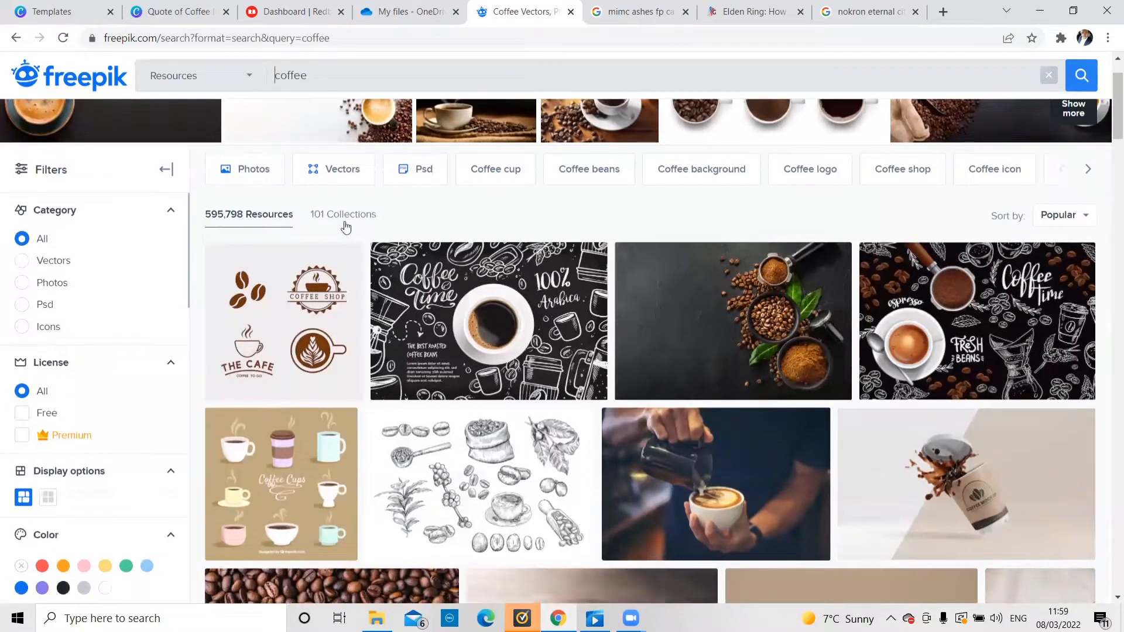
pyautogui.moveTo(365, 241)
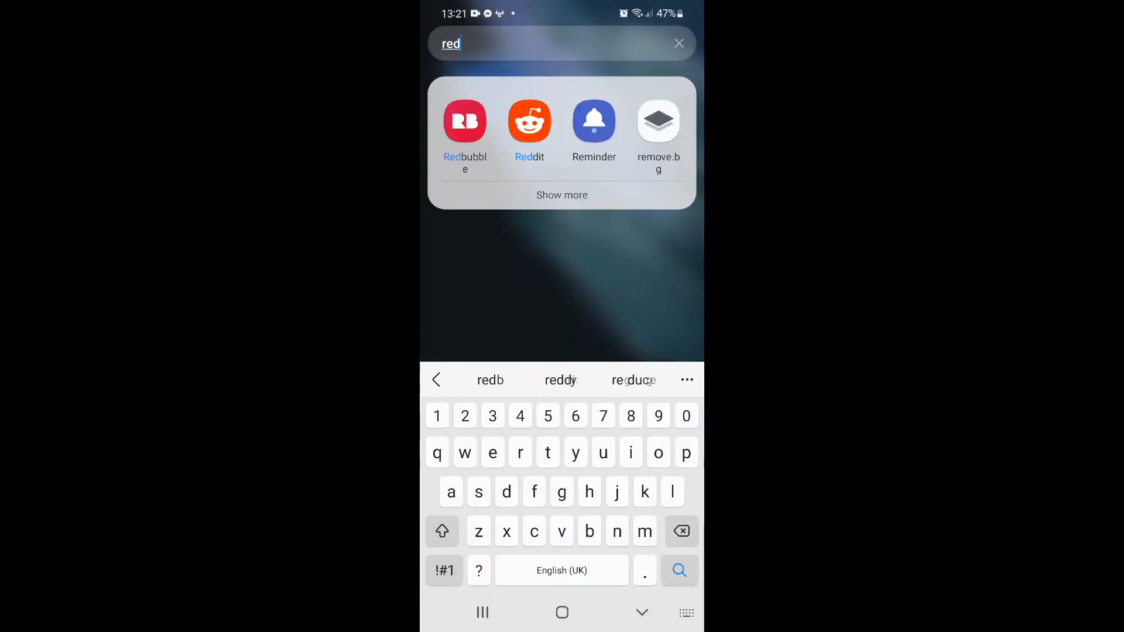
# Launch the Redbubble Android app and type letters into its product search.
pyautogui.click(464, 121)
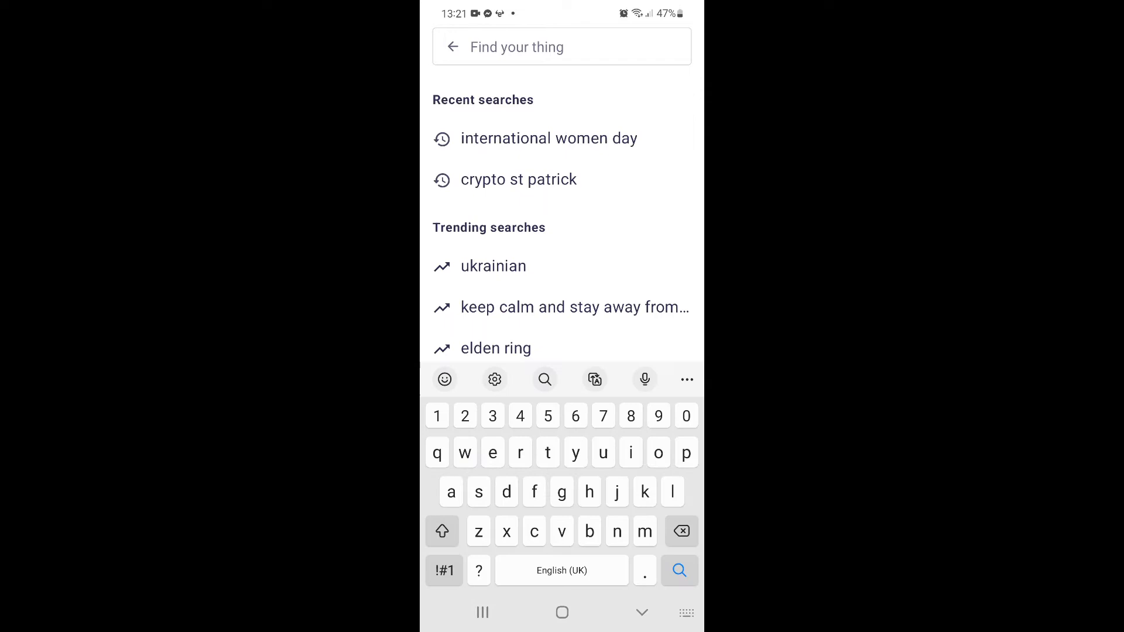
pyautogui.write('i')
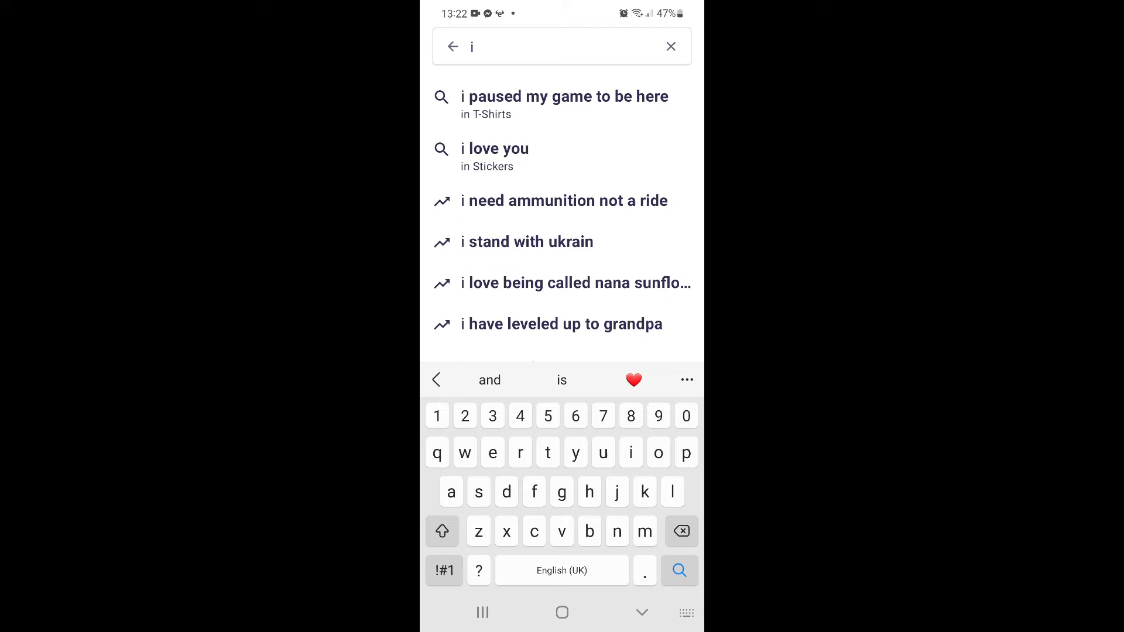
pyautogui.write('b')
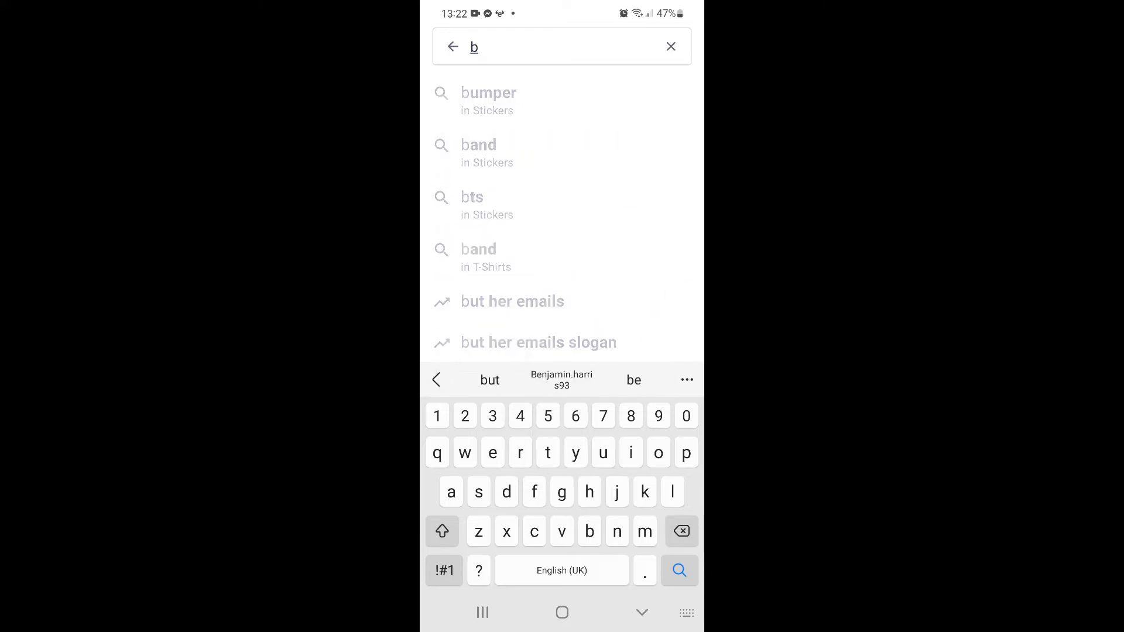
pyautogui.click(670, 47)
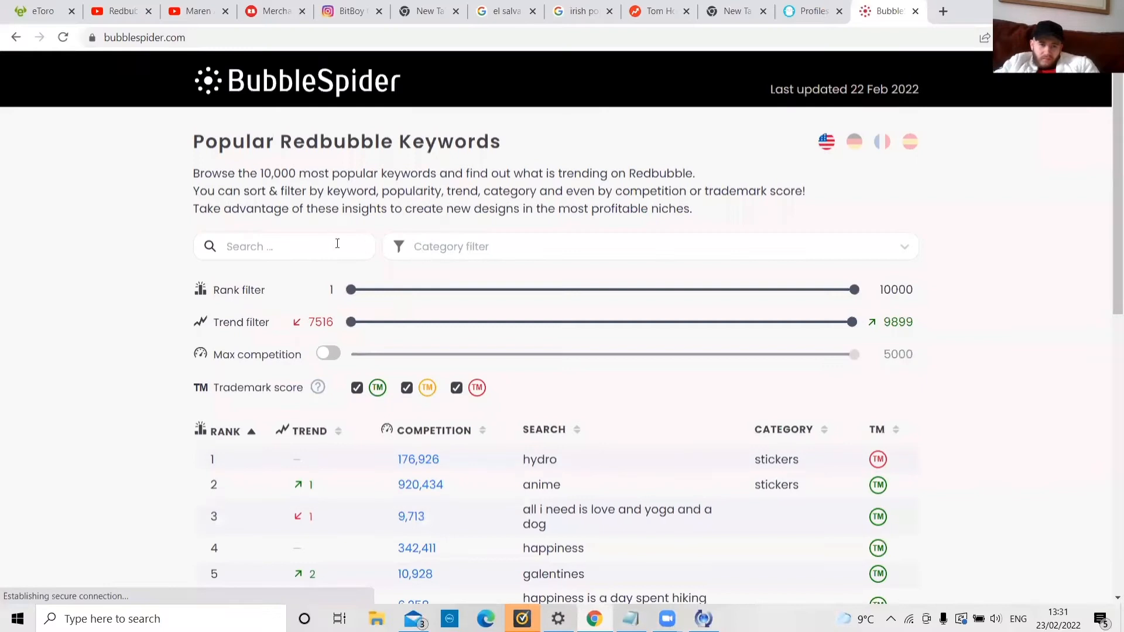
# Search 'trend' and set the minimum trend score filter to 7776.
pyautogui.write('t')
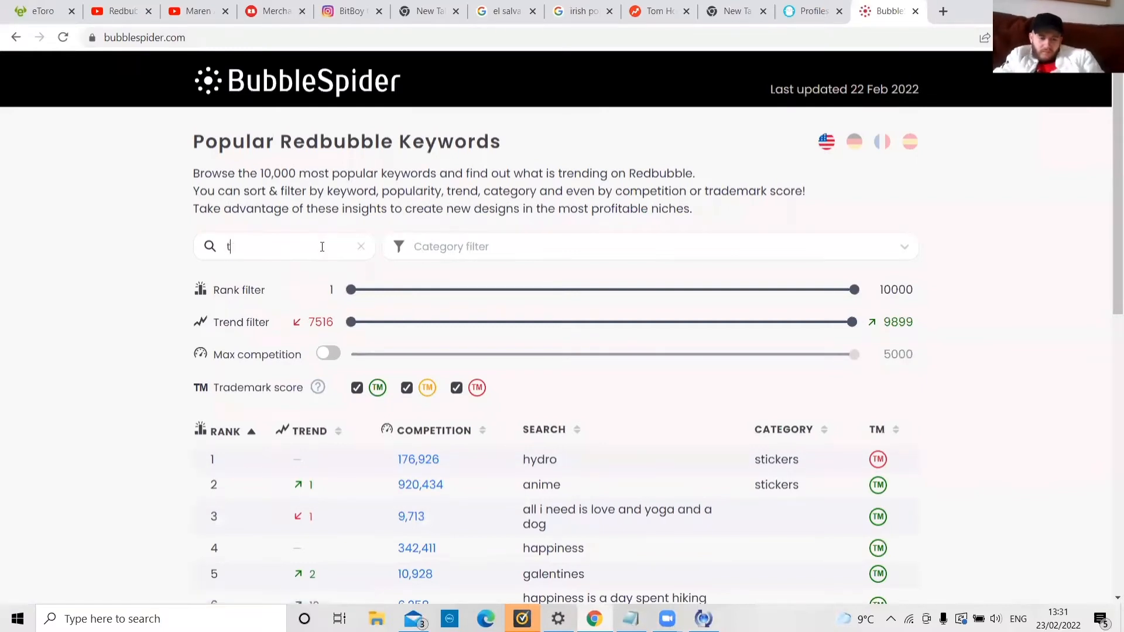
pyautogui.write('rend')
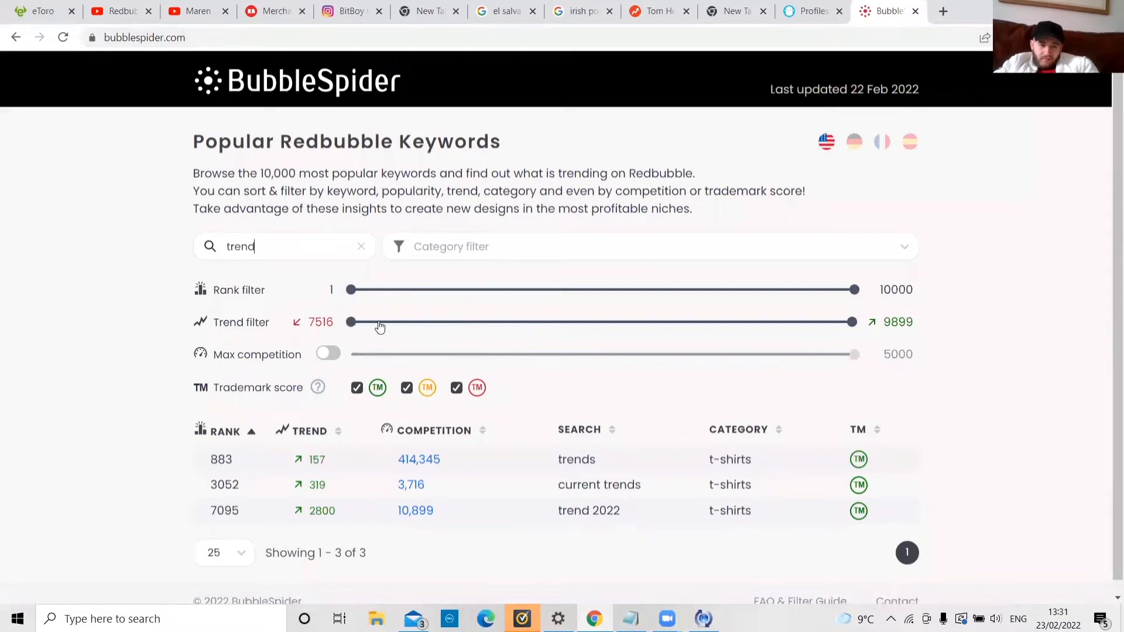
pyautogui.moveTo(350, 321); pyautogui.dragTo(422, 322)
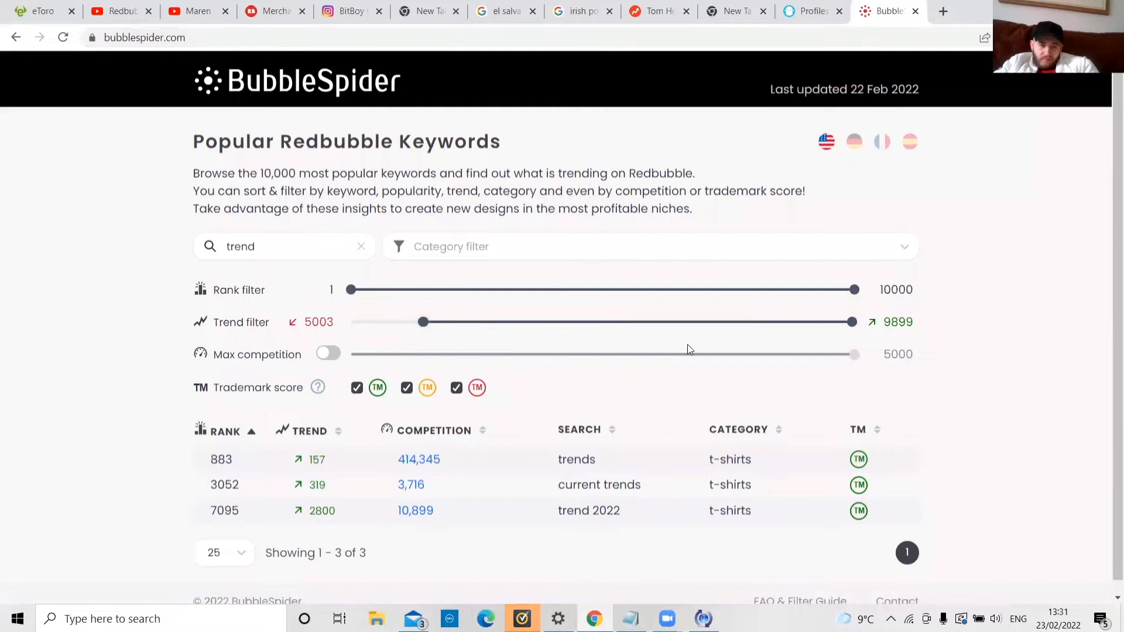
pyautogui.moveTo(422, 322); pyautogui.dragTo(789, 322)
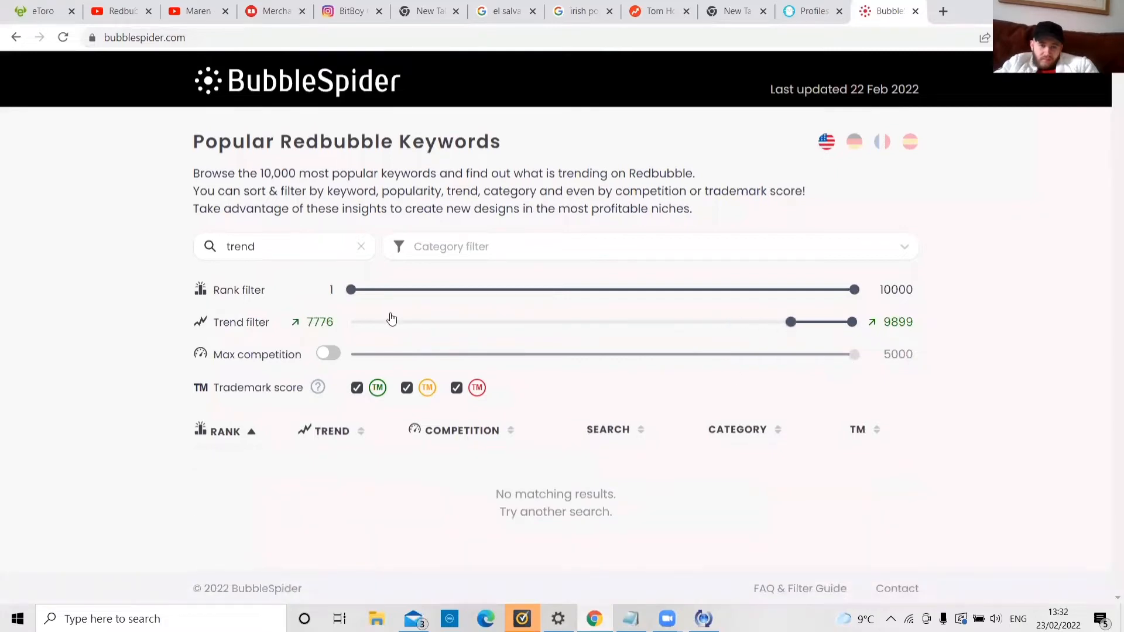
# Clear the search, cap competition at 735, and sort by search term.
pyautogui.click(361, 246)
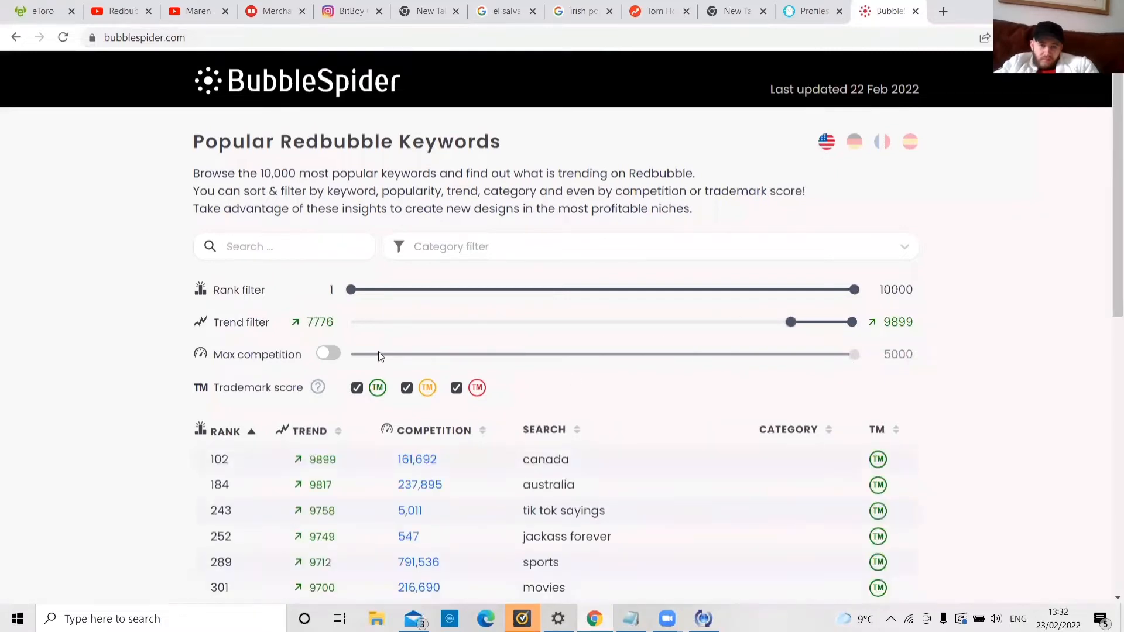
pyautogui.click(328, 353)
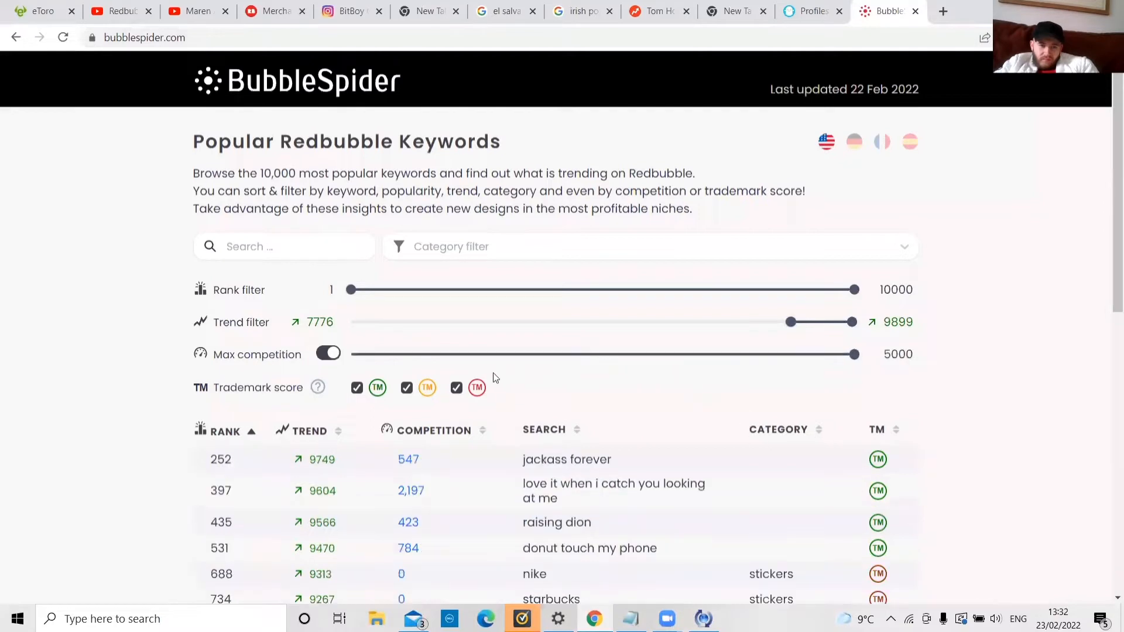
pyautogui.moveTo(852, 354); pyautogui.dragTo(425, 354)
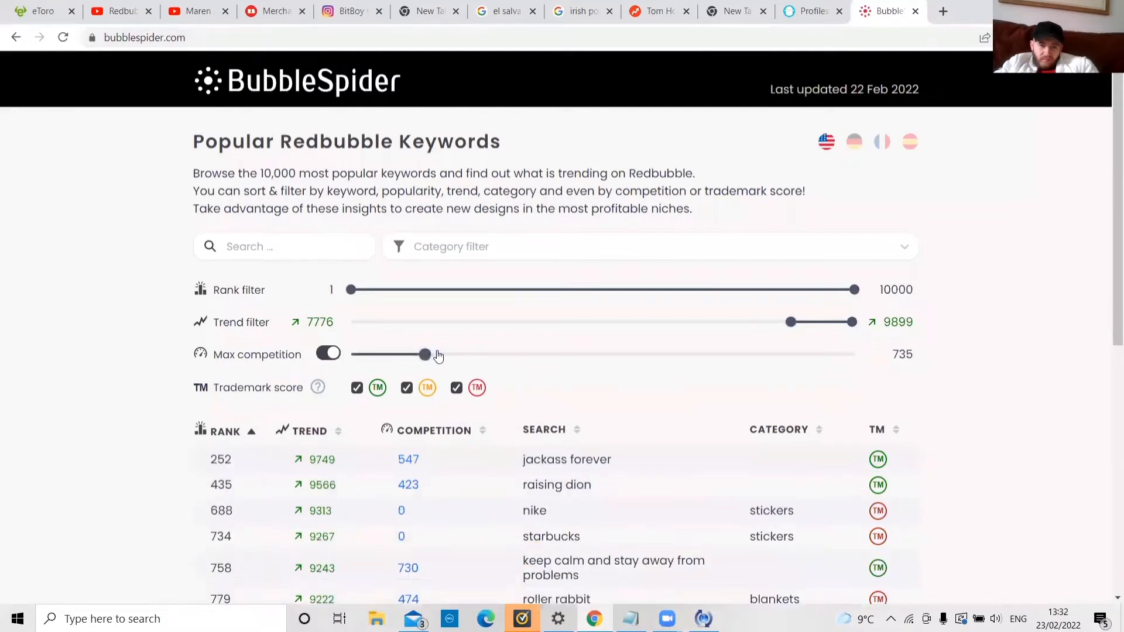
pyautogui.moveTo(427, 354); pyautogui.dragTo(439, 354)
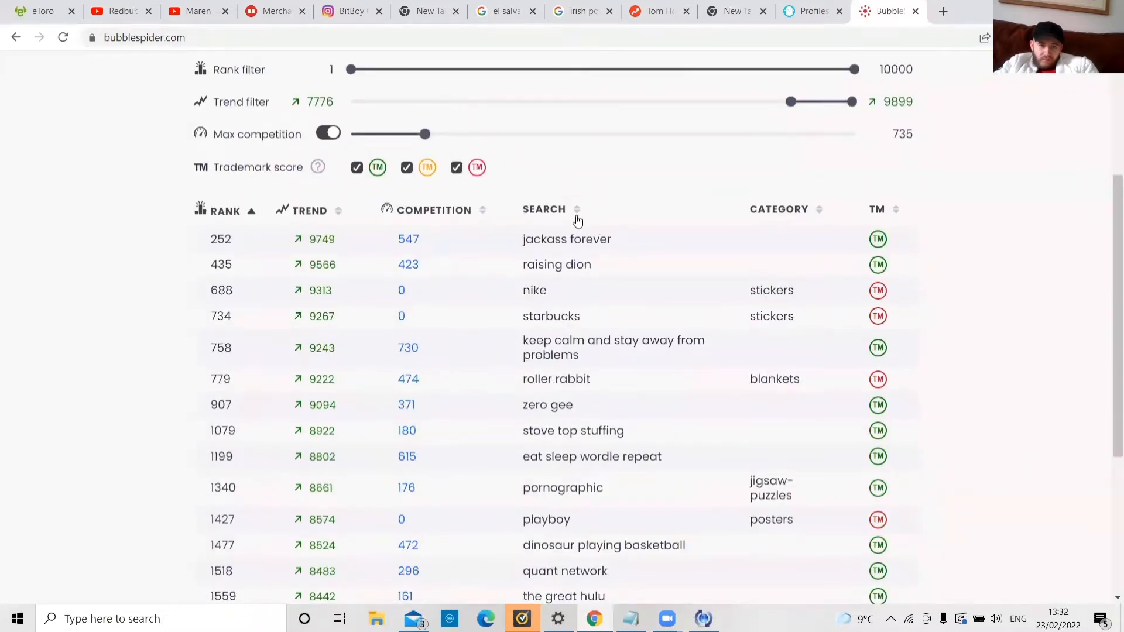
pyautogui.click(543, 208)
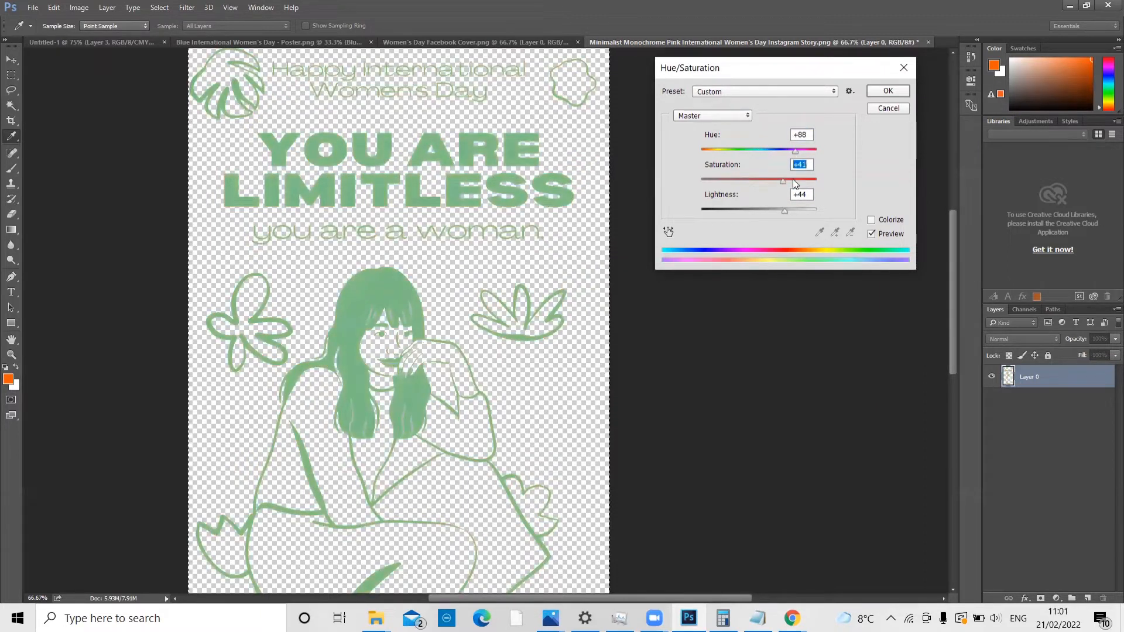
# Adjust the Women's Day artwork's saturation to turn it yellow.
pyautogui.moveTo(783, 178); pyautogui.dragTo(817, 178)
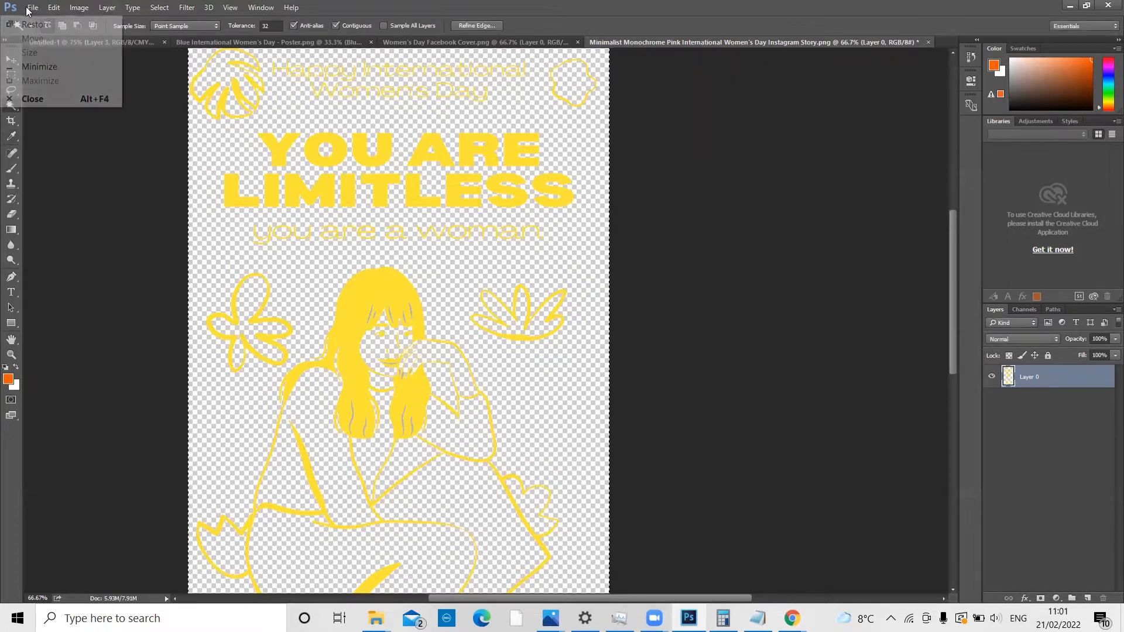
pyautogui.click(33, 7)
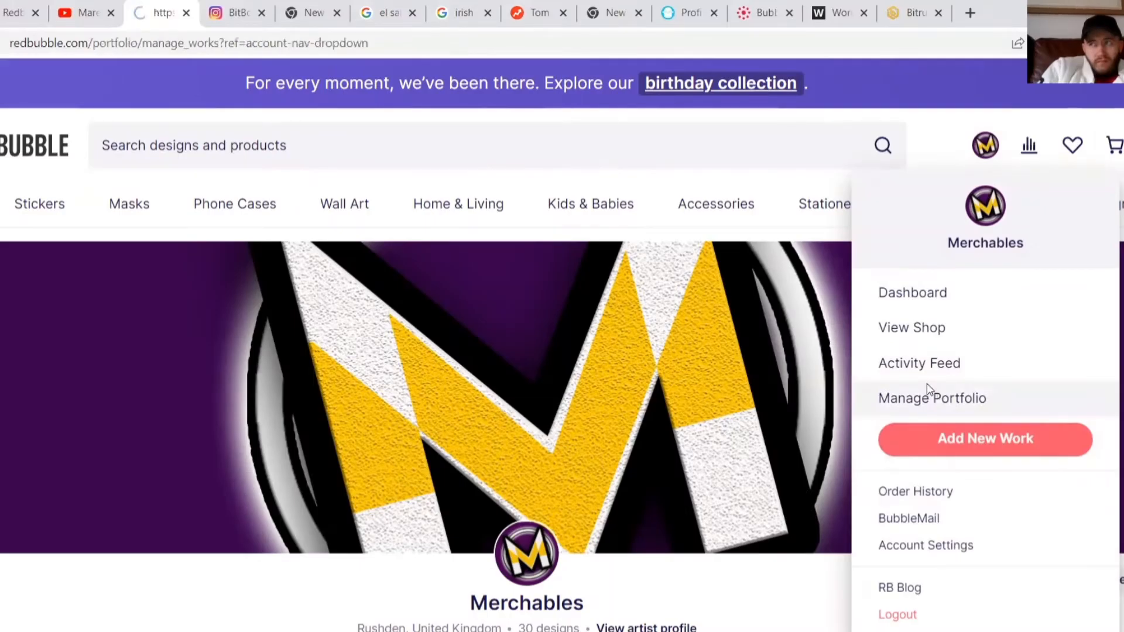
# Open several copies of the beer mug design's Copy settings in new tabs.
pyautogui.click(931, 398)
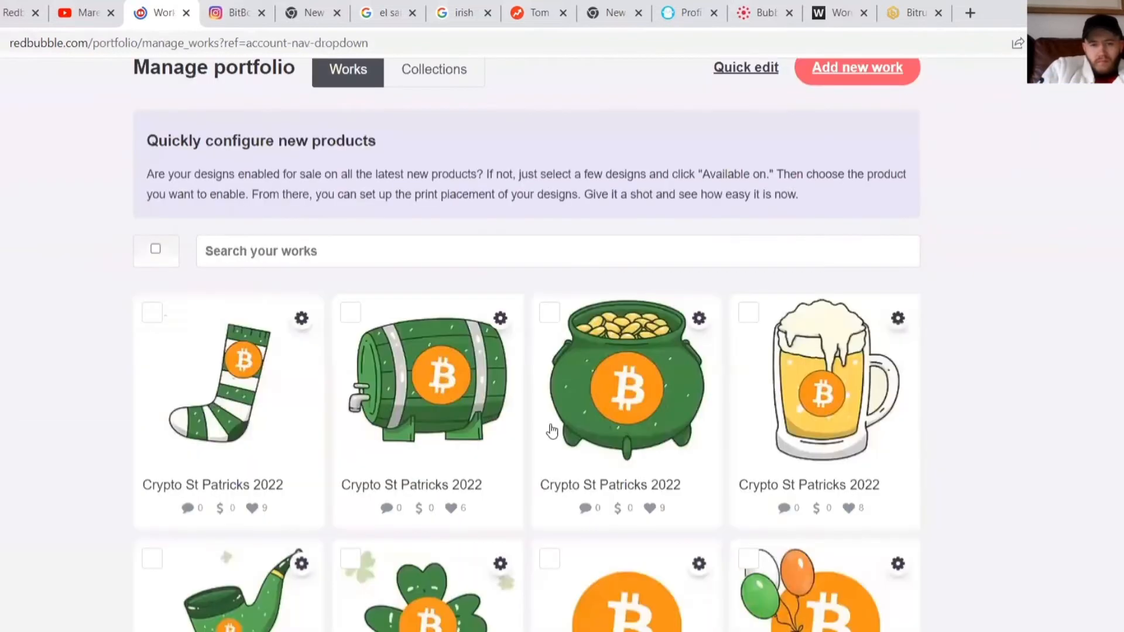
pyautogui.moveTo(864, 323)
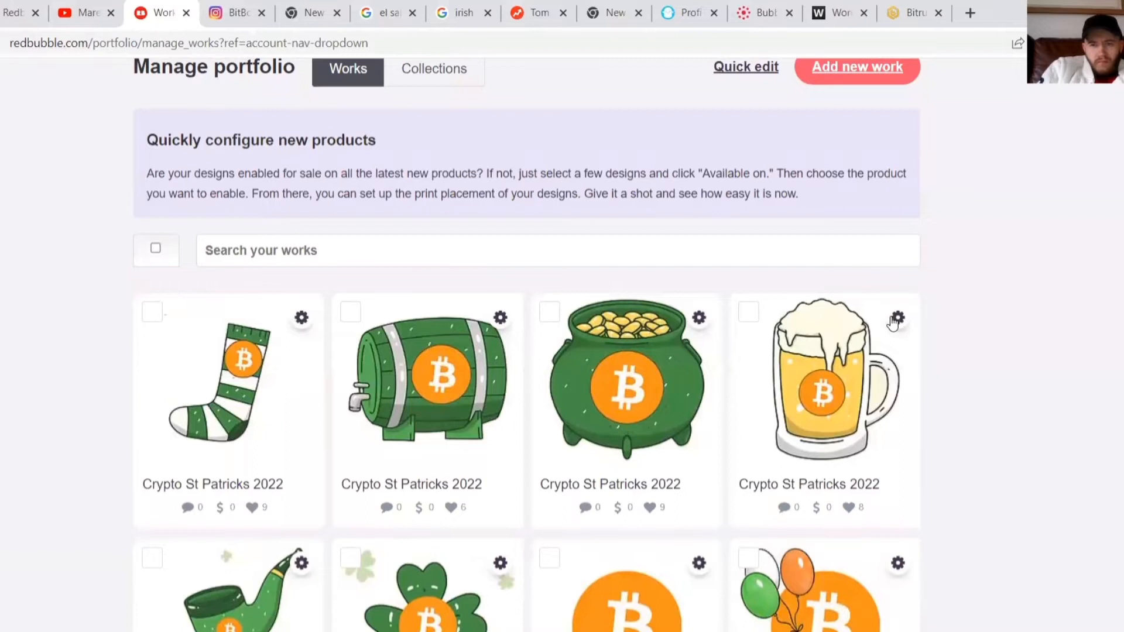
pyautogui.click(897, 318)
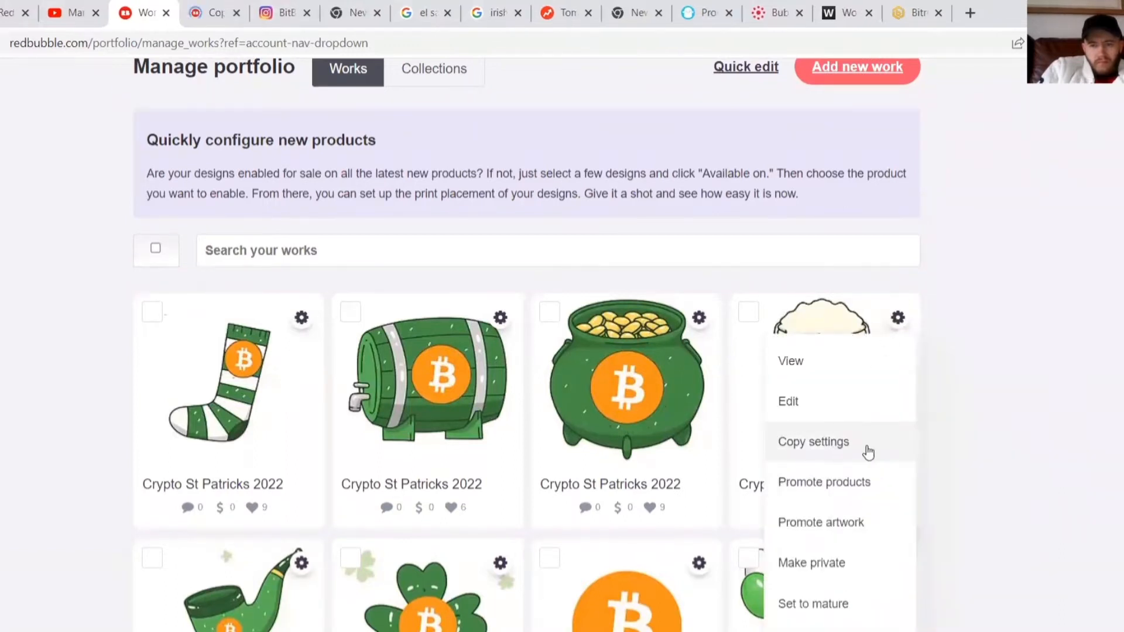
pyautogui.rightClick(813, 442)
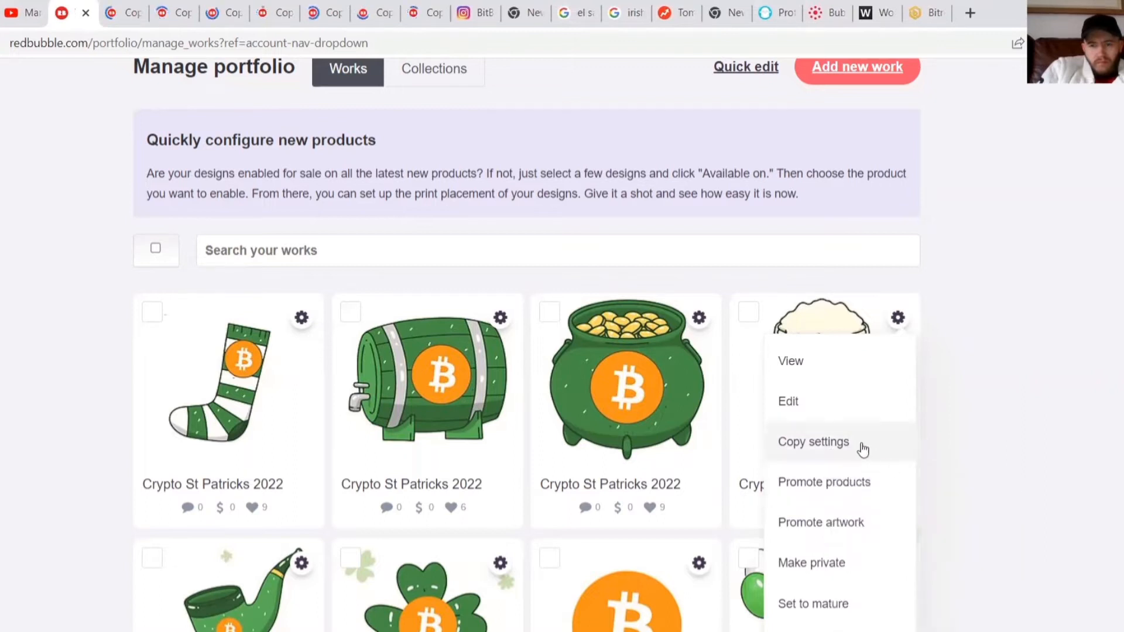
pyautogui.rightClick(813, 441)
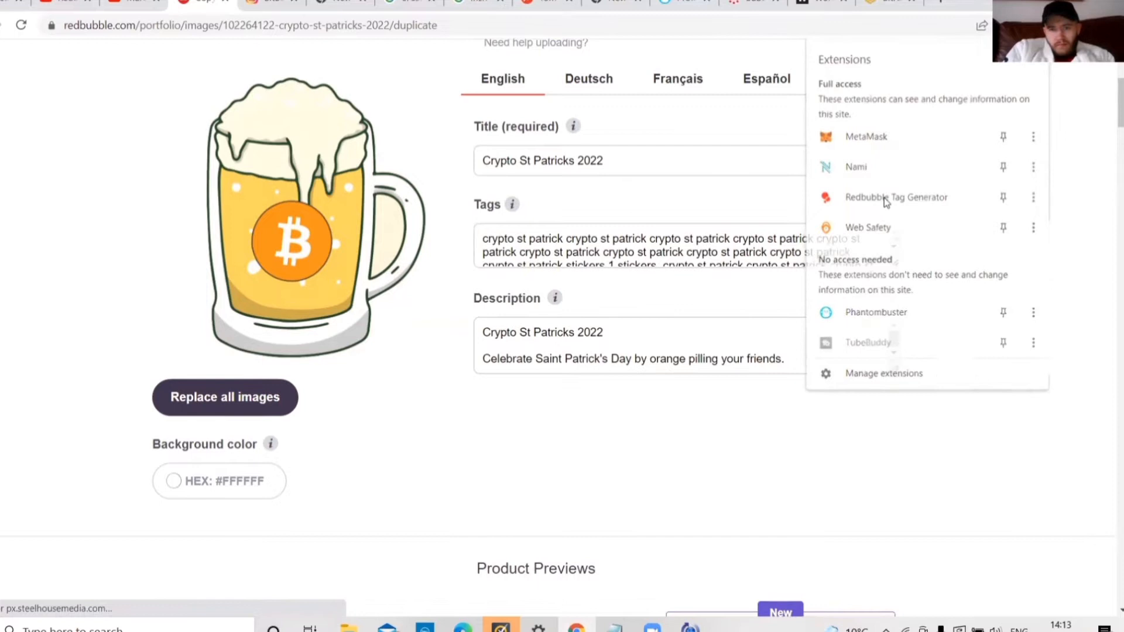
# Try the Redbubble Tag Generator with 'st patrick', then close the duplicate beer mug tab.
pyautogui.click(895, 198)
pyautogui.write('st patrick')
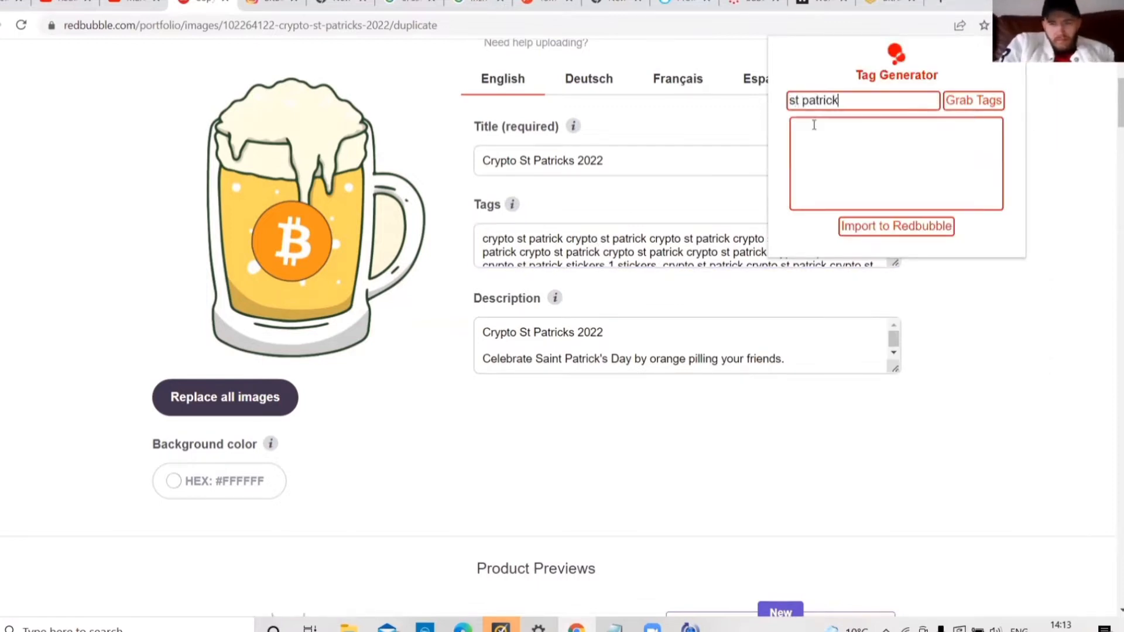
pyautogui.click(973, 100)
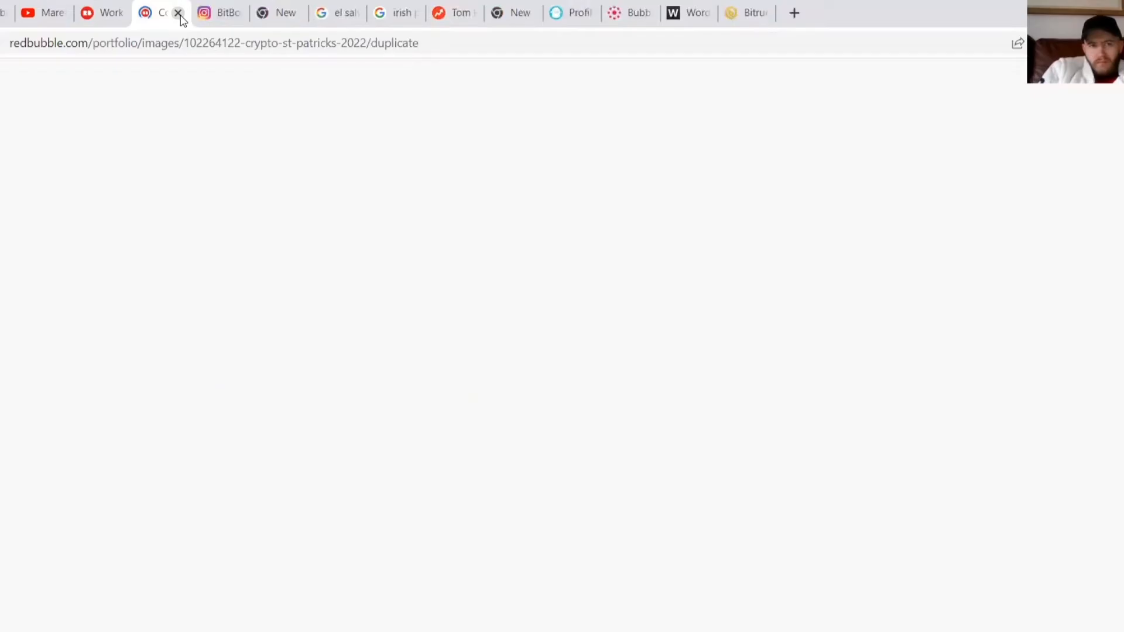
pyautogui.click(178, 13)
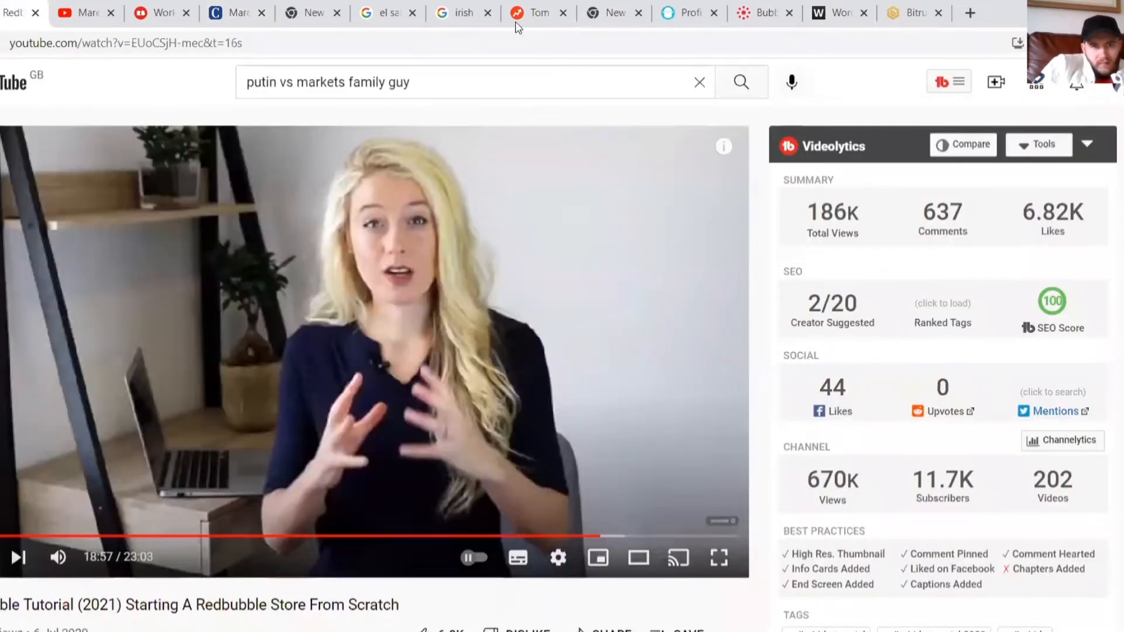
# Switch to the YouTube Redbubble store tutorial tab with its Videolytics panel.
pyautogui.click(159, 13)
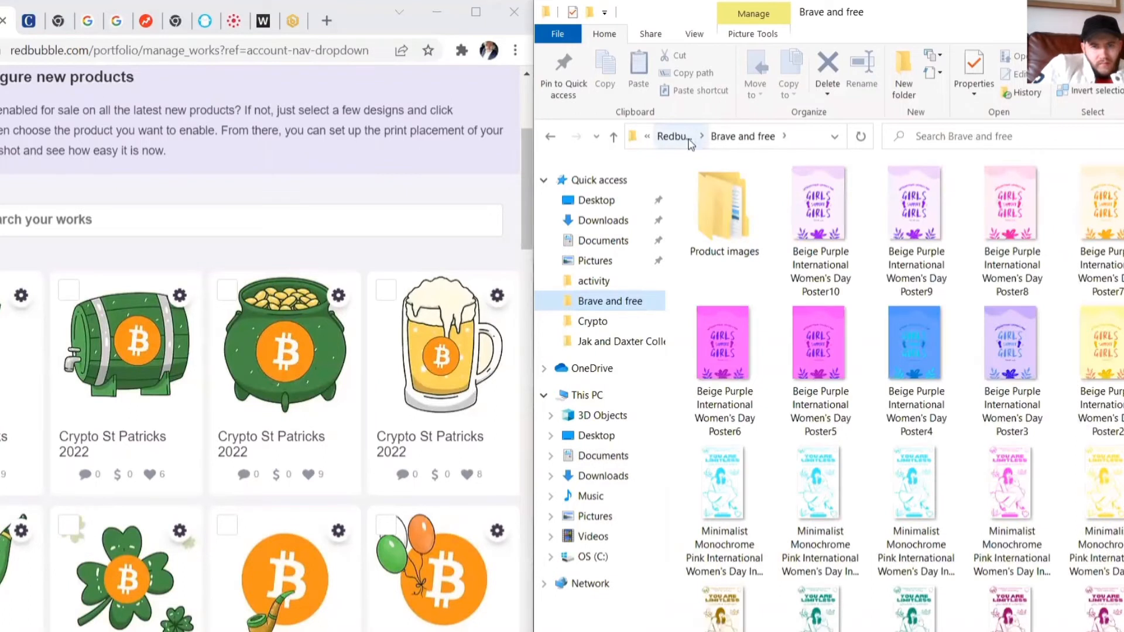
# Open the Crypto st12 image folder and the beer mug design's Promote products page.
pyautogui.click(591, 320)
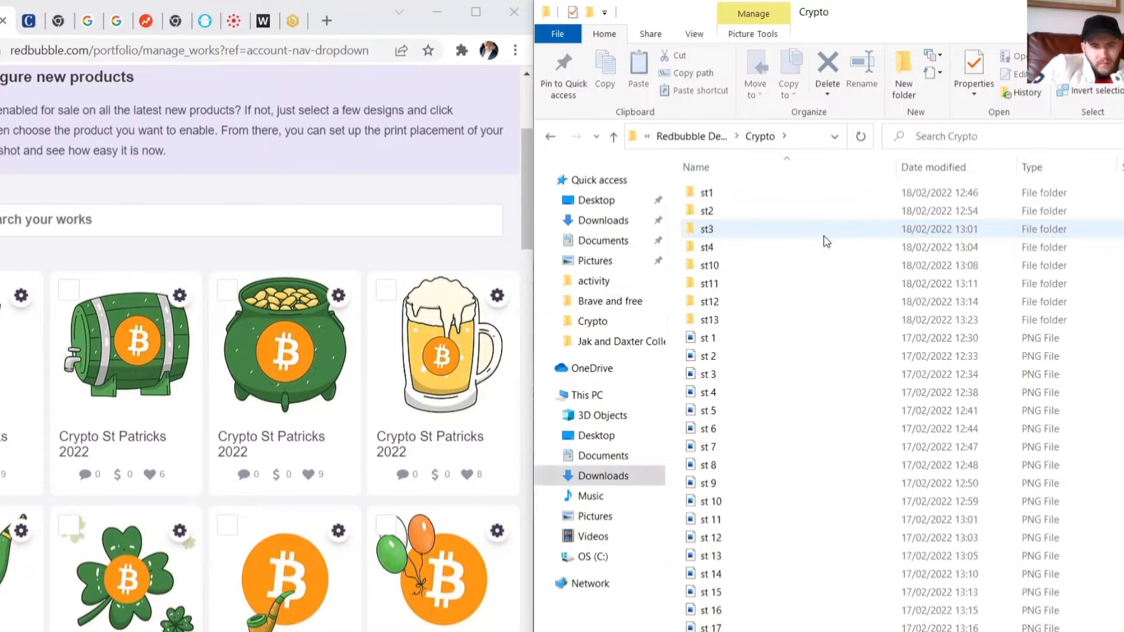
pyautogui.click(707, 301)
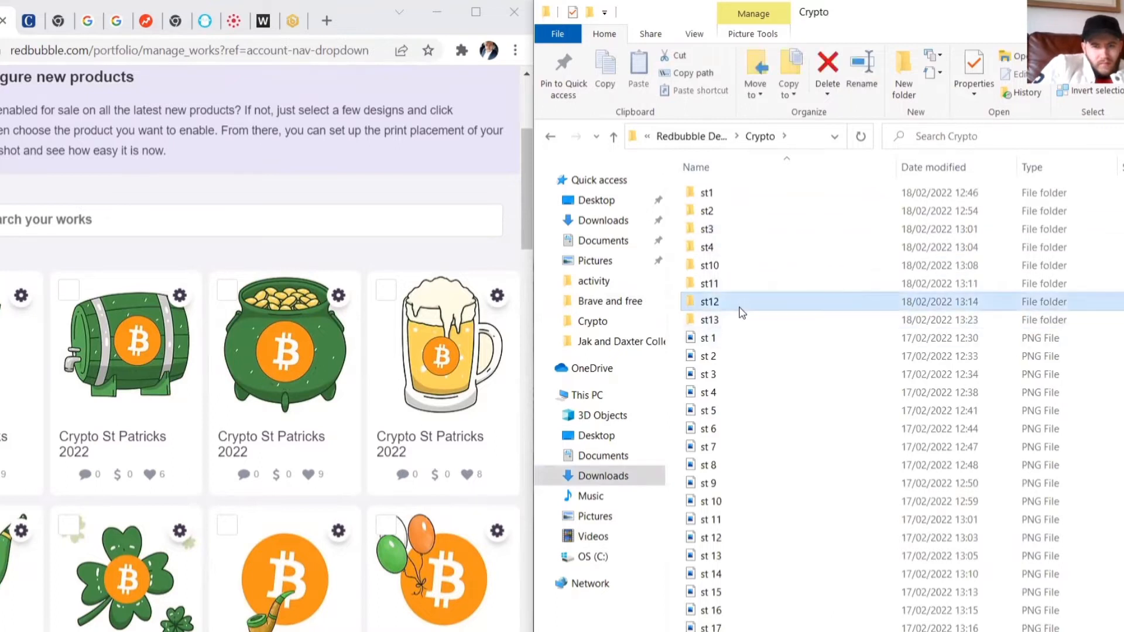
pyautogui.doubleClick(706, 301)
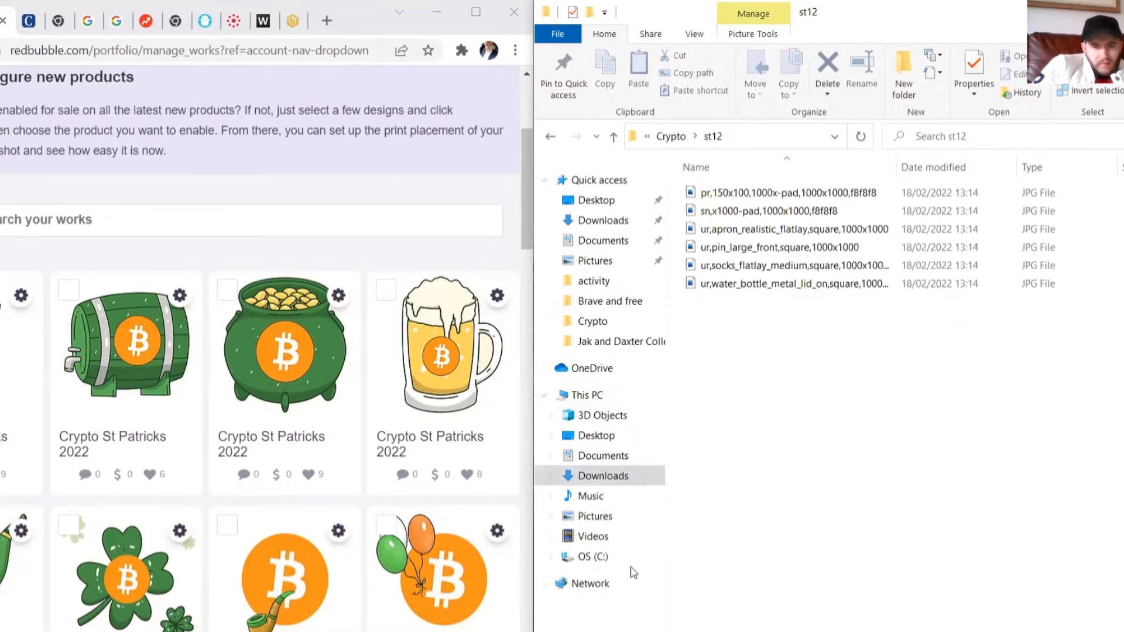
pyautogui.click(496, 294)
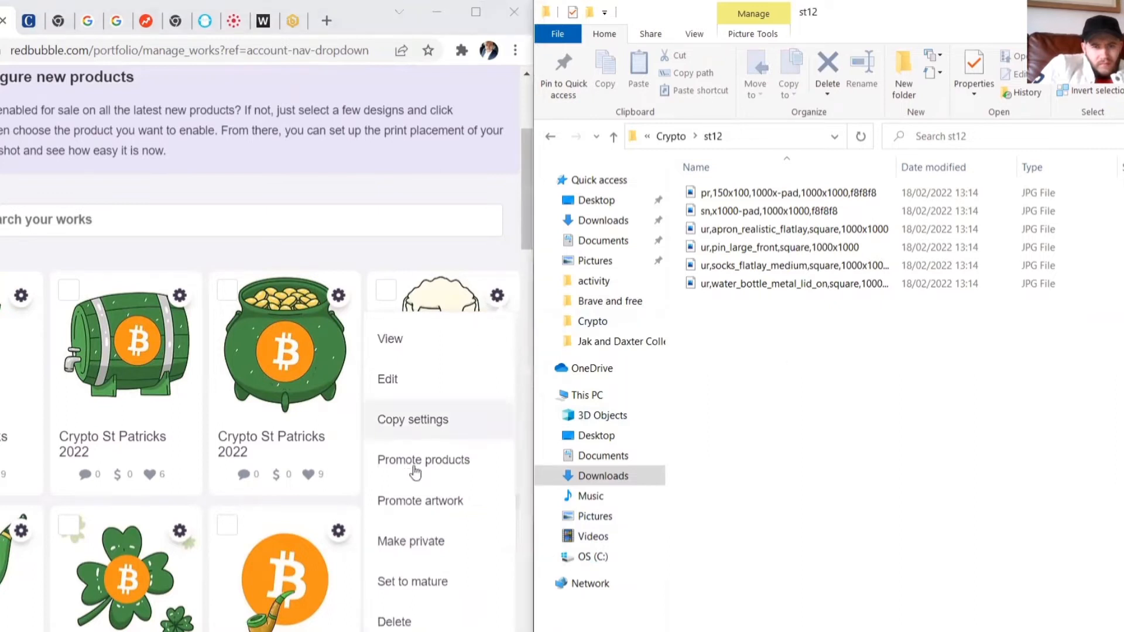
pyautogui.moveTo(422, 466)
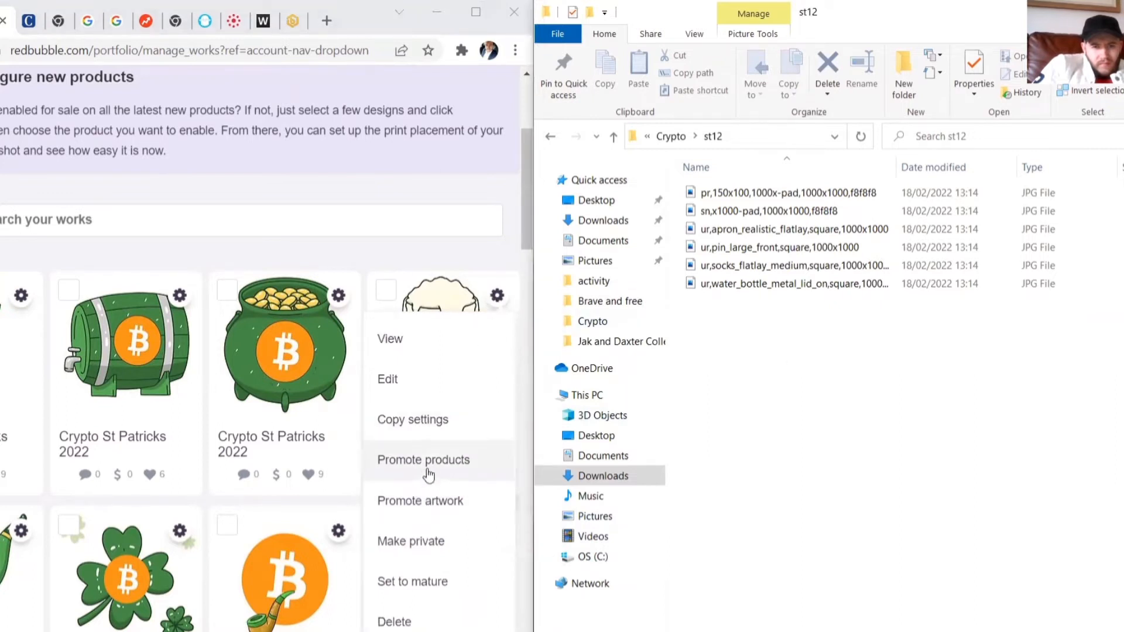
pyautogui.click(423, 459)
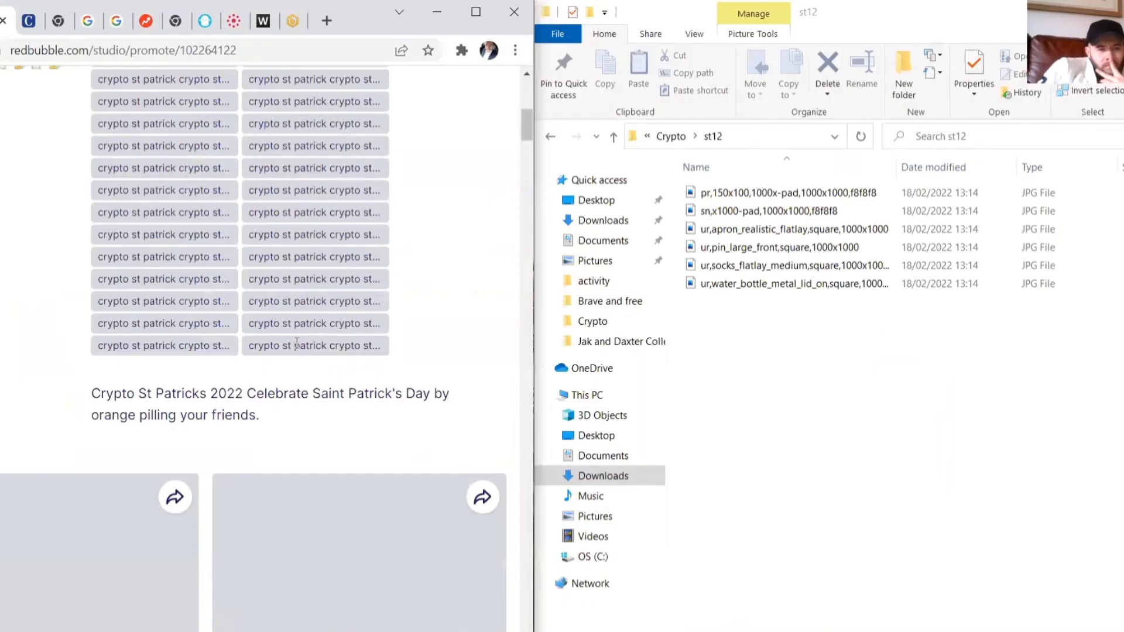
# Scroll the beer mug Promote products page down to its product mockup cards.
pyautogui.scroll(-3)
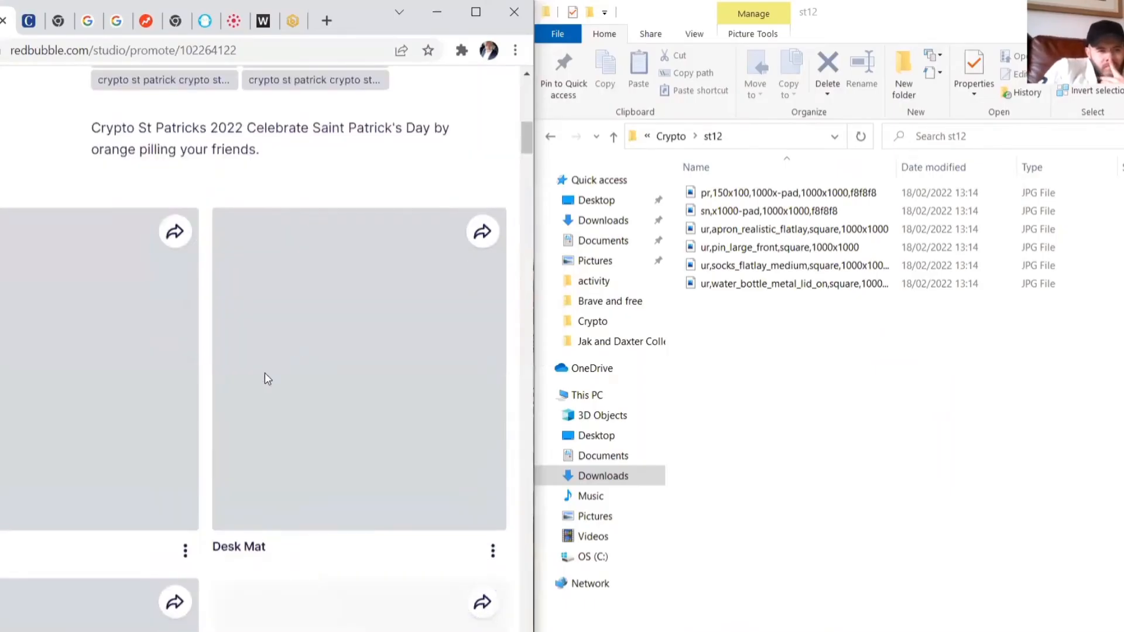
pyautogui.scroll(-3)
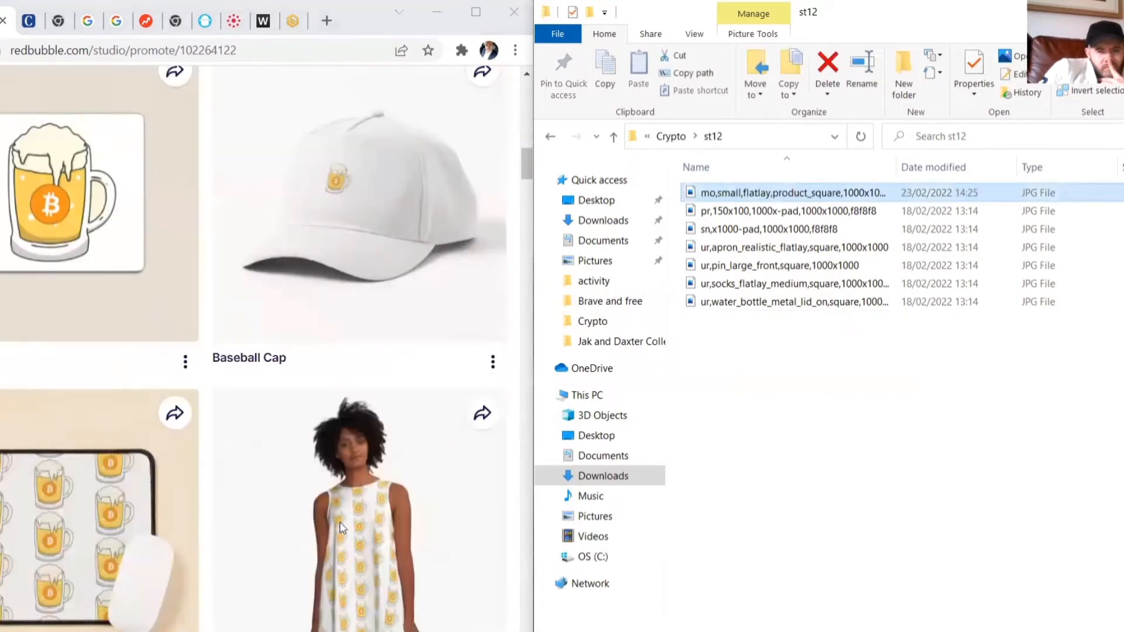
pyautogui.moveTo(807, 462)
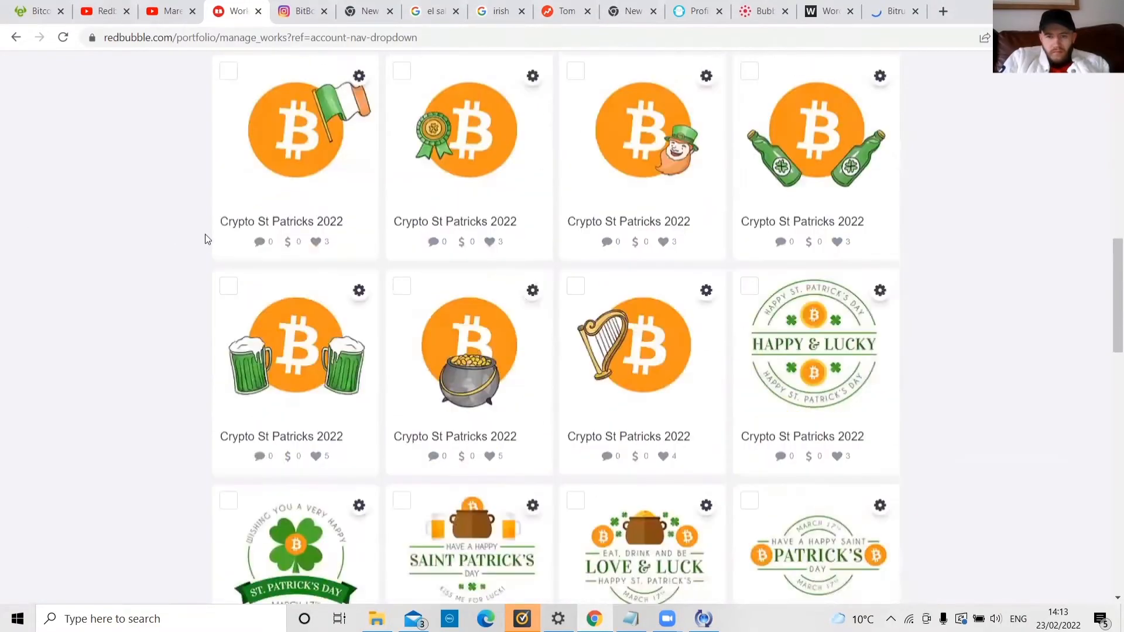
# Scroll down the portfolio to the Saint Patrick's top hat design.
pyautogui.scroll(-3)
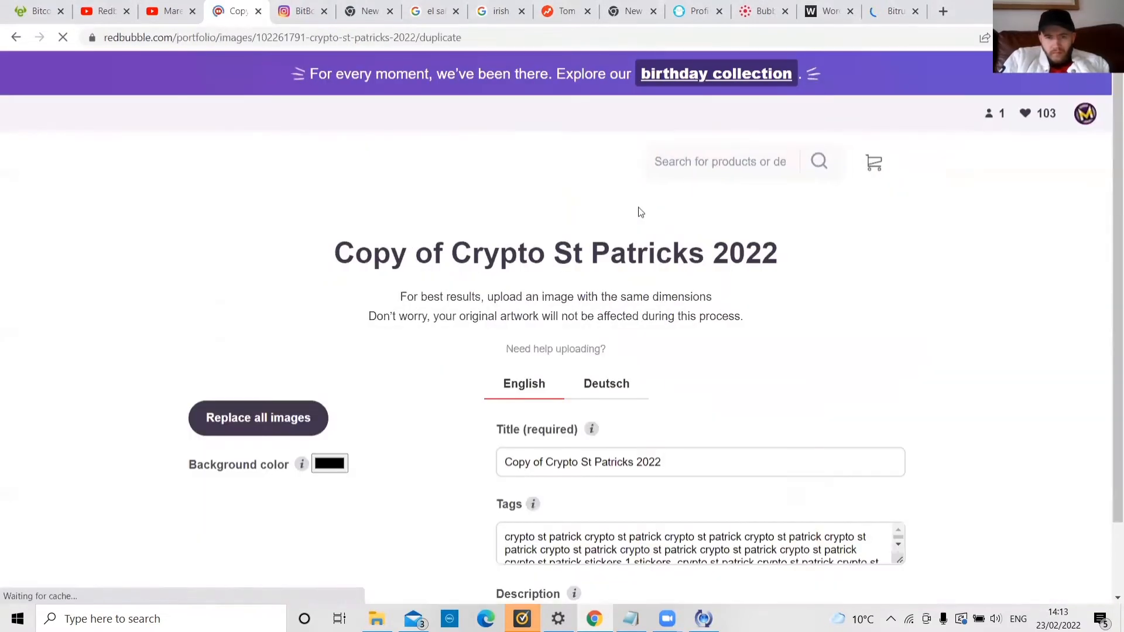
pyautogui.scroll(-3)
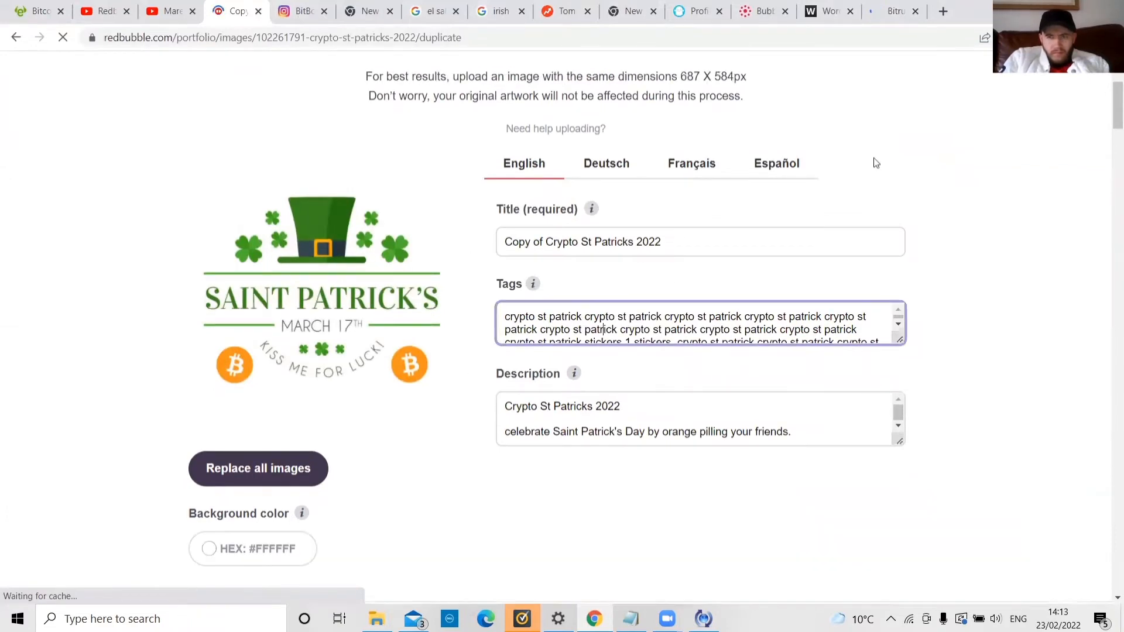
pyautogui.moveTo(959, 102)
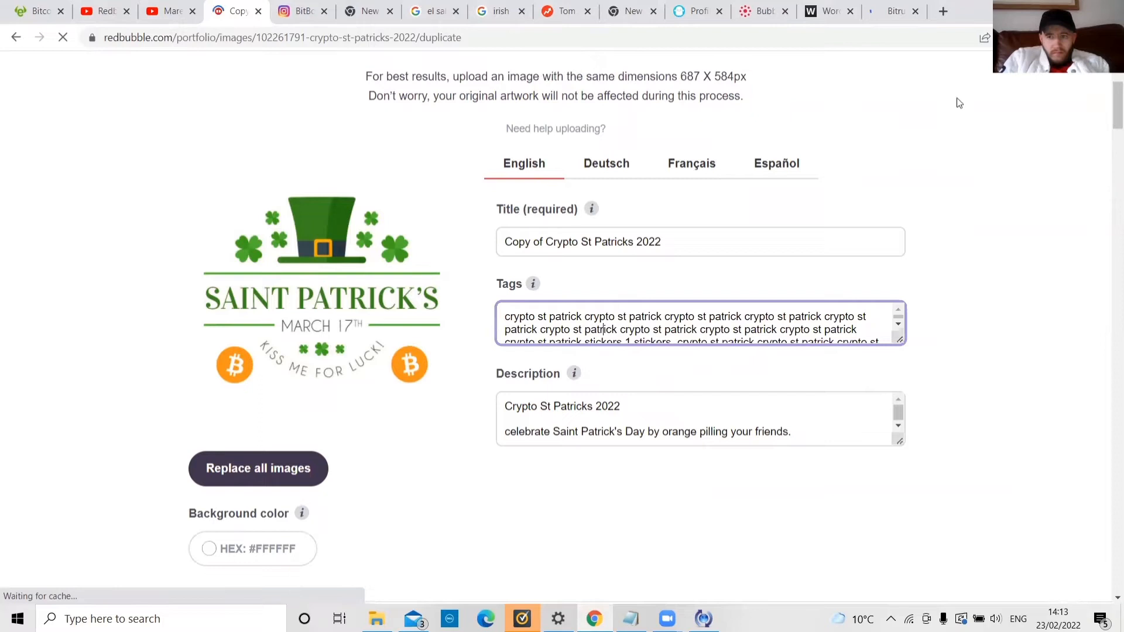
pyautogui.moveTo(912, 163)
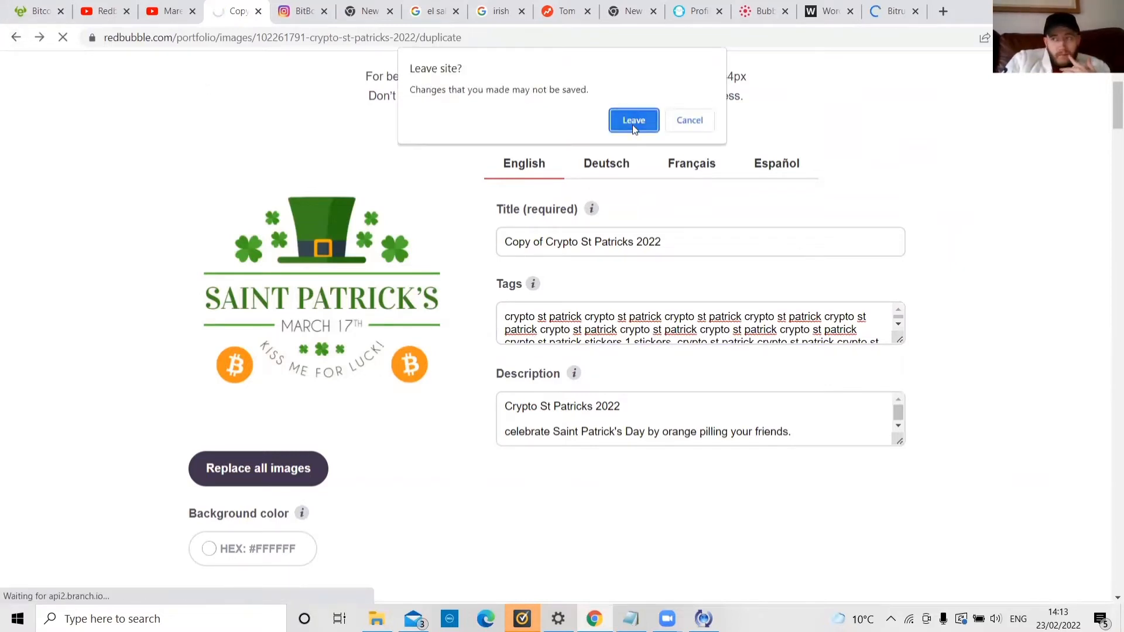
# Abandon the top hat duplicate and duplicate the beer mug design with Copy settings.
pyautogui.click(633, 119)
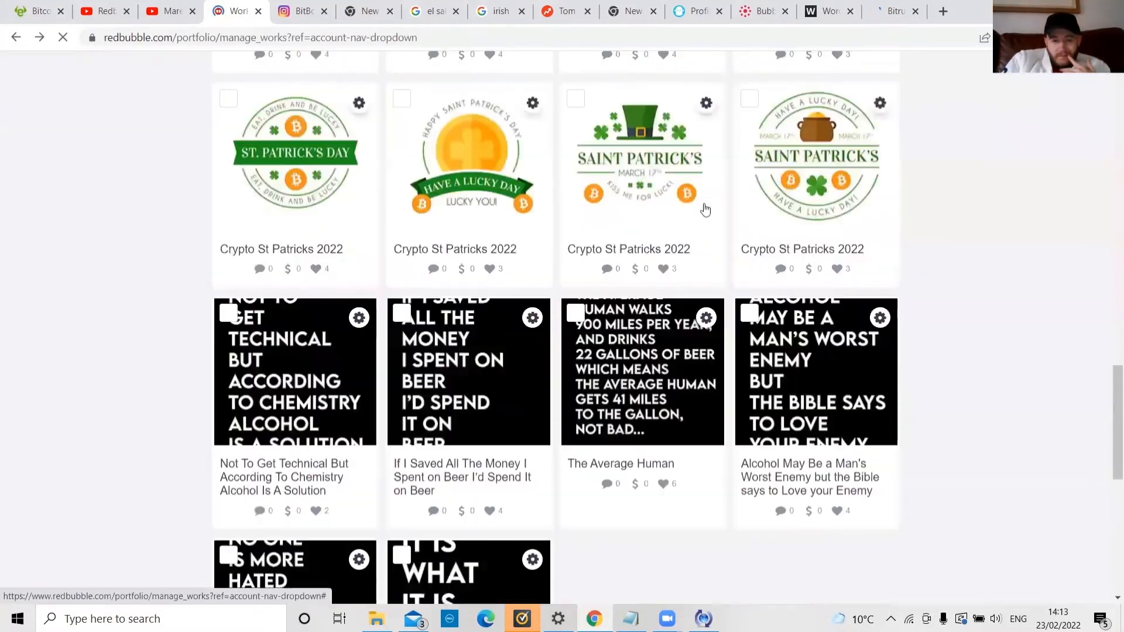
pyautogui.scroll(-3)
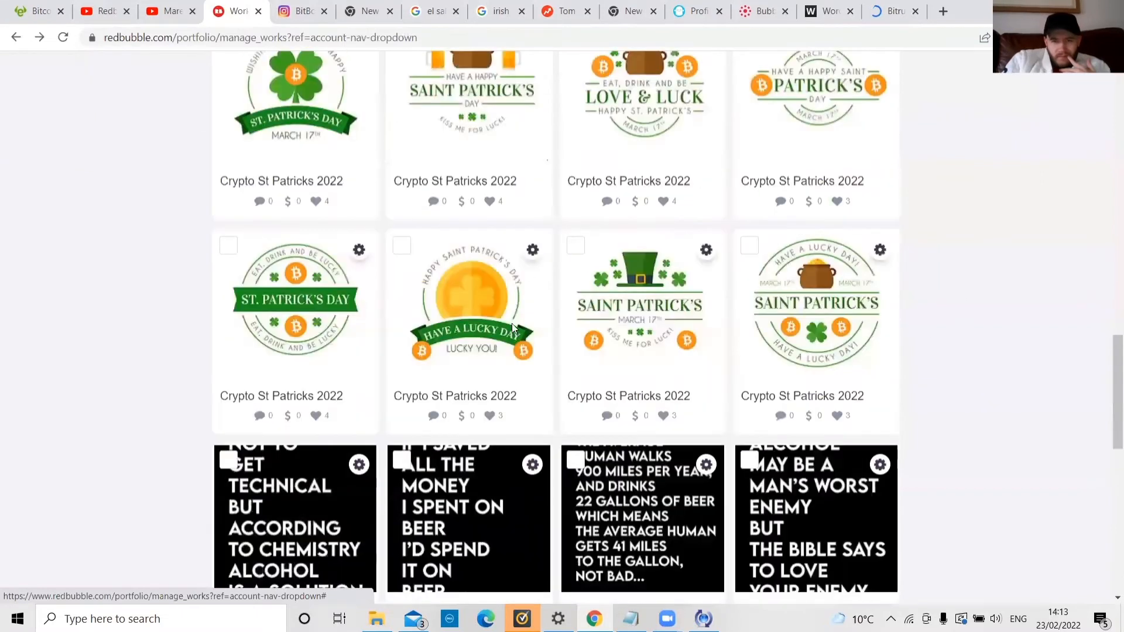
pyautogui.scroll(-3)
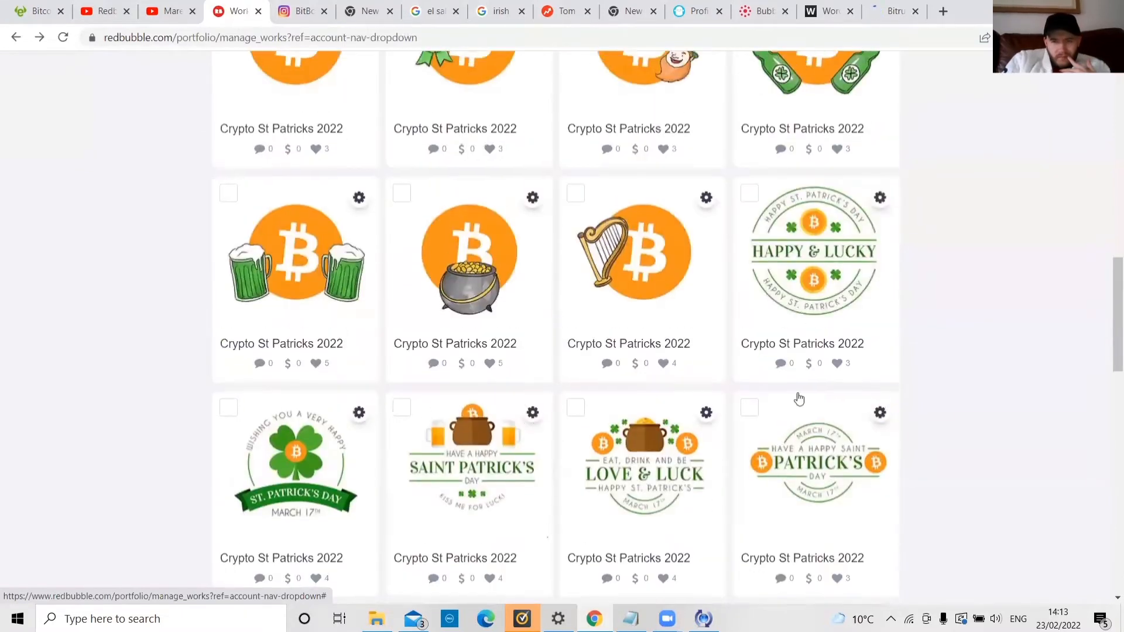
pyautogui.scroll(3)
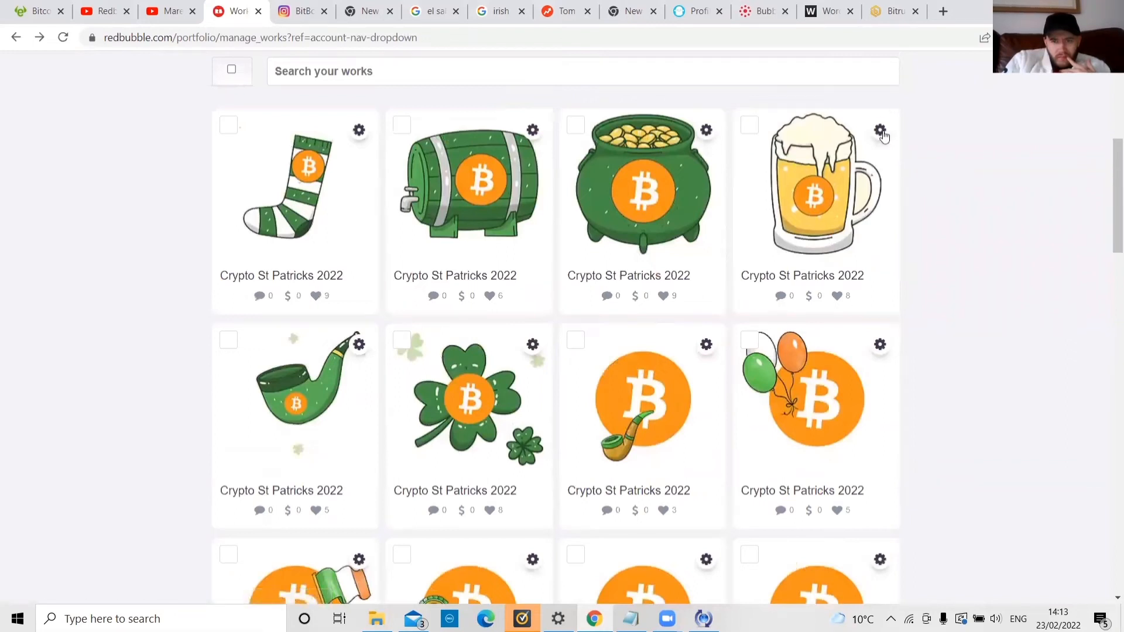
pyautogui.click(879, 130)
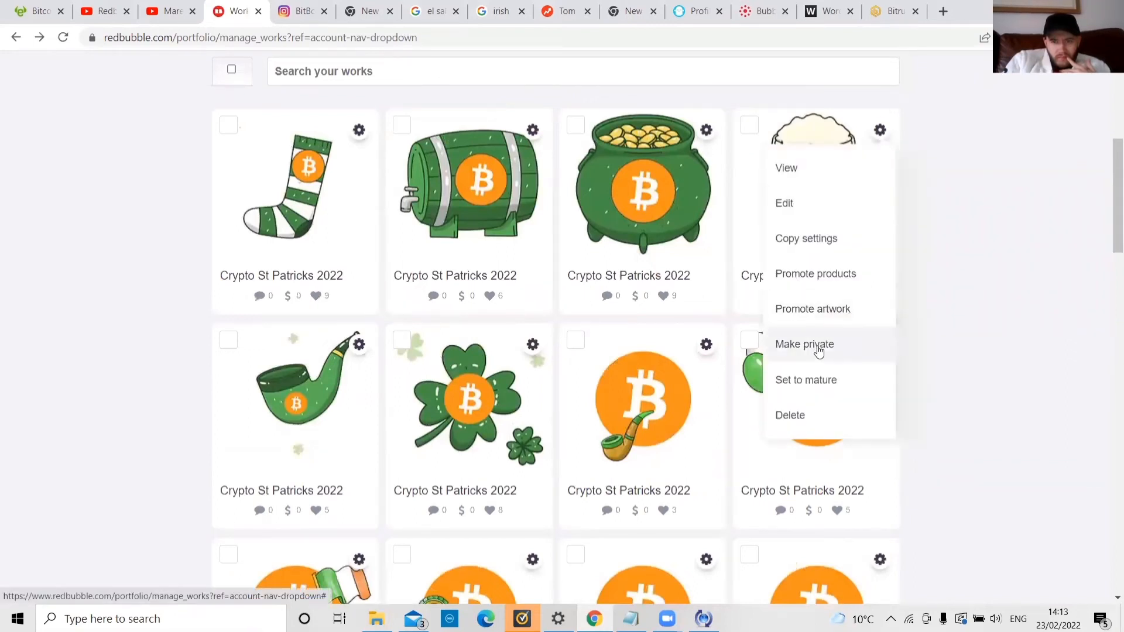
pyautogui.click(805, 238)
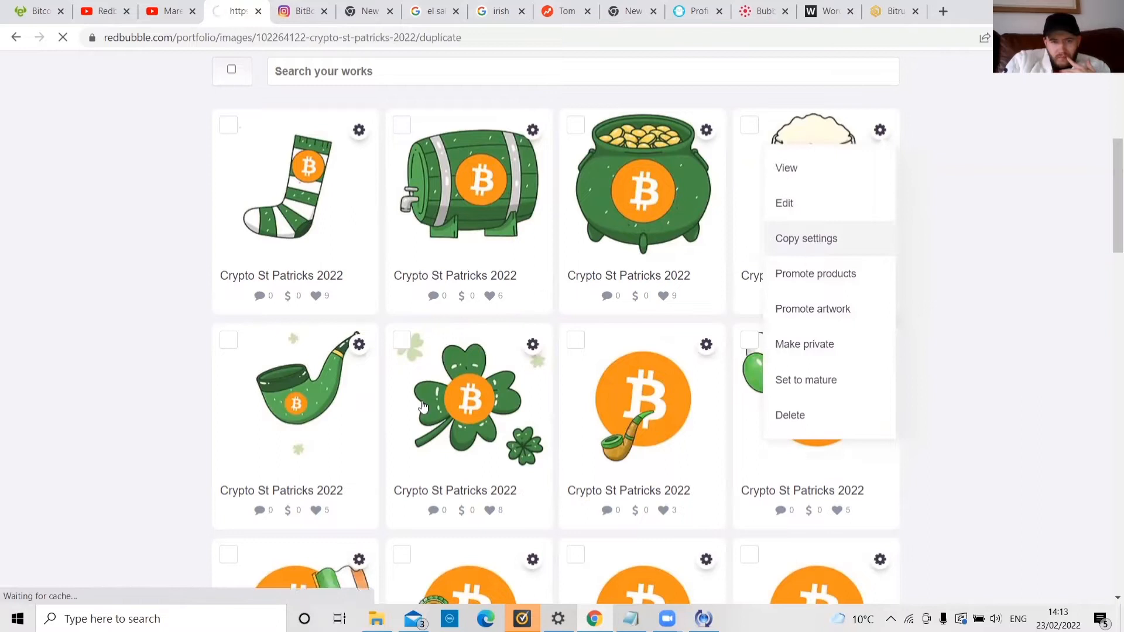
pyautogui.click(805, 238)
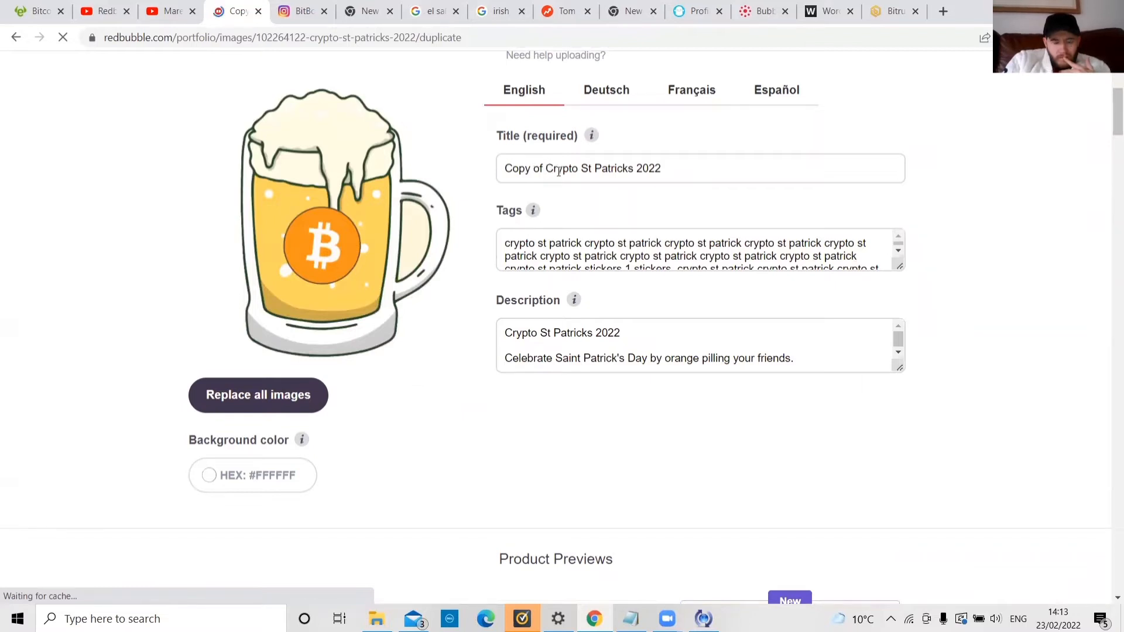
# Trim the title to 'Crypto St Patricks 2022' and enter 'st patr' in the tag generator.
pyautogui.click(688, 256)
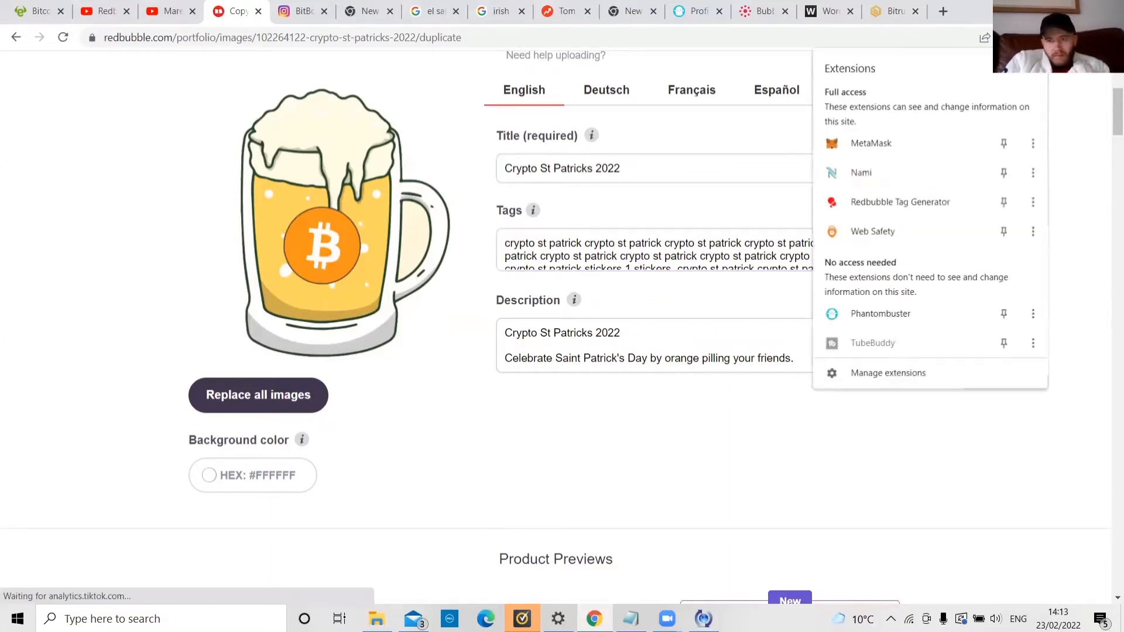
pyautogui.click(899, 201)
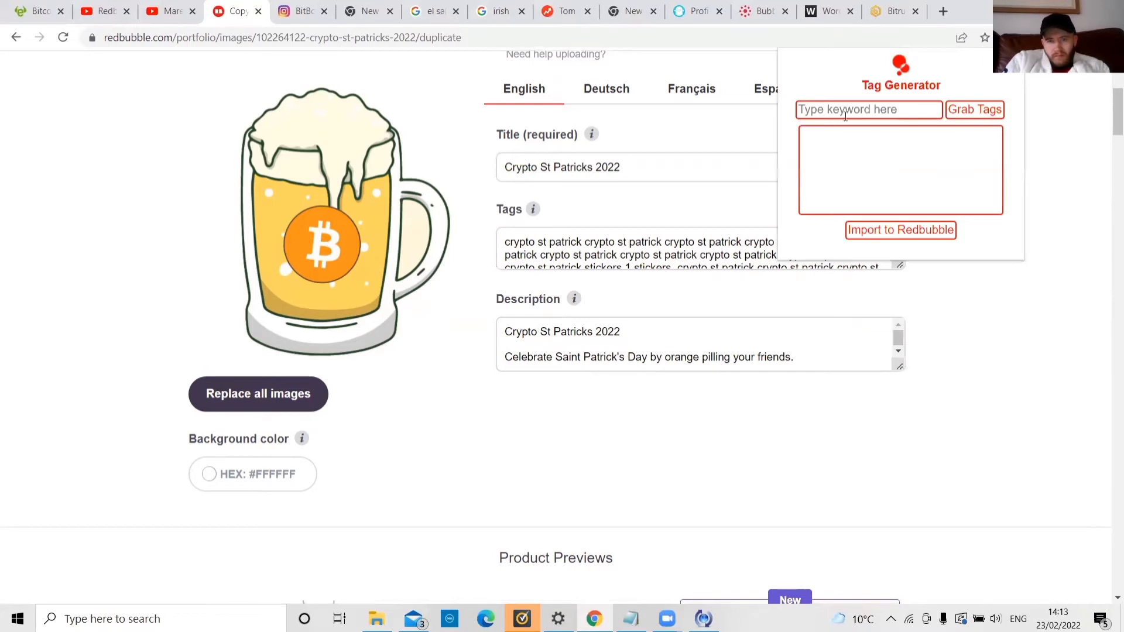
pyautogui.write('st patr')
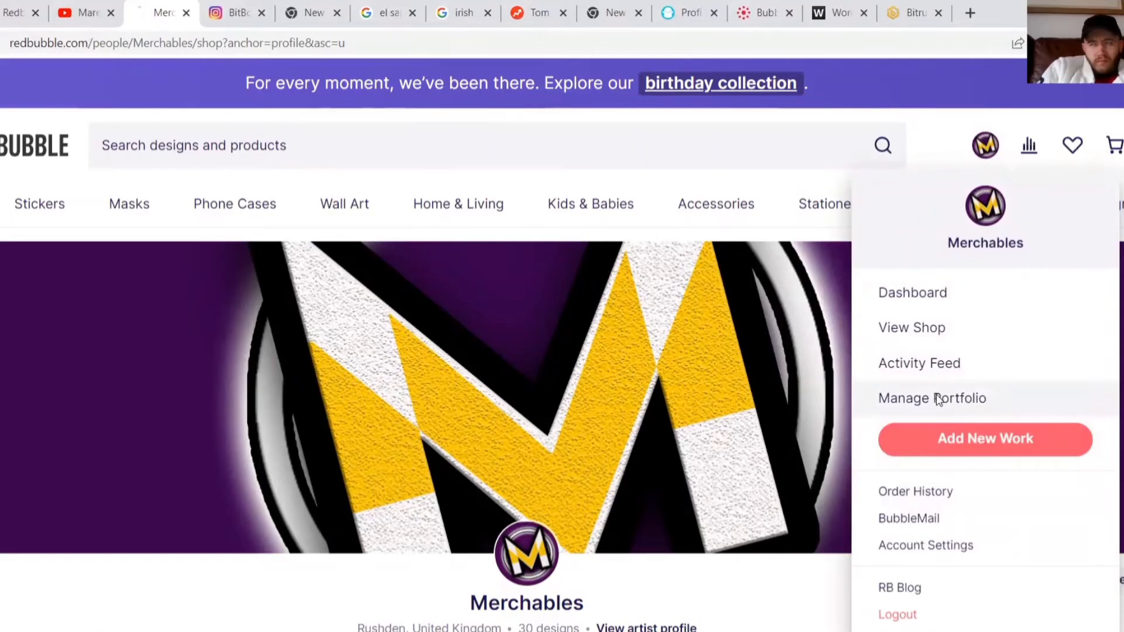
# From Manage Portfolio, open the beer mug design's Copy settings in new tabs.
pyautogui.click(932, 398)
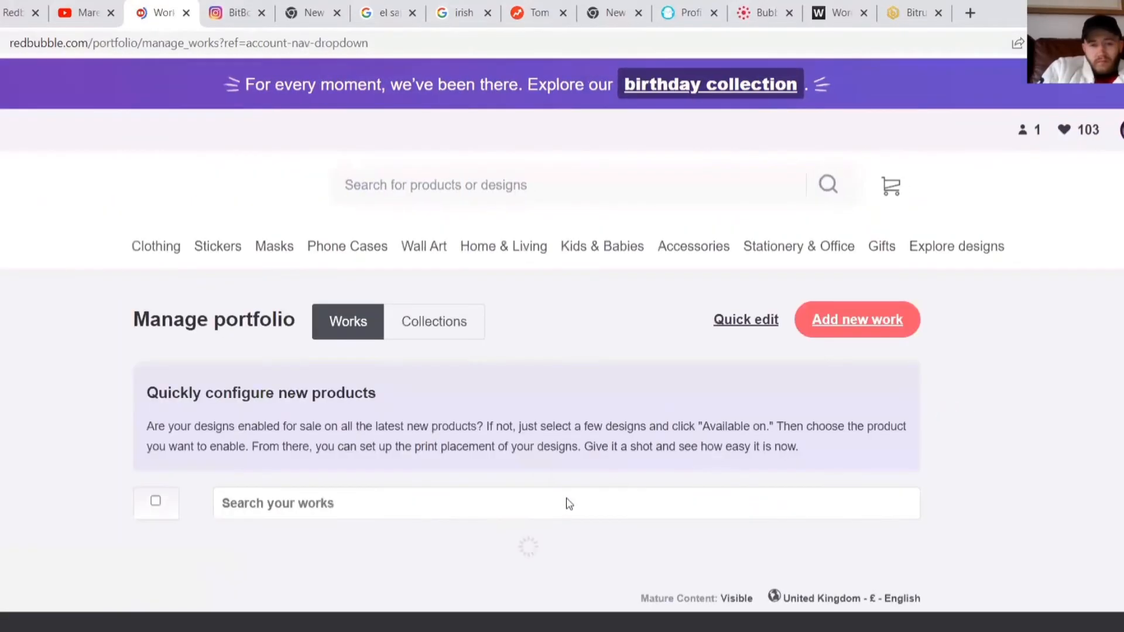
pyautogui.scroll(-3)
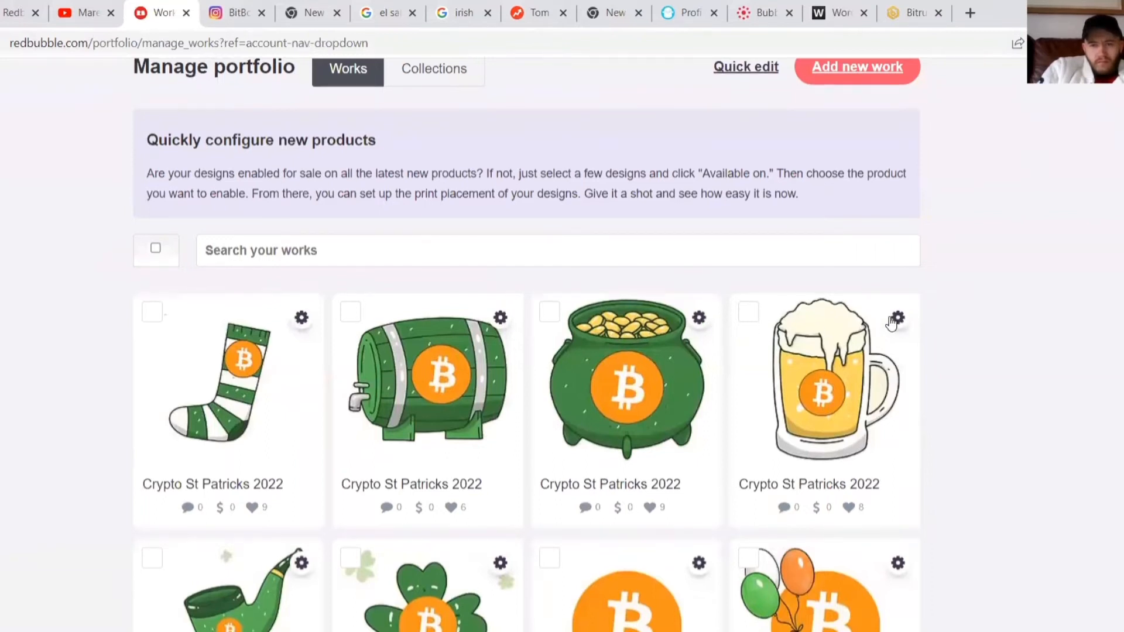
pyautogui.click(897, 318)
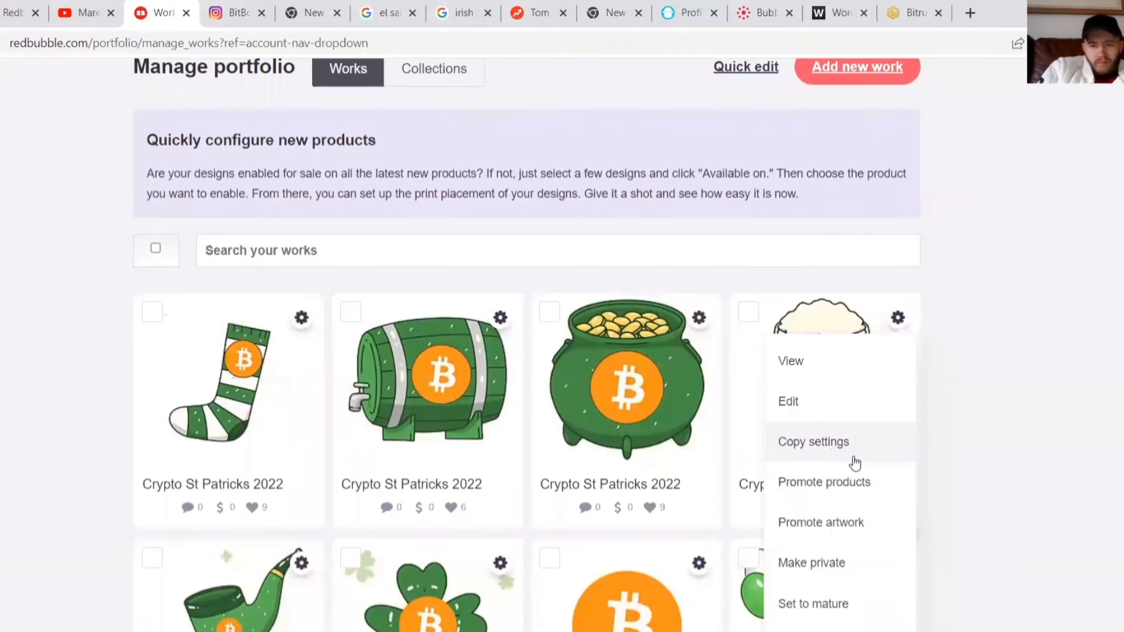
pyautogui.rightClick(812, 441)
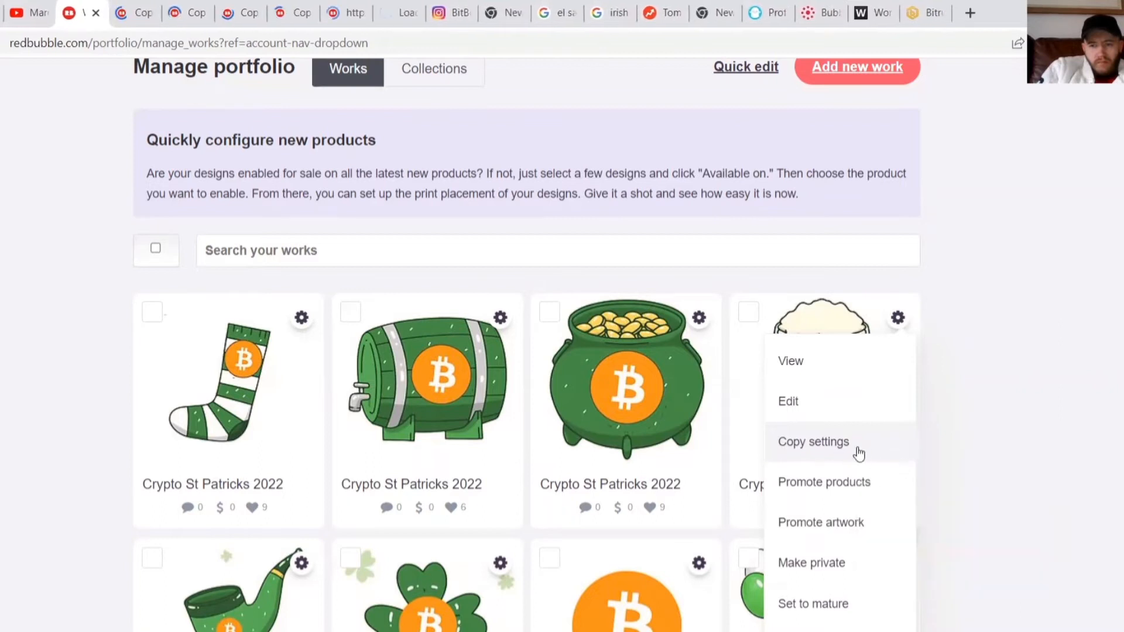
pyautogui.rightClick(823, 481)
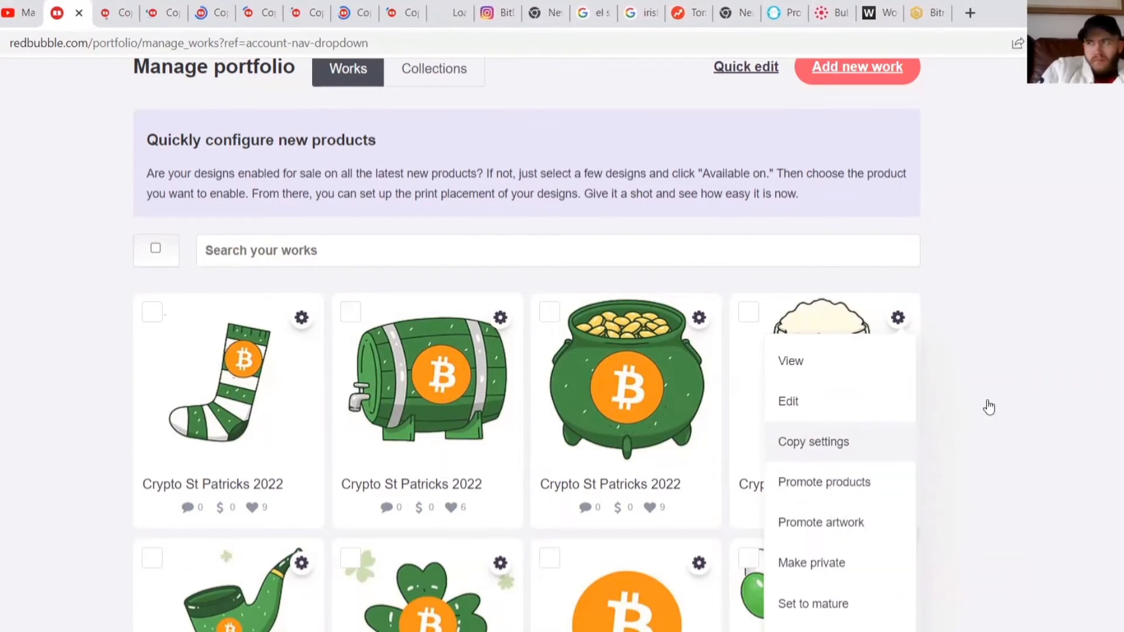
pyautogui.click(964, 411)
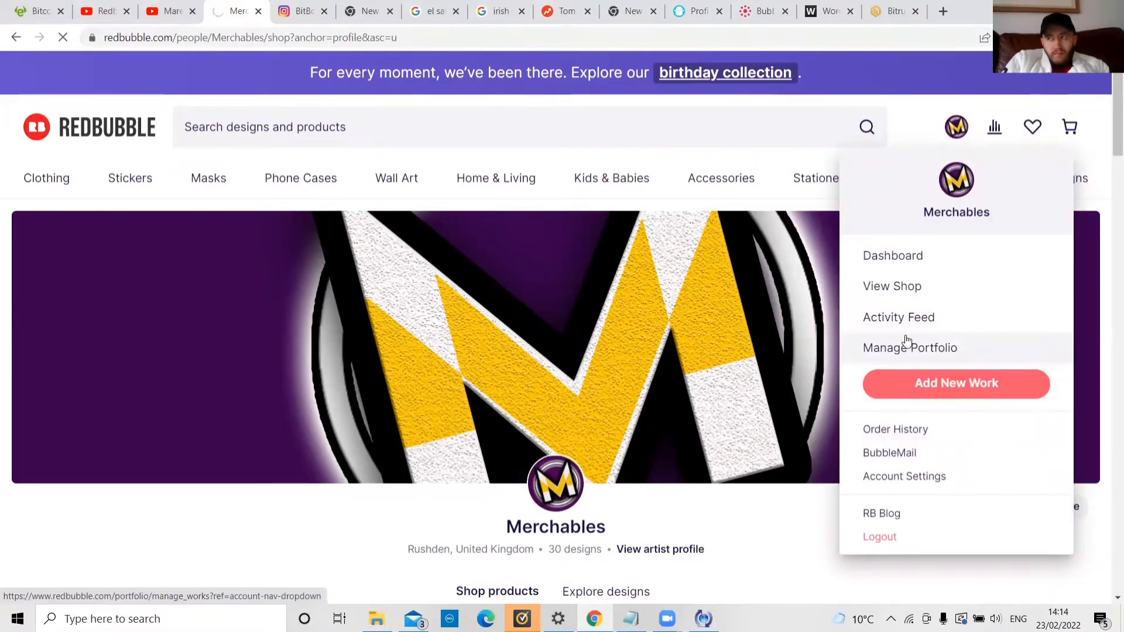
# Return to the portfolio and open more beer mug Copy settings tabs.
pyautogui.click(910, 347)
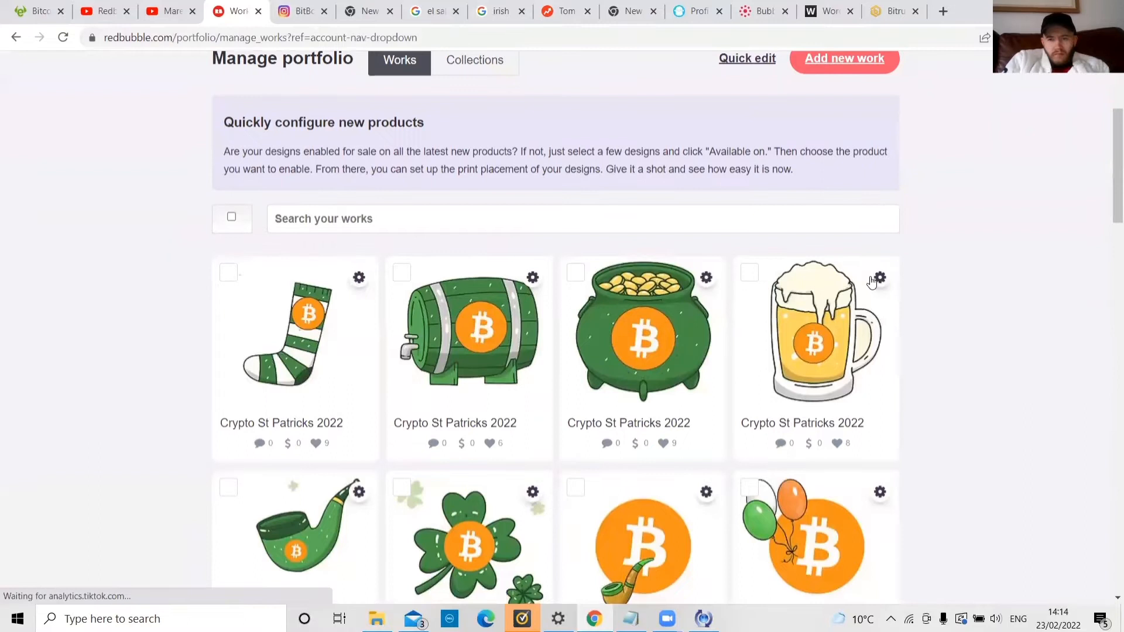
pyautogui.click(877, 277)
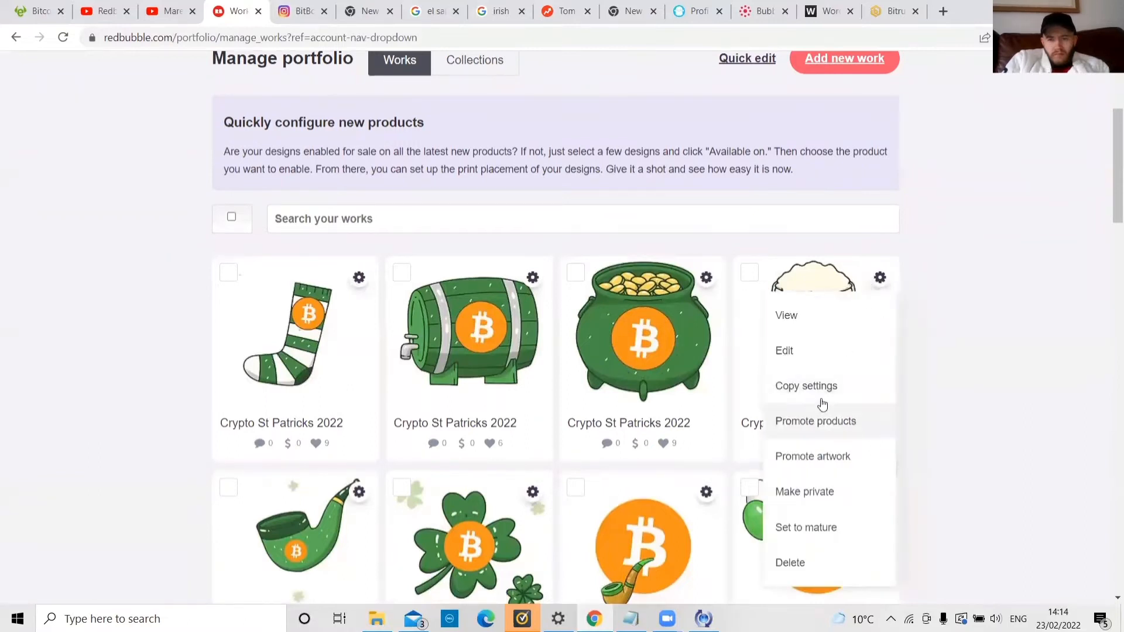
pyautogui.rightClick(805, 385)
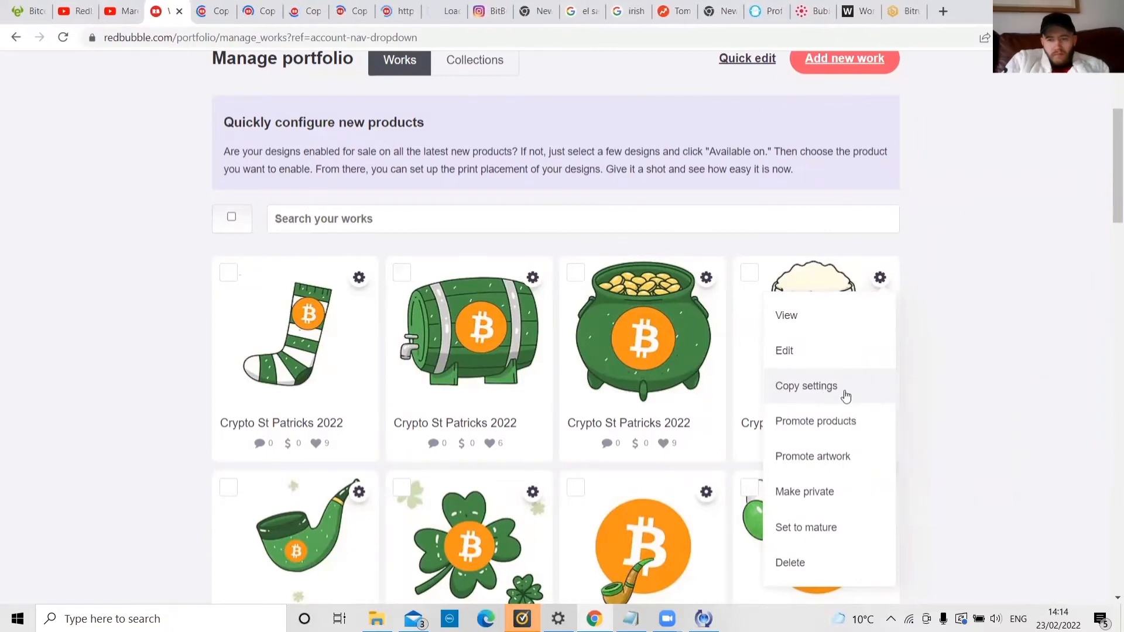
pyautogui.rightClick(816, 421)
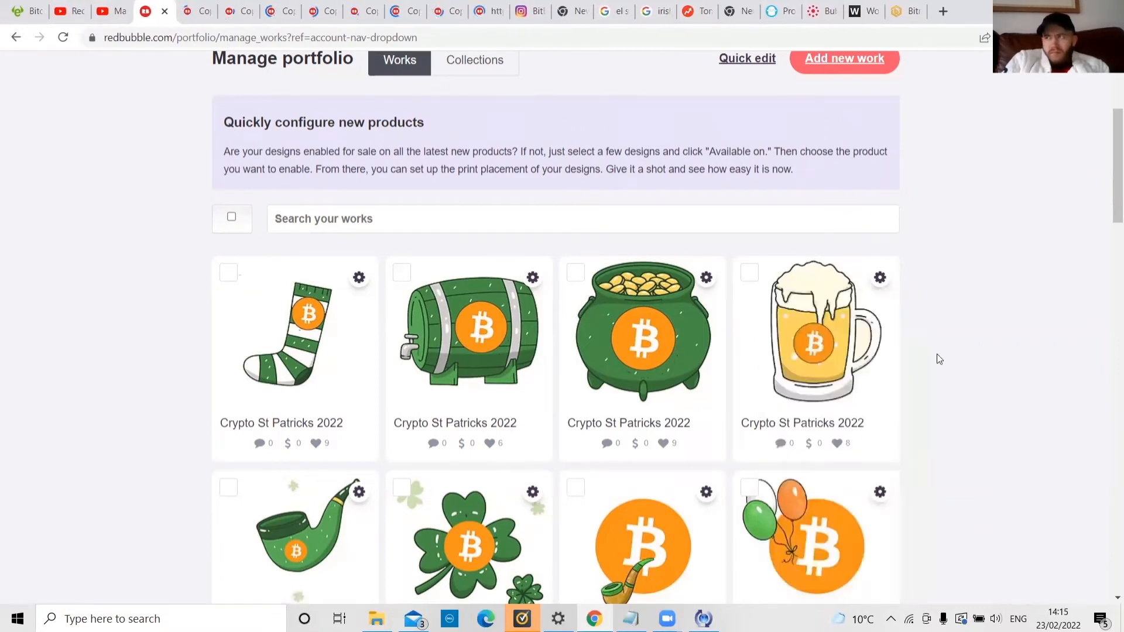
pyautogui.moveTo(900, 360)
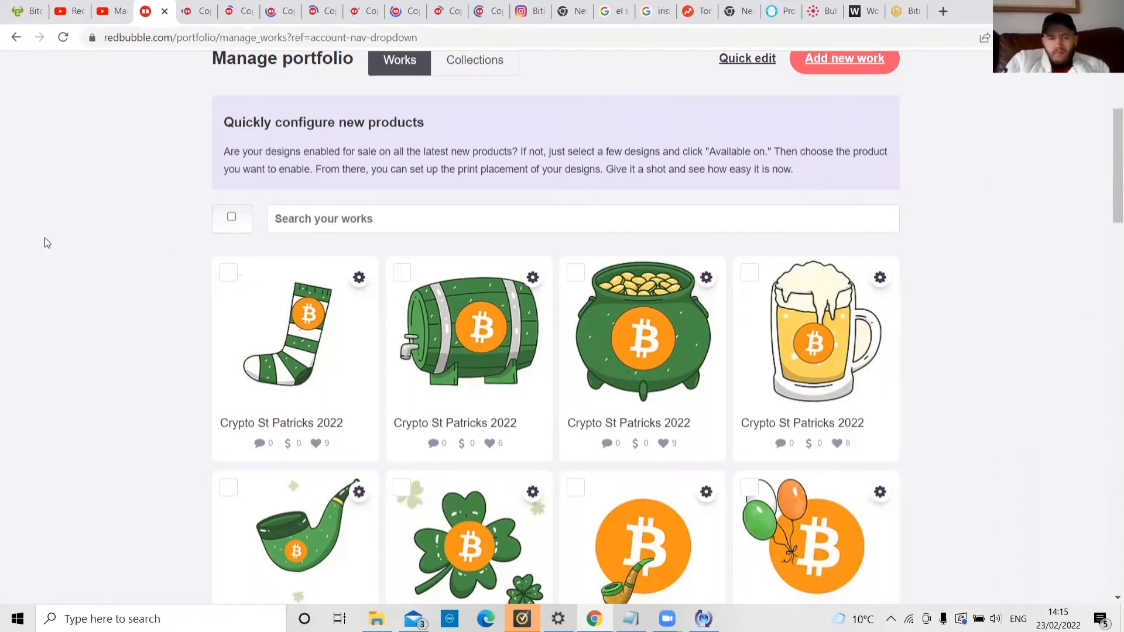
pyautogui.click(195, 12)
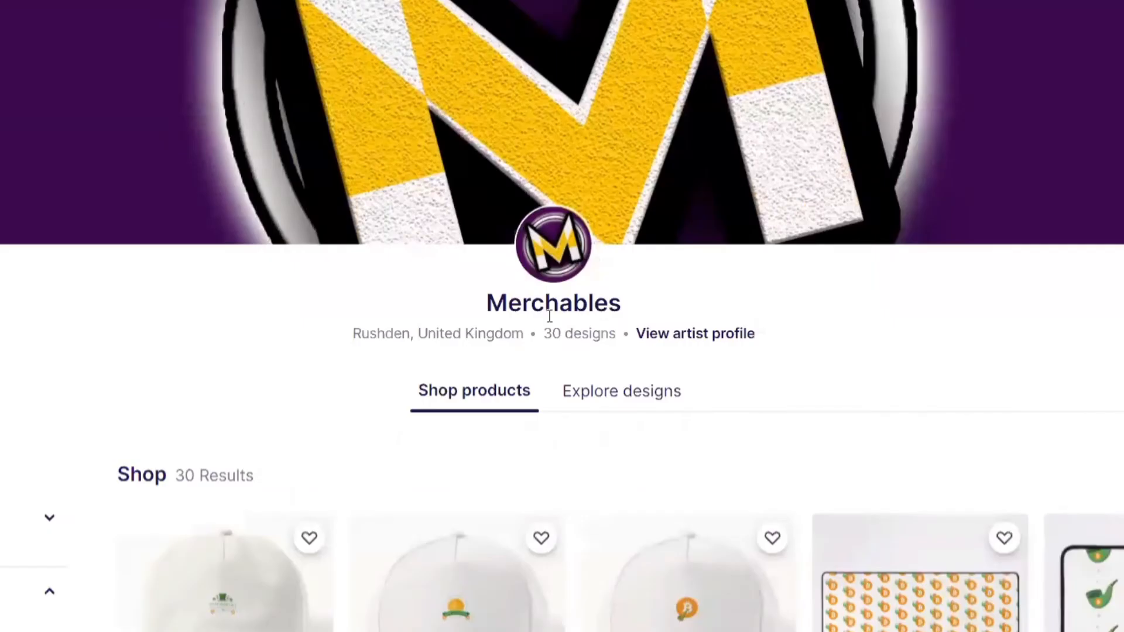
# Scroll the Merchables shop grid past caps, mouse mats and quote stickers.
pyautogui.scroll(-3)
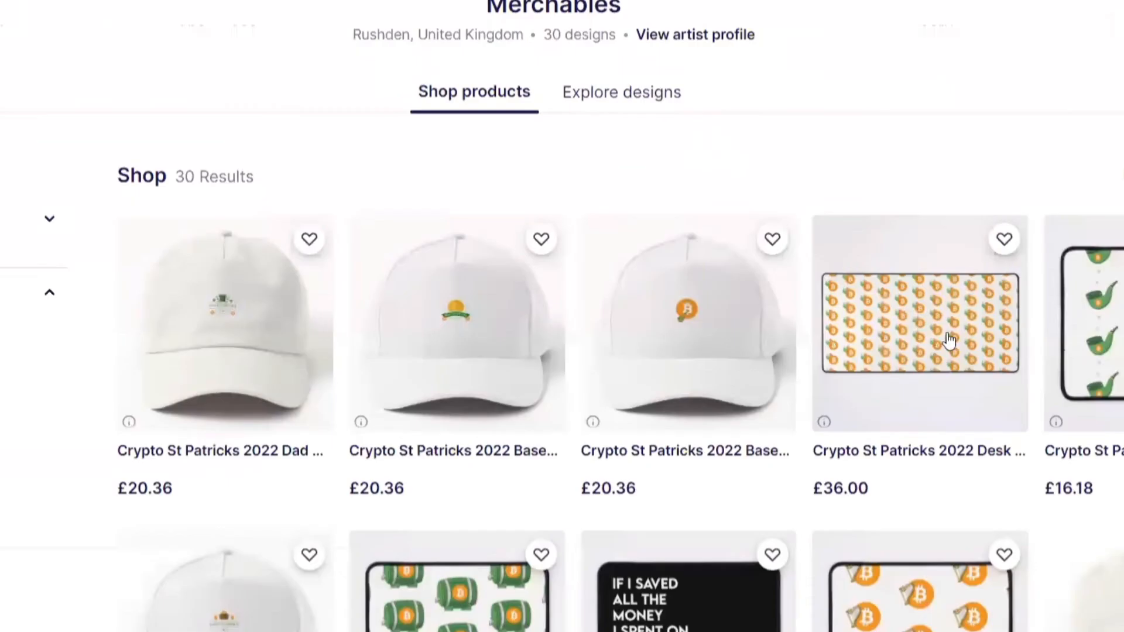
pyautogui.scroll(-3)
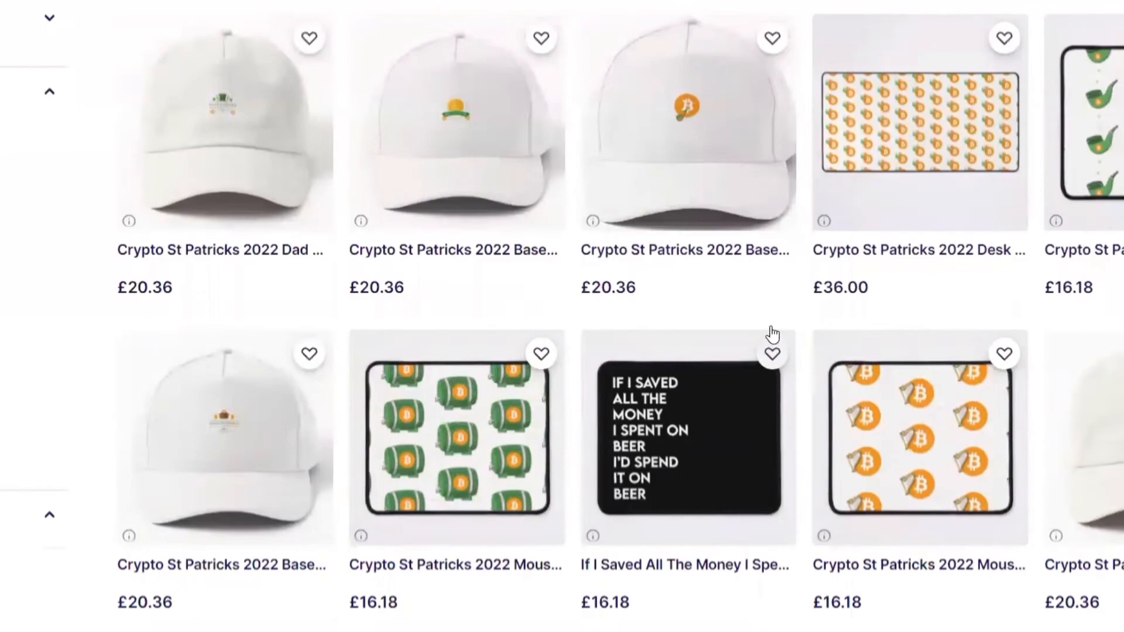
pyautogui.scroll(-3)
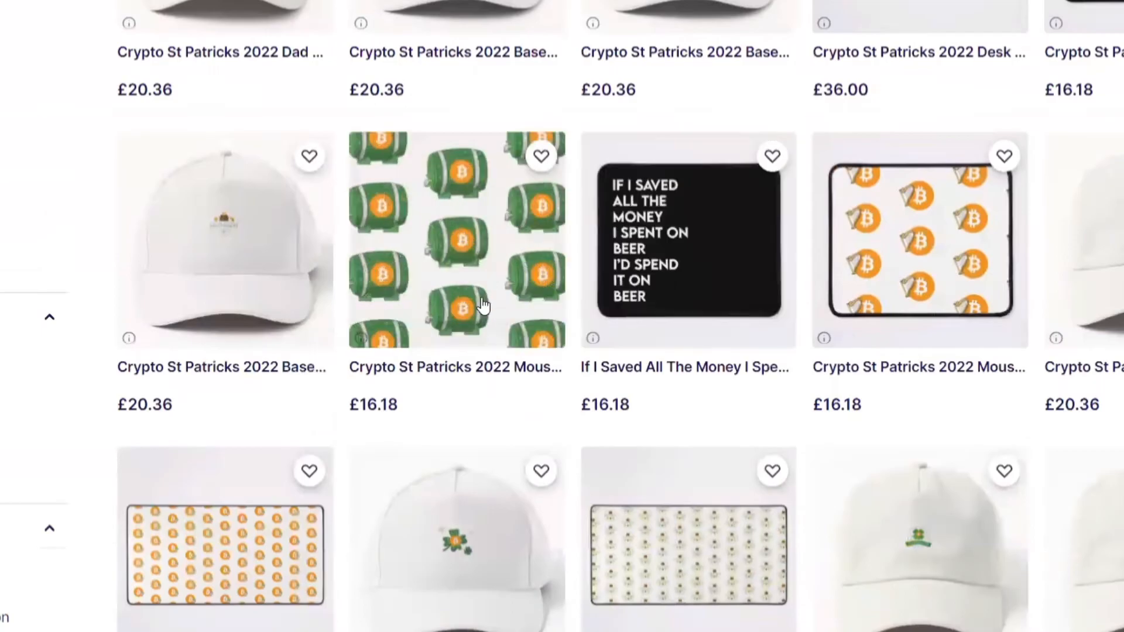
pyautogui.scroll(-3)
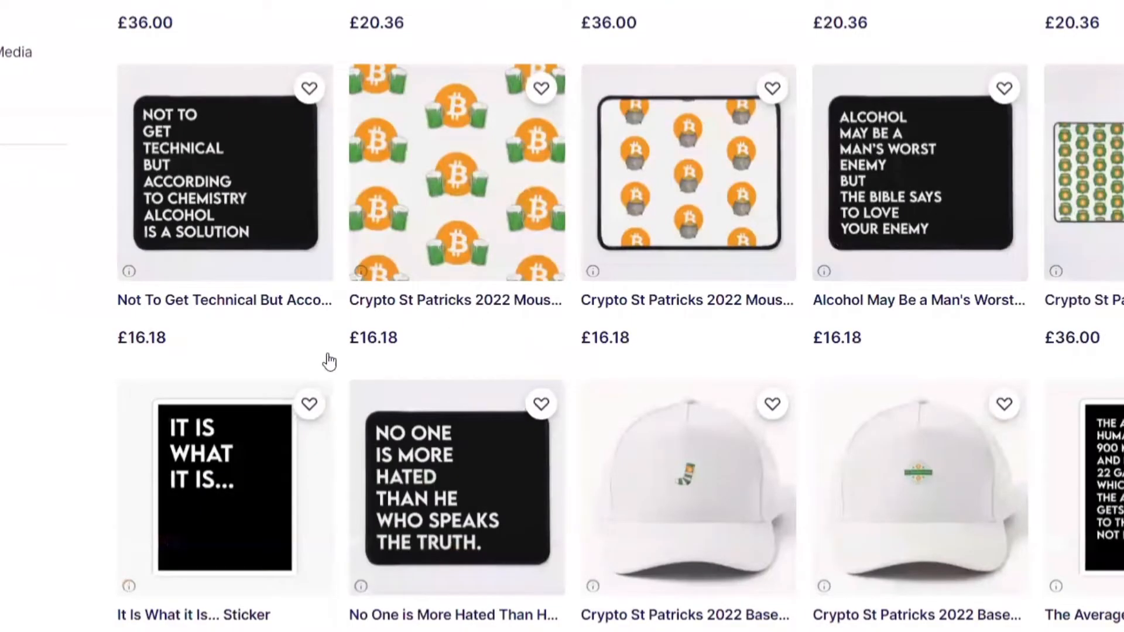
pyautogui.scroll(-3)
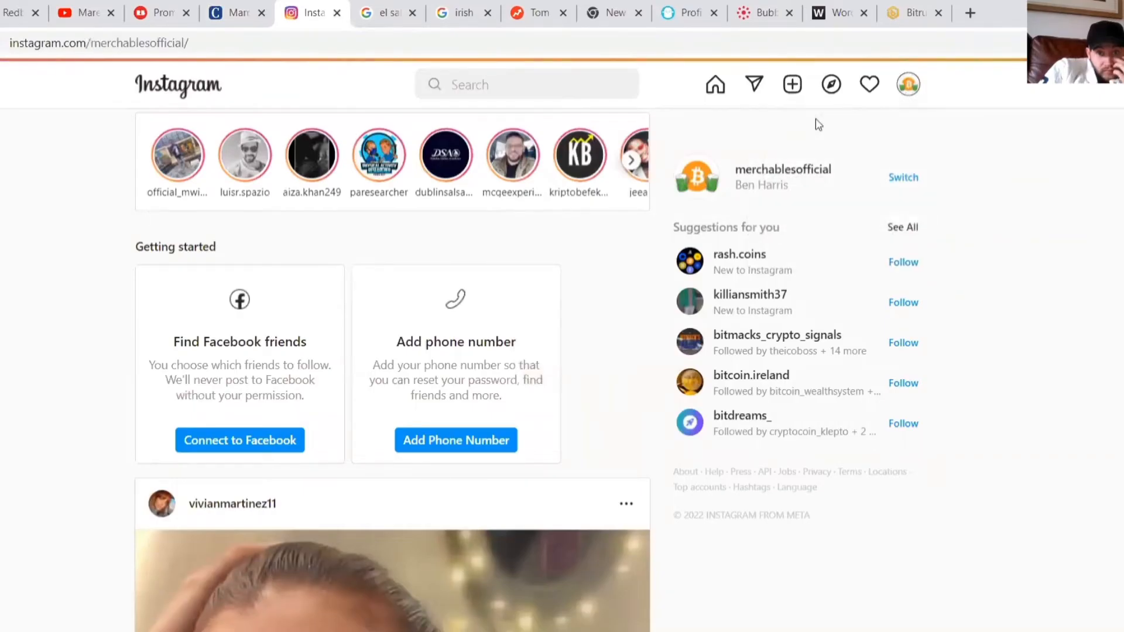
# Open the merchablesofficial Instagram profile and scroll through its product mockup posts.
pyautogui.click(906, 83)
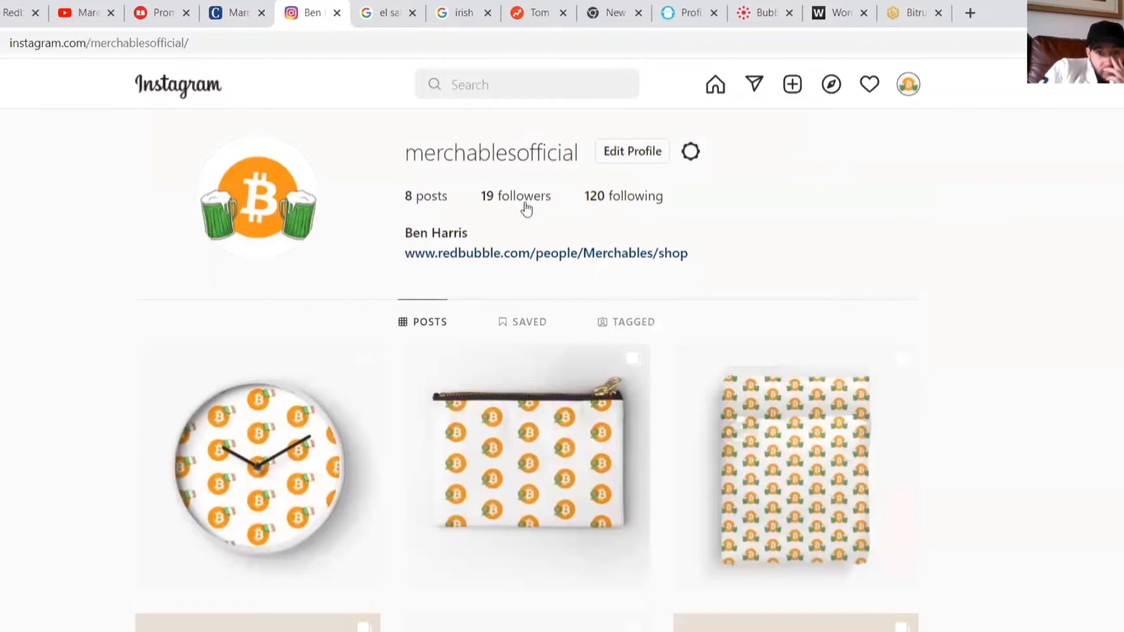
pyautogui.scroll(-3)
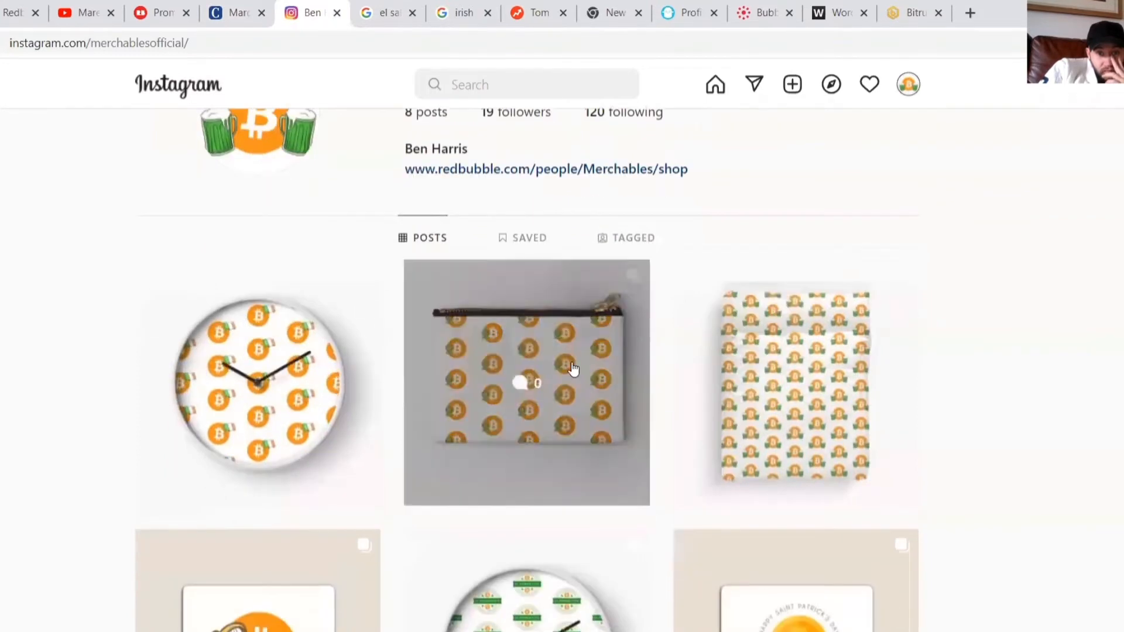
pyautogui.scroll(-3)
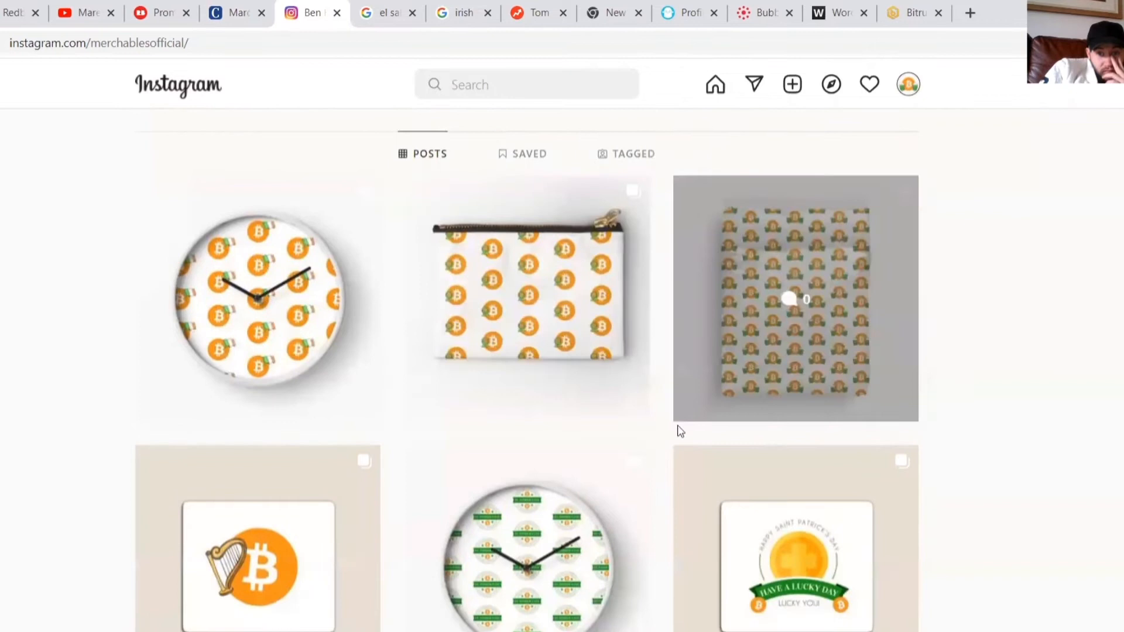
pyautogui.scroll(-3)
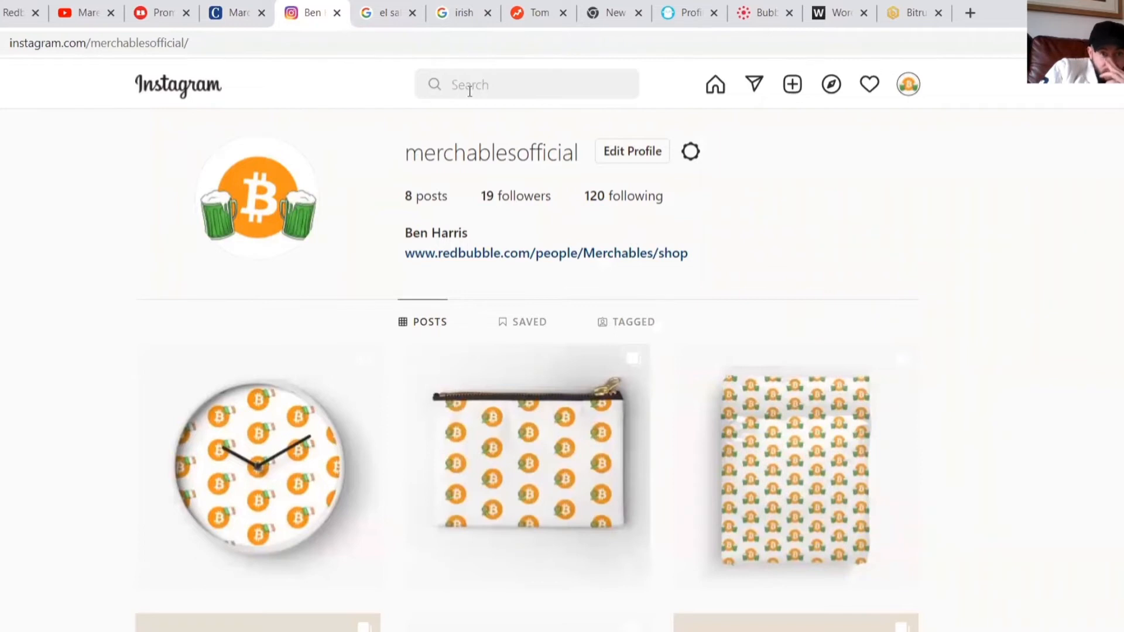
# Search 'bra', browse braveandfreeofficial's Women's Day posts, then choose Profile from the account menu.
pyautogui.write('brave and free')
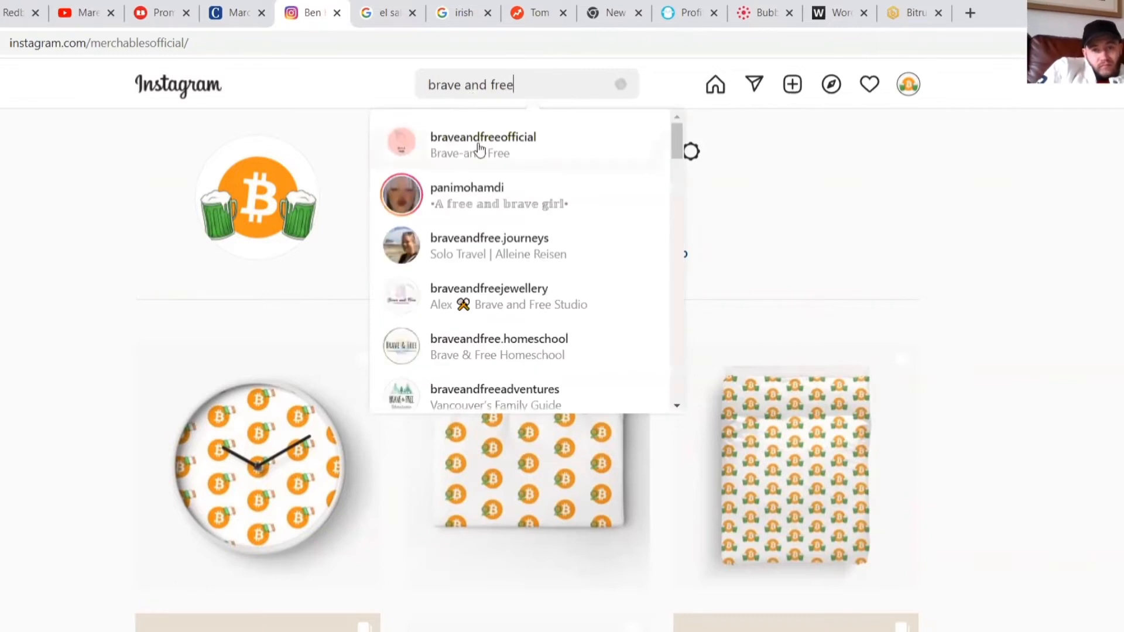
pyautogui.click(483, 136)
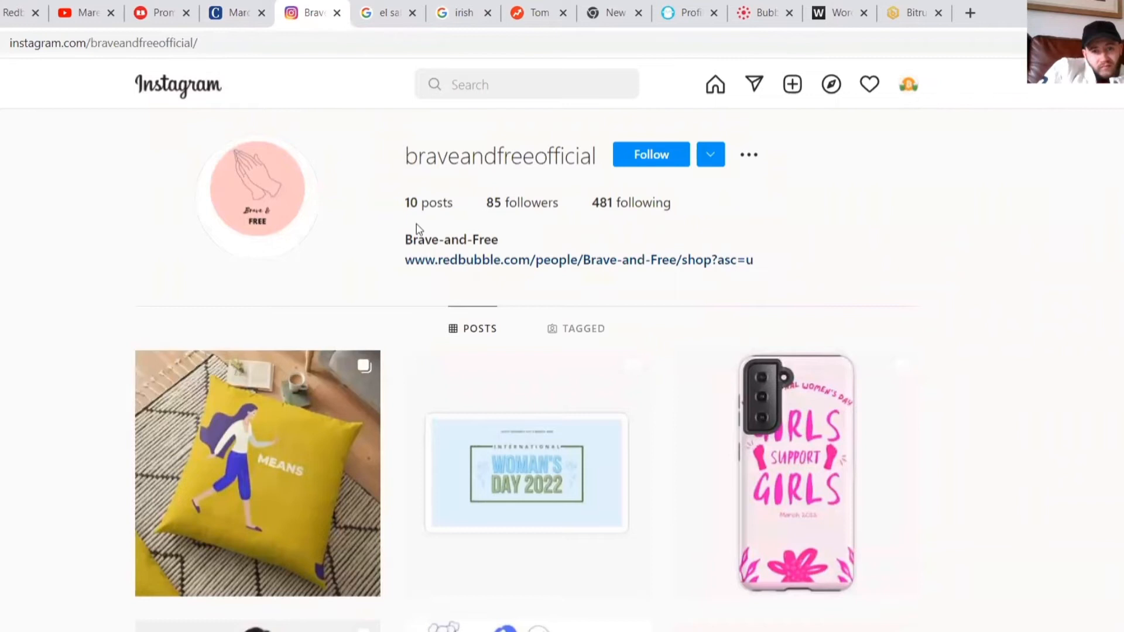
pyautogui.scroll(-3)
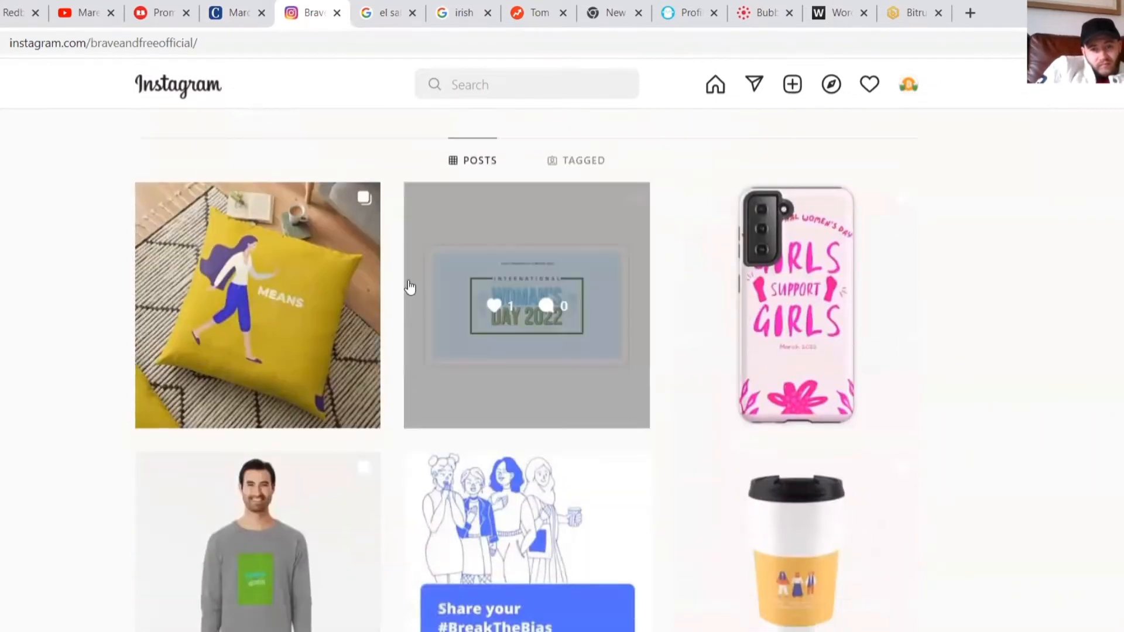
pyautogui.scroll(-3)
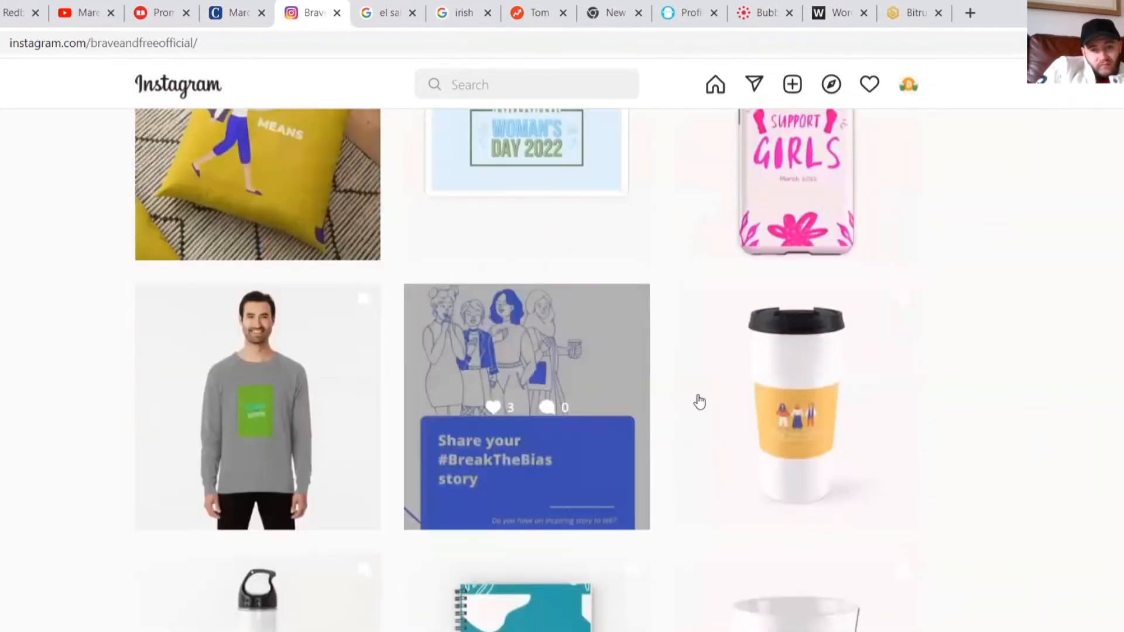
pyautogui.scroll(-3)
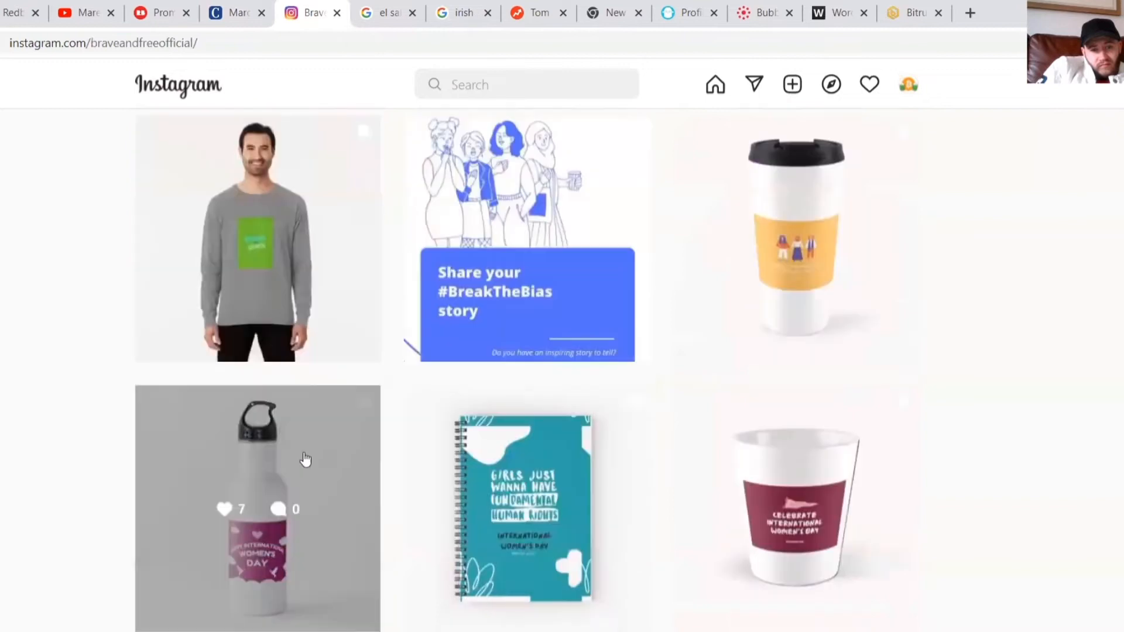
pyautogui.scroll(-3)
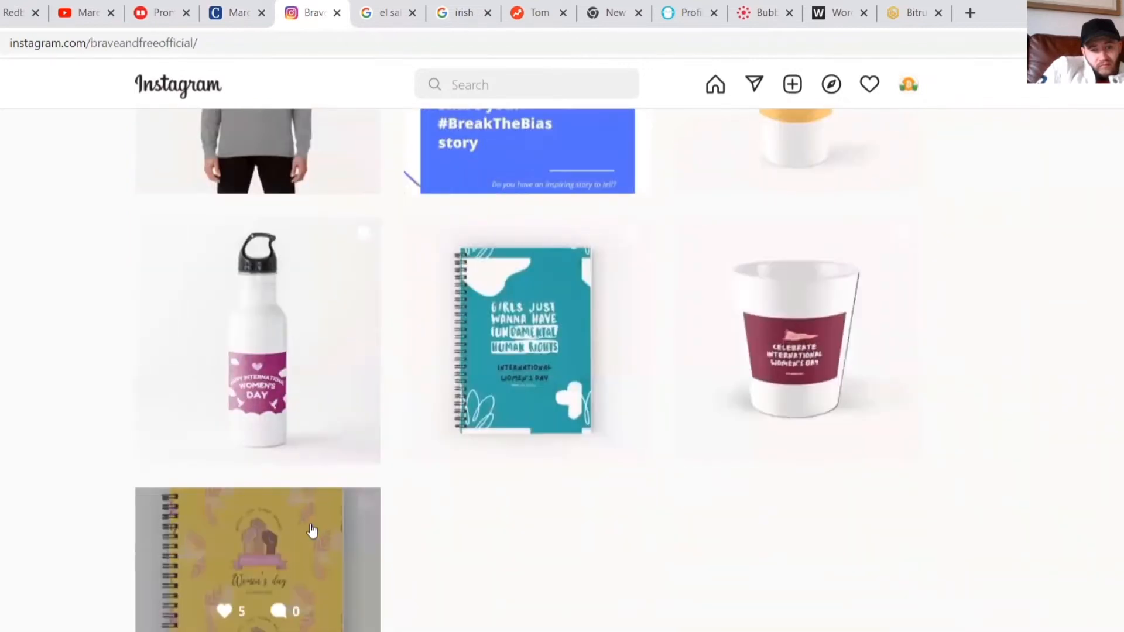
pyautogui.scroll(3)
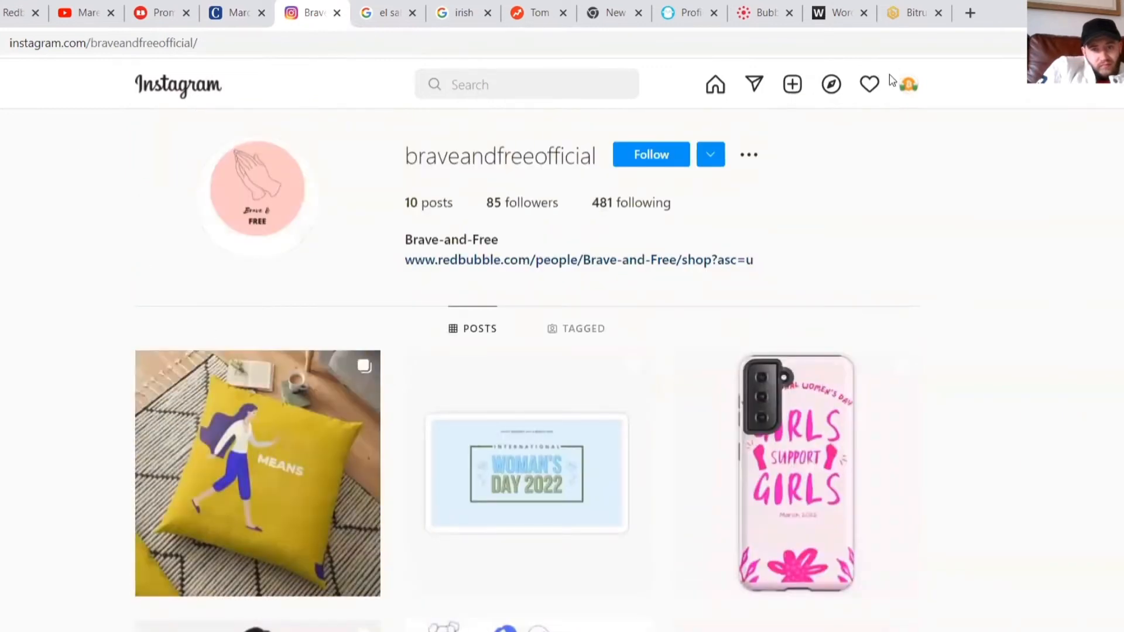
pyautogui.click(907, 84)
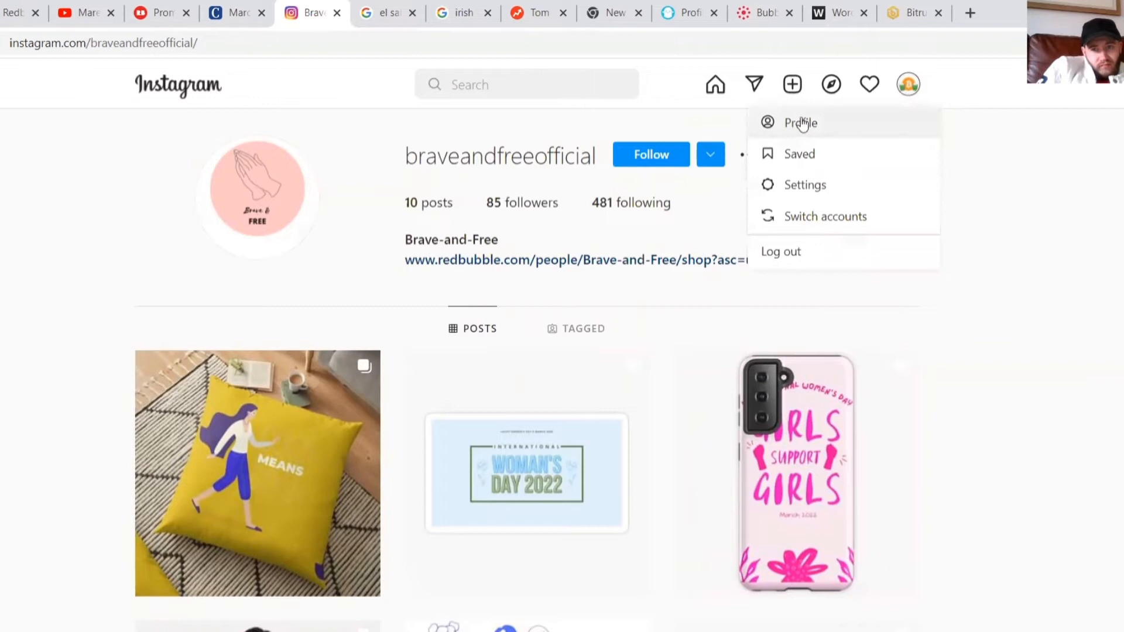
pyautogui.click(800, 122)
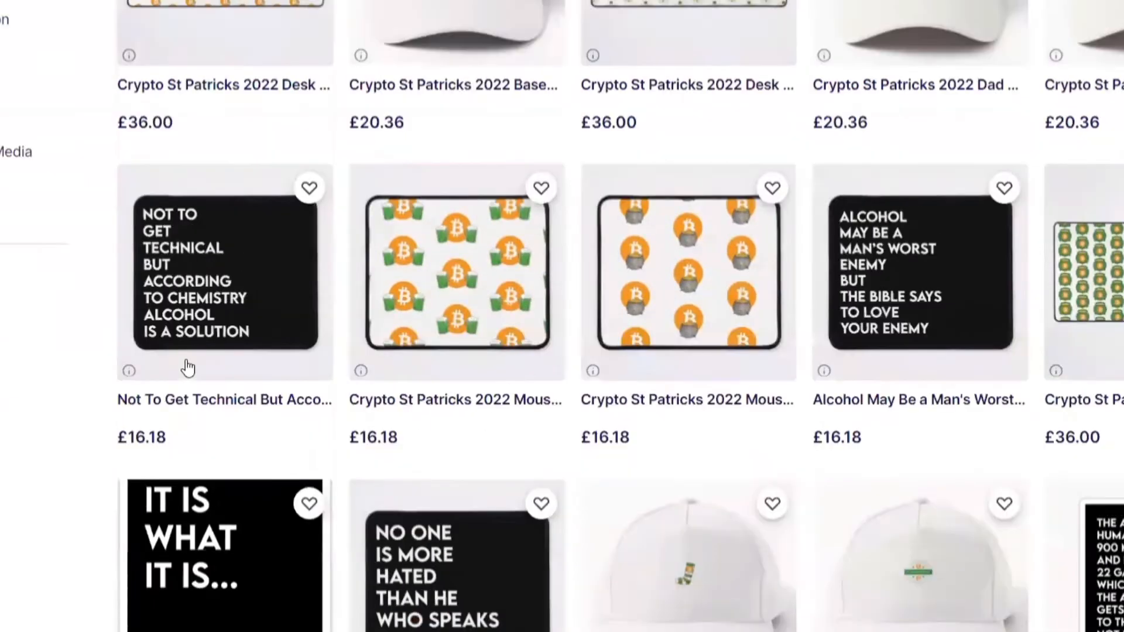
# Scroll through the Redbubble shop's slogan mouse mat and cap listings.
pyautogui.scroll(-3)
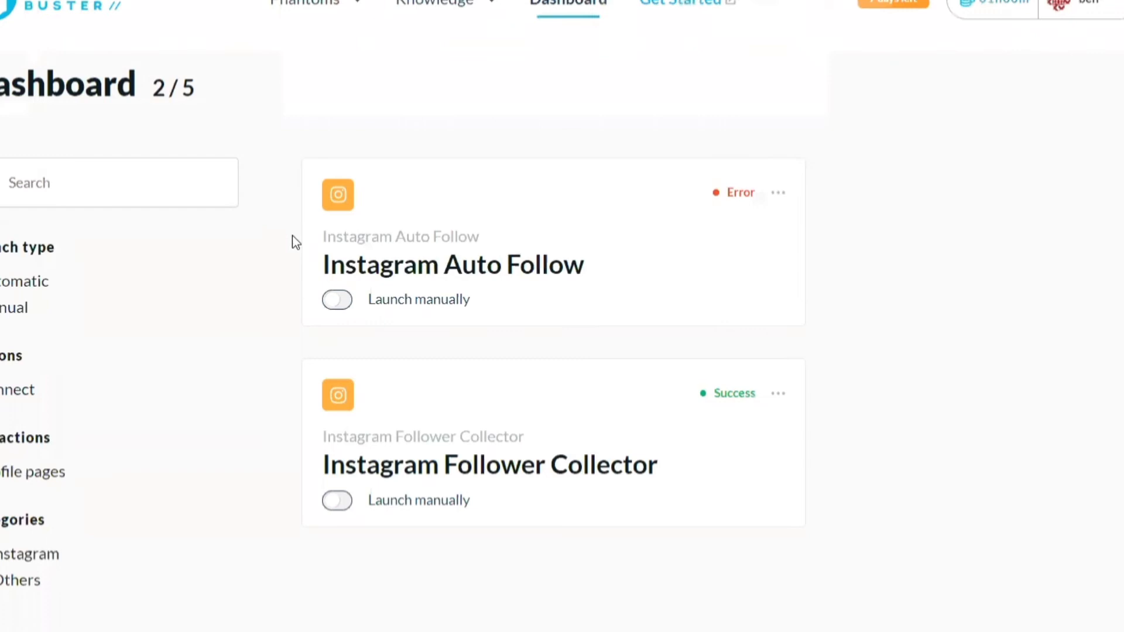
pyautogui.moveTo(671, 471)
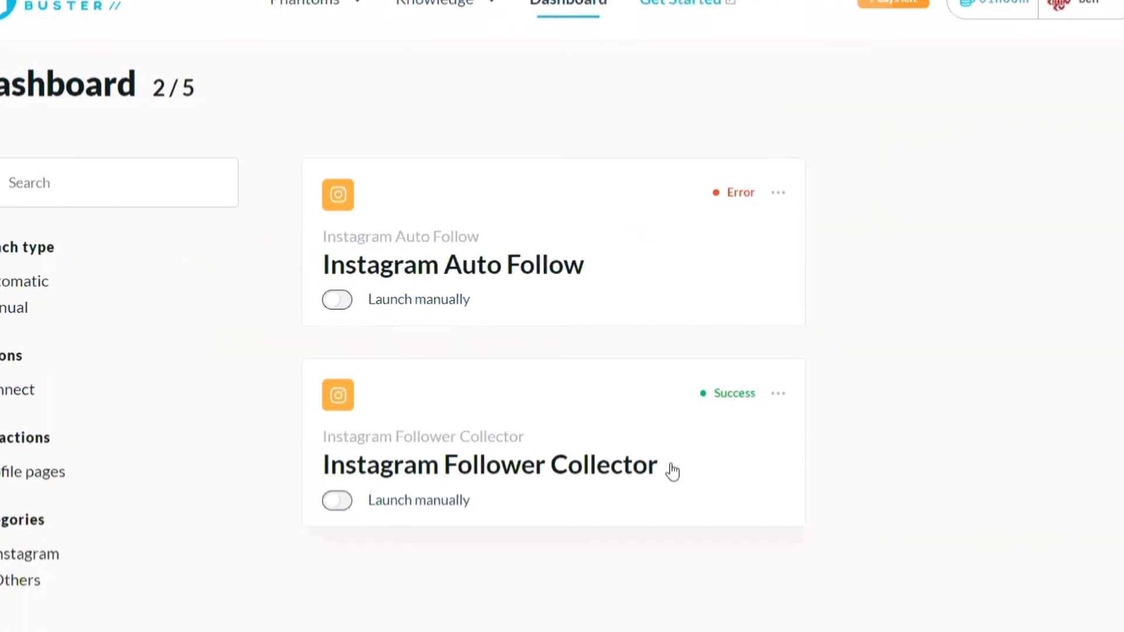
# Review Follower Collector's Behavior, Profiles to scrape and Settings, then open Auto Follow setup.
pyautogui.click(777, 393)
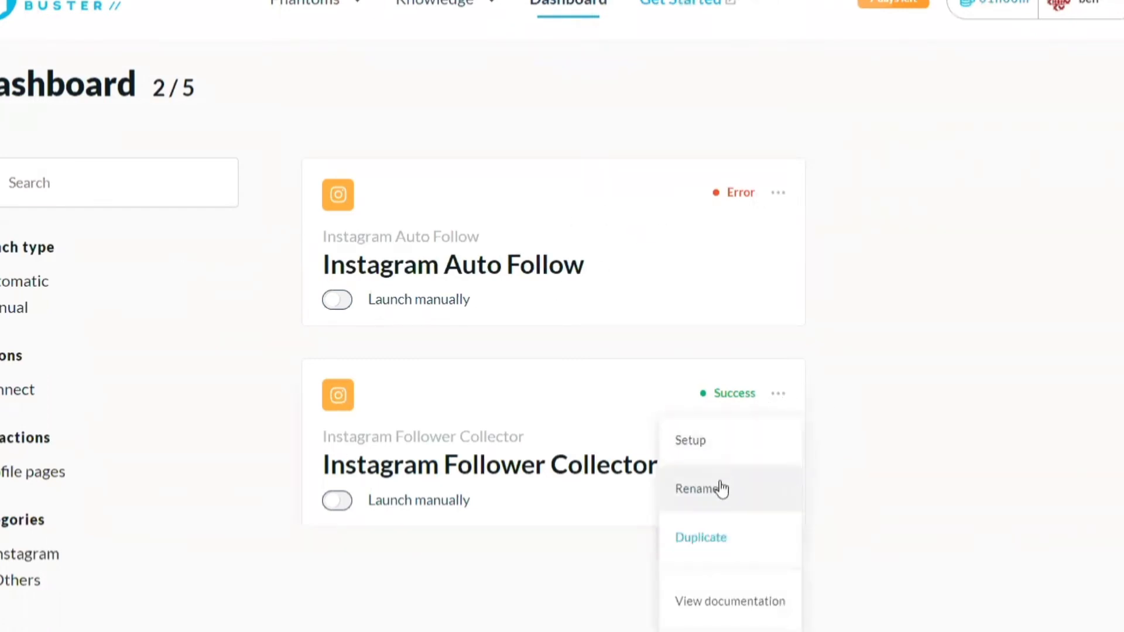
pyautogui.click(689, 440)
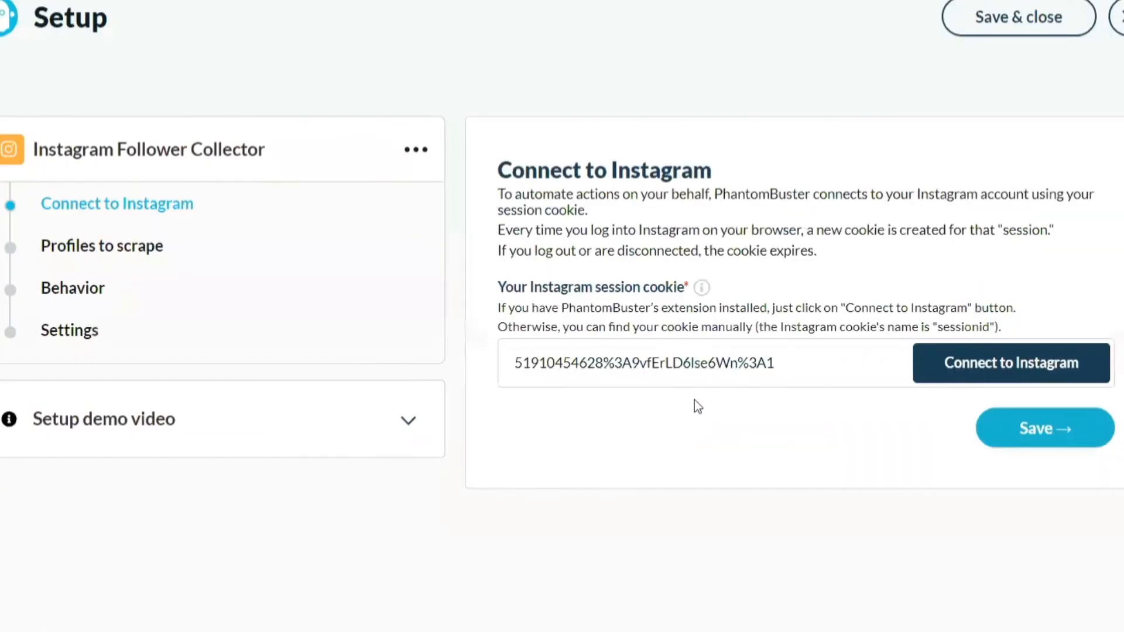
pyautogui.click(73, 287)
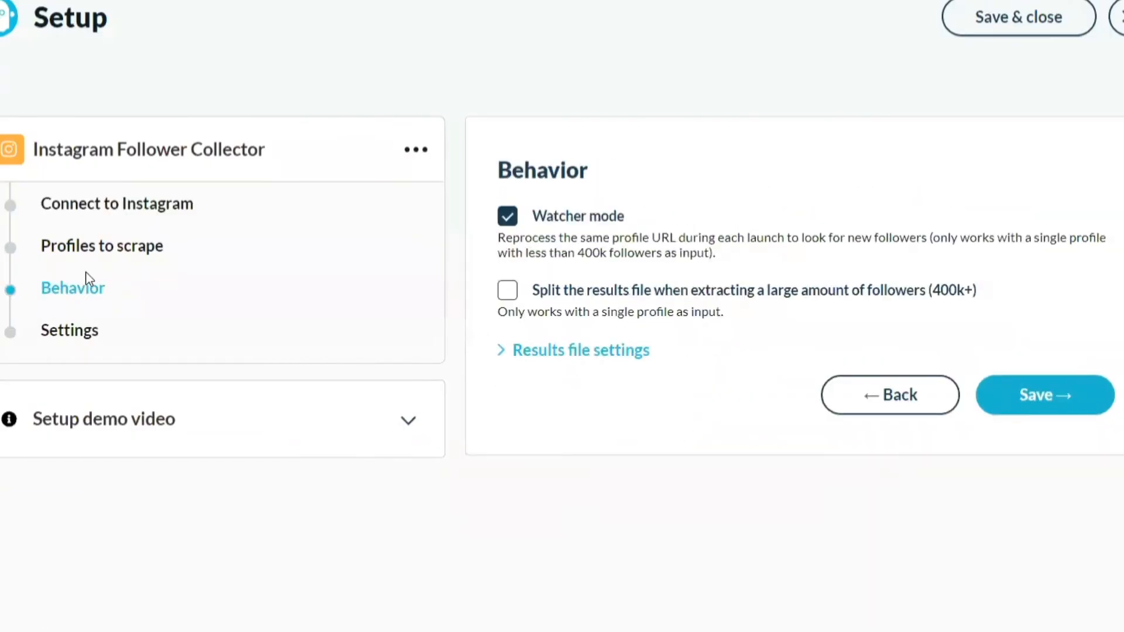
pyautogui.click(102, 245)
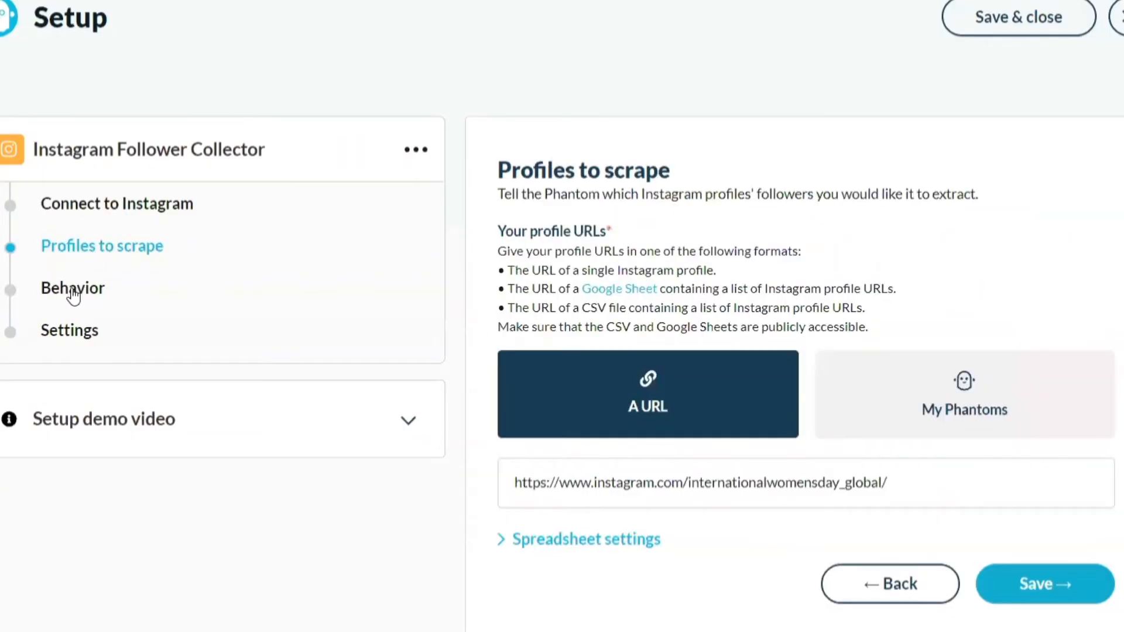
pyautogui.click(72, 288)
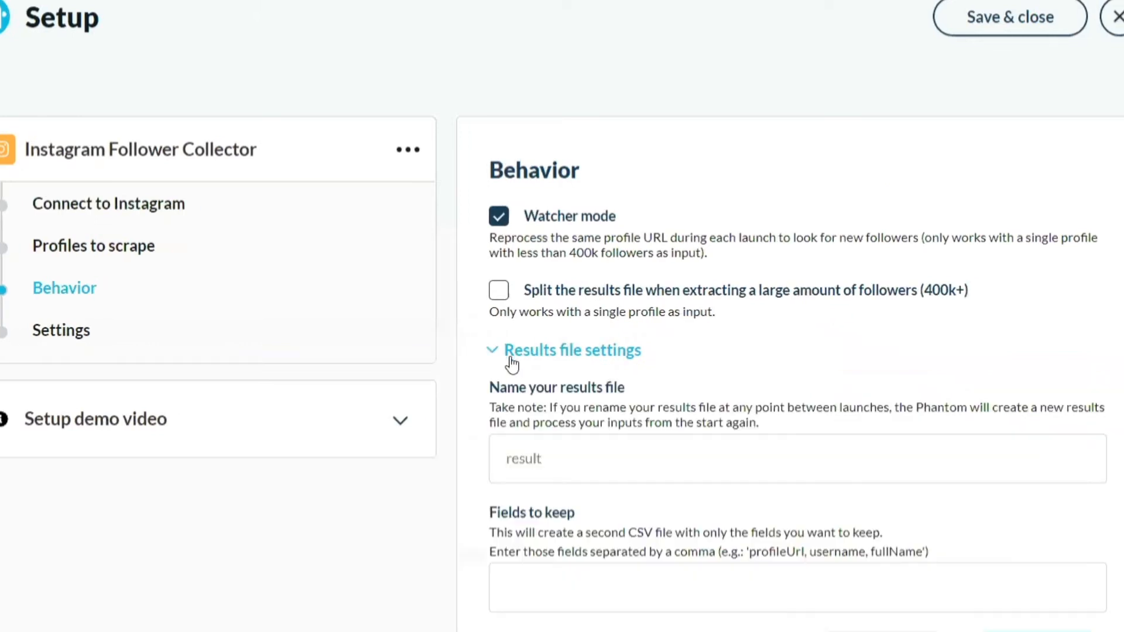
pyautogui.click(61, 329)
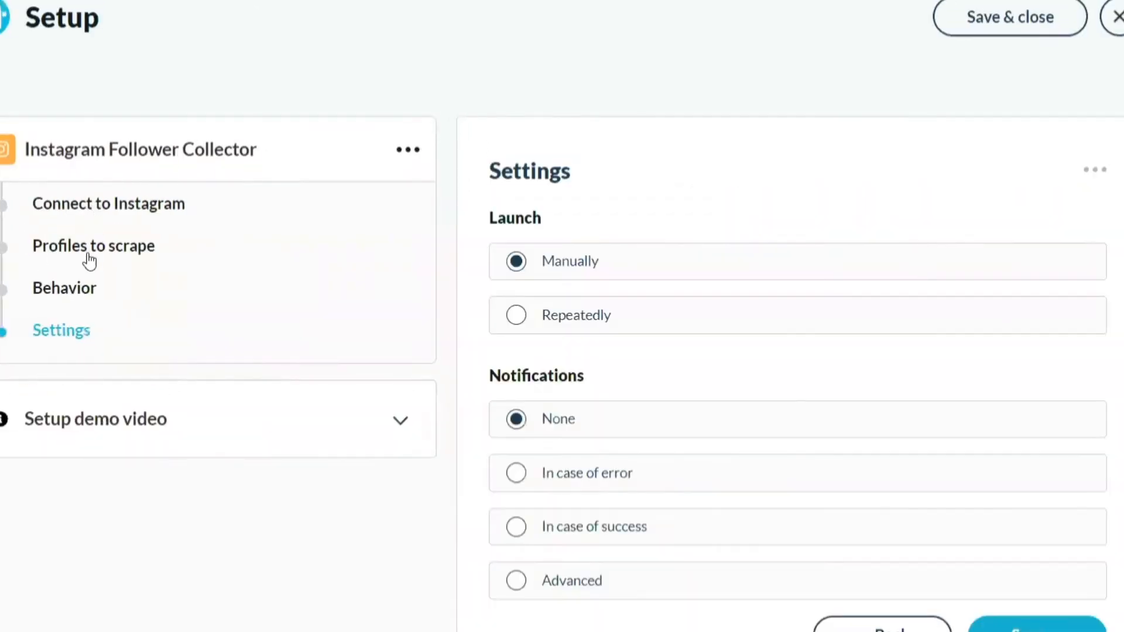
pyautogui.click(93, 245)
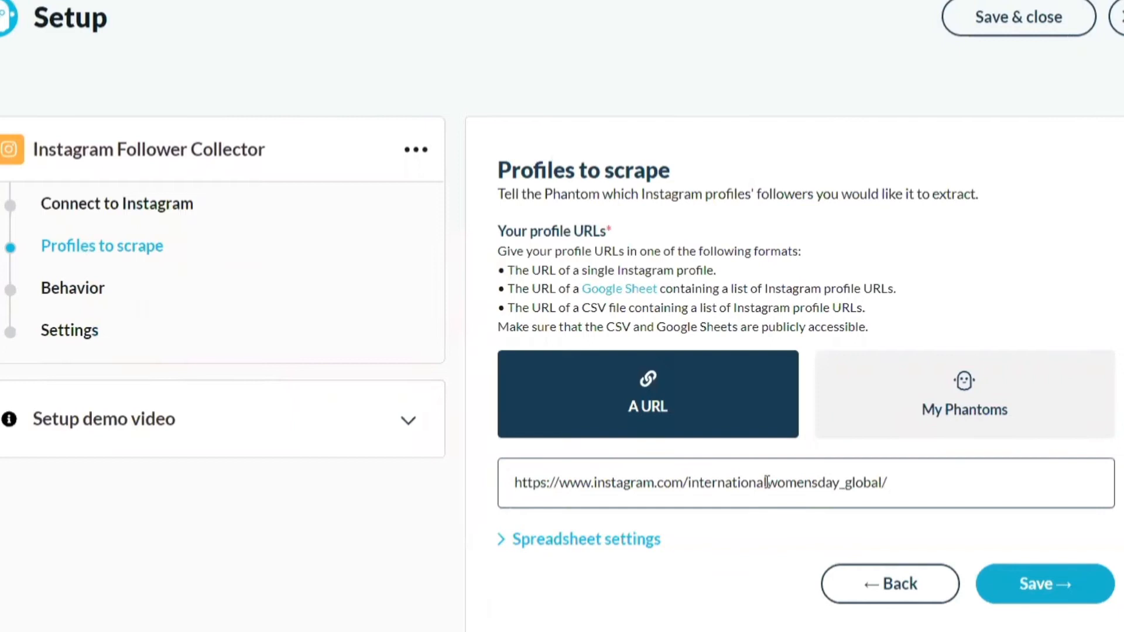
pyautogui.click(578, 539)
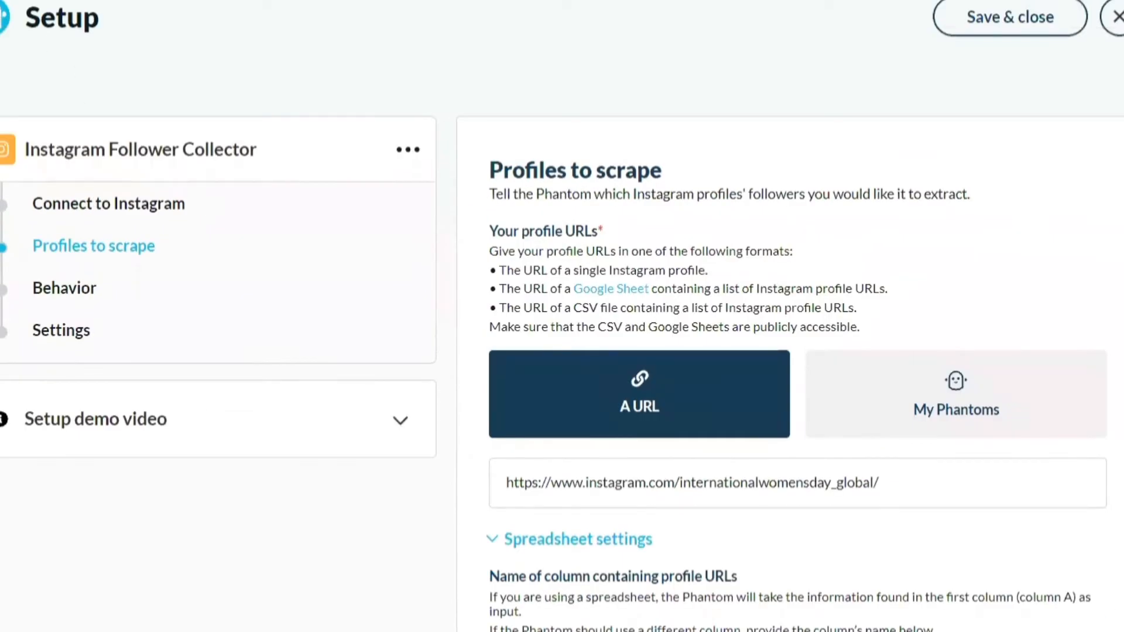
pyautogui.click(61, 329)
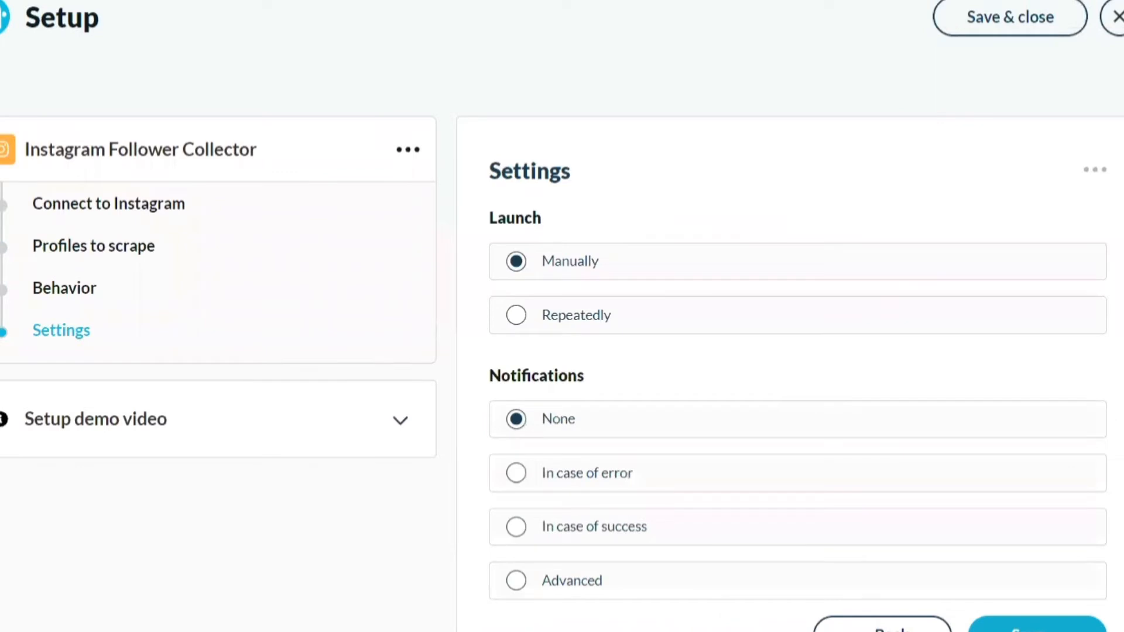
pyautogui.click(64, 288)
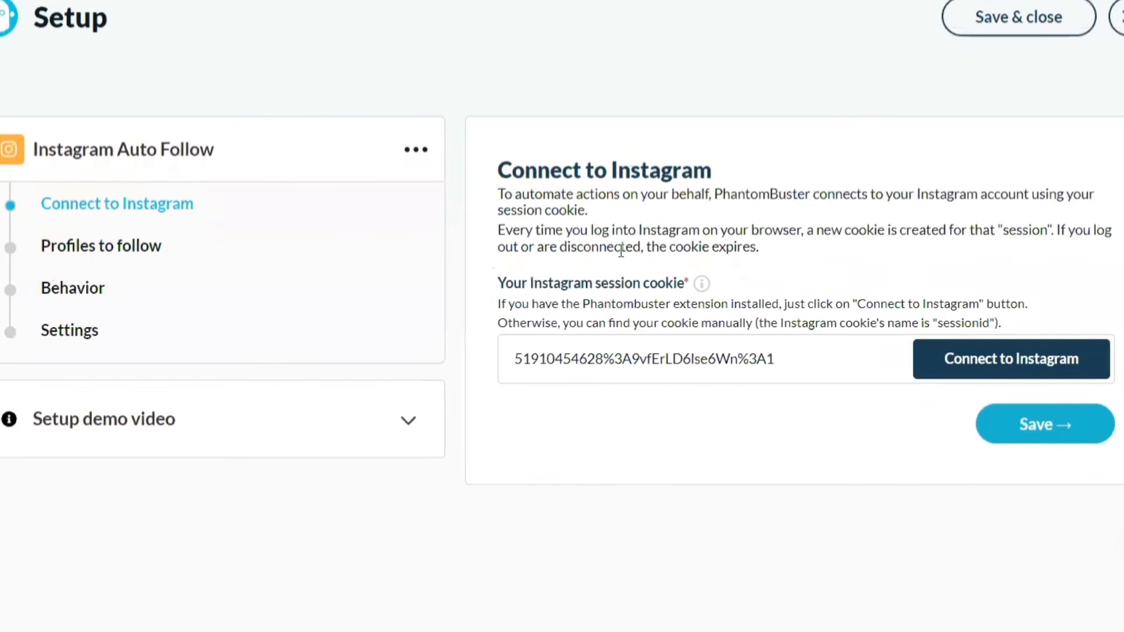
# Check Auto Follow's launch settings and select its Google Sheets profile-list link.
pyautogui.click(70, 330)
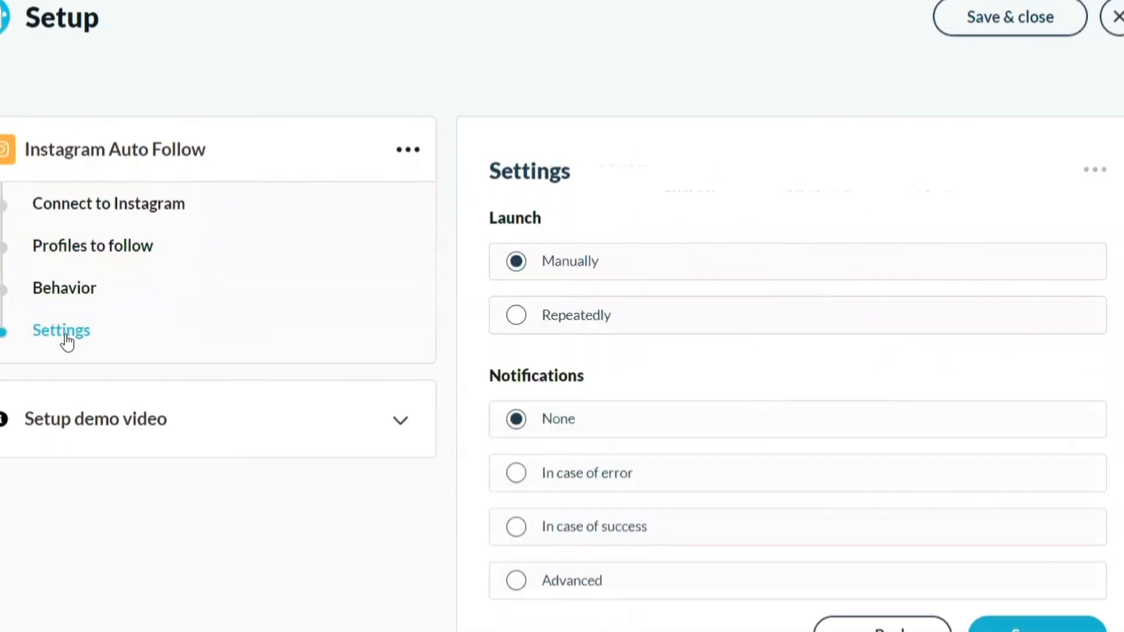
pyautogui.click(92, 246)
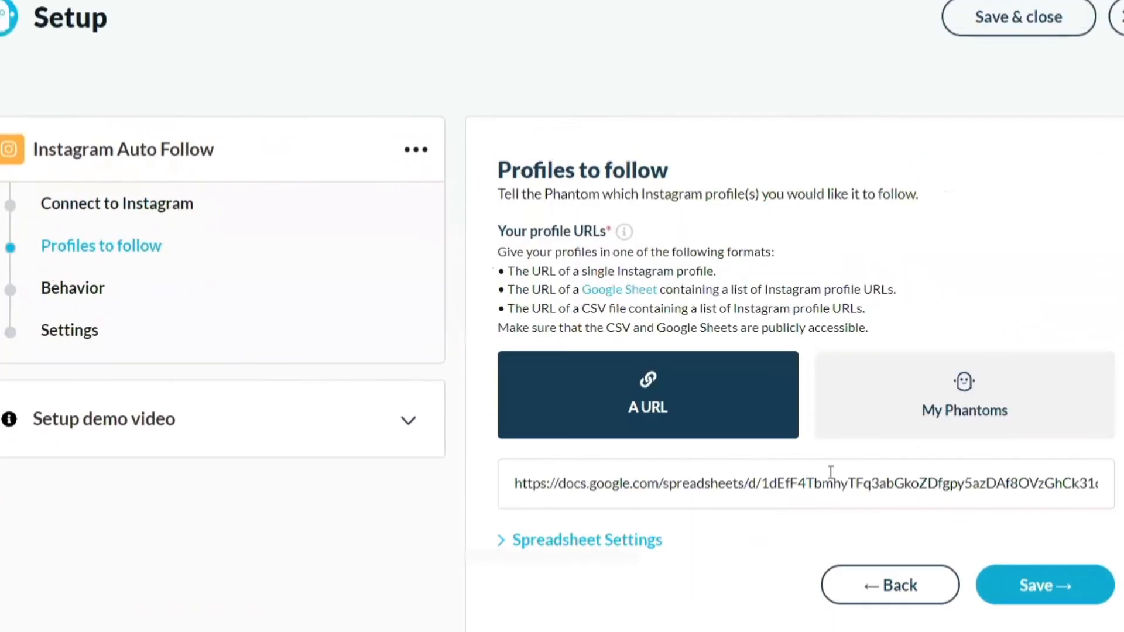
pyautogui.tripleClick(803, 483)
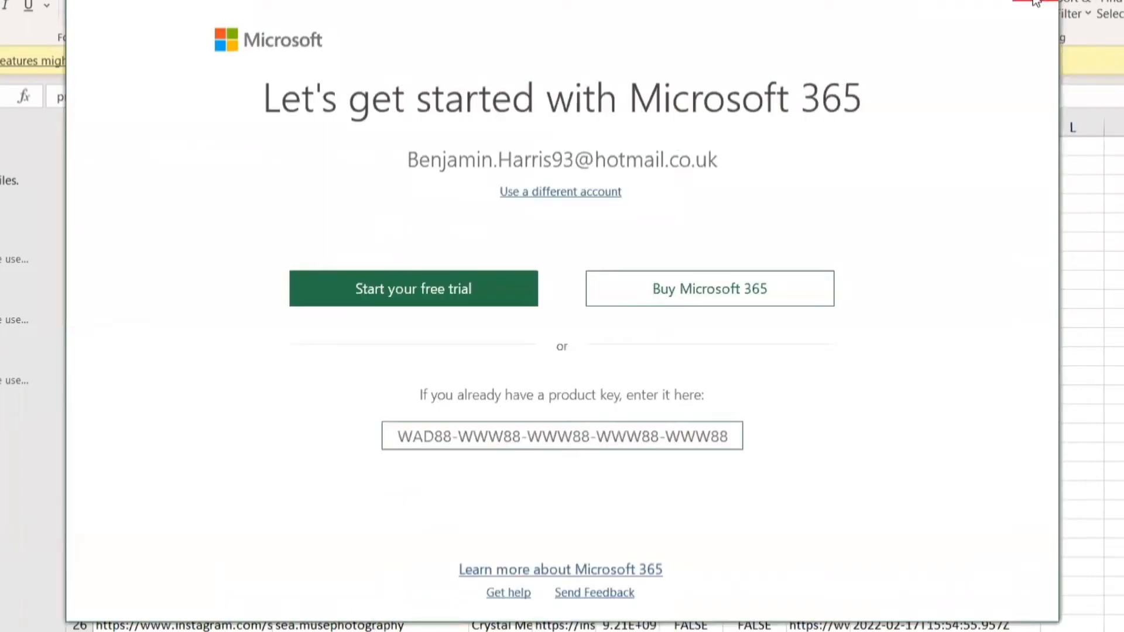
# Dismiss the Microsoft 365 prompt and switch to the bitboy_crypto Instagram tab.
pyautogui.click(1034, 4)
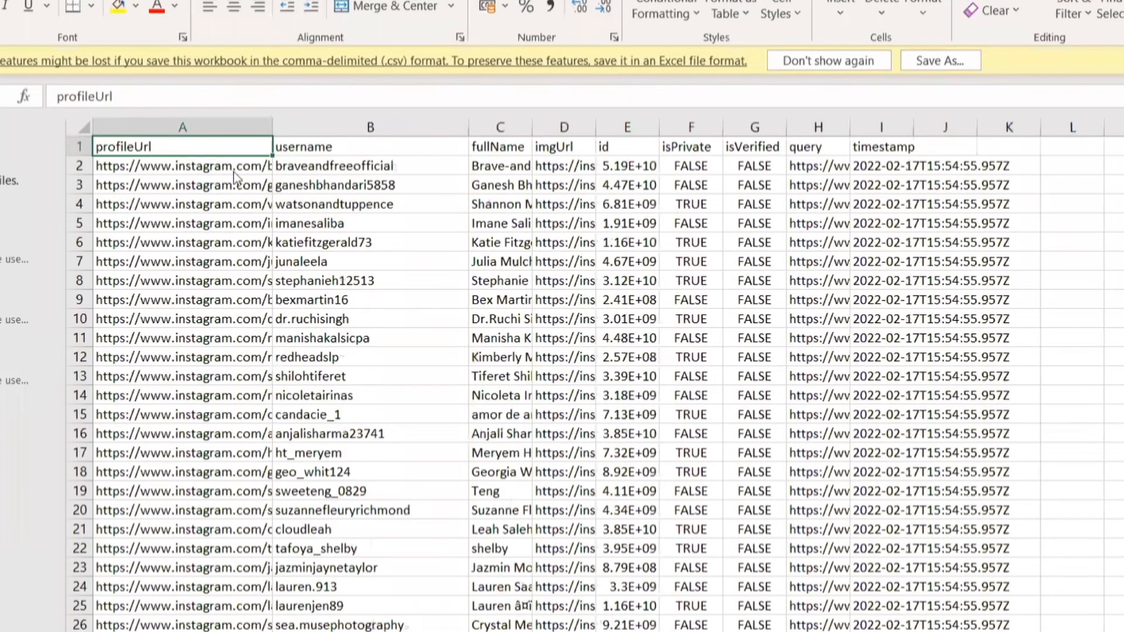
pyautogui.moveTo(343, 233)
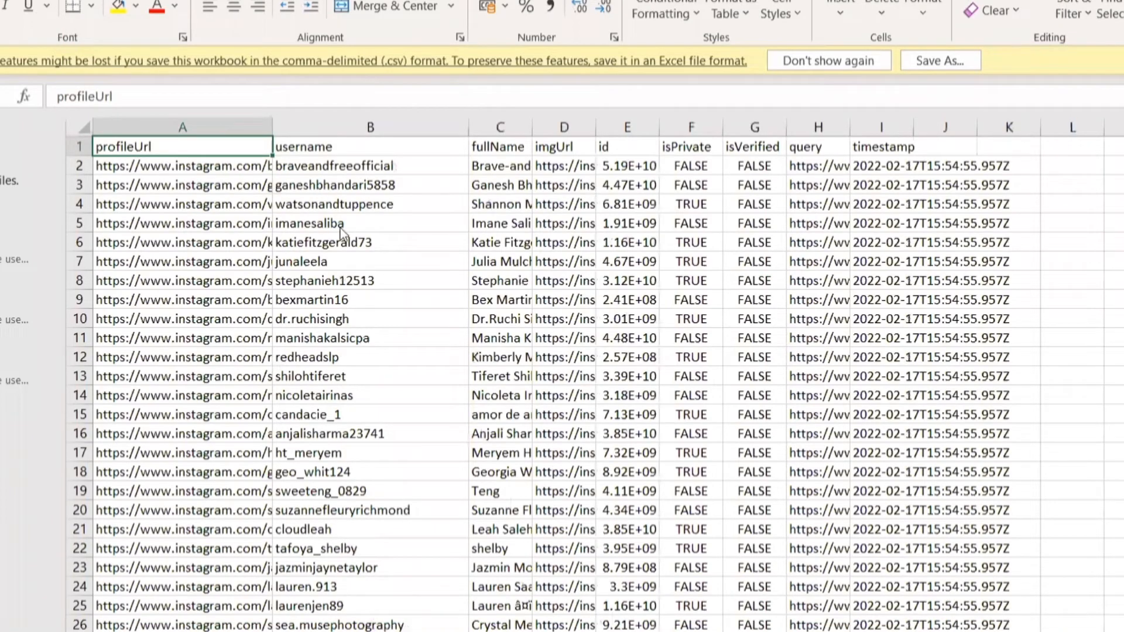
pyautogui.click(311, 12)
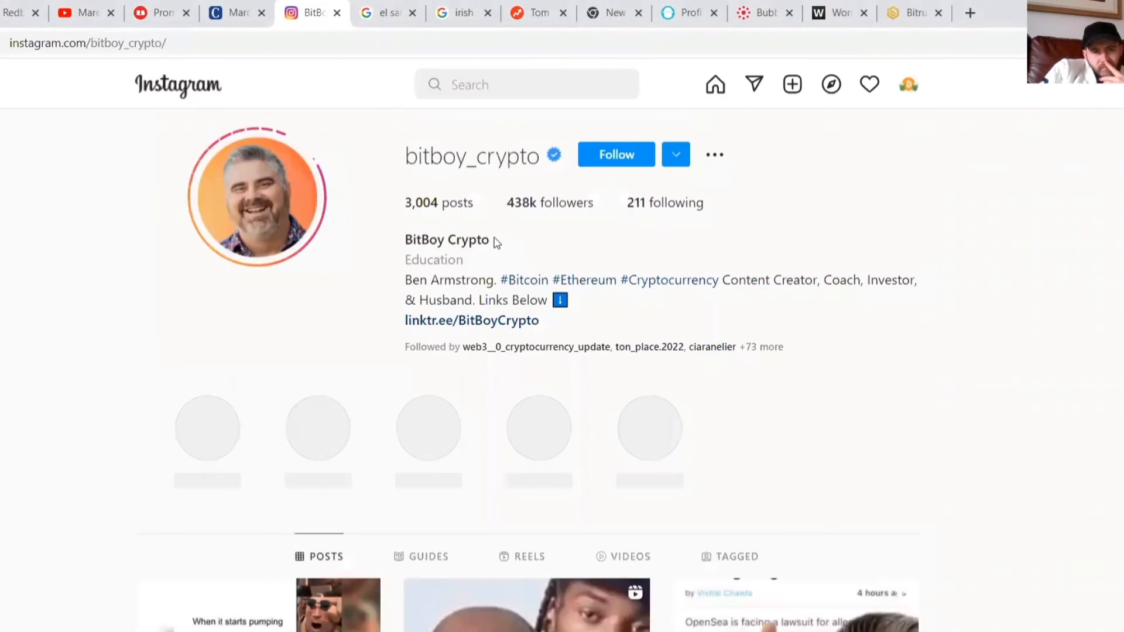
pyautogui.click(550, 202)
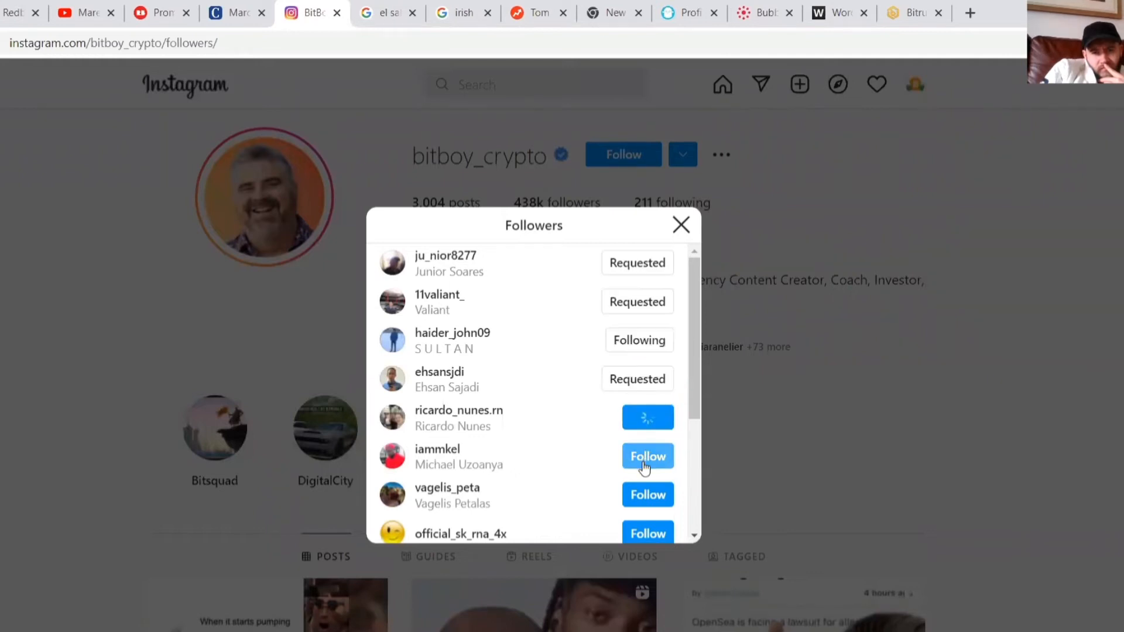
pyautogui.scroll(-3)
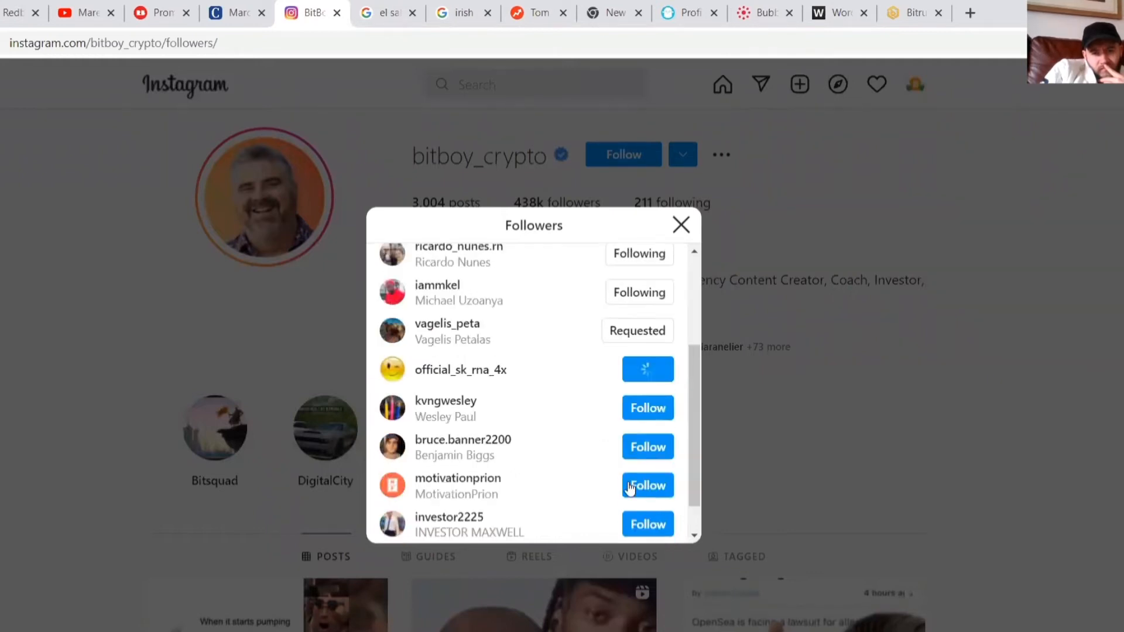
pyautogui.scroll(-3)
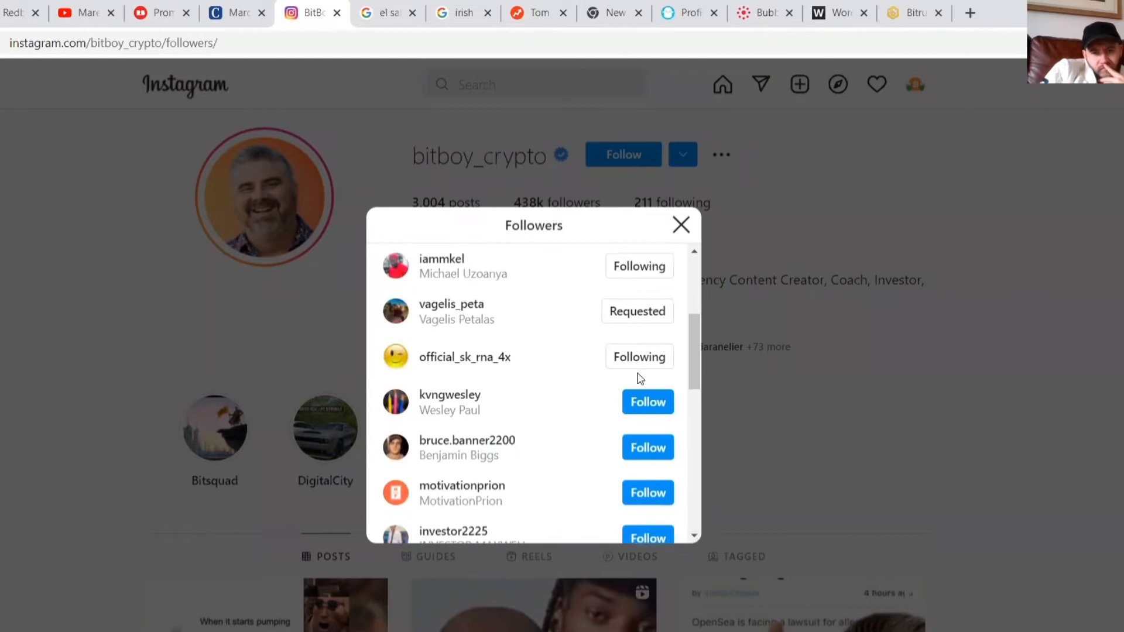
pyautogui.scroll(-3)
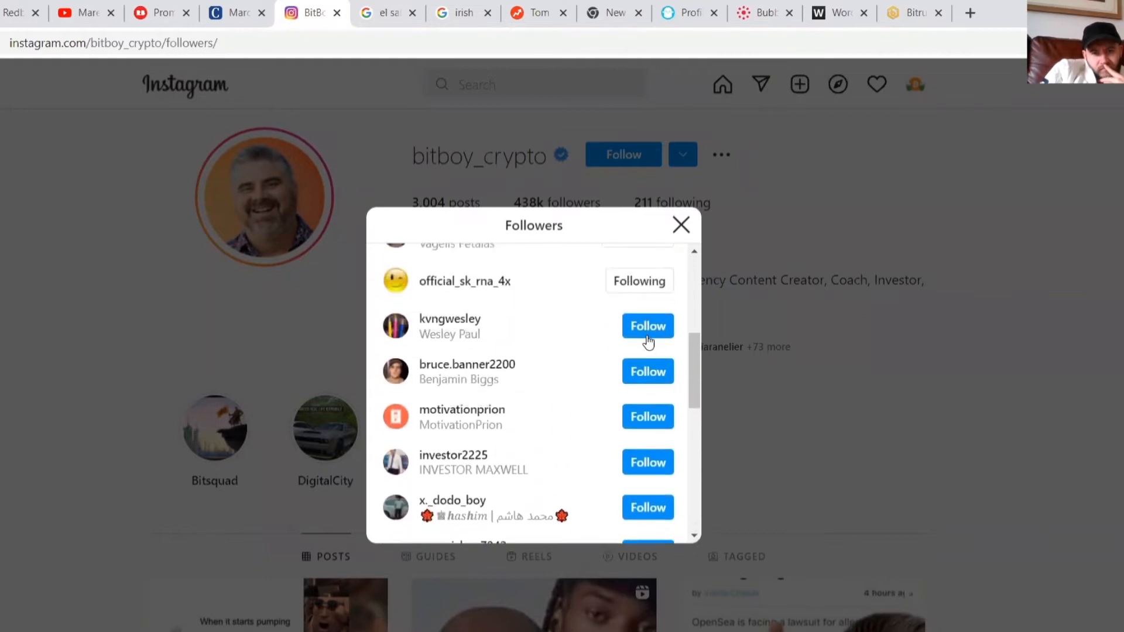
pyautogui.click(646, 326)
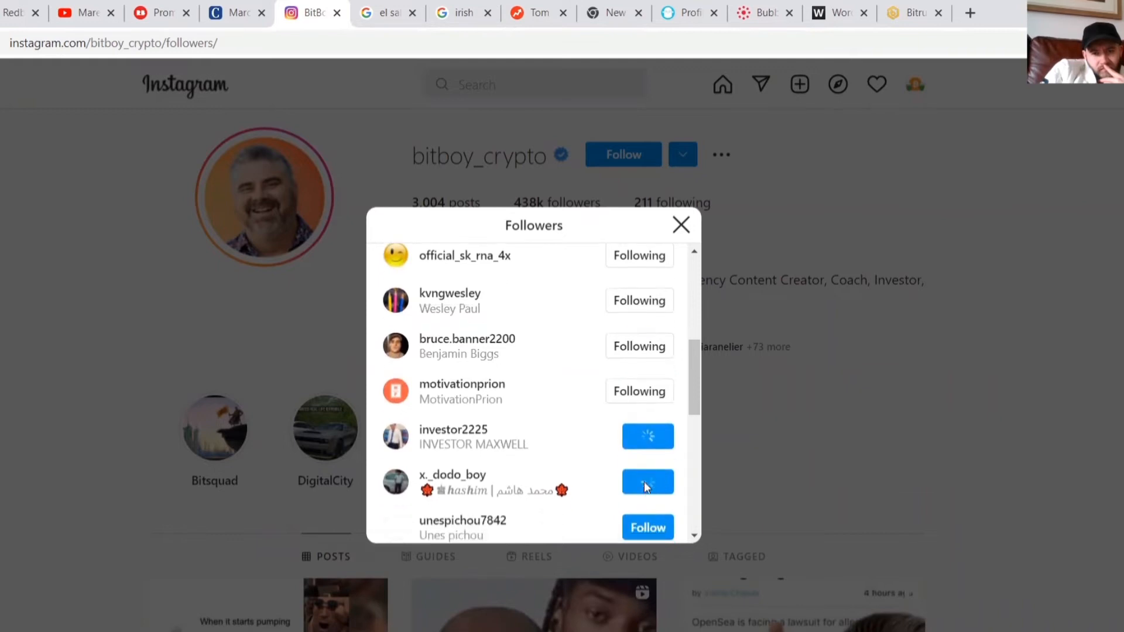
pyautogui.scroll(-3)
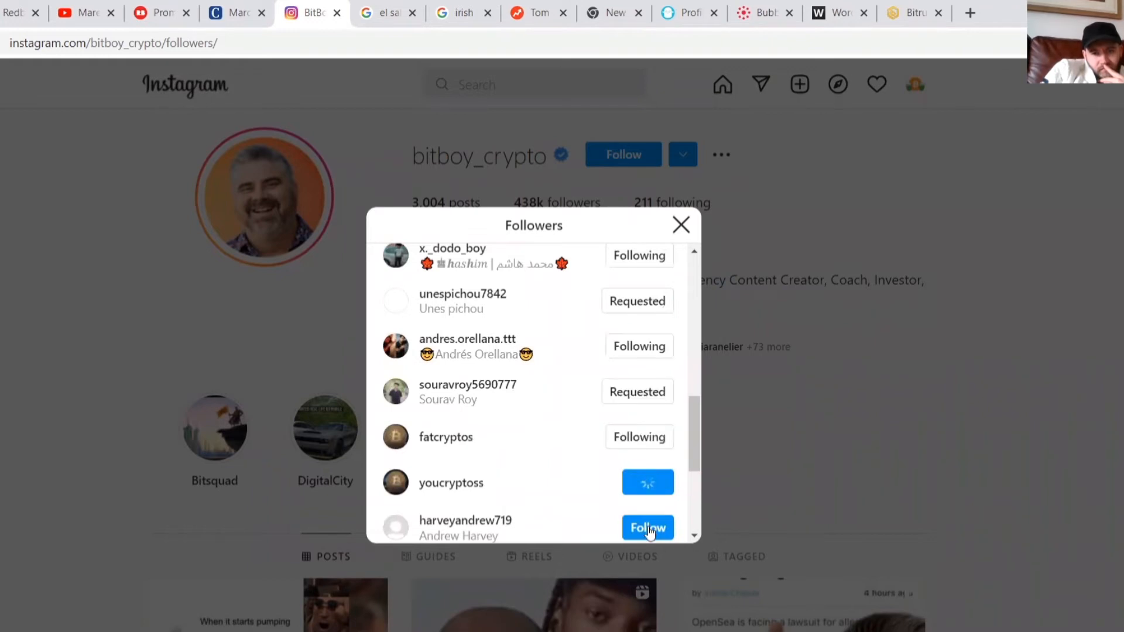
pyautogui.scroll(-3)
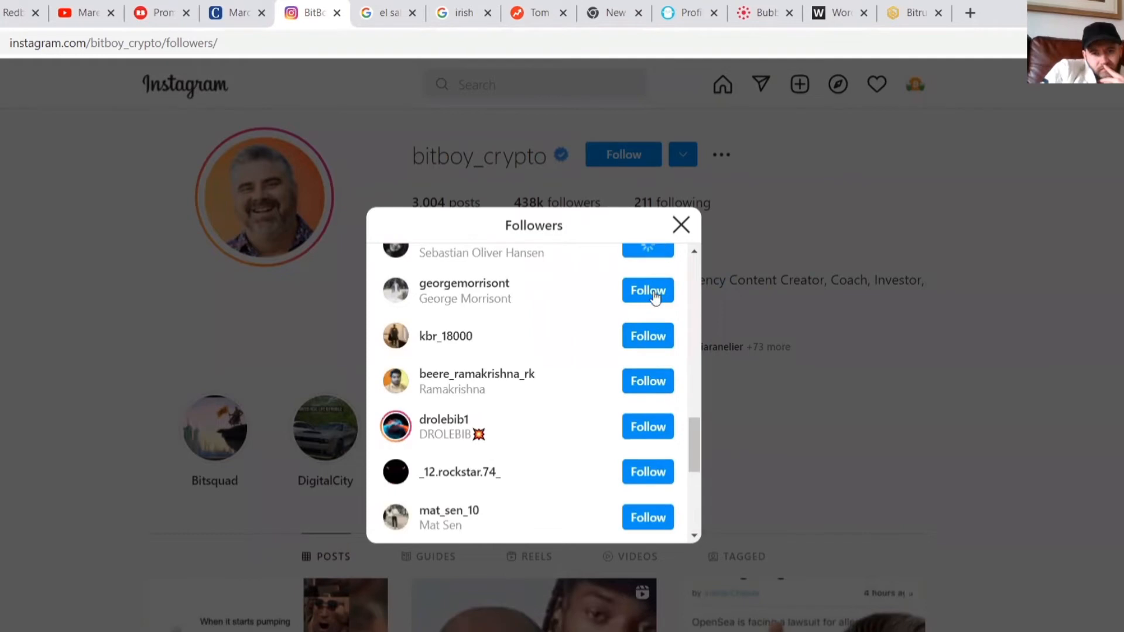
pyautogui.click(646, 290)
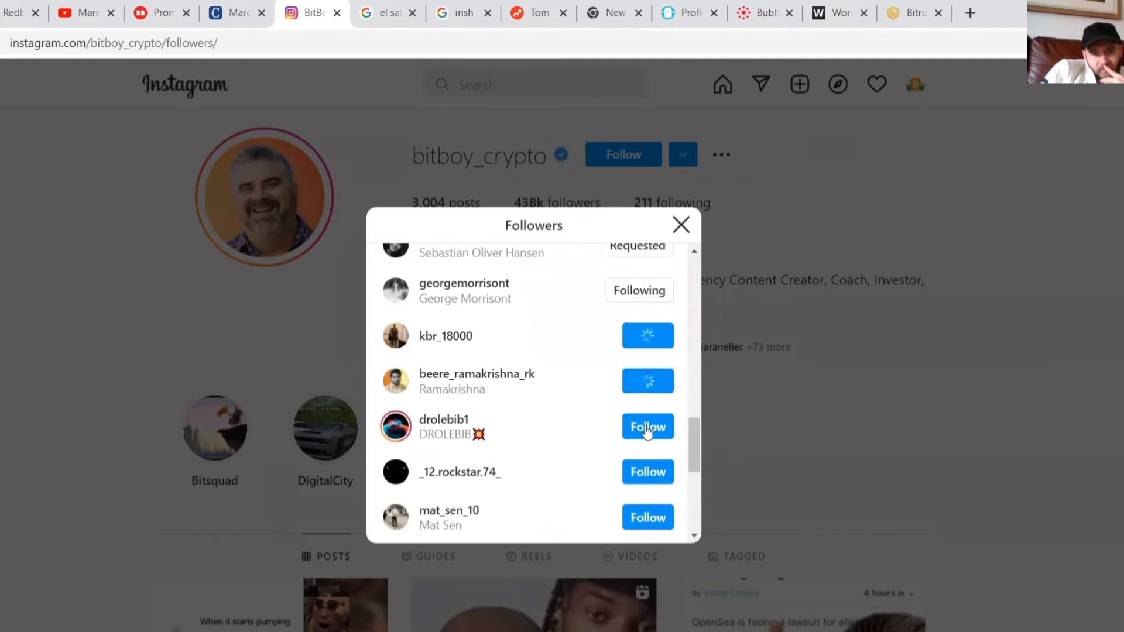
pyautogui.click(647, 427)
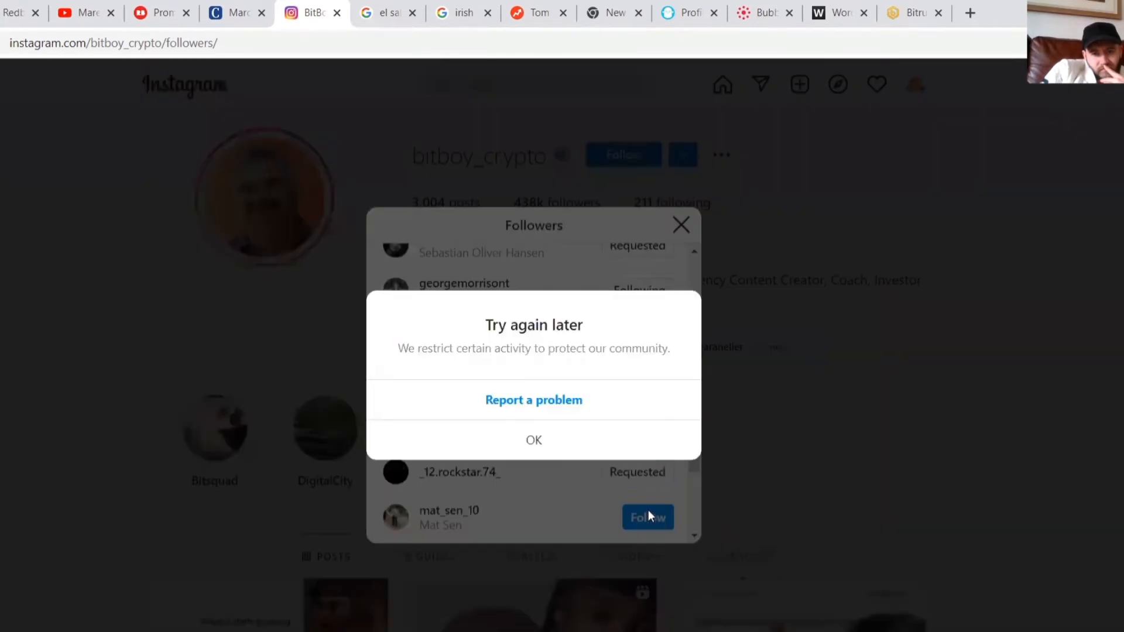
pyautogui.moveTo(664, 367)
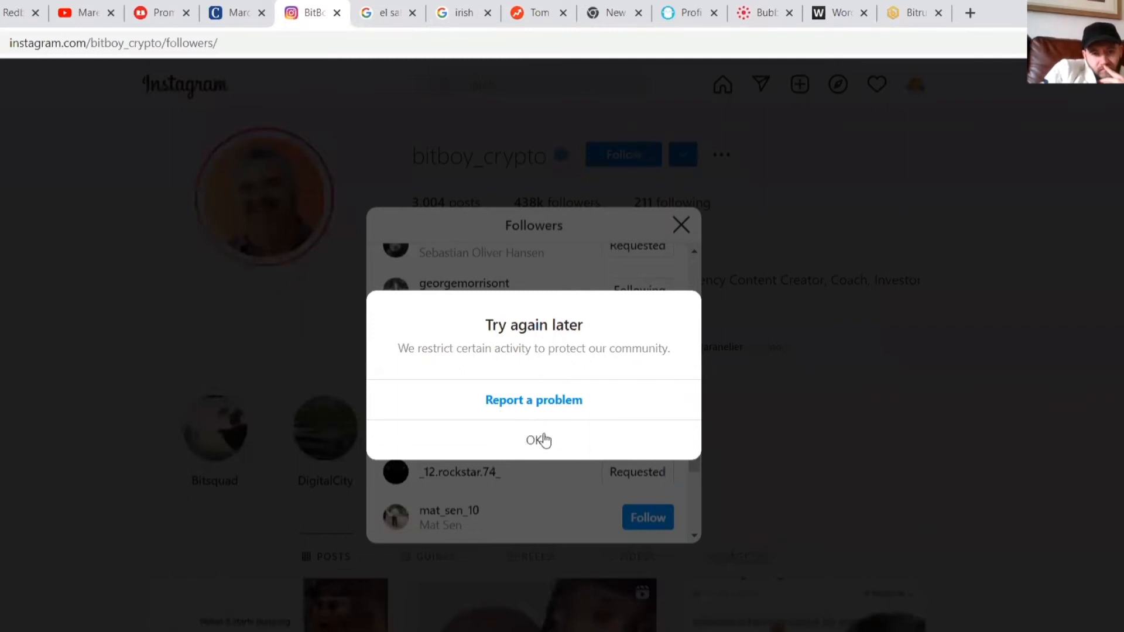
pyautogui.click(533, 440)
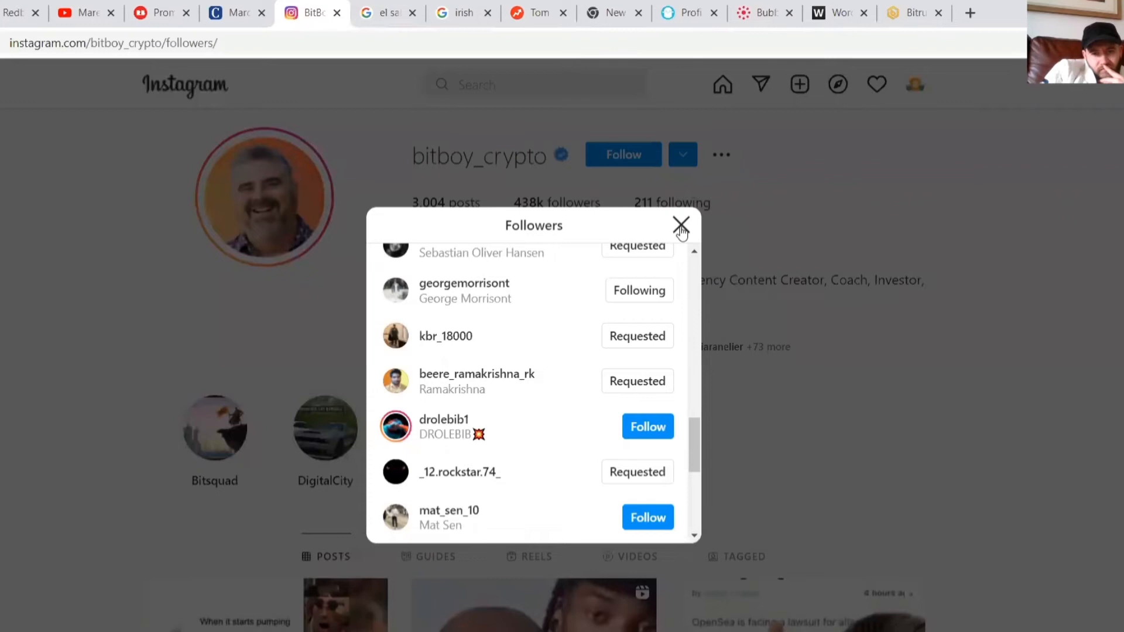
pyautogui.click(679, 224)
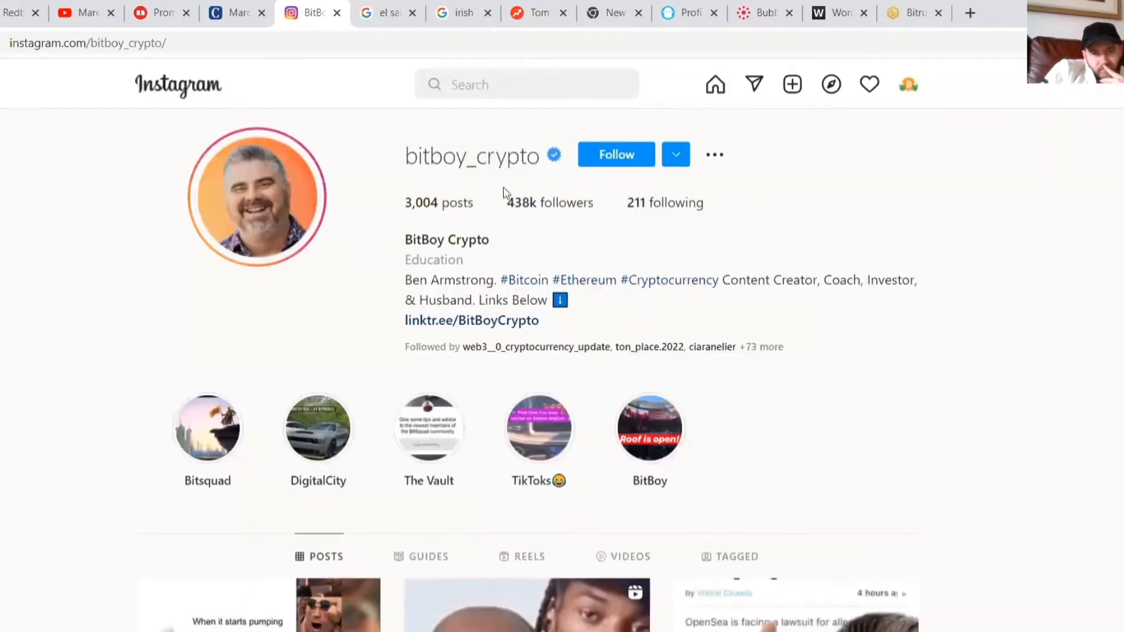
pyautogui.click(158, 13)
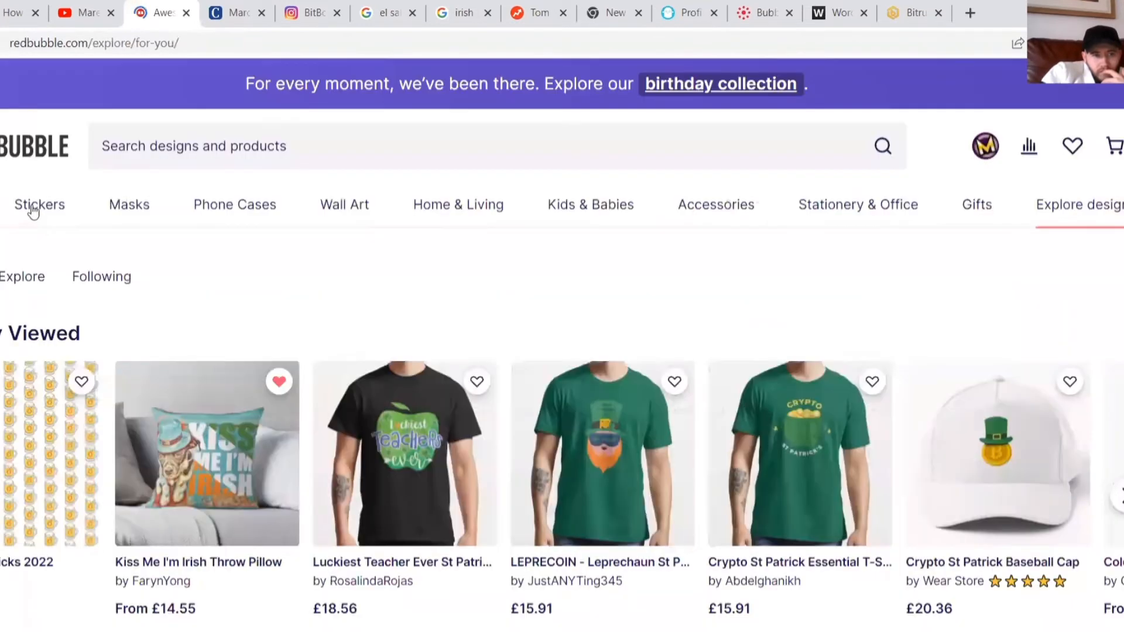
# Open Redbubble's Stickers listings and sort them by Newest.
pyautogui.click(39, 204)
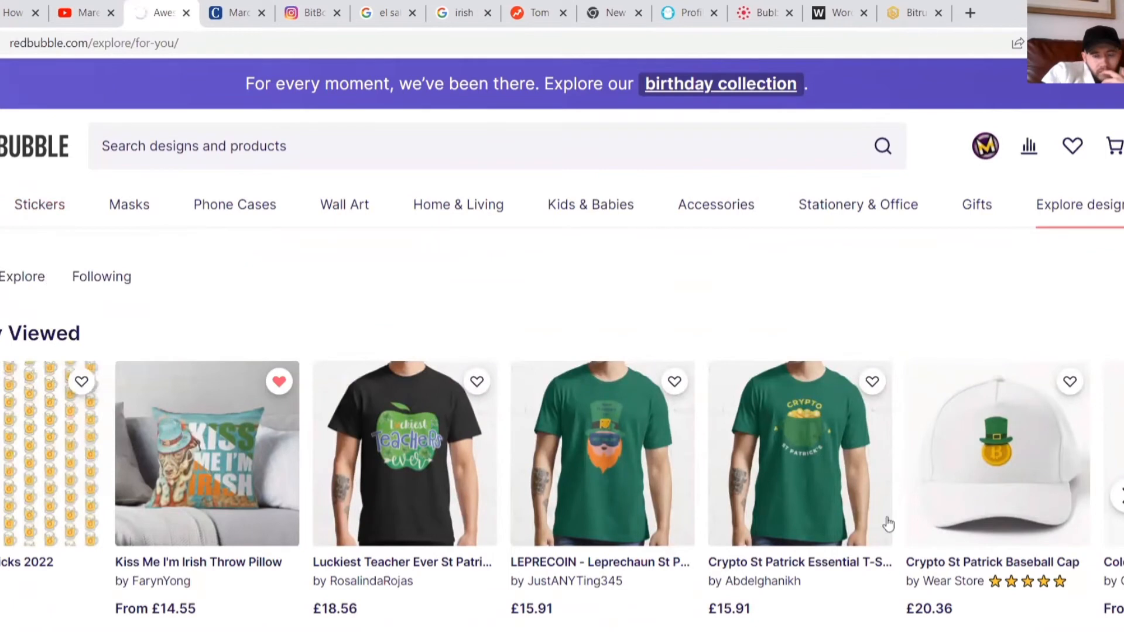
pyautogui.click(39, 204)
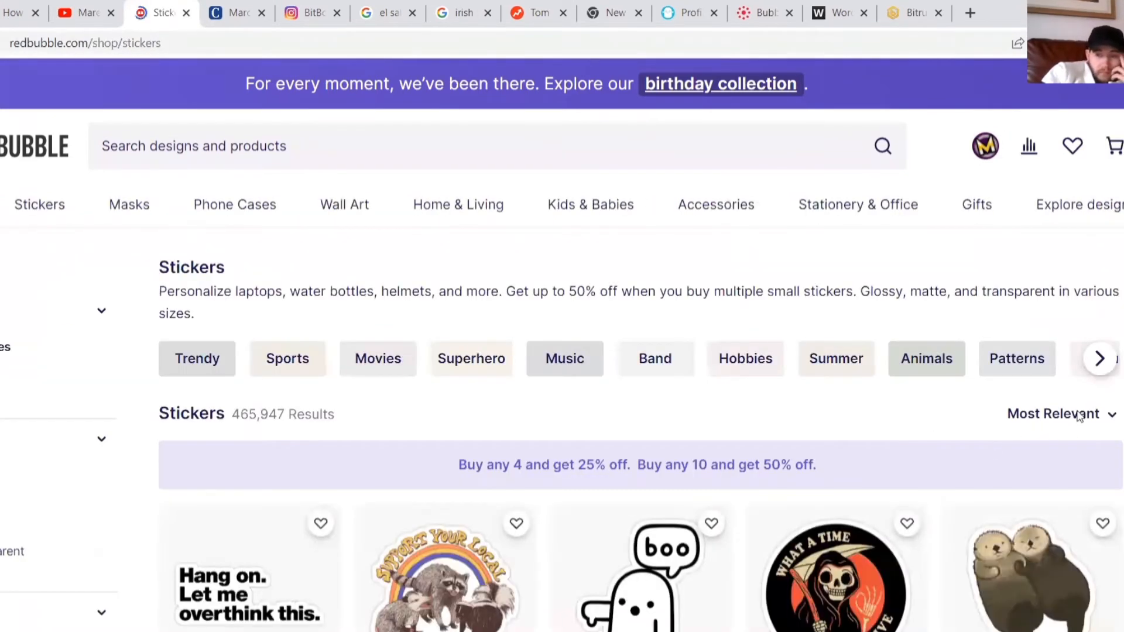
pyautogui.click(1053, 414)
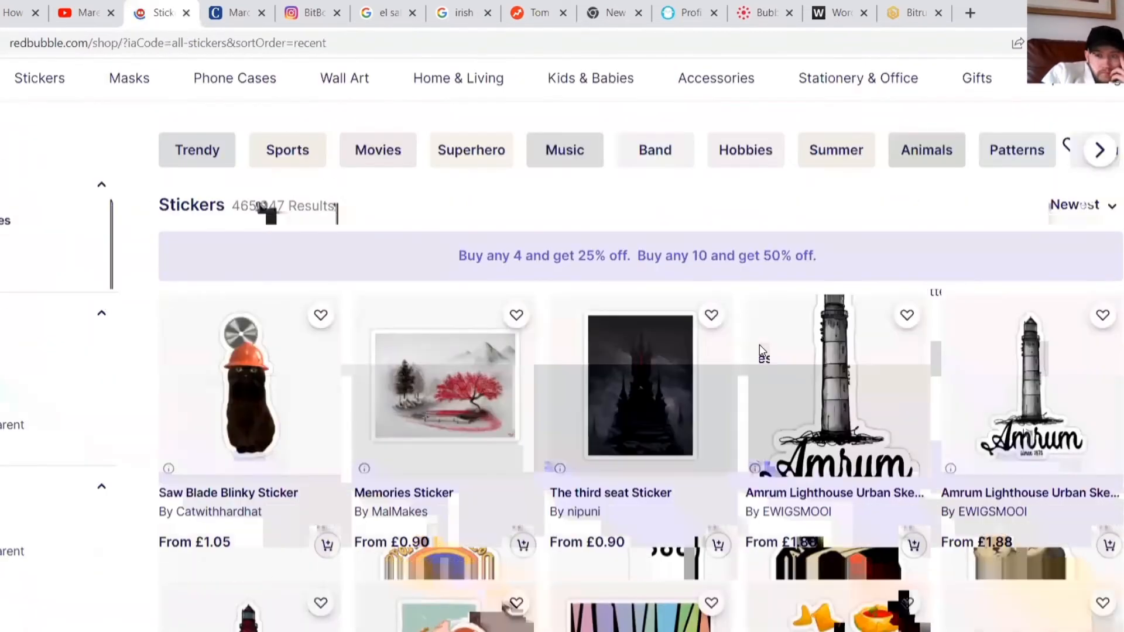
# Favourite stickers including Saw Blade Blinky, Amrum lighthouse, Love Russia and red-grey gingham designs.
pyautogui.scroll(-3)
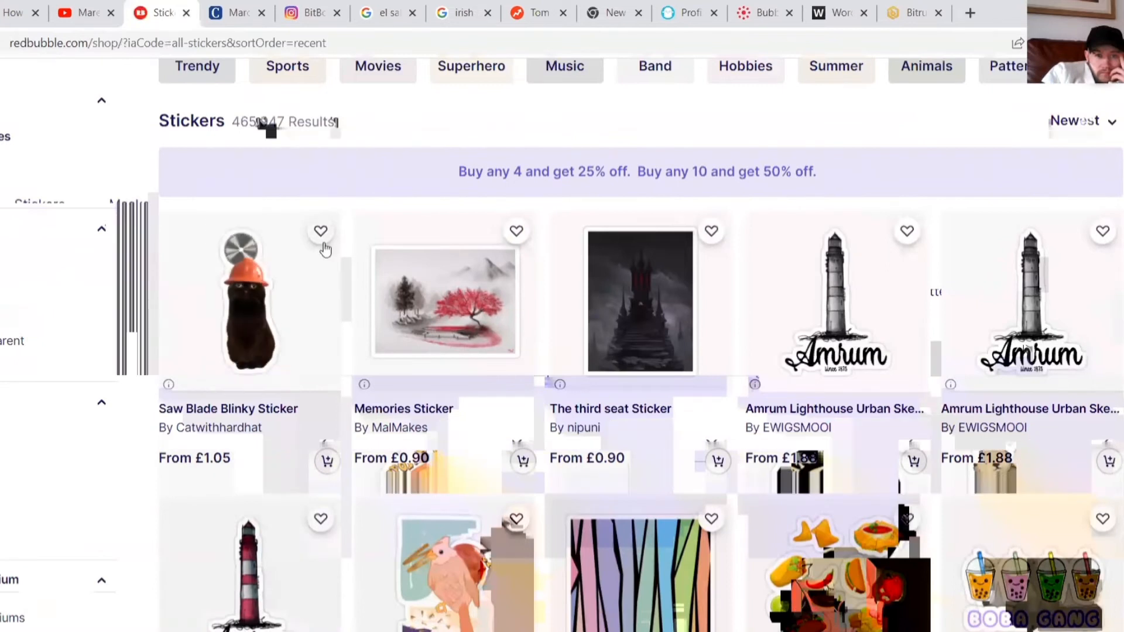
pyautogui.click(320, 231)
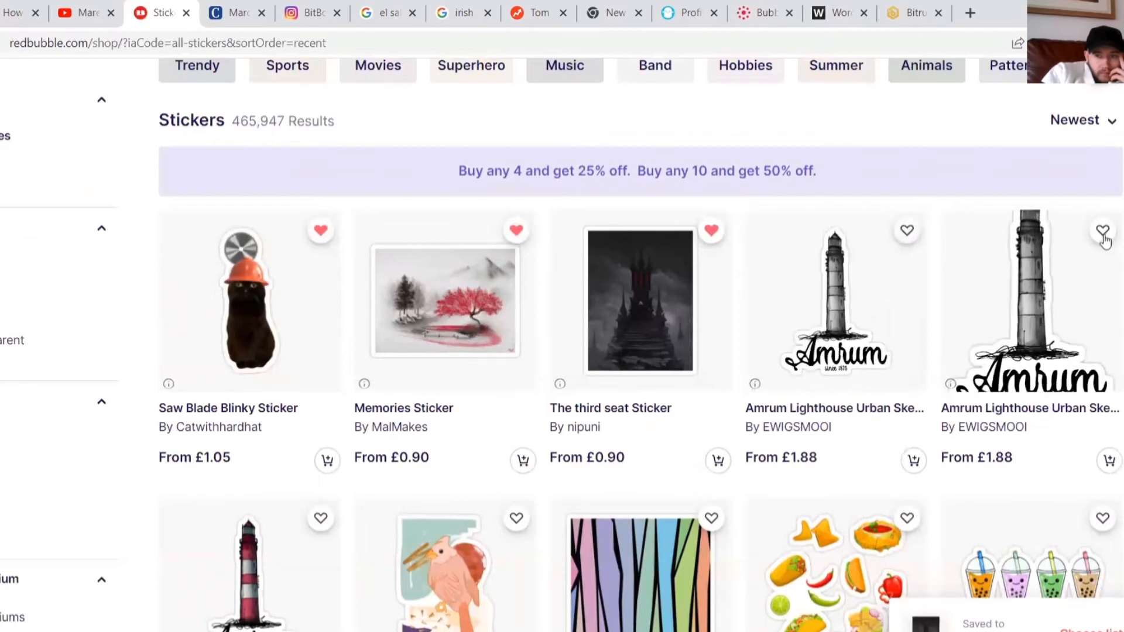
pyautogui.scroll(-3)
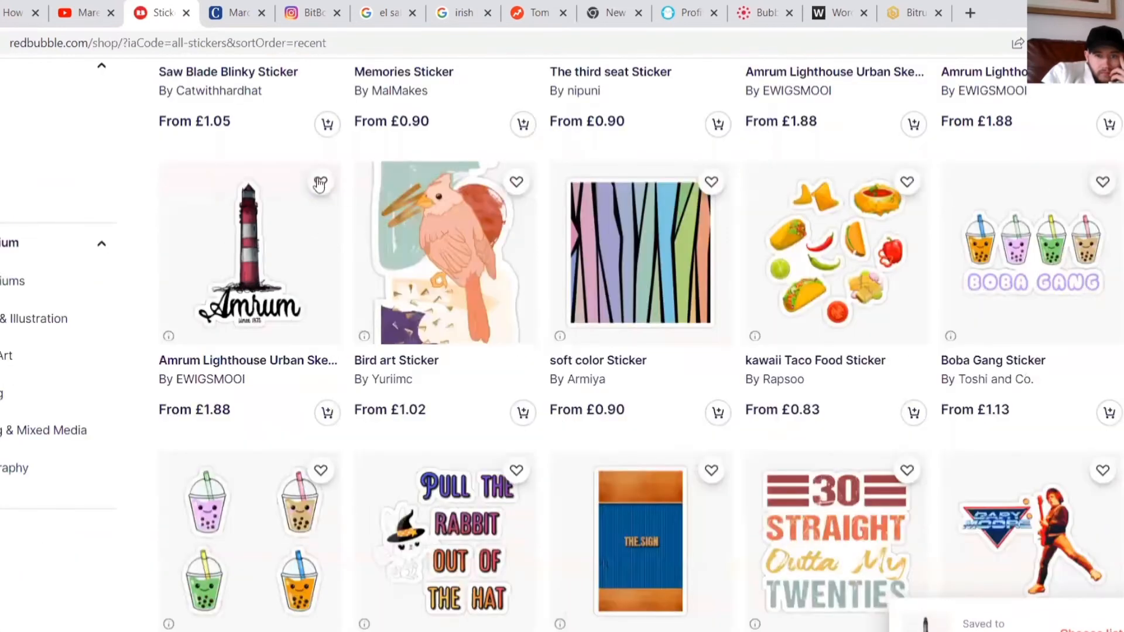
pyautogui.click(320, 181)
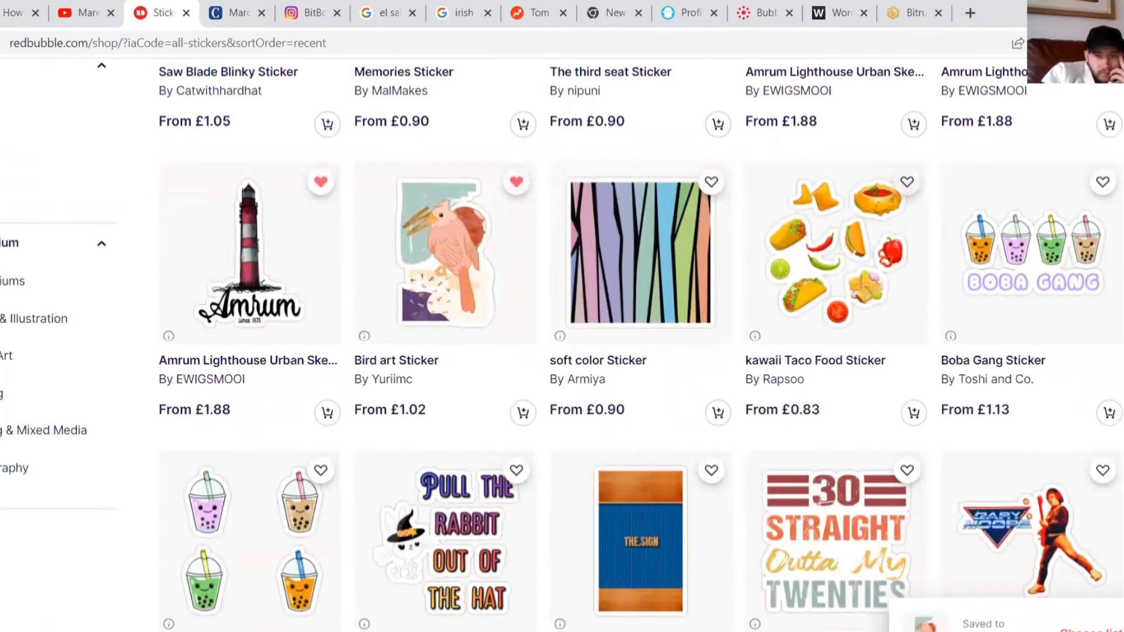
pyautogui.scroll(-3)
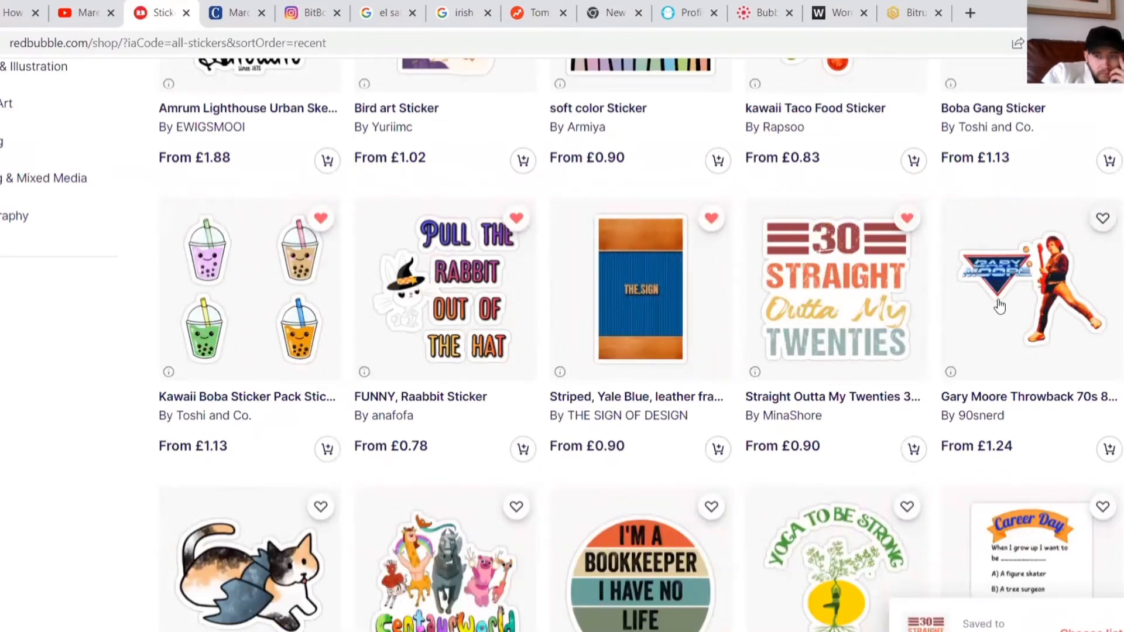
pyautogui.scroll(-3)
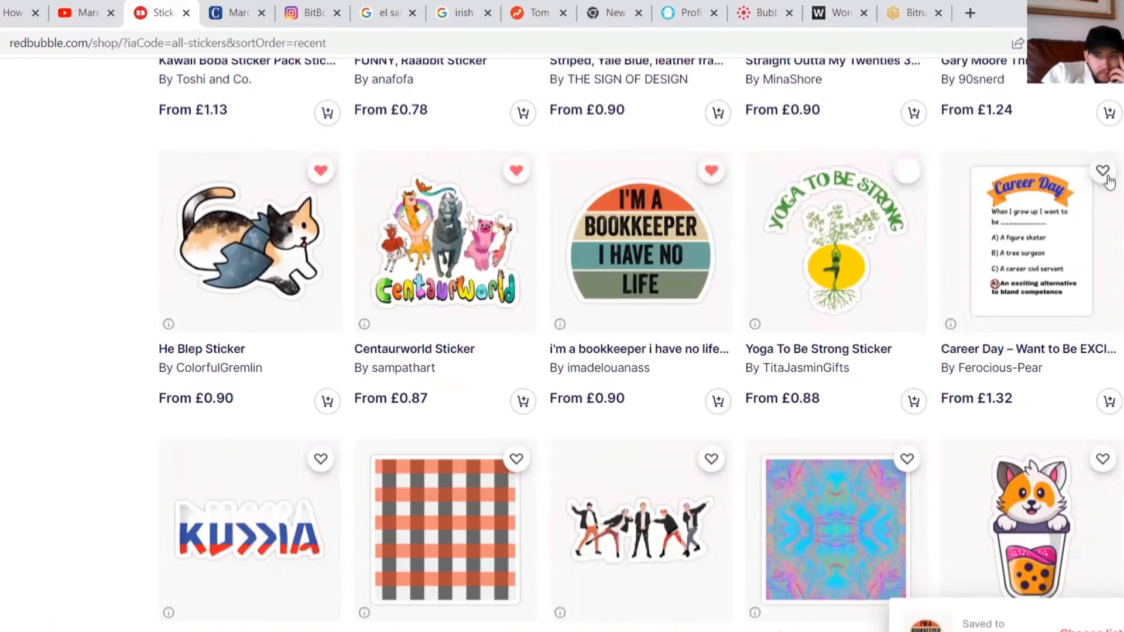
pyautogui.scroll(-3)
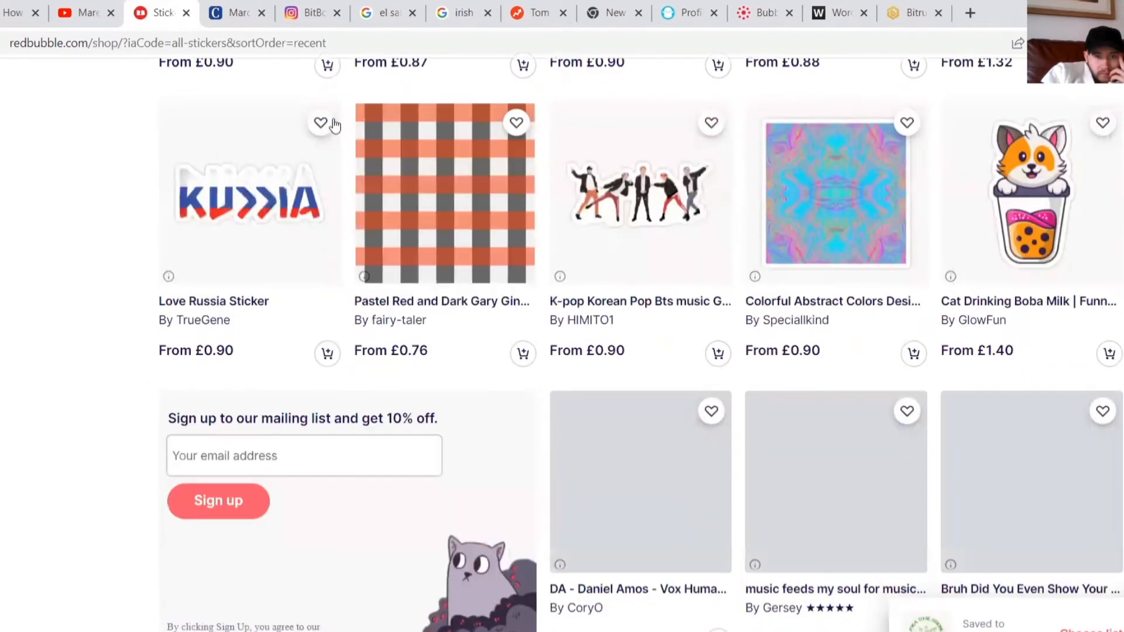
pyautogui.click(320, 122)
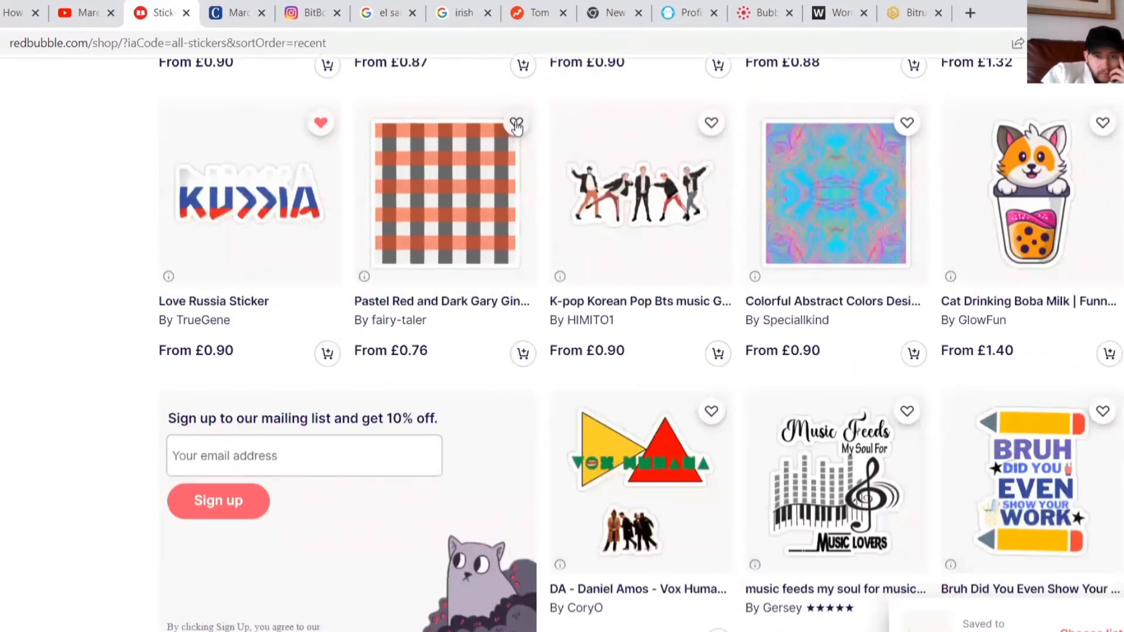
pyautogui.click(515, 122)
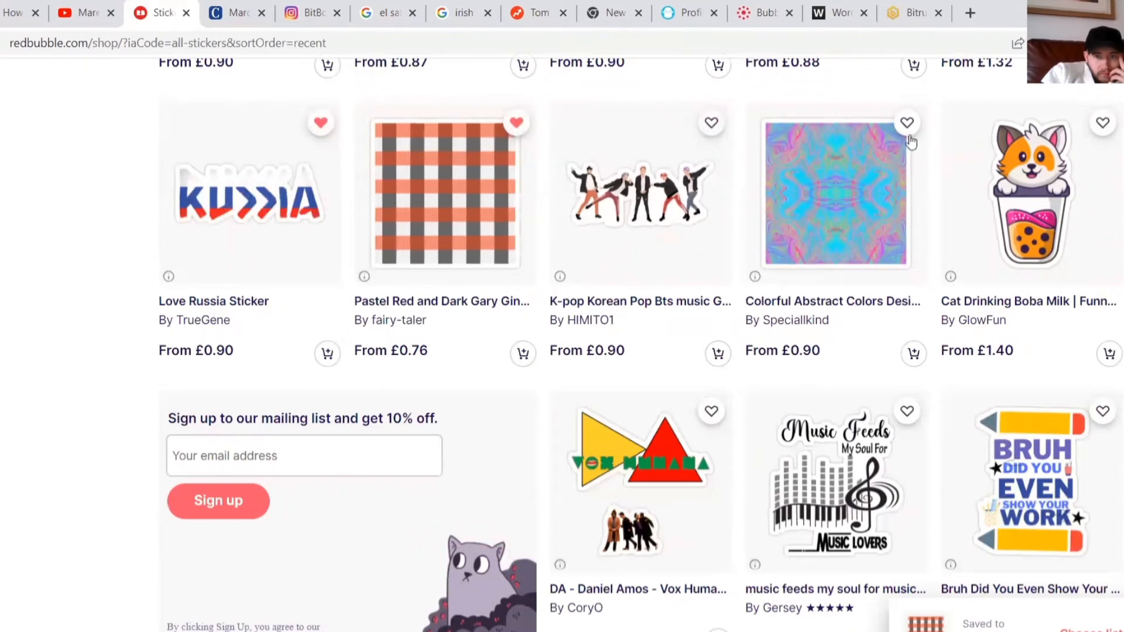
pyautogui.click(907, 123)
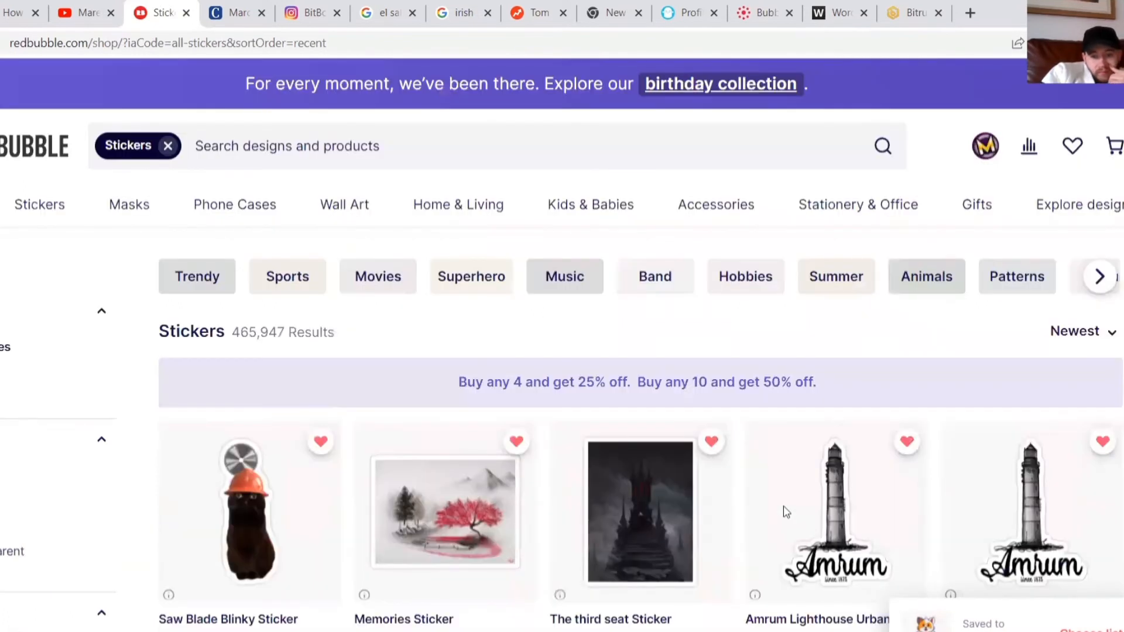
pyautogui.moveTo(864, 566)
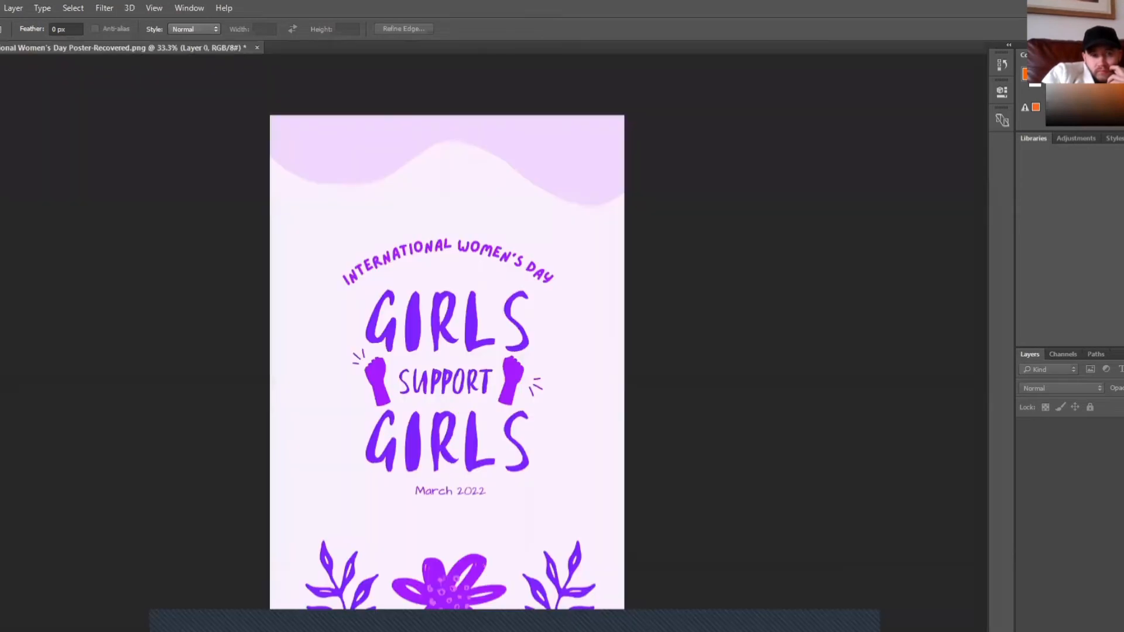
# Flip through the Equality for Women poster, bitcoin sock design and Women's Day Facebook cover.
pyautogui.click(487, 47)
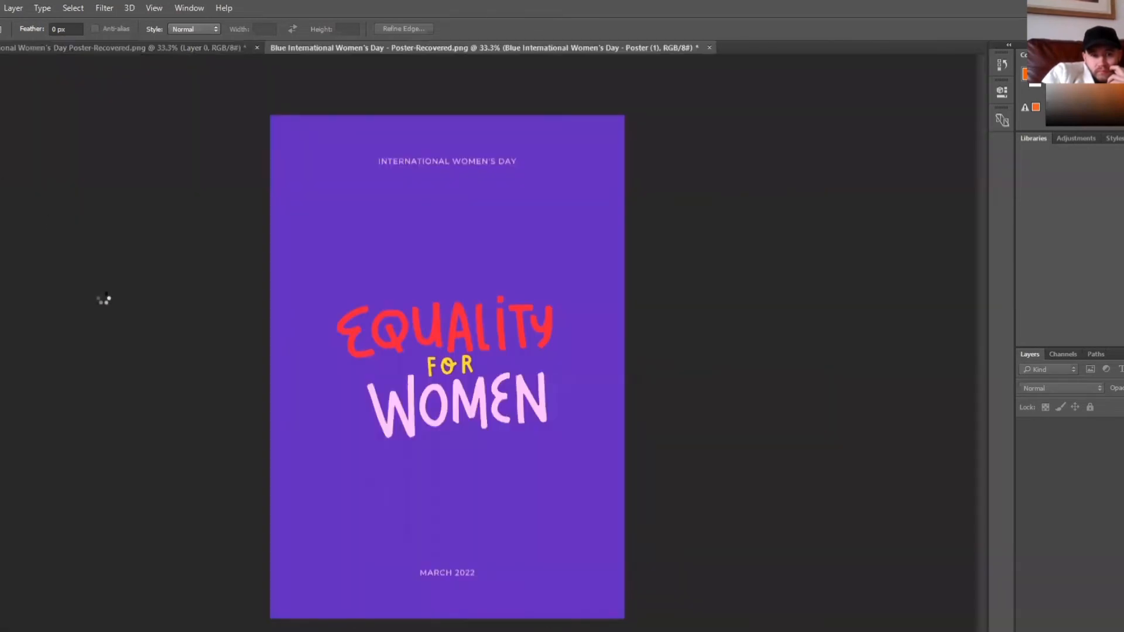
pyautogui.click(860, 47)
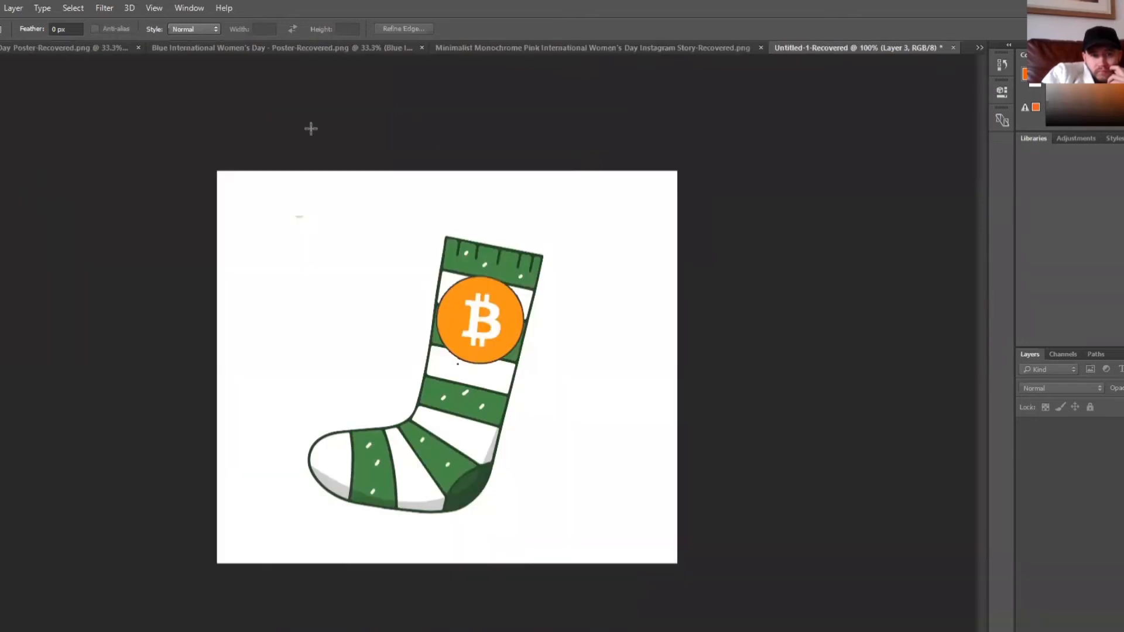
pyautogui.click(814, 48)
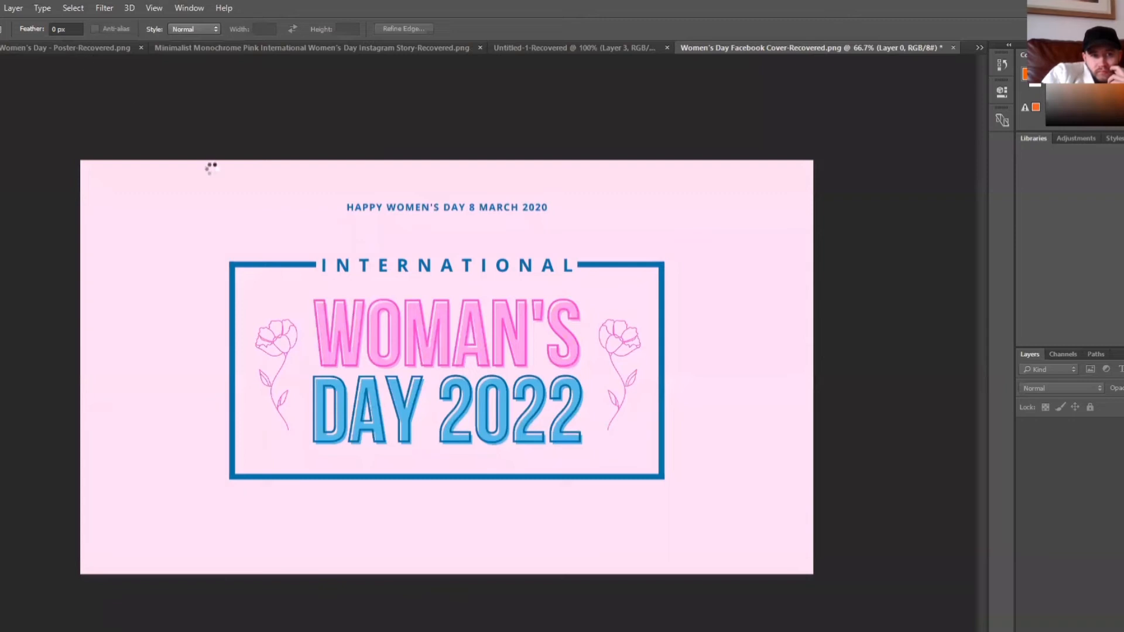
pyautogui.moveTo(229, 242)
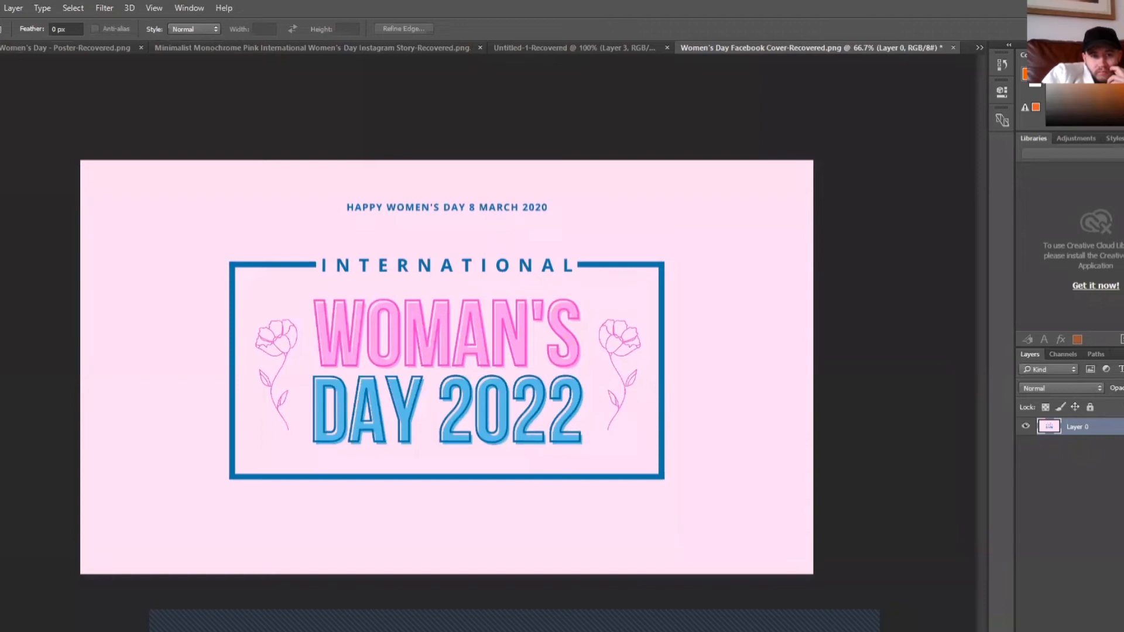
pyautogui.click(22, 48)
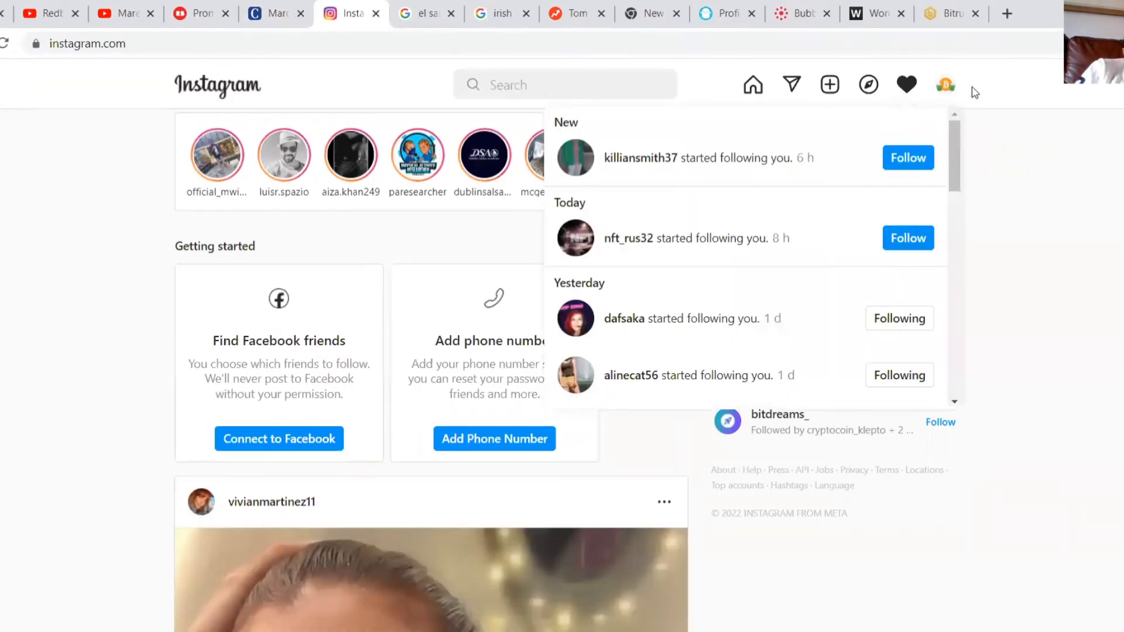
# Go to the merchablesofficial profile from the account menu and scroll its posts.
pyautogui.click(945, 83)
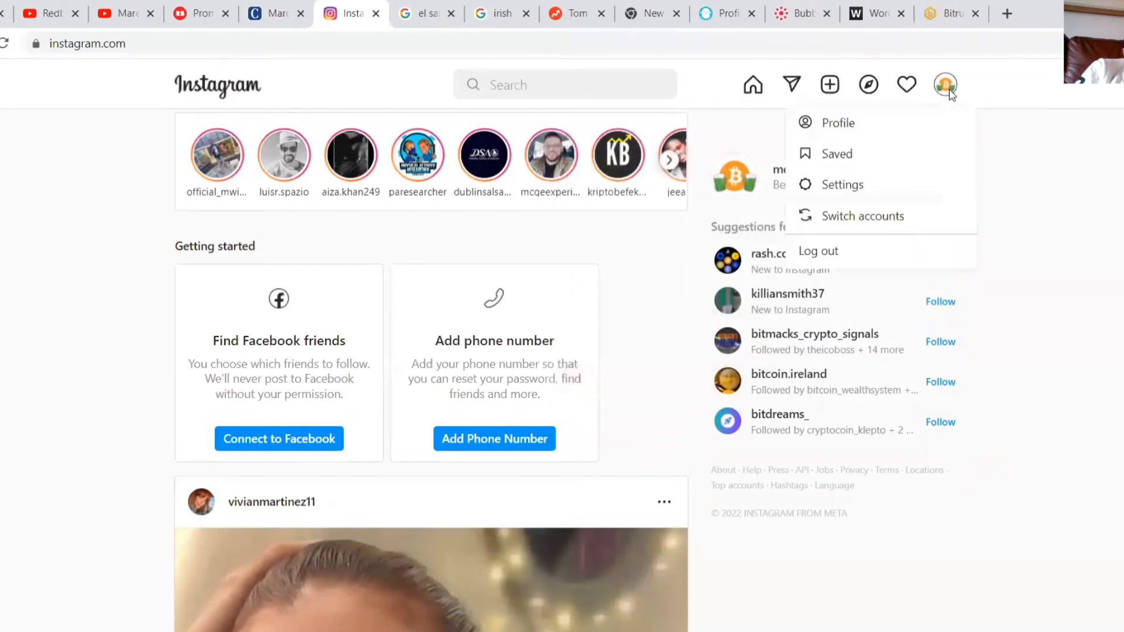
pyautogui.click(837, 122)
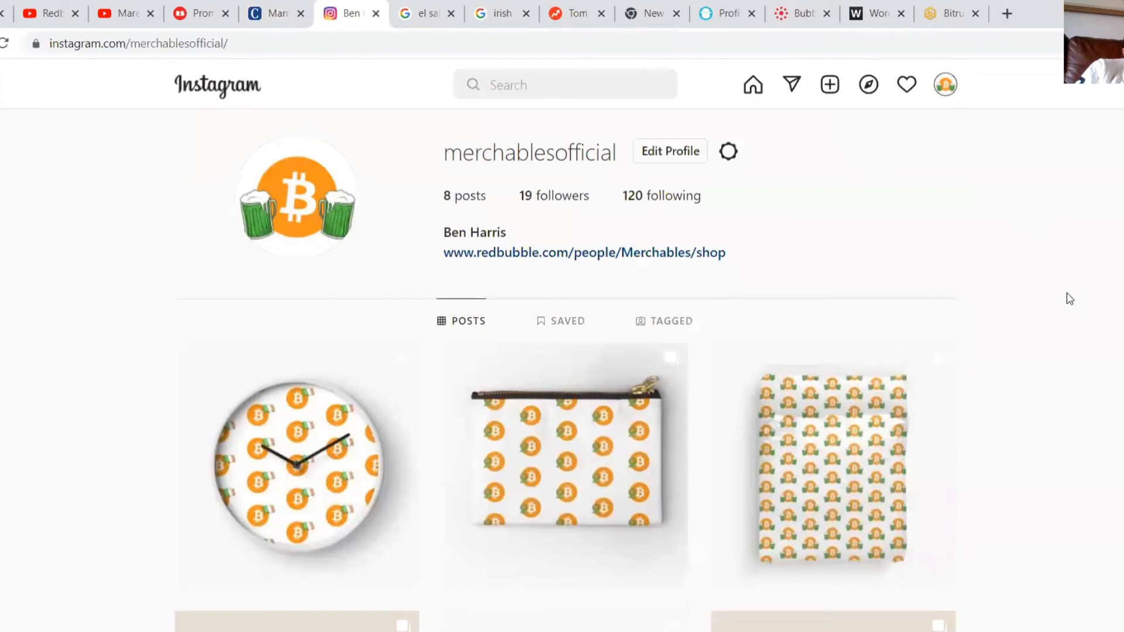
pyautogui.moveTo(638, 240)
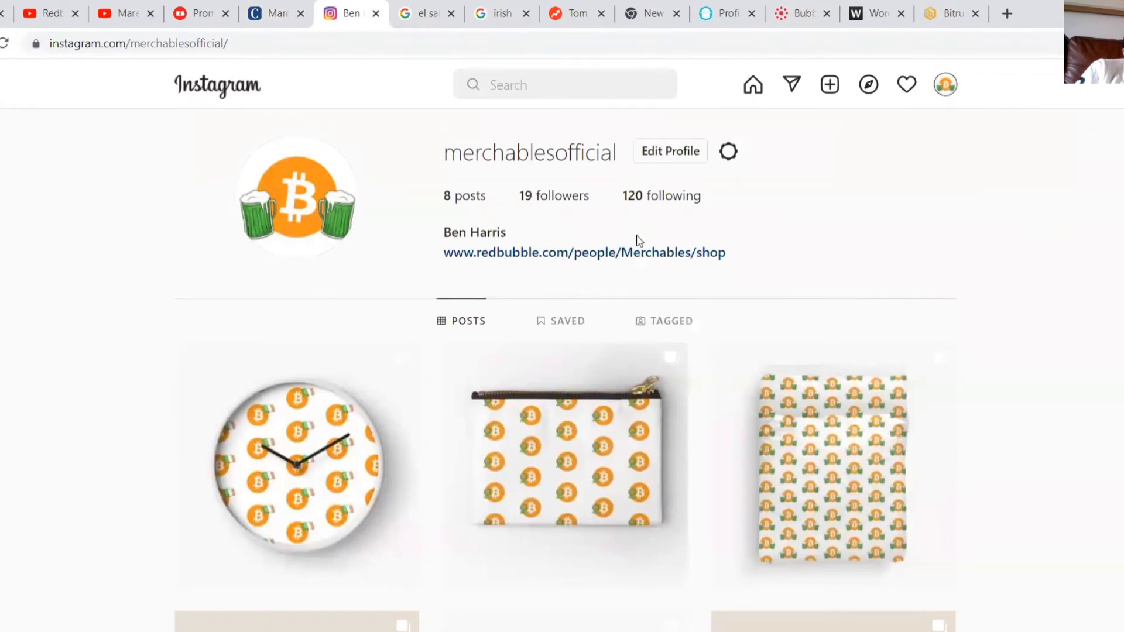
pyautogui.scroll(-3)
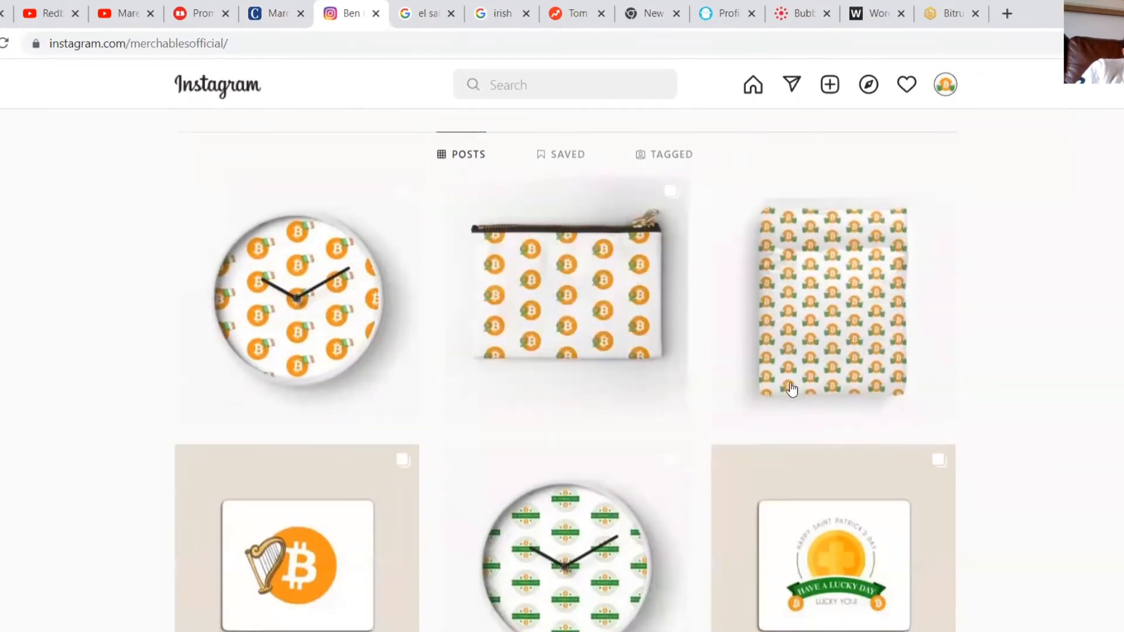
pyautogui.scroll(-3)
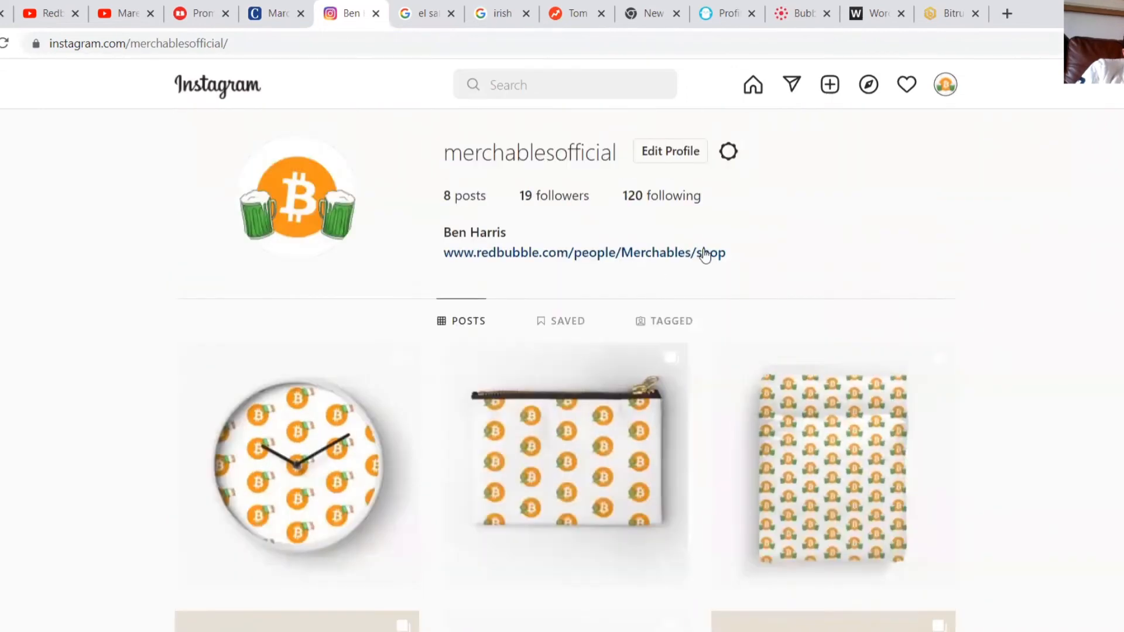
# Search 'brave and fr' and open the braveandfreeofficial shop profile.
pyautogui.click(564, 84)
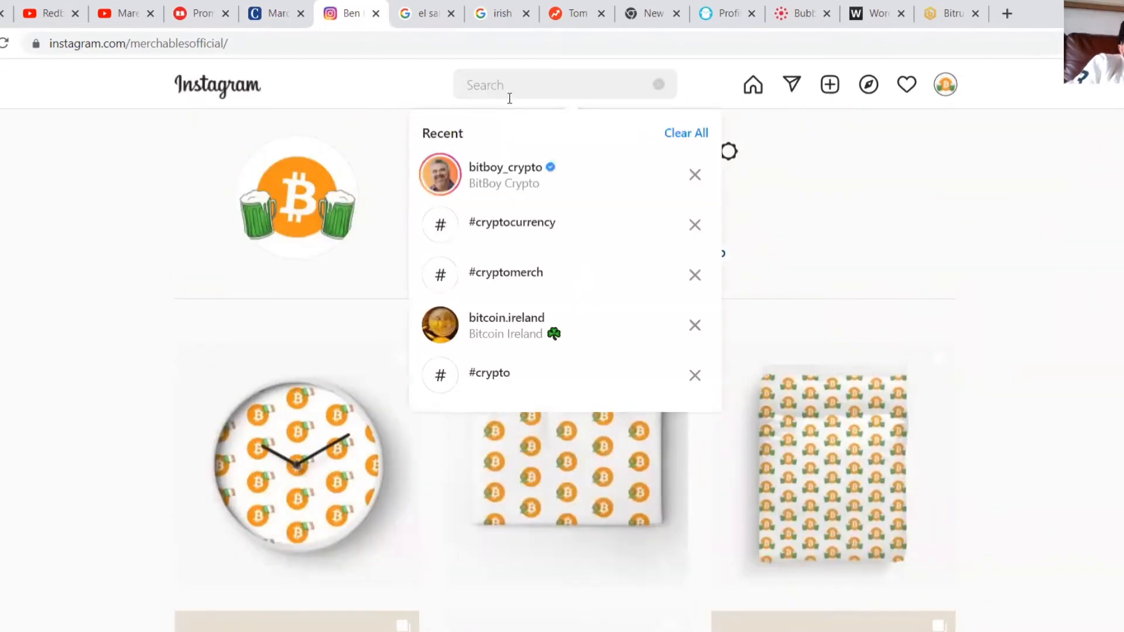
pyautogui.write('brave and free')
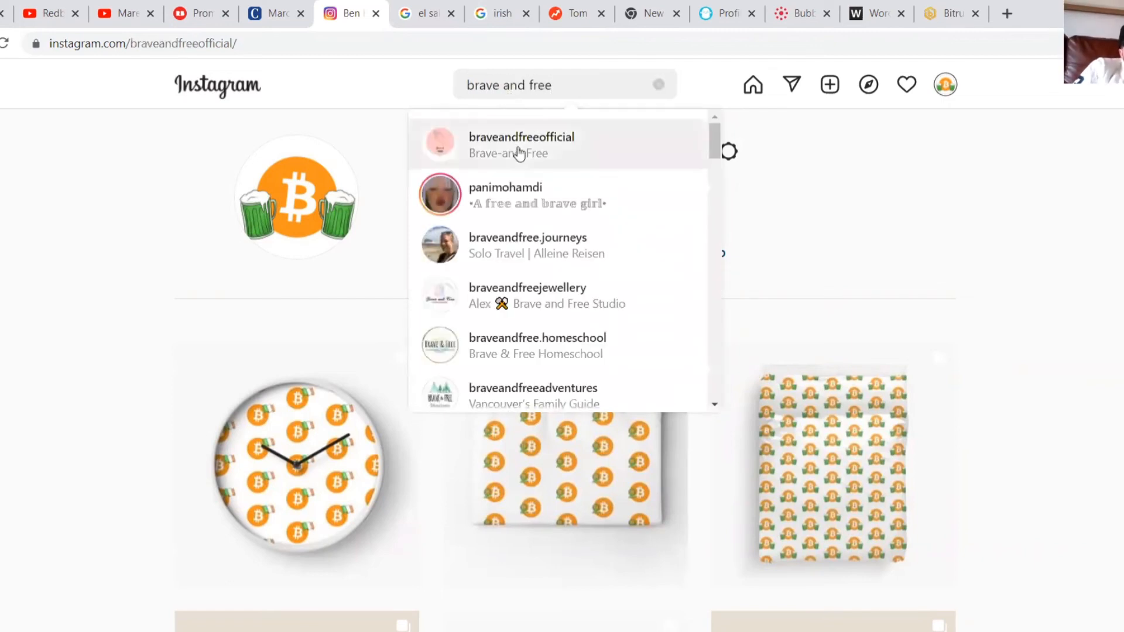
pyautogui.click(521, 143)
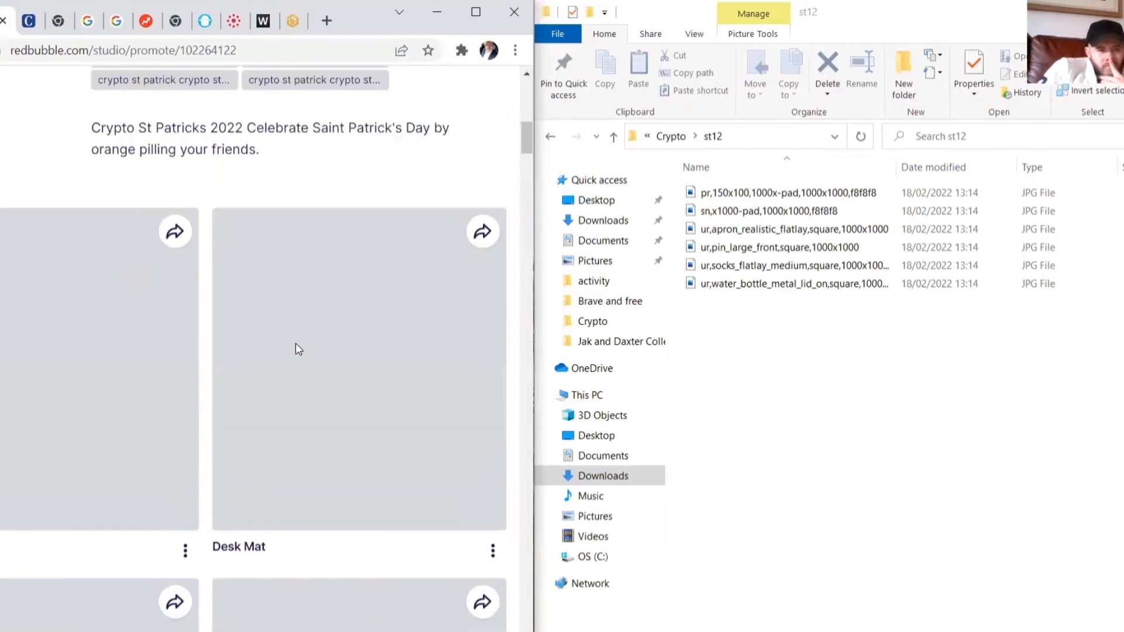
# Scroll the braveandfreeofficial Instagram profile down to its Women's Day water bottles, notebooks and mugs.
pyautogui.scroll(-3)
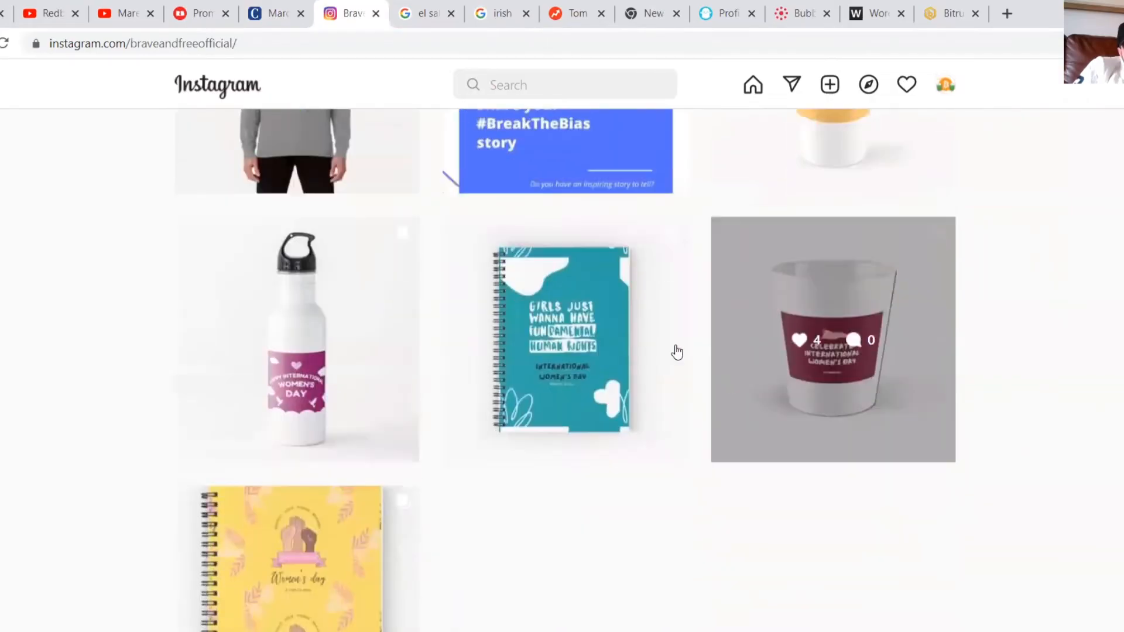
# Clear the merchablesofficial display name in Edit Profile and submit the form.
pyautogui.scroll(-3)
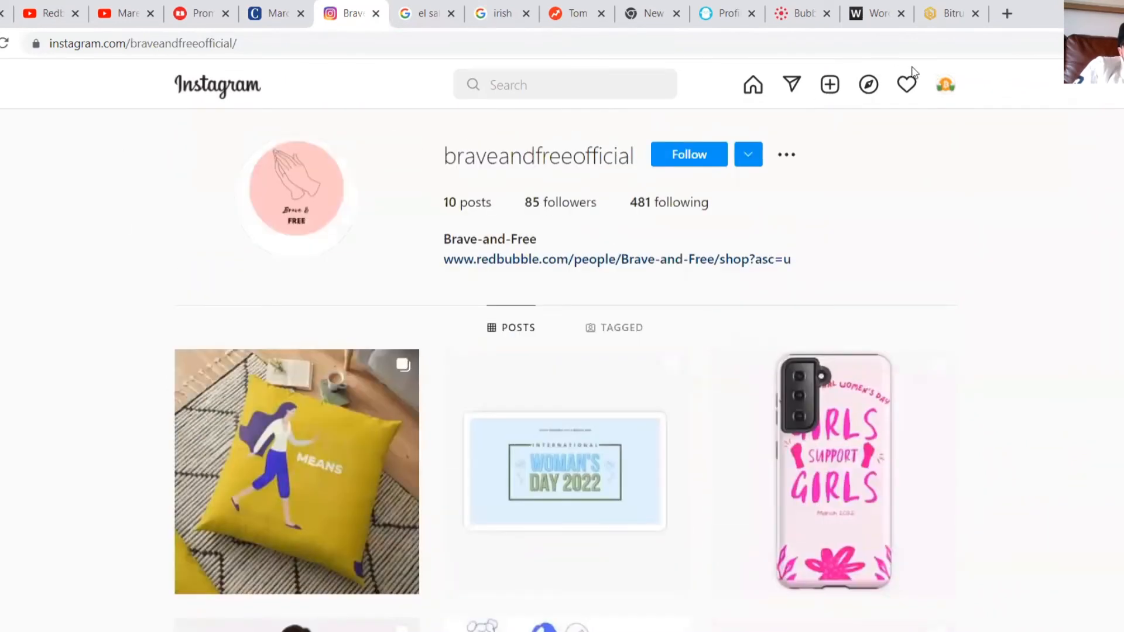
pyautogui.click(944, 84)
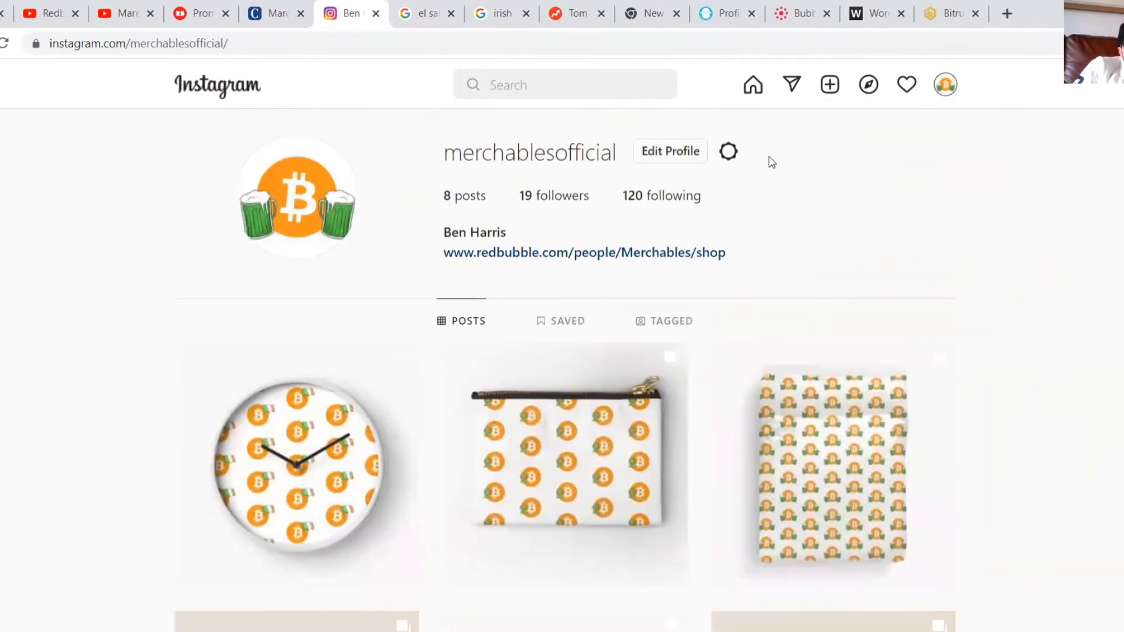
pyautogui.moveTo(690, 159)
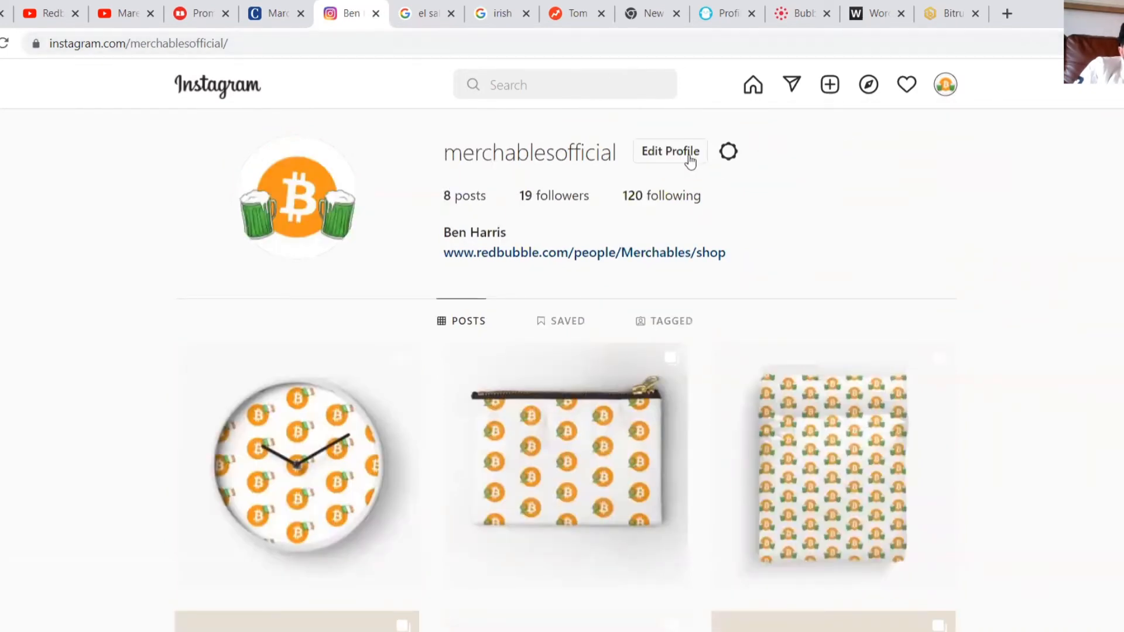
pyautogui.click(669, 151)
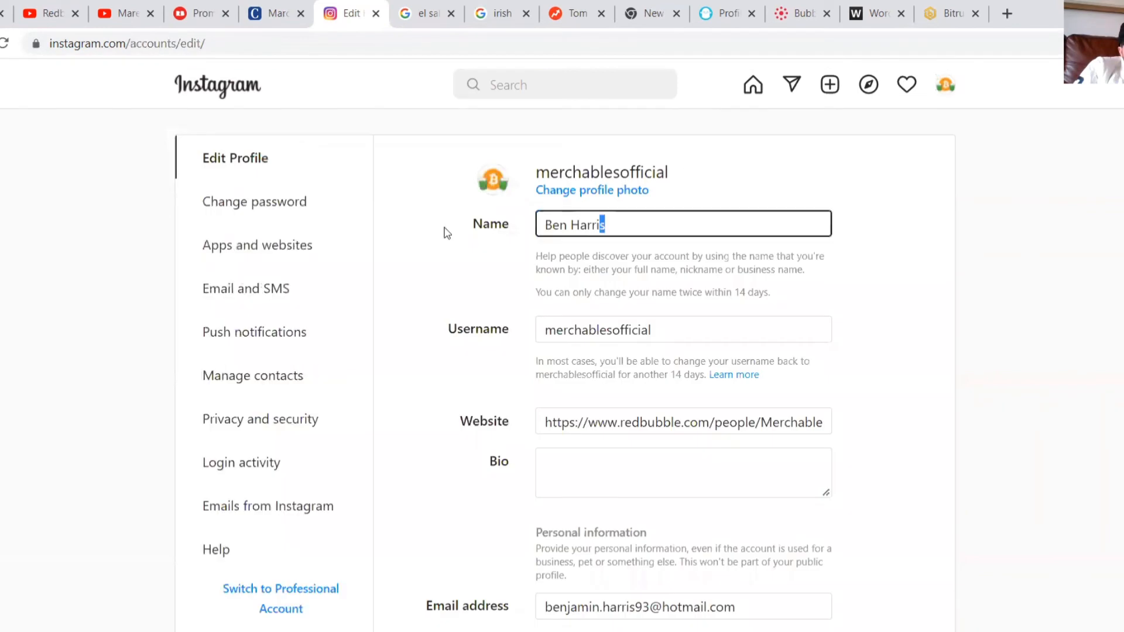
pyautogui.scroll(-3)
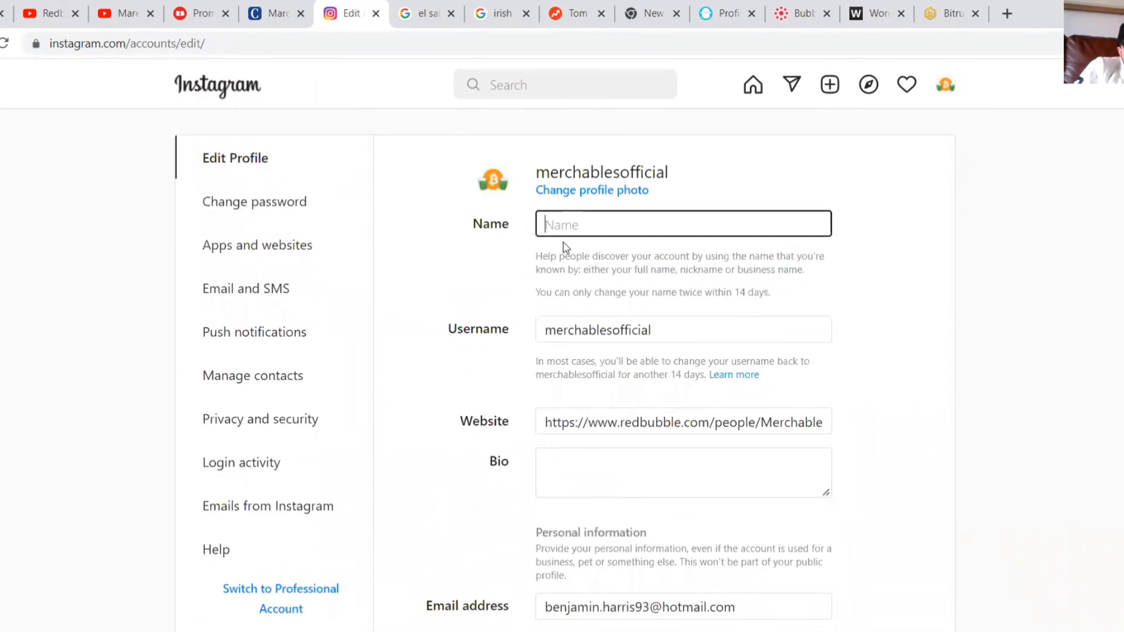
pyautogui.scroll(-3)
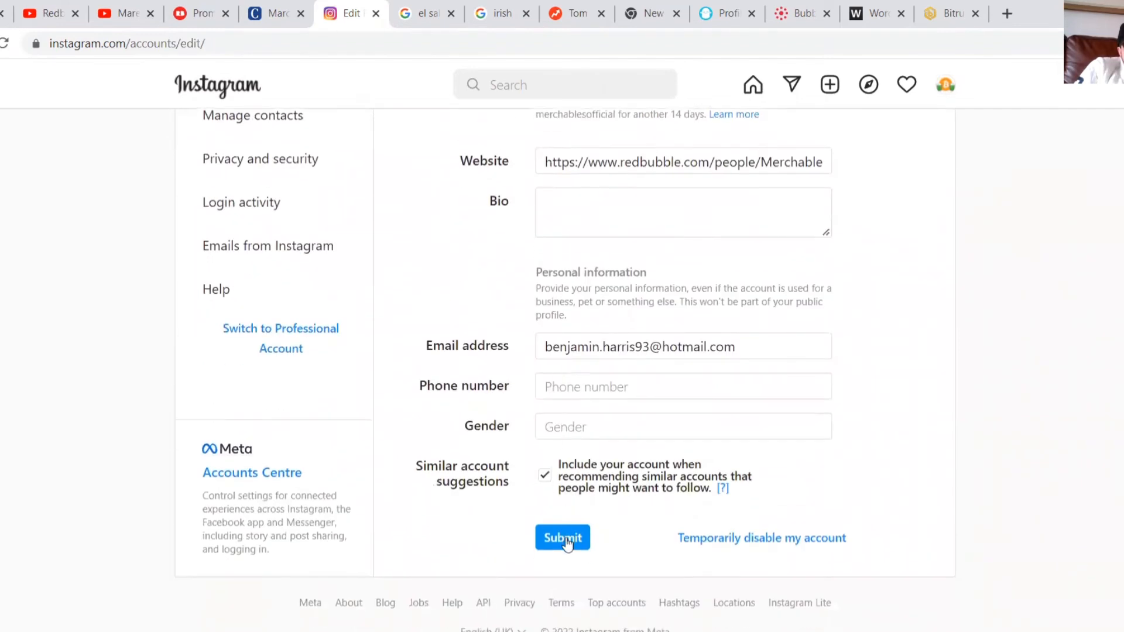
pyautogui.scroll(3)
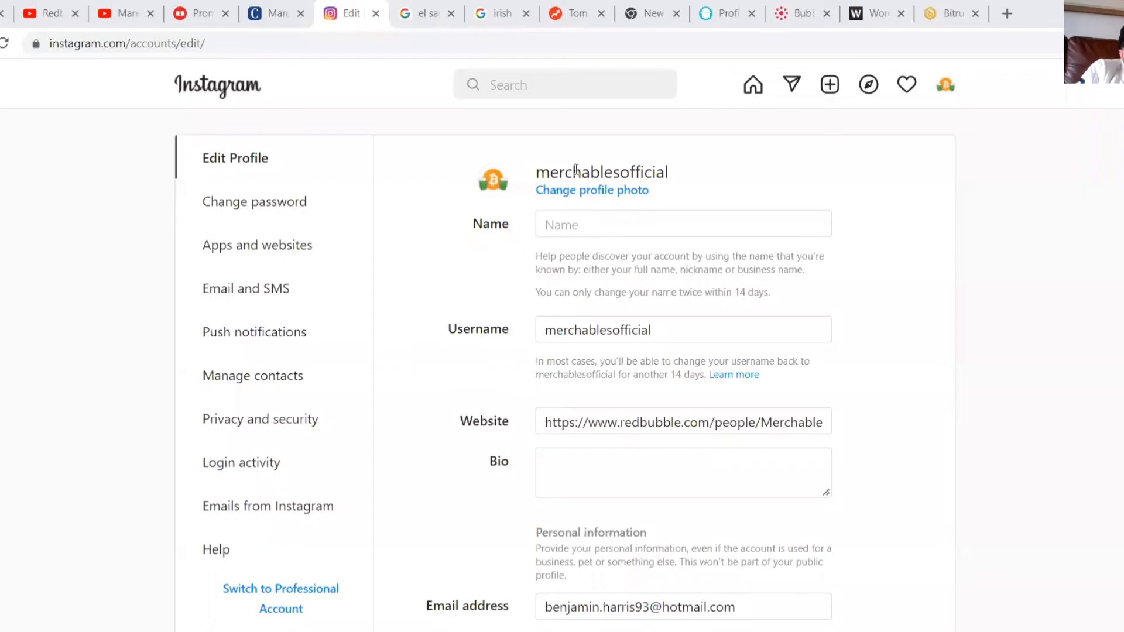
# Search 'bit', open bitboy_crypto's profile and scroll his followers list.
pyautogui.write('bti')
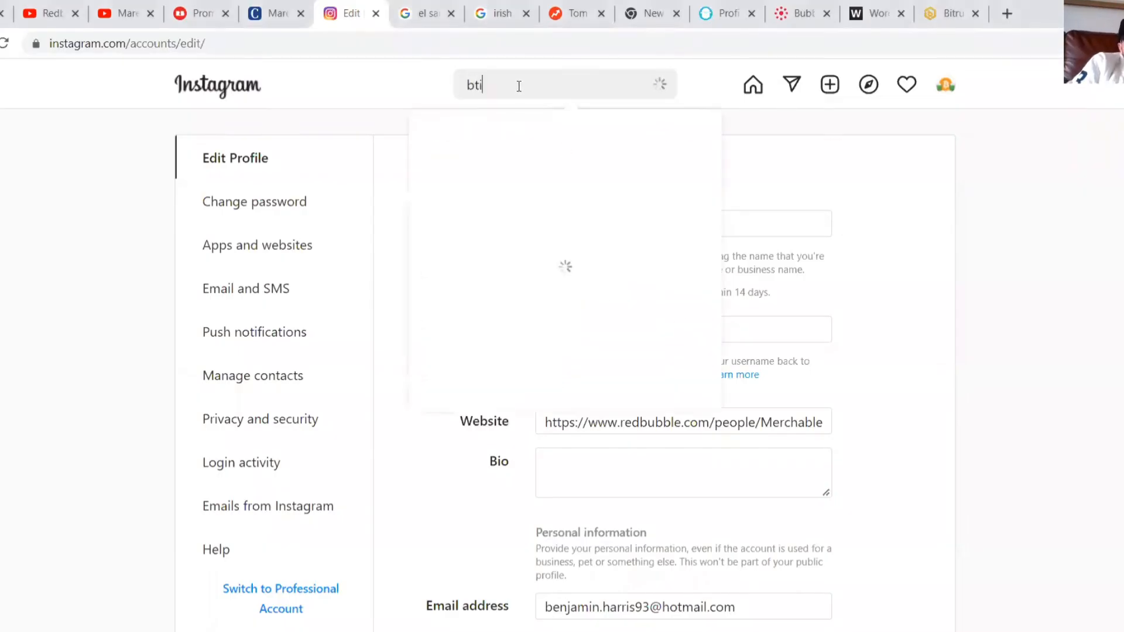
pyautogui.write('bit')
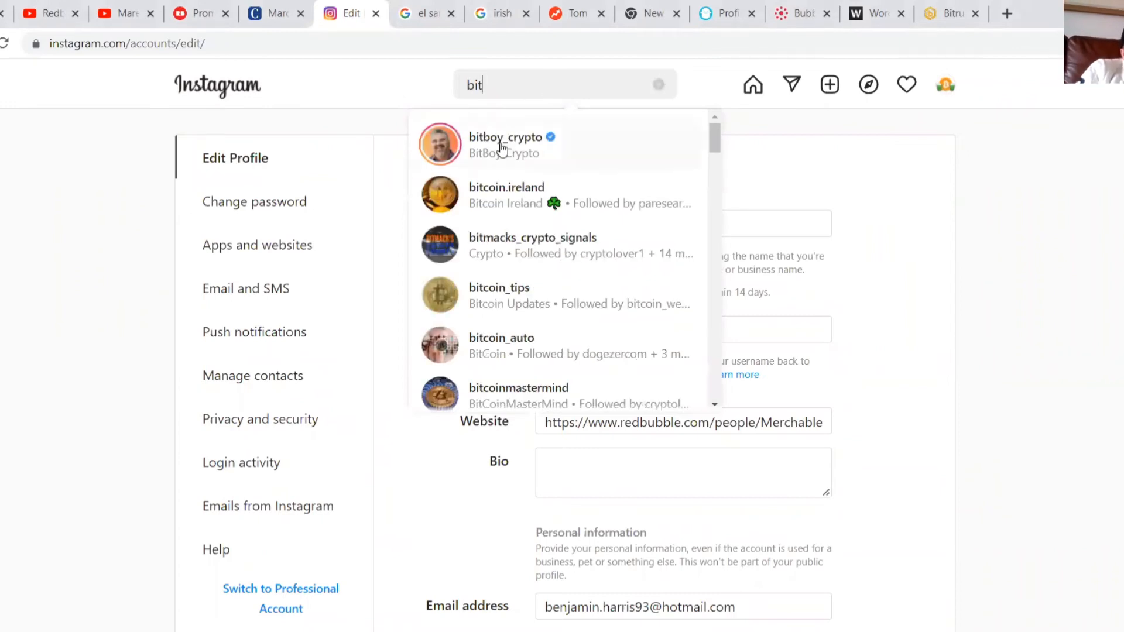
pyautogui.click(505, 144)
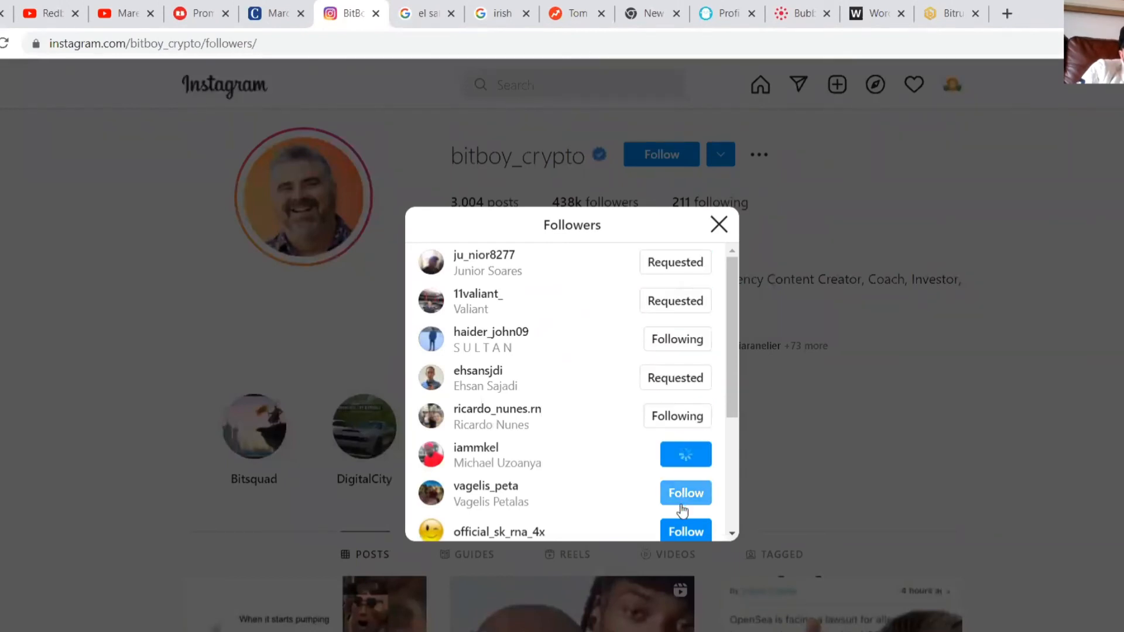
pyautogui.scroll(-3)
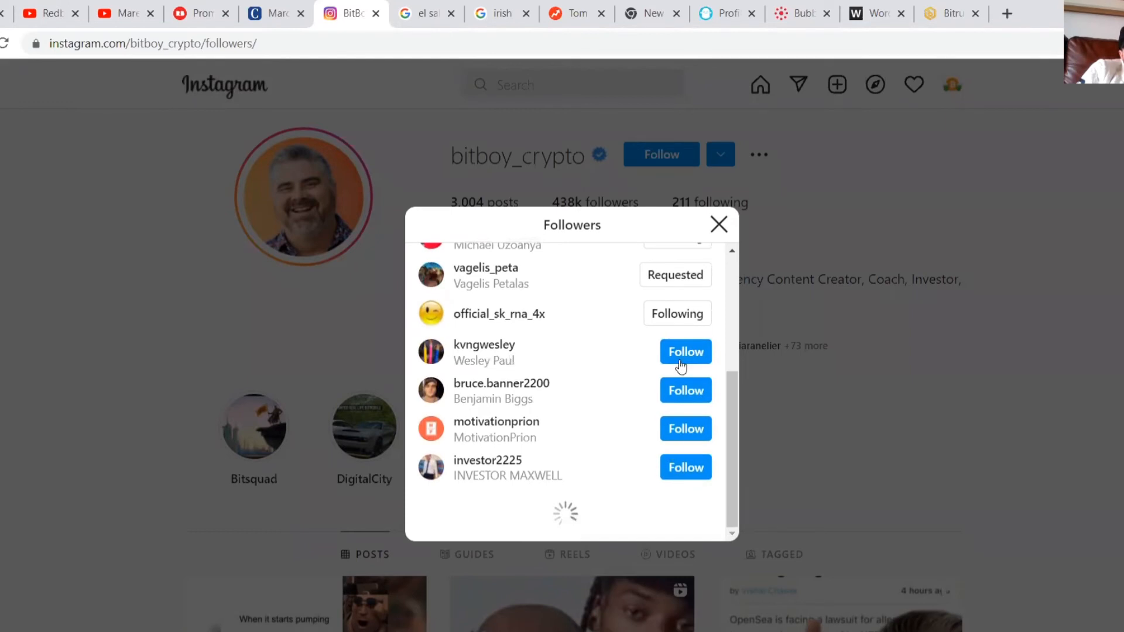
pyautogui.scroll(-3)
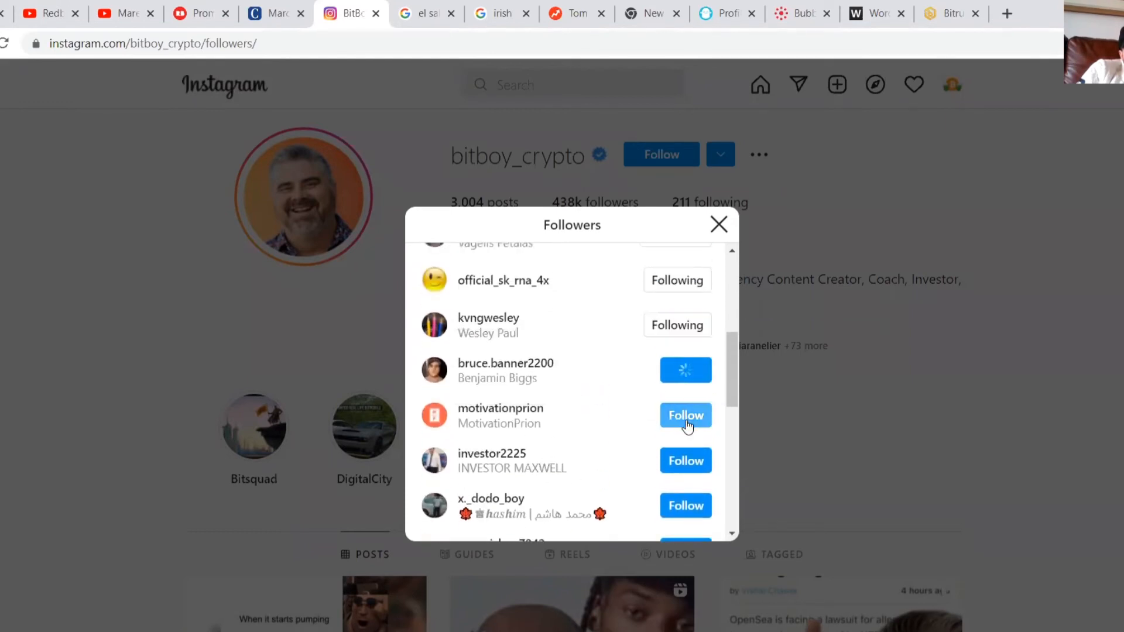
pyautogui.scroll(-3)
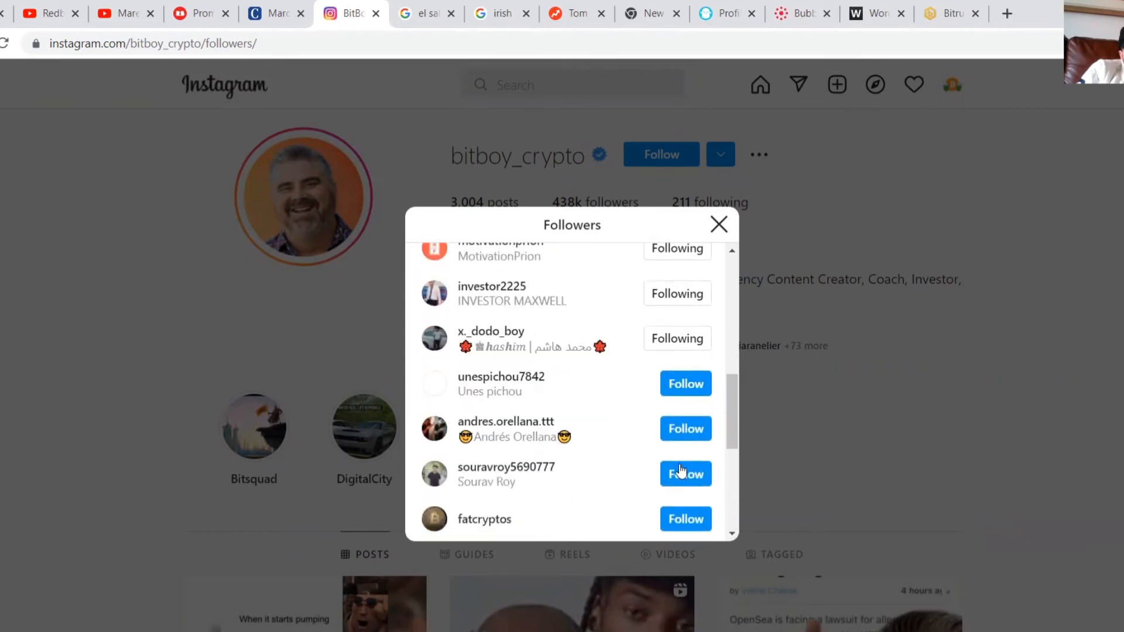
# Follow four of bitboy_crypto's followers, dismiss the restriction warning, and close the list.
pyautogui.click(684, 383)
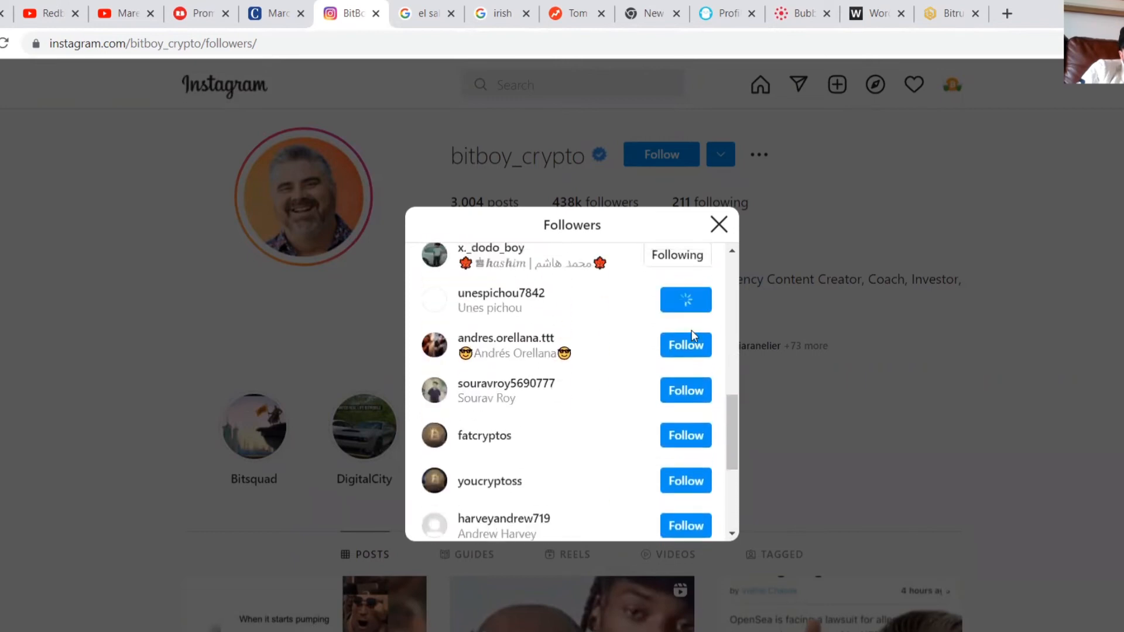
pyautogui.click(684, 480)
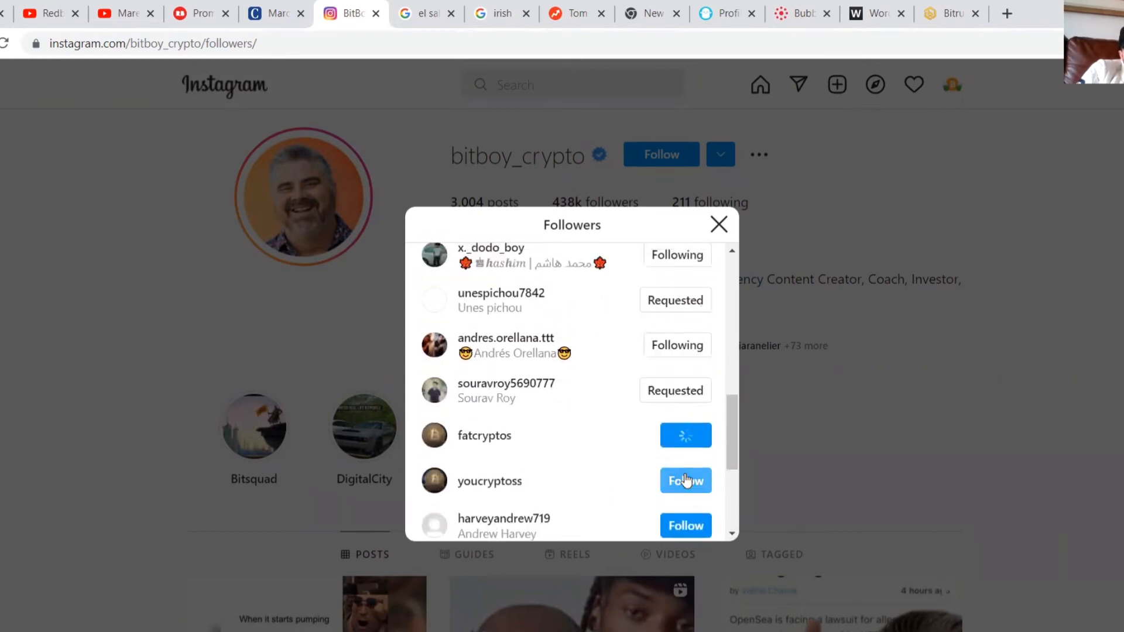
pyautogui.scroll(-3)
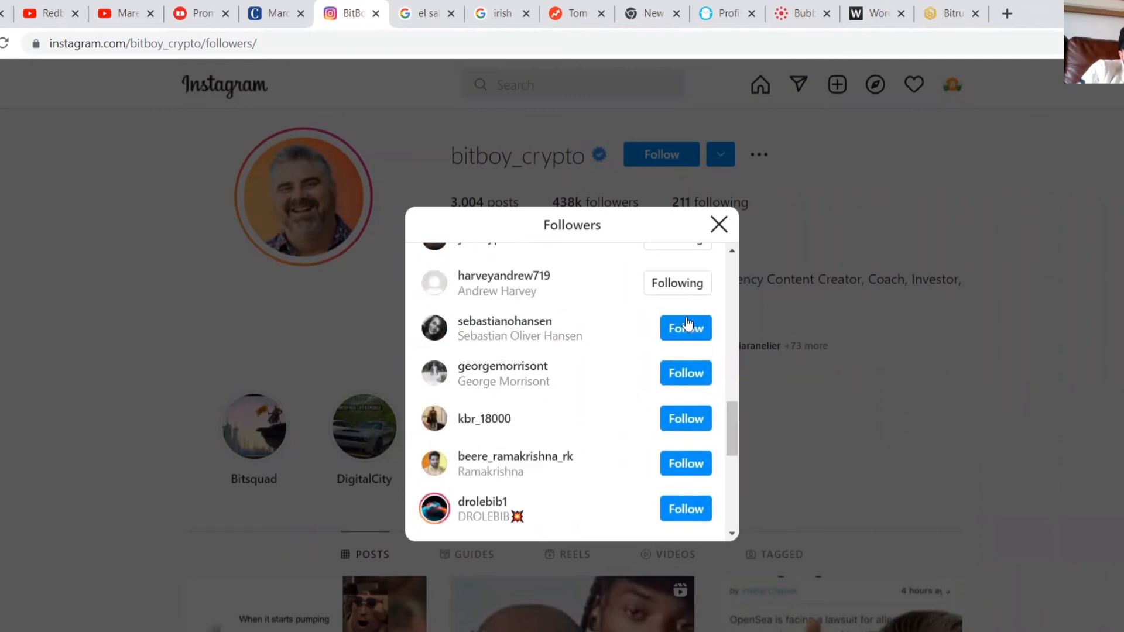
pyautogui.click(684, 328)
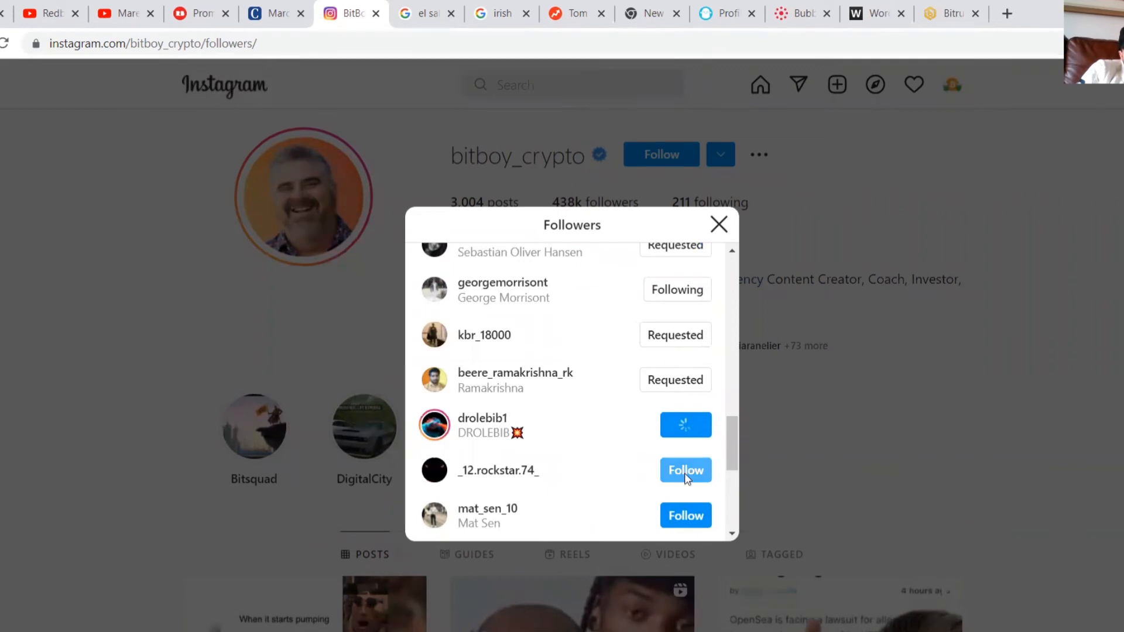
pyautogui.click(684, 470)
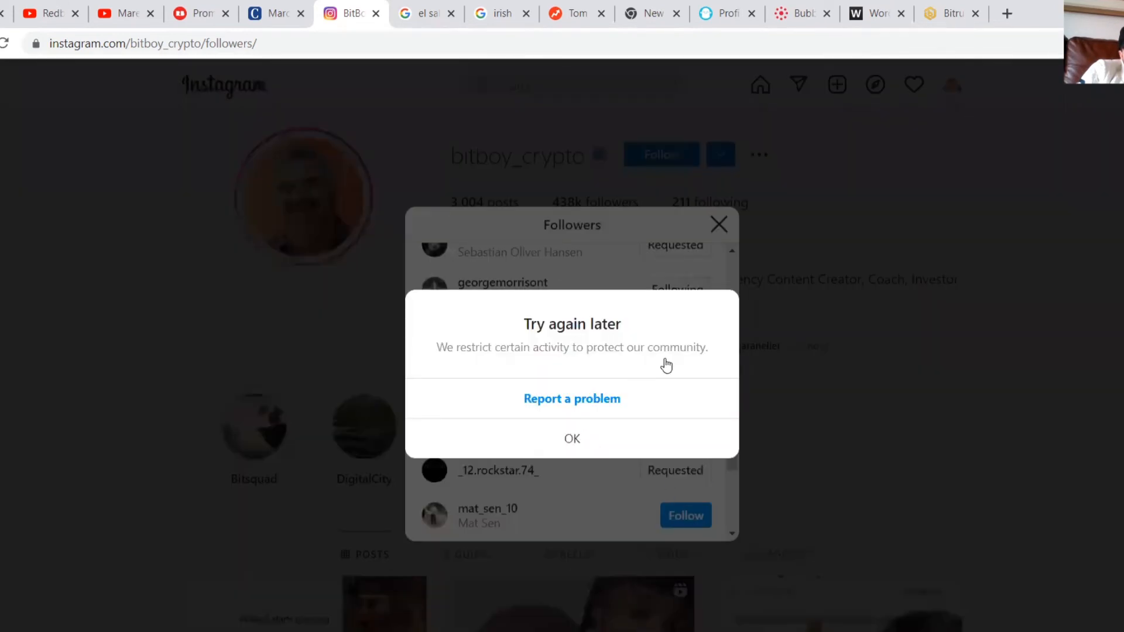
pyautogui.moveTo(581, 439)
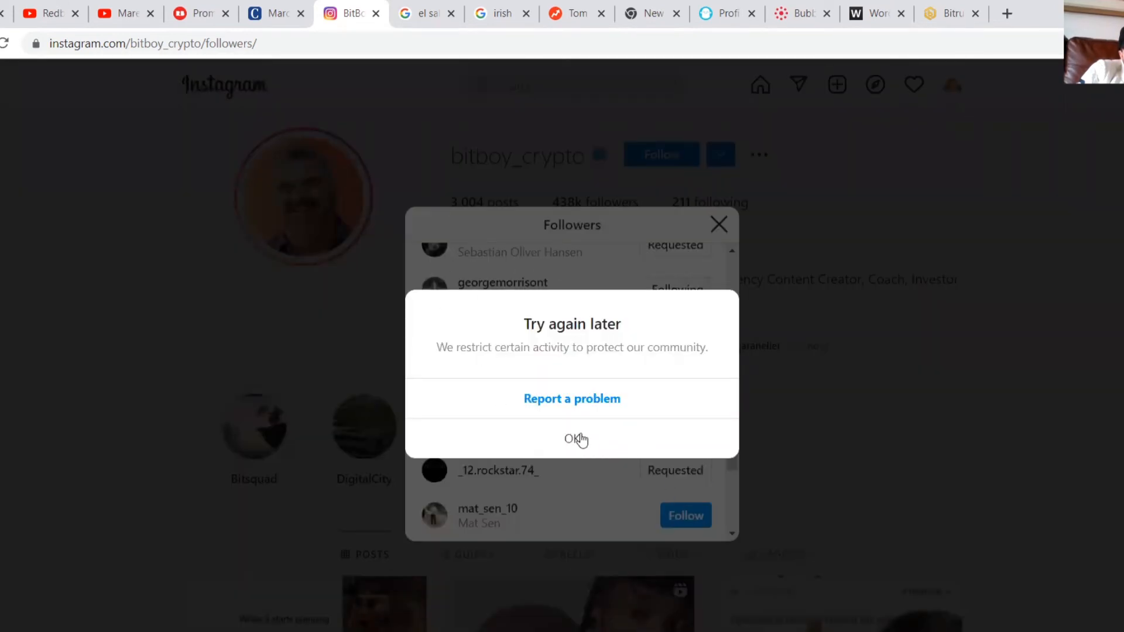
pyautogui.click(572, 439)
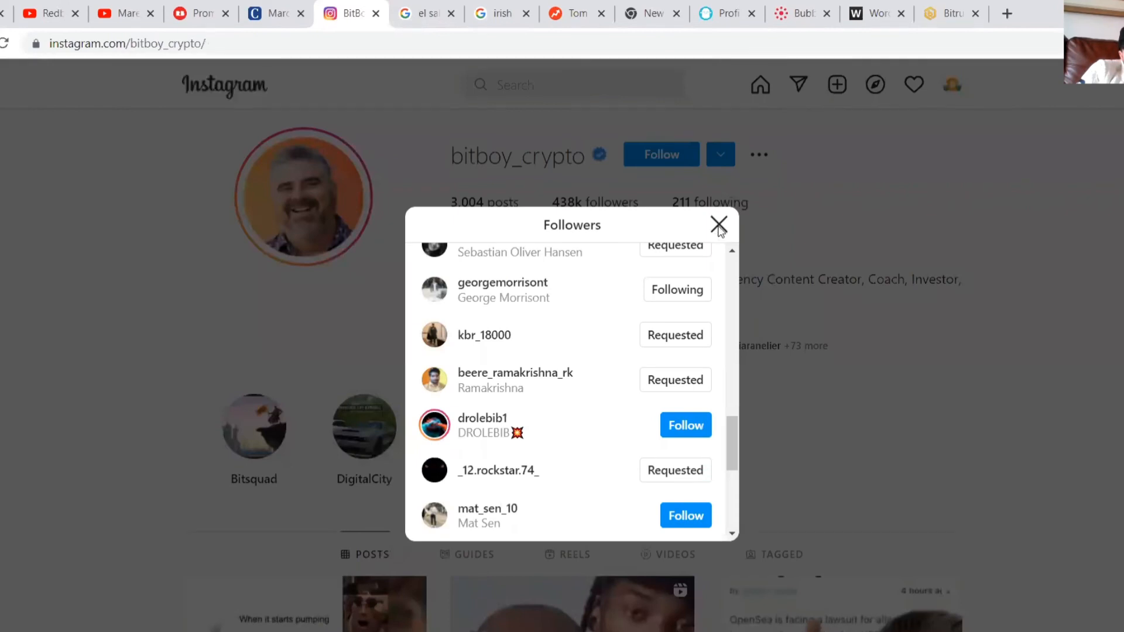
pyautogui.click(719, 224)
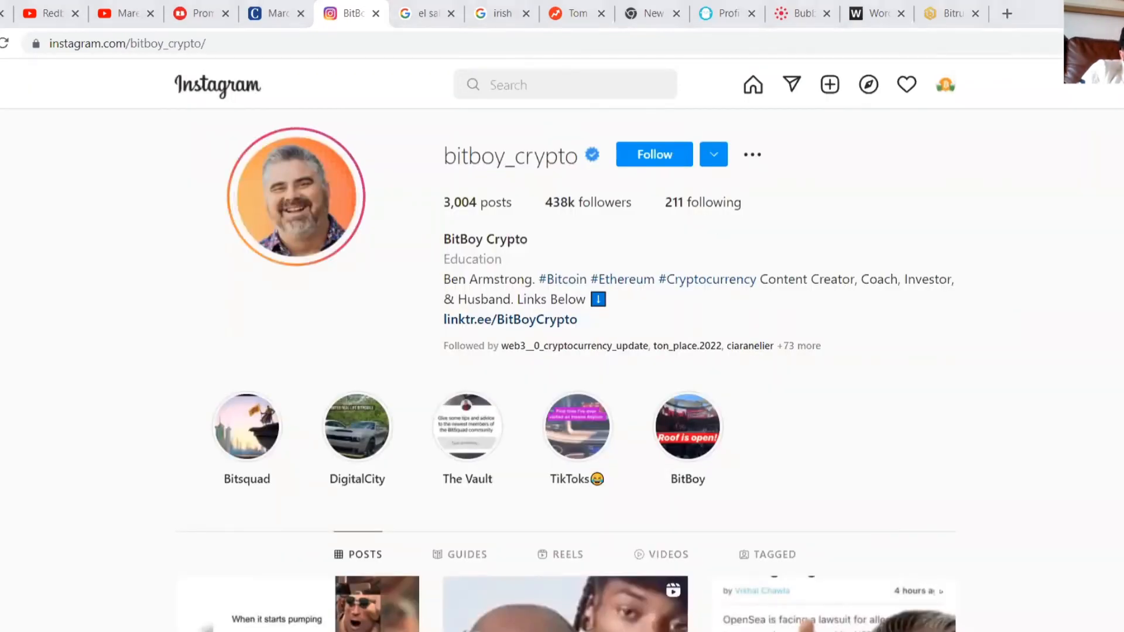
# Switch to the Redbubble tab showing the 465,947-result Stickers listing.
pyautogui.click(159, 13)
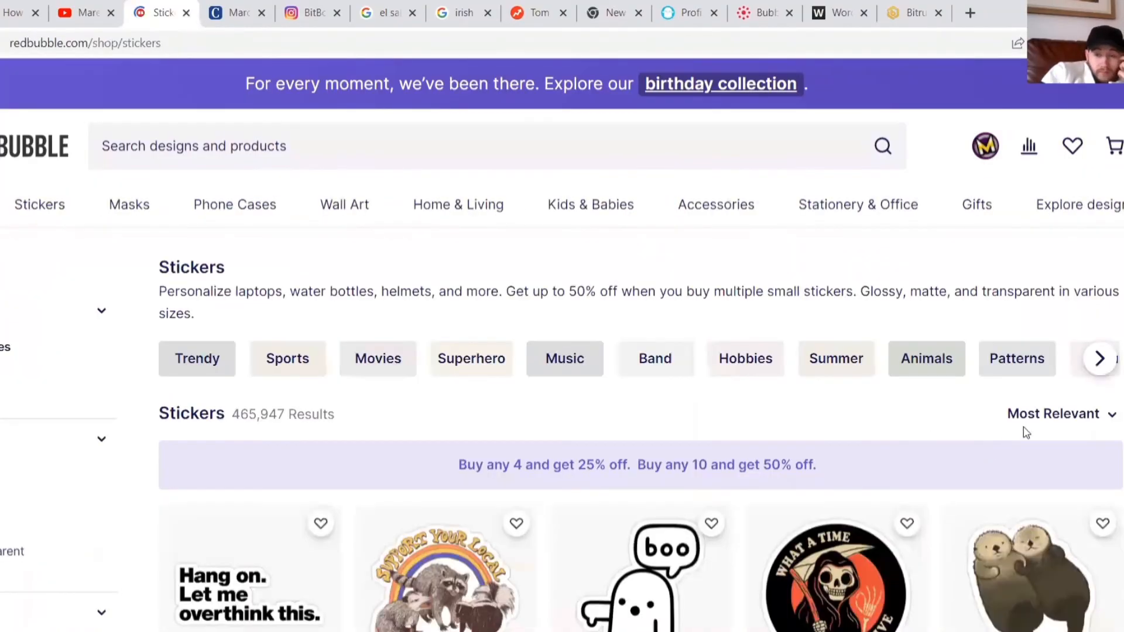
# Sort stickers by most recent and favourite the Saw Blade Blinky and Memories stickers.
pyautogui.click(1053, 414)
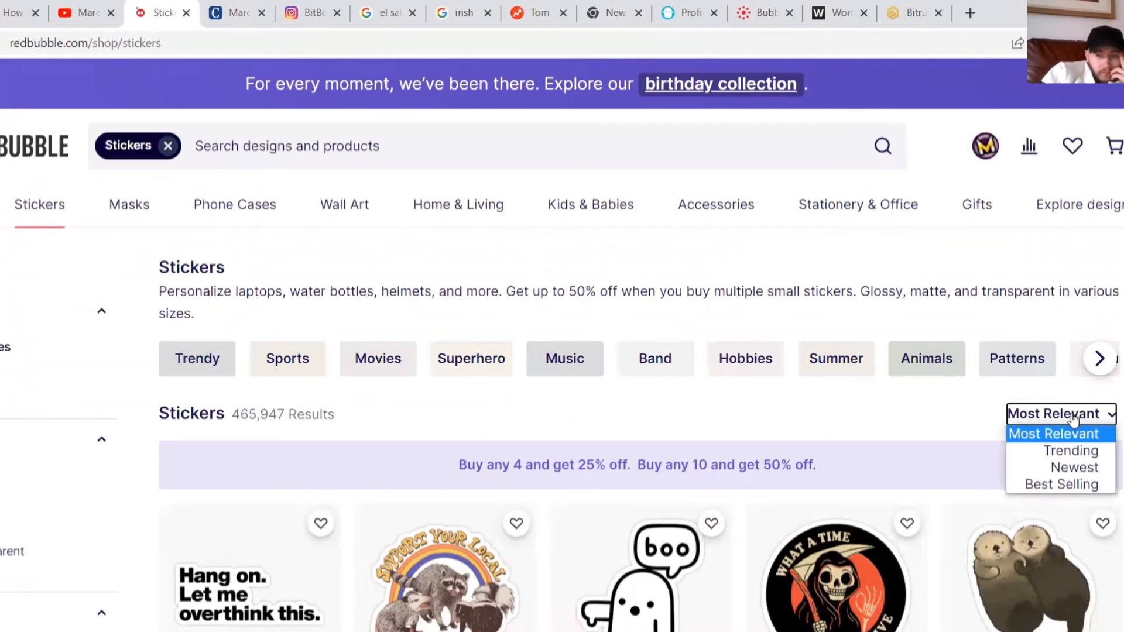
pyautogui.moveTo(1074, 467)
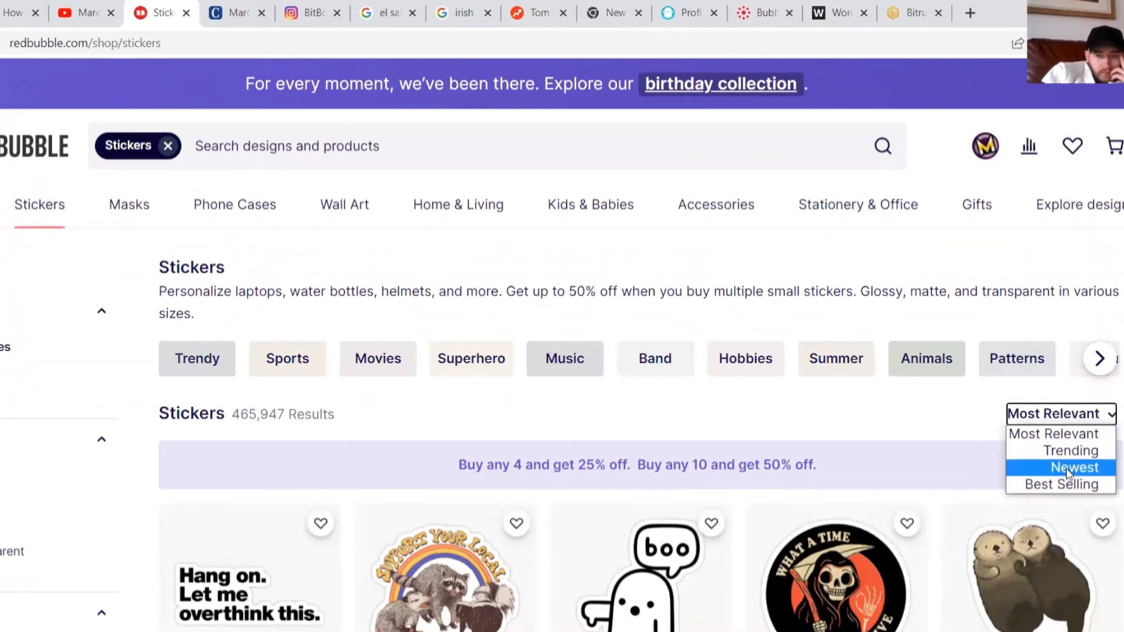
pyautogui.scroll(-3)
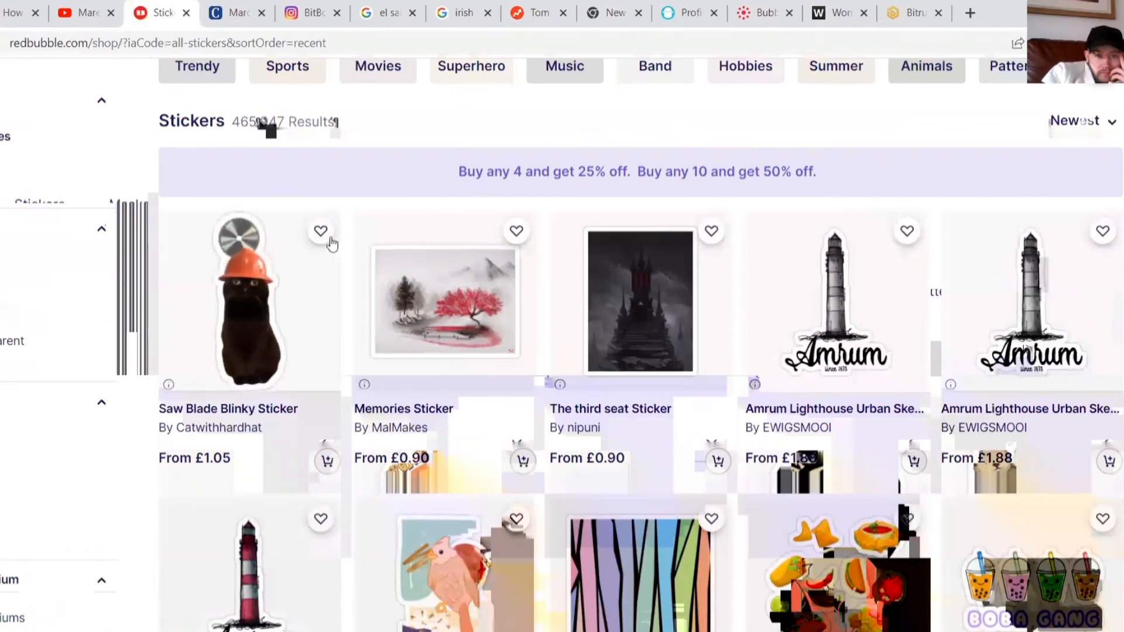
pyautogui.click(320, 231)
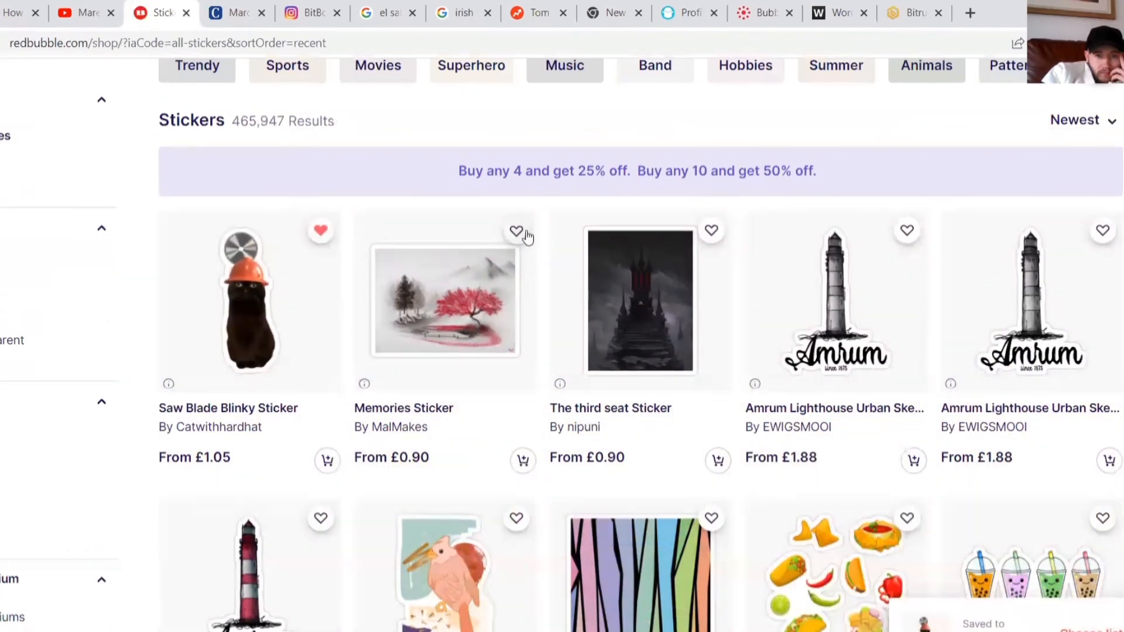
pyautogui.click(515, 231)
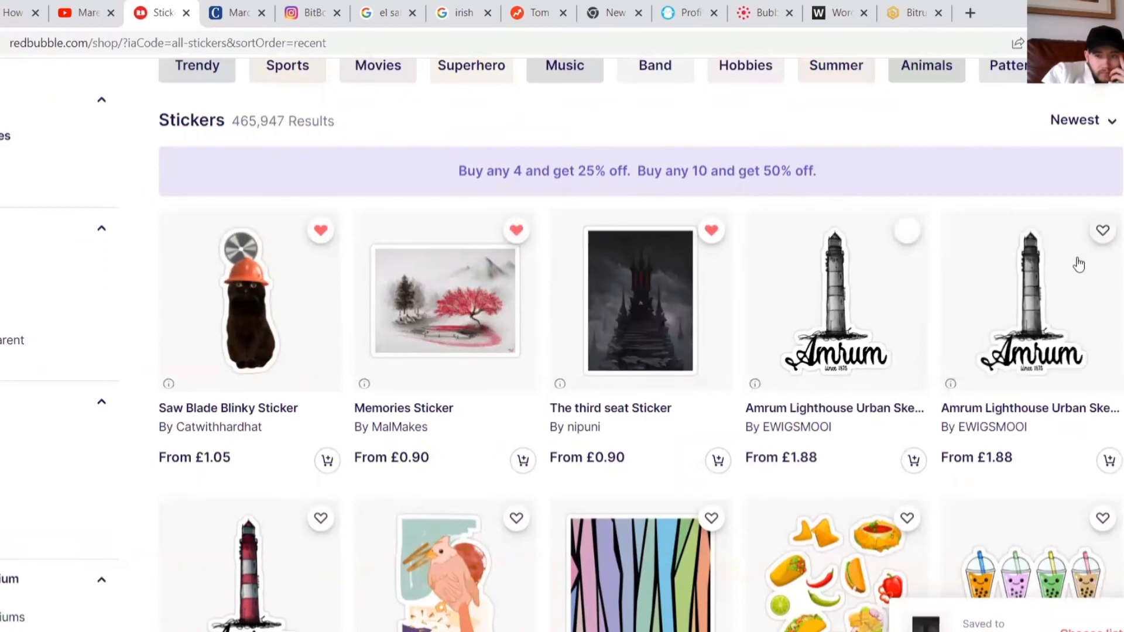
# Favourite the lighthouse, soft color, boba cups and Centaurworld stickers, then open the account menu.
pyautogui.scroll(-3)
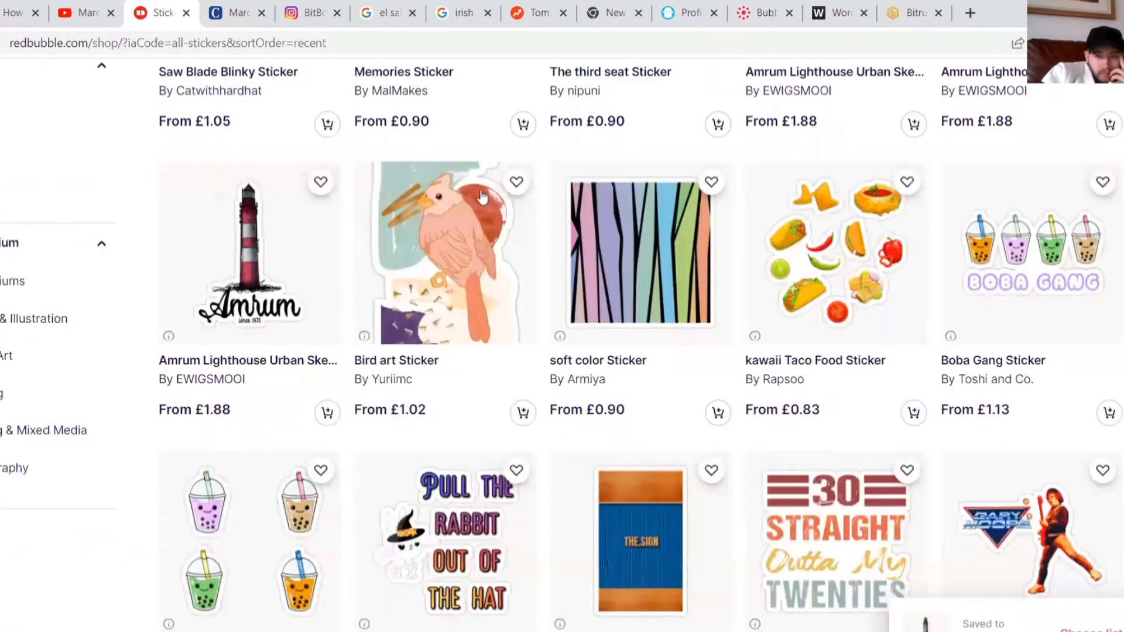
pyautogui.click(321, 181)
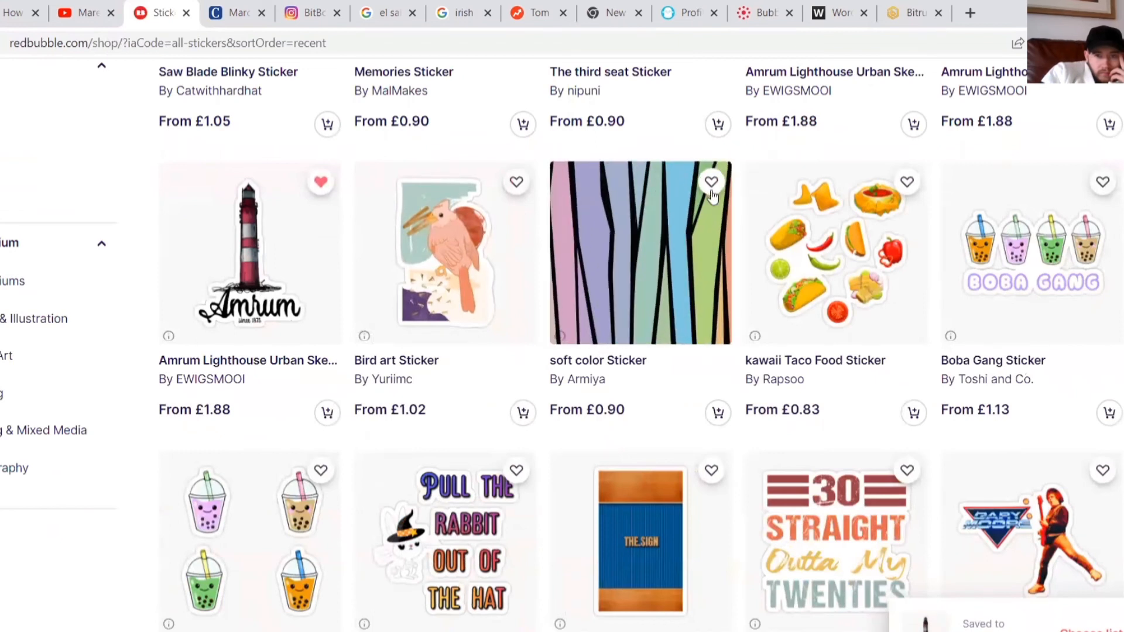
pyautogui.click(709, 181)
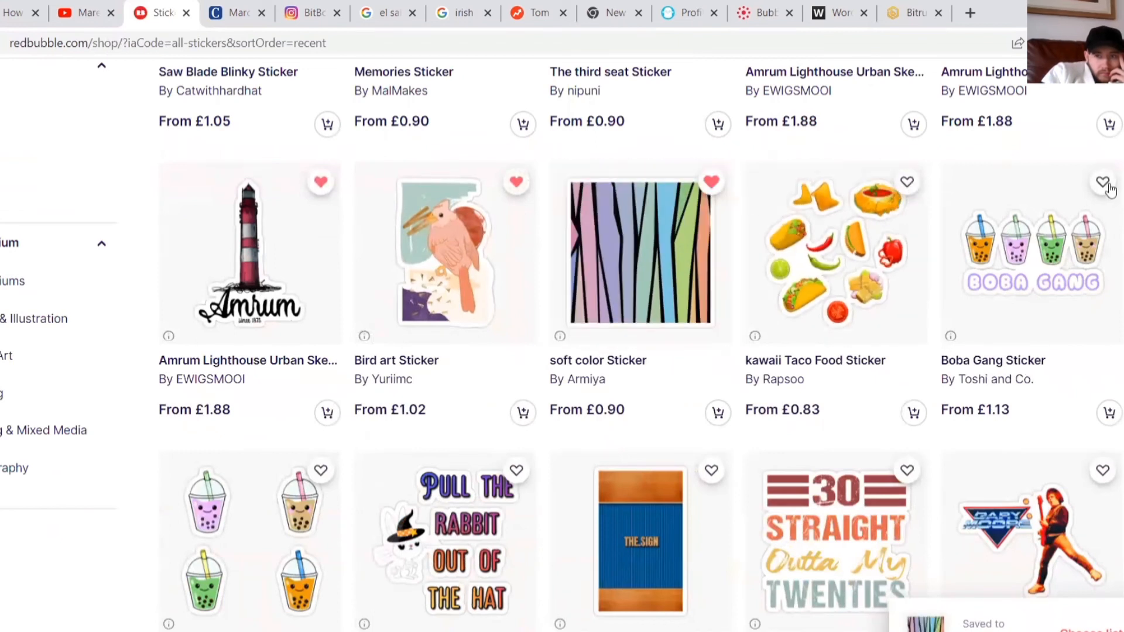
pyautogui.scroll(-3)
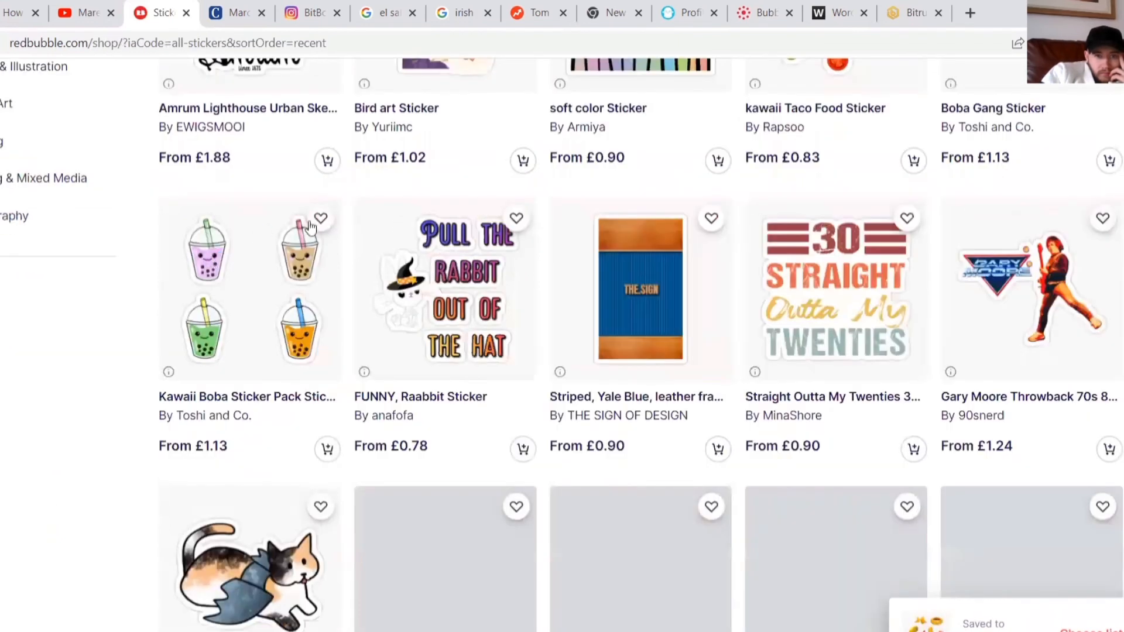
pyautogui.click(320, 217)
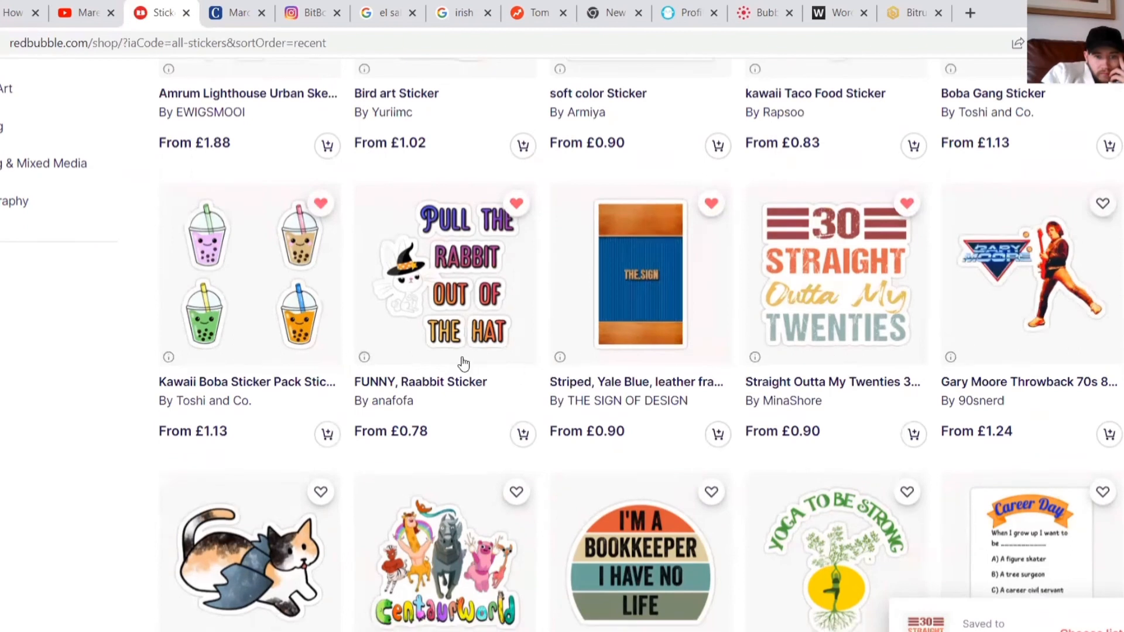
pyautogui.scroll(-3)
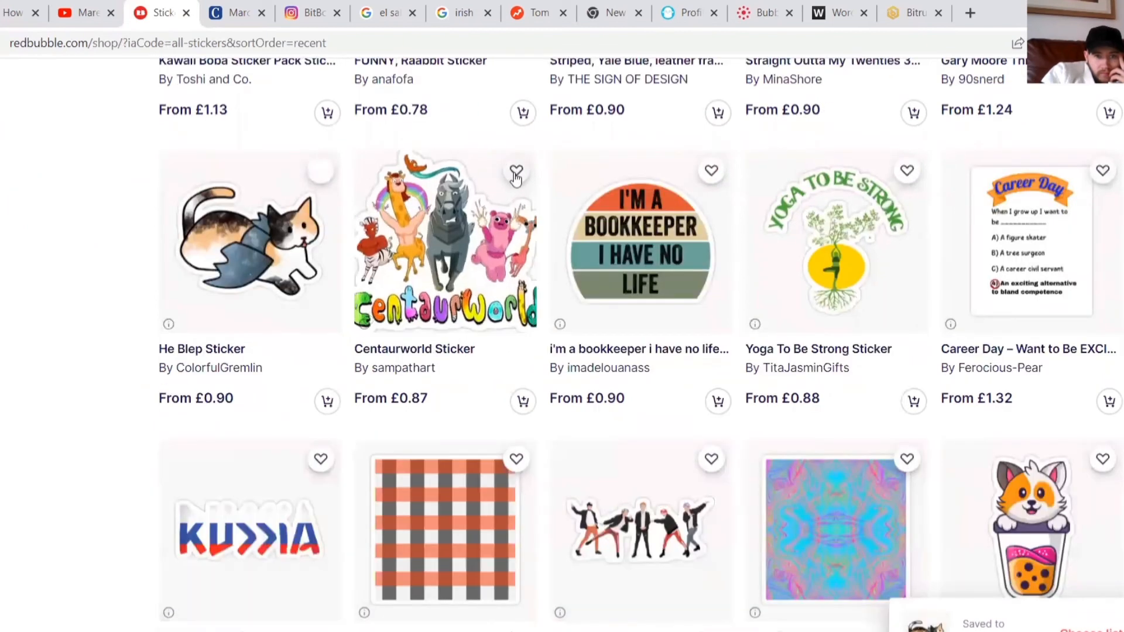
pyautogui.click(515, 170)
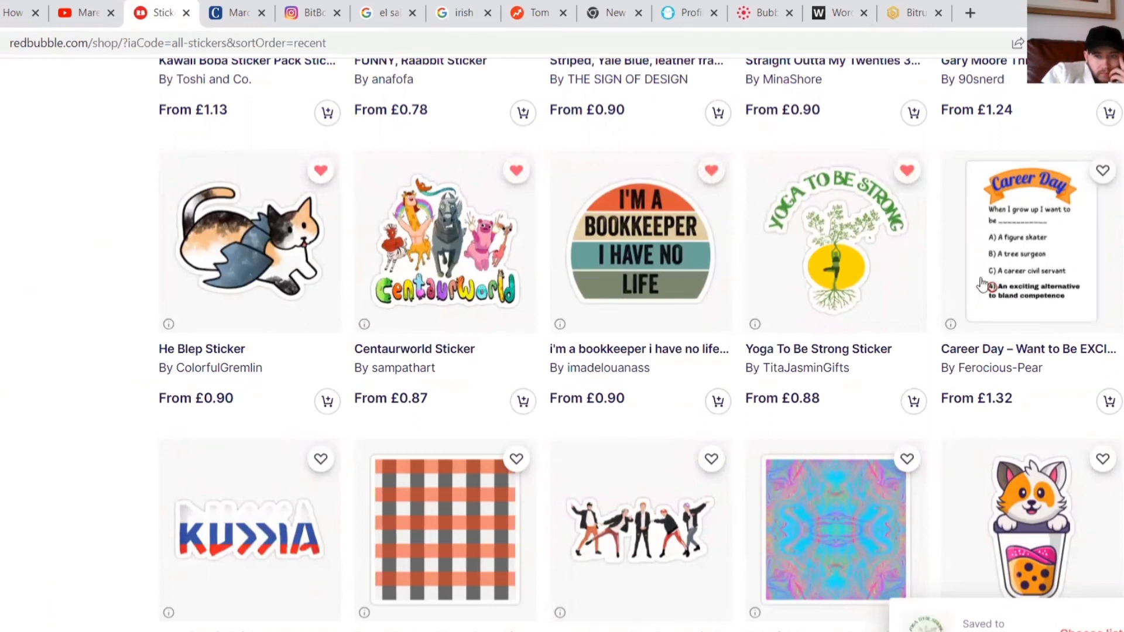
pyautogui.scroll(-3)
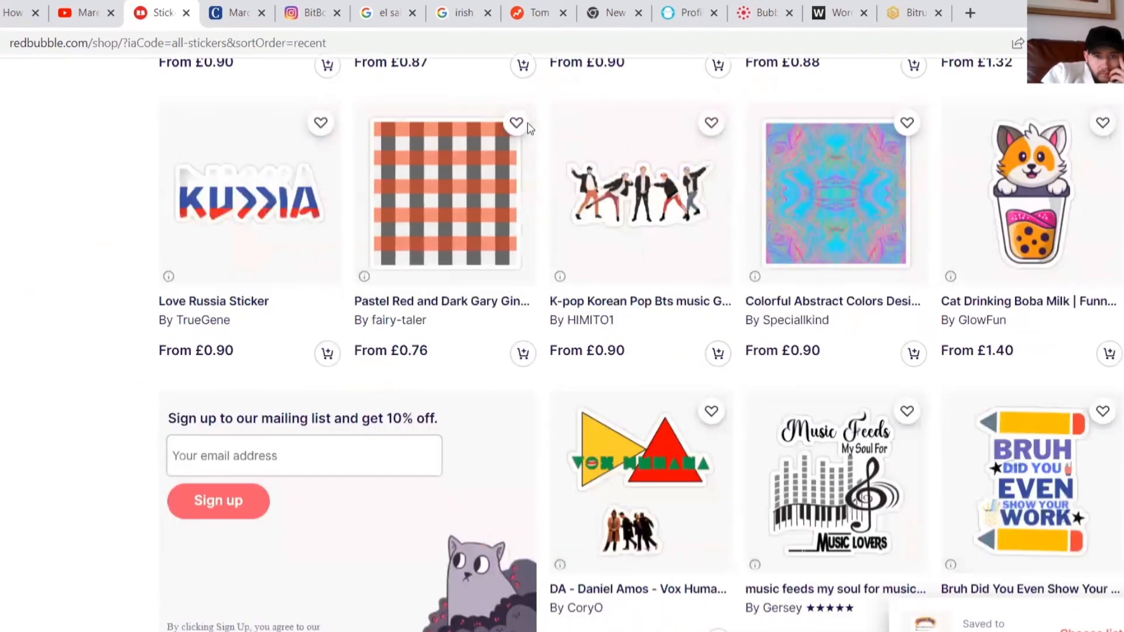
pyautogui.click(516, 122)
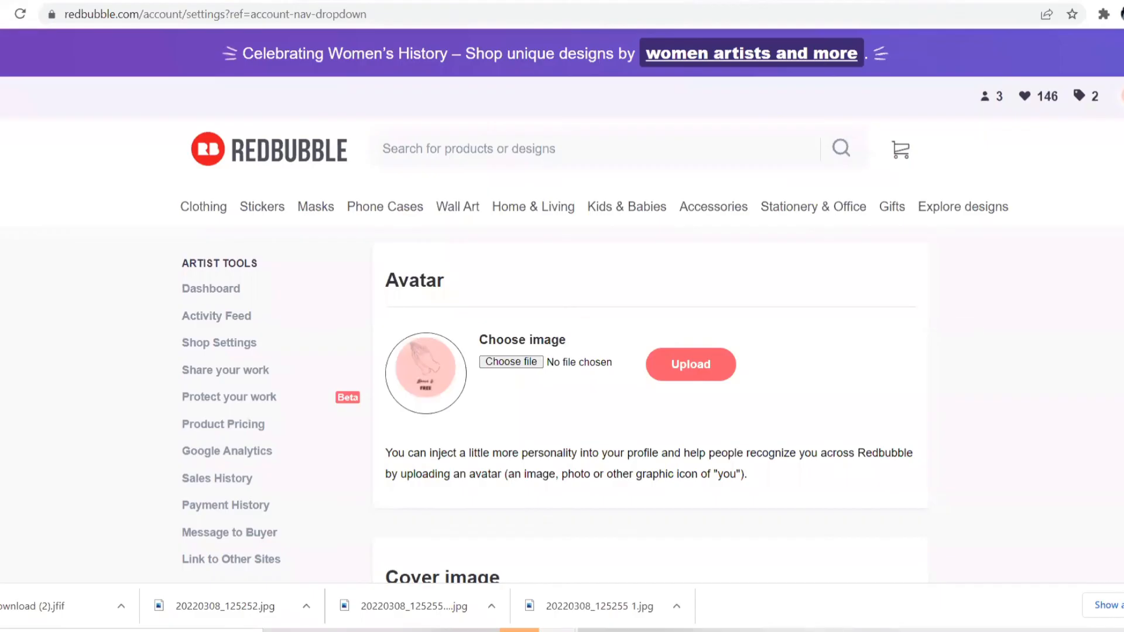
# Scroll through the Edit Profile avatar and cover settings, then go to the Activity Feed.
pyautogui.scroll(-3)
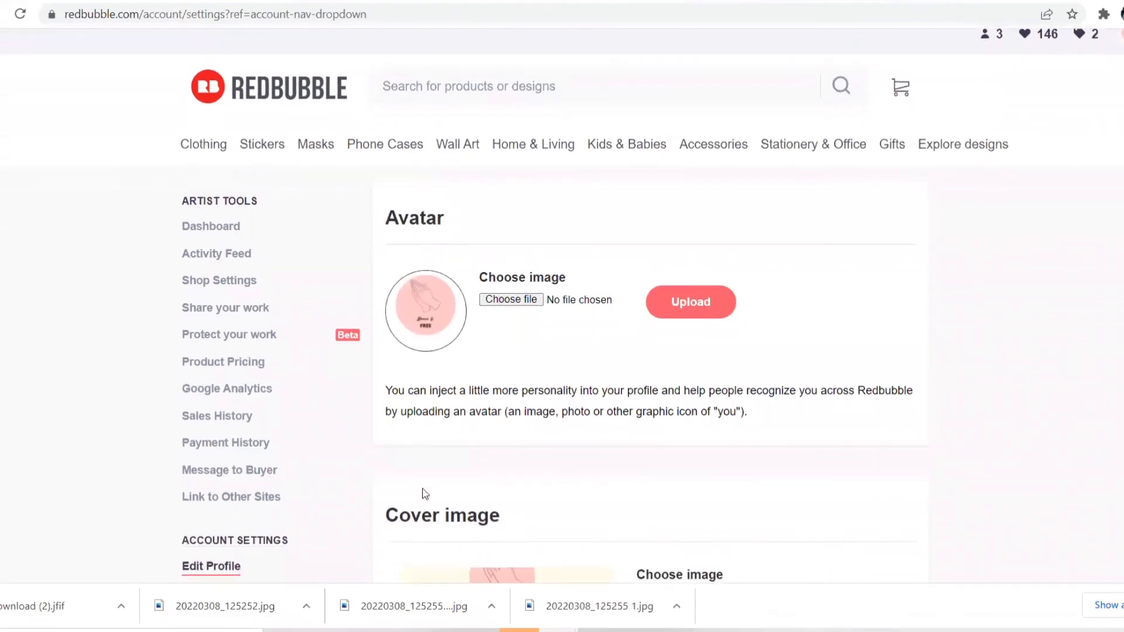
pyautogui.scroll(-3)
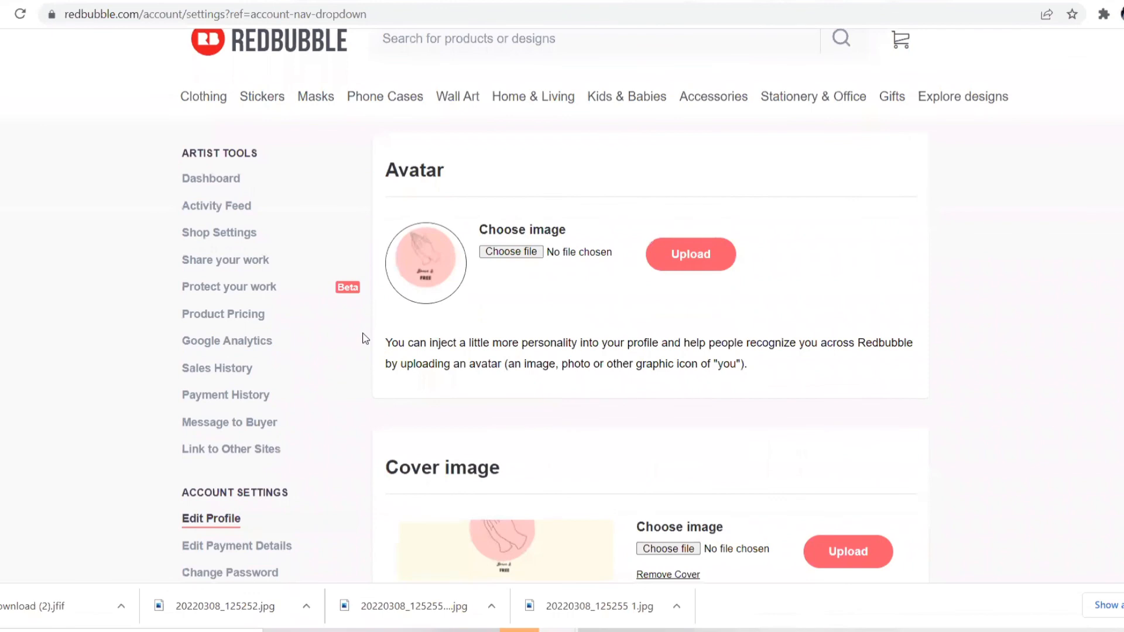
pyautogui.moveTo(239, 205)
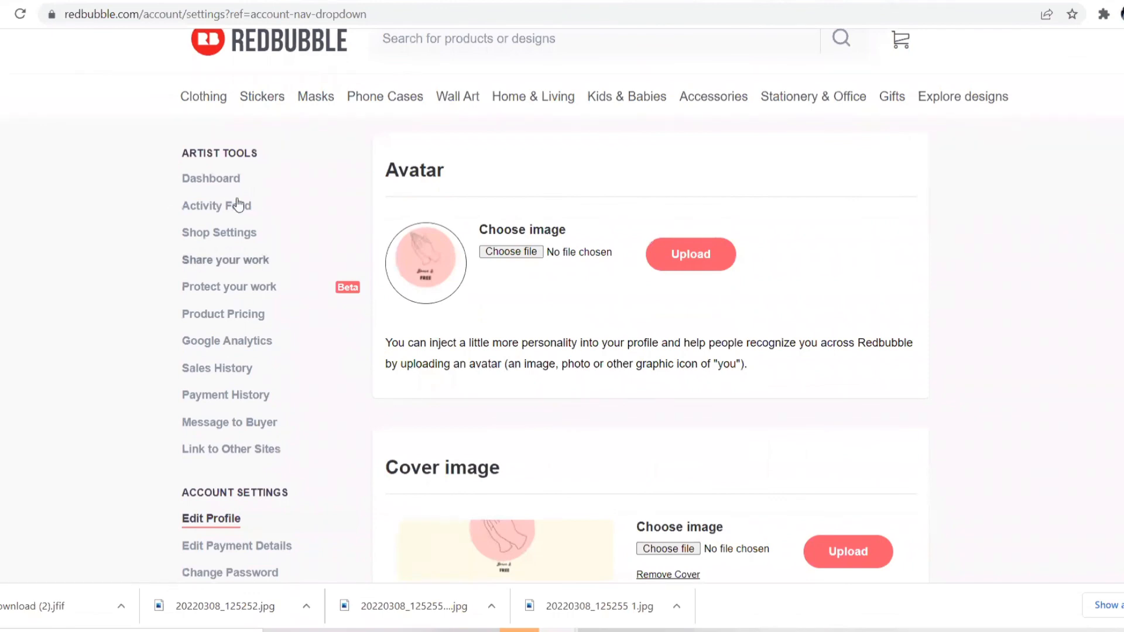
pyautogui.click(216, 205)
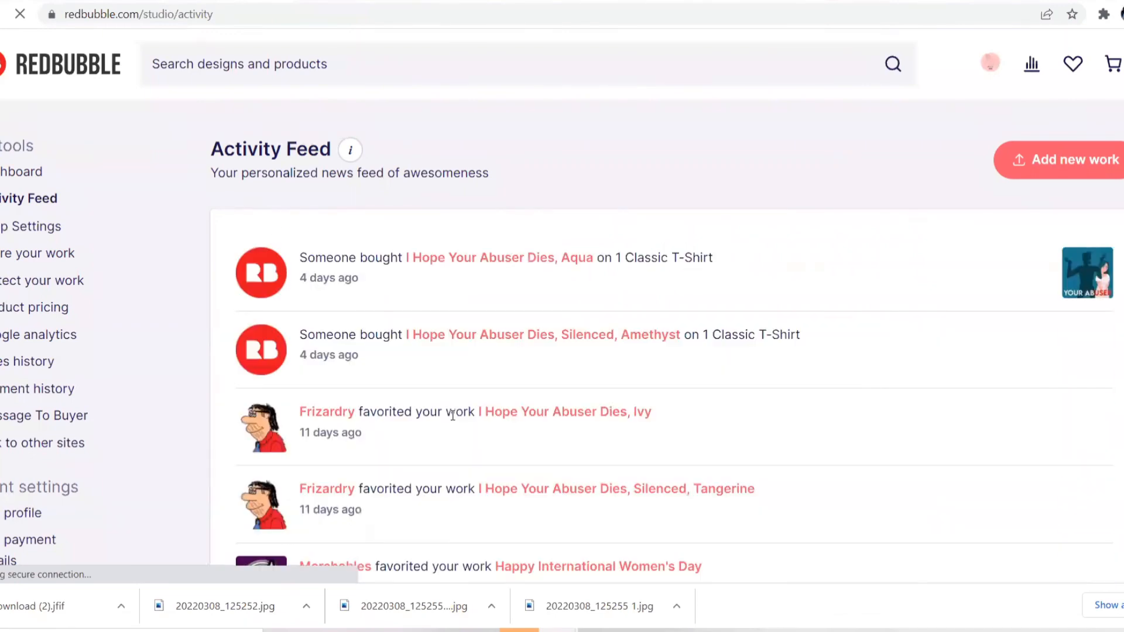
# Review recent T-shirt sales and favourites in the Activity Feed, then go to Google Analytics settings.
pyautogui.scroll(-3)
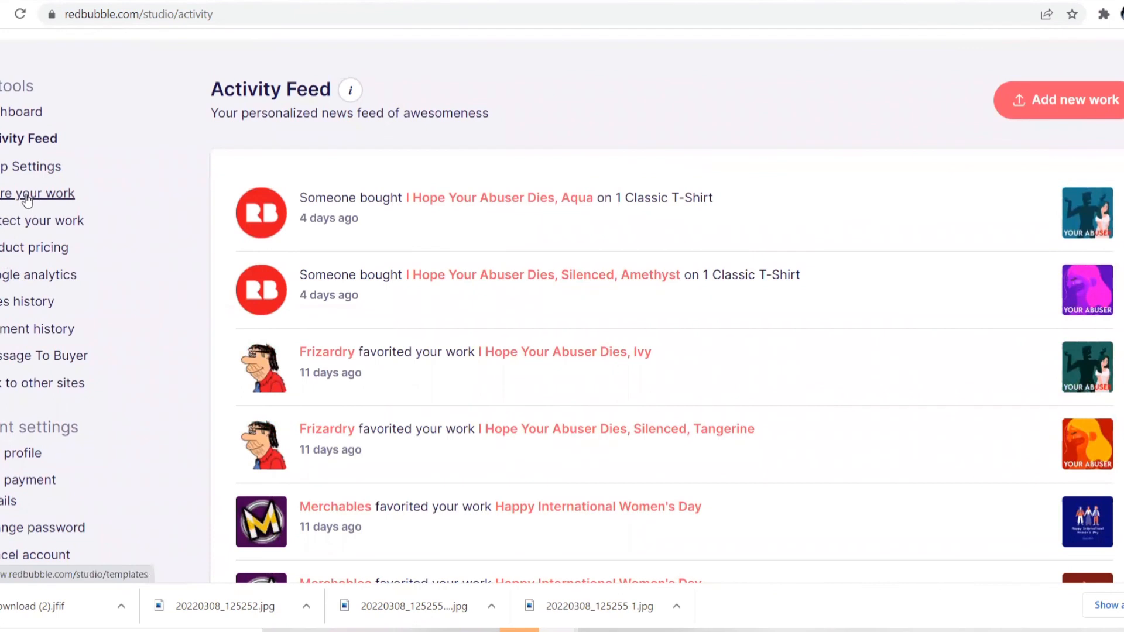
pyautogui.scroll(-3)
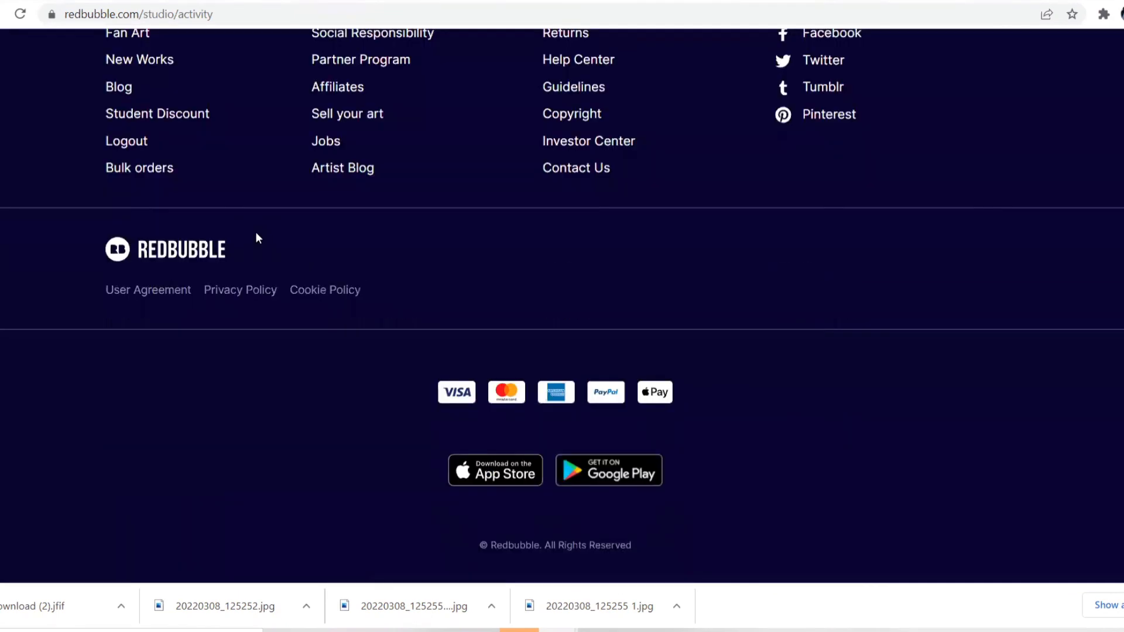
pyautogui.scroll(3)
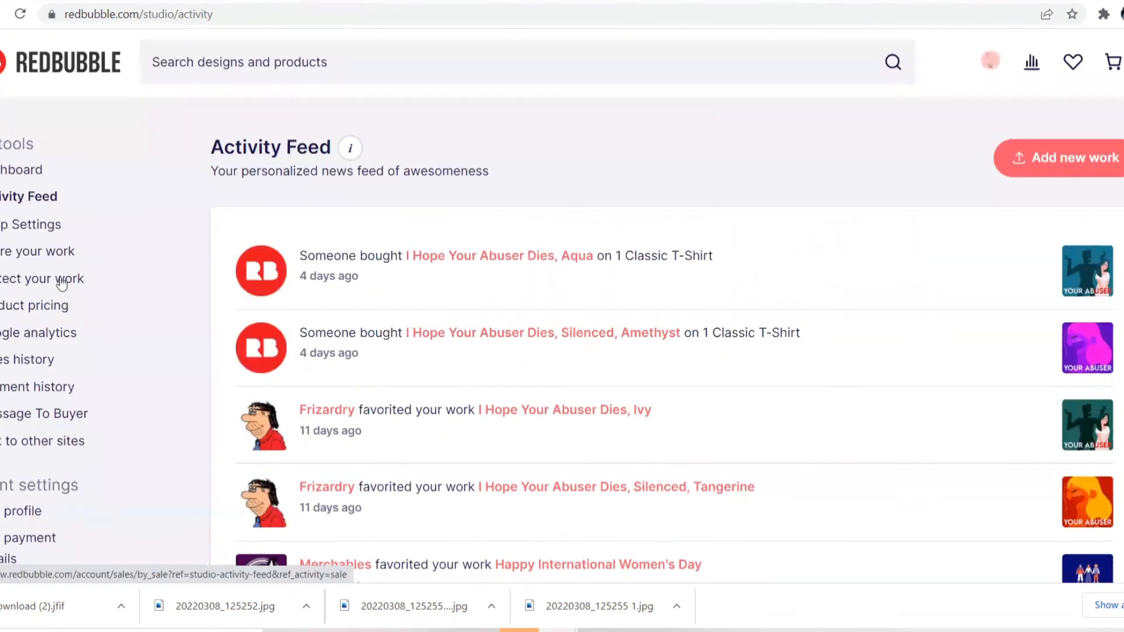
pyautogui.click(39, 332)
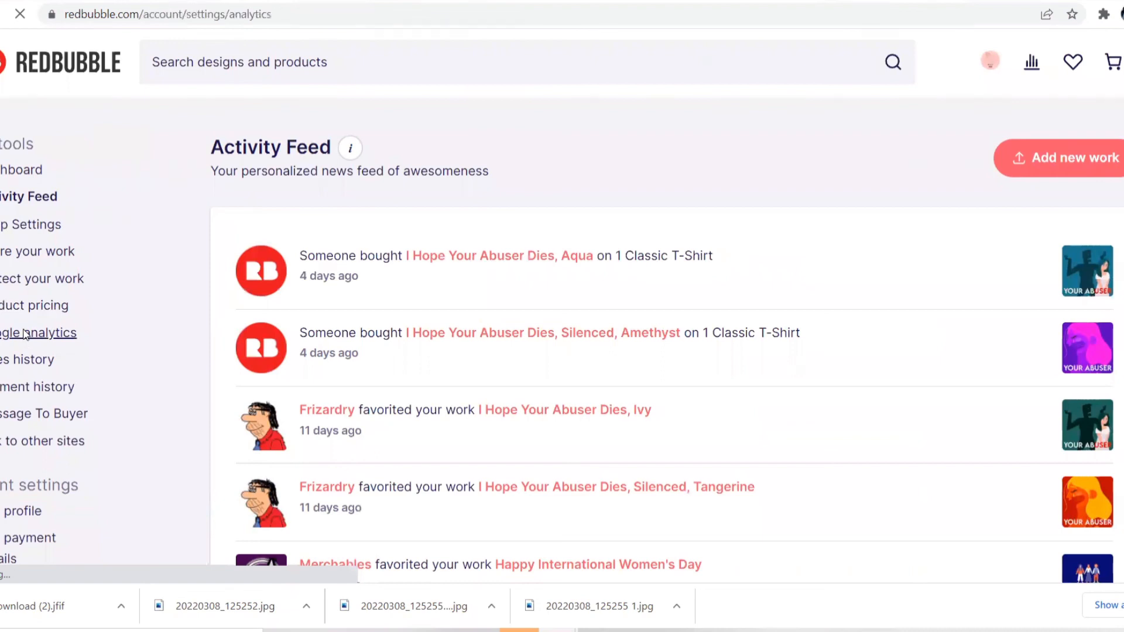
pyautogui.click(38, 332)
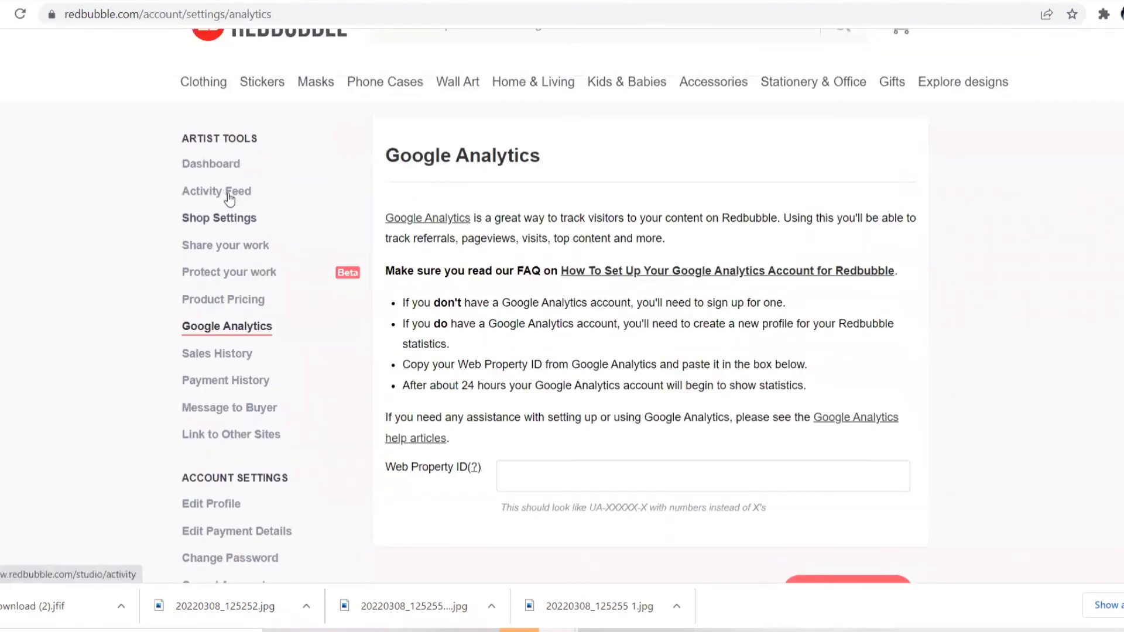
pyautogui.moveTo(216, 354)
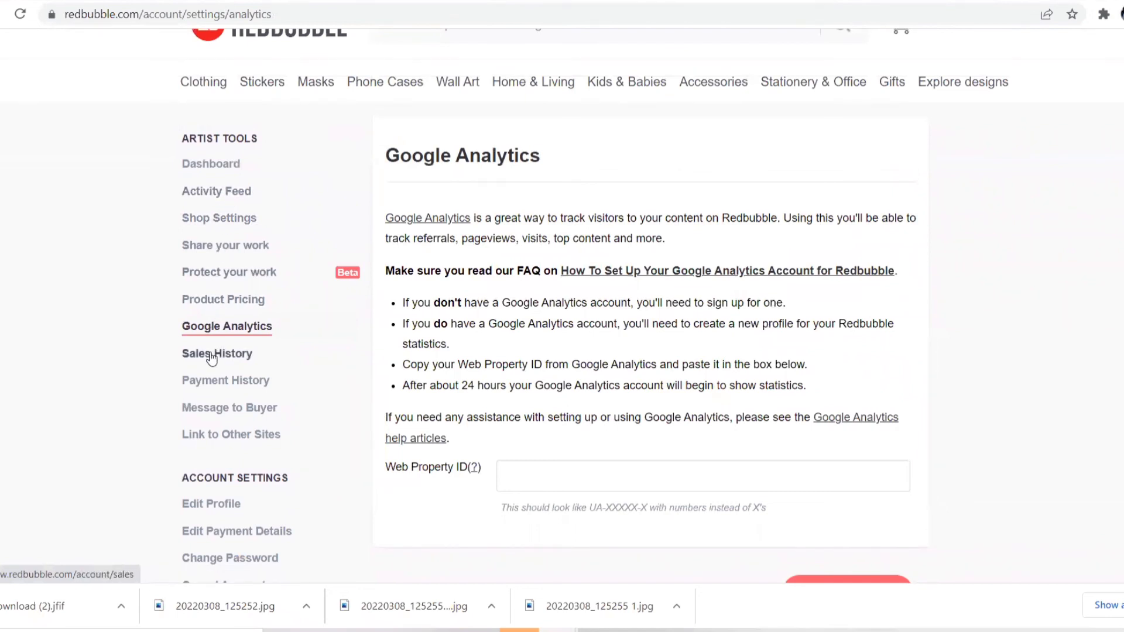
# View the two Classic T-Shirt orders totalling £33.40, then go to Share your work.
pyautogui.click(216, 353)
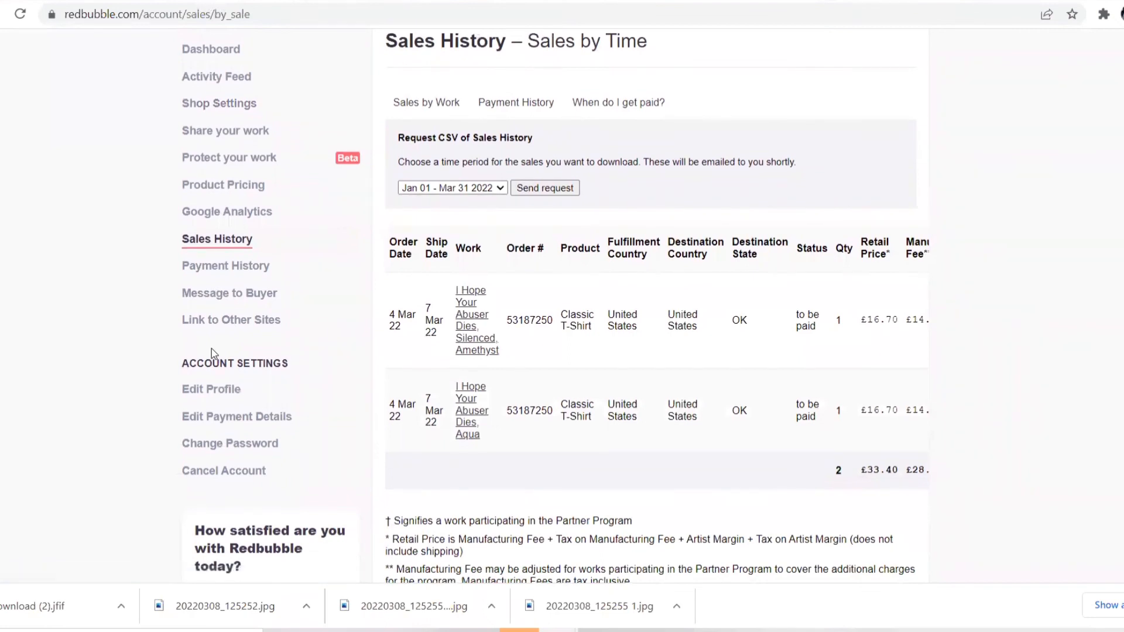
pyautogui.scroll(-3)
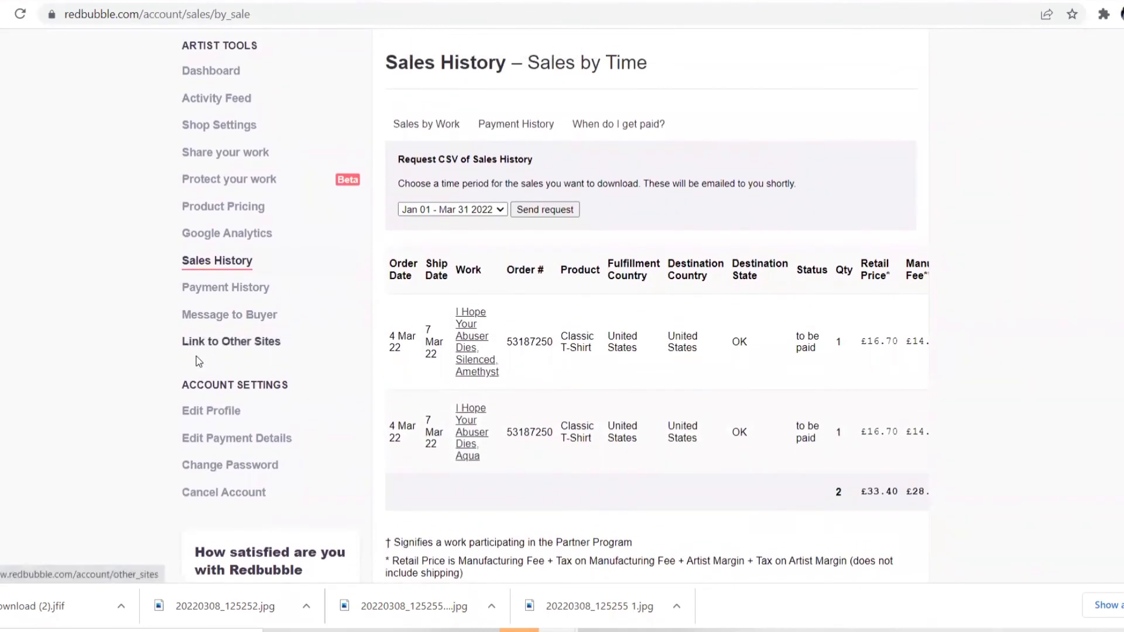
pyautogui.moveTo(221, 313)
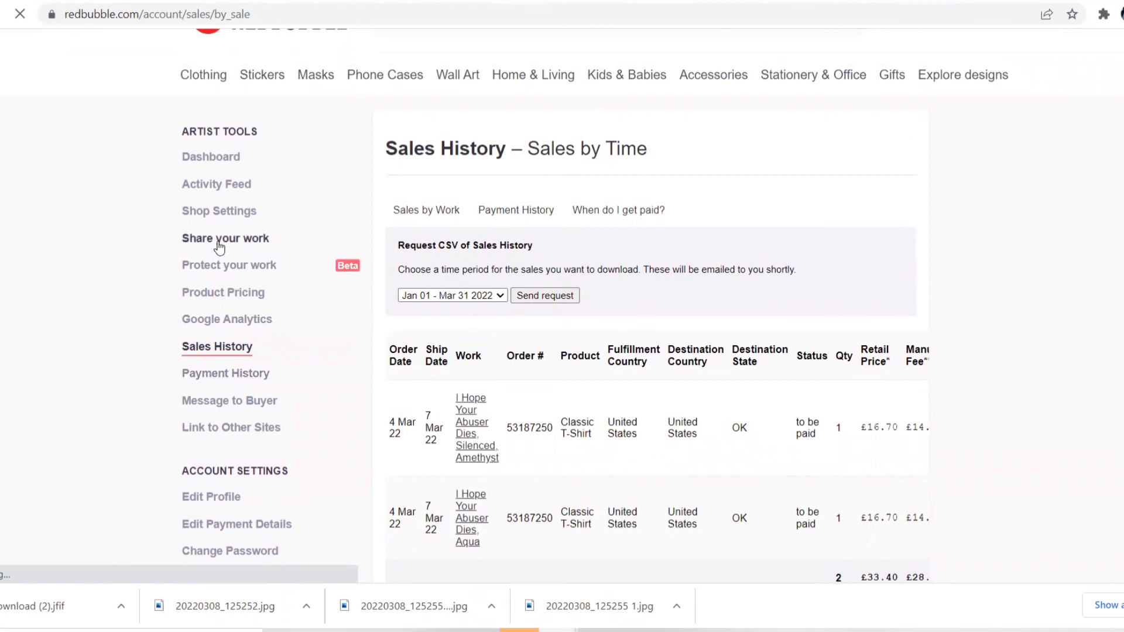
pyautogui.click(225, 238)
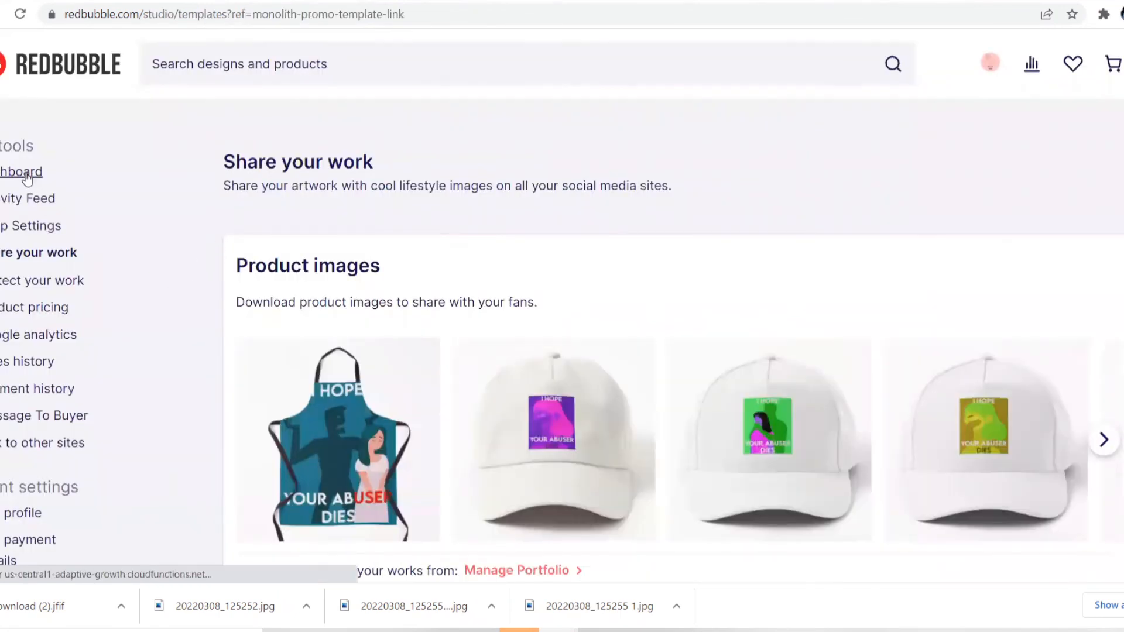
# Open the shop dashboard and scroll down to the Audience Traffic Sources chart.
pyautogui.click(21, 172)
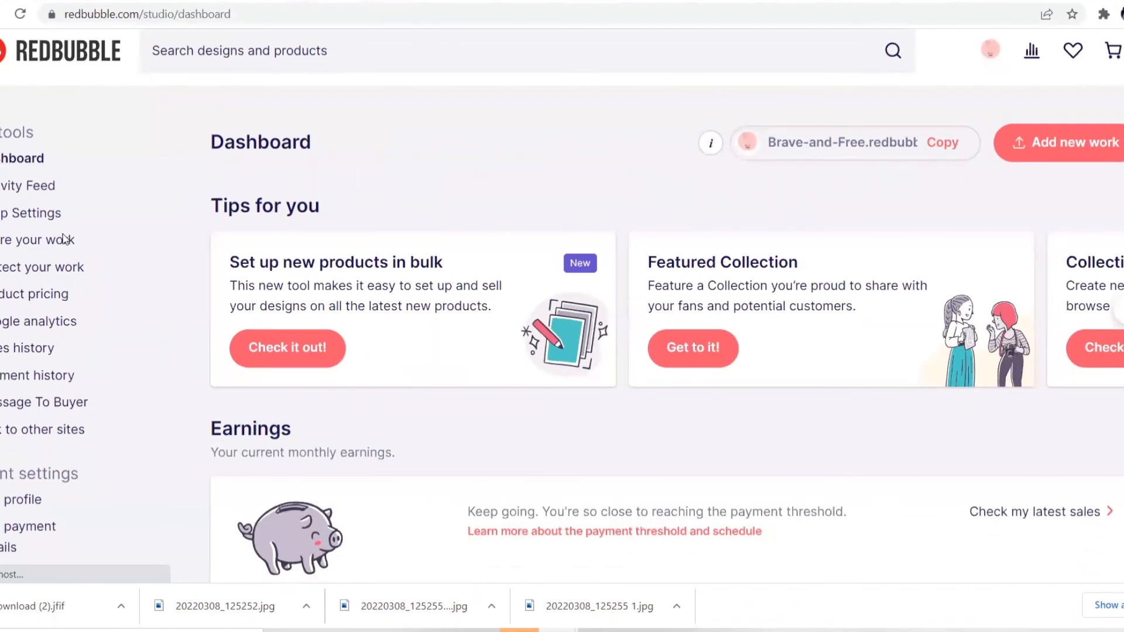
pyautogui.scroll(-3)
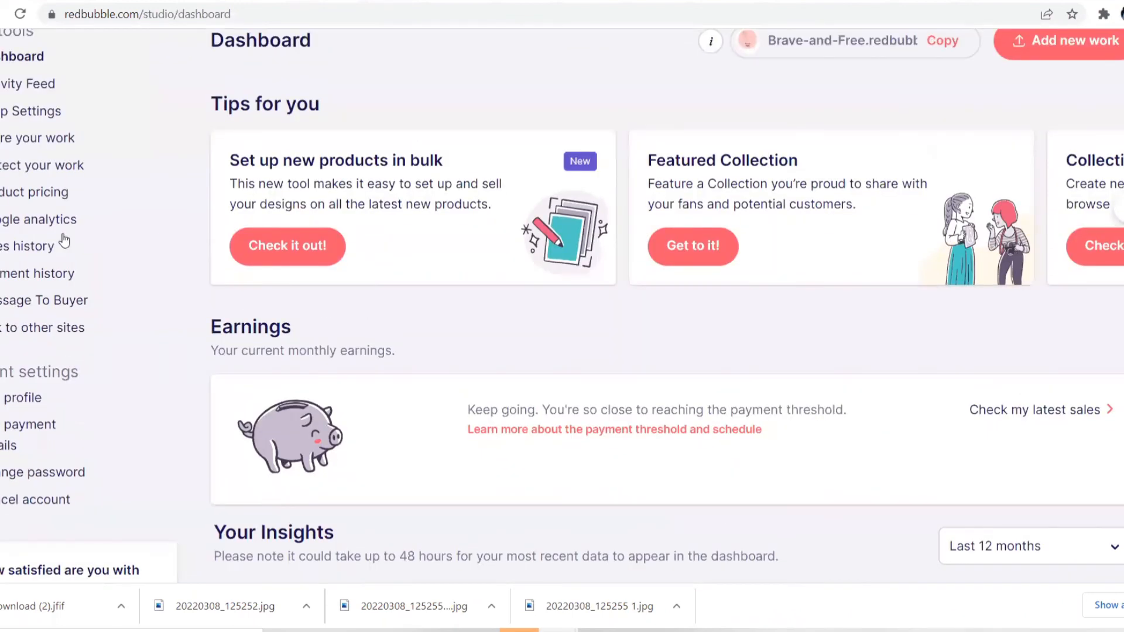
pyautogui.scroll(-3)
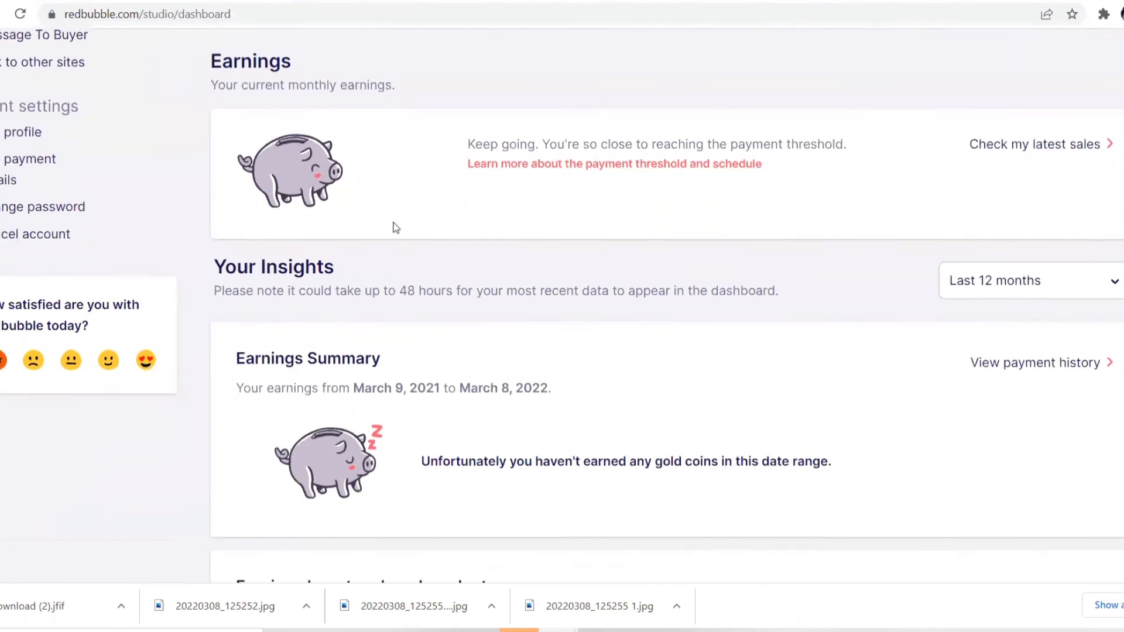
pyautogui.scroll(-3)
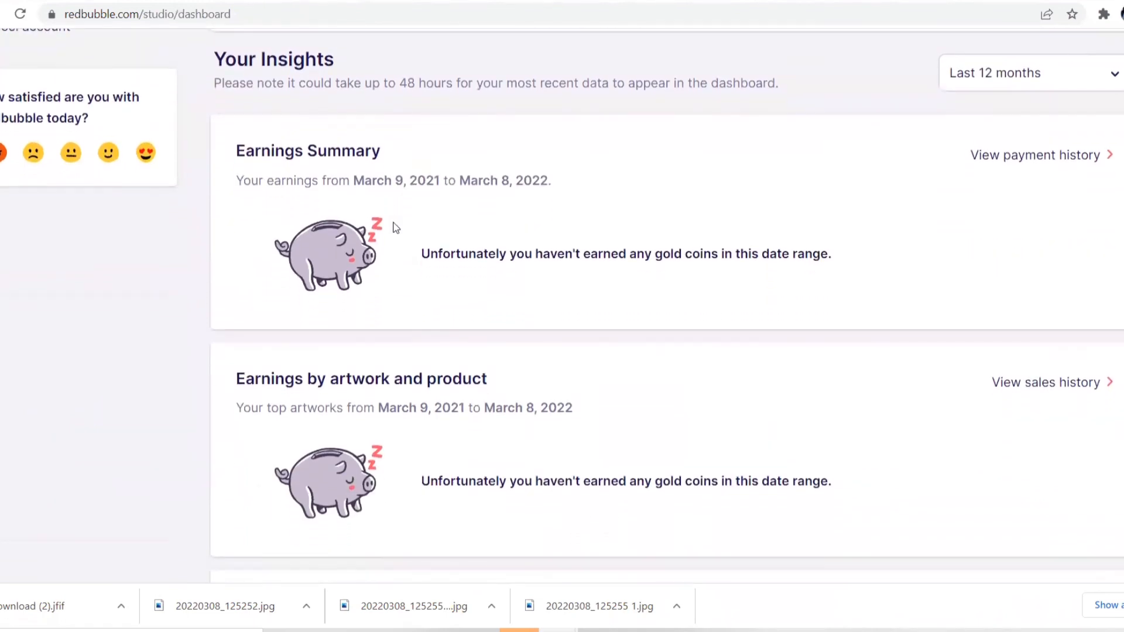
pyautogui.scroll(-3)
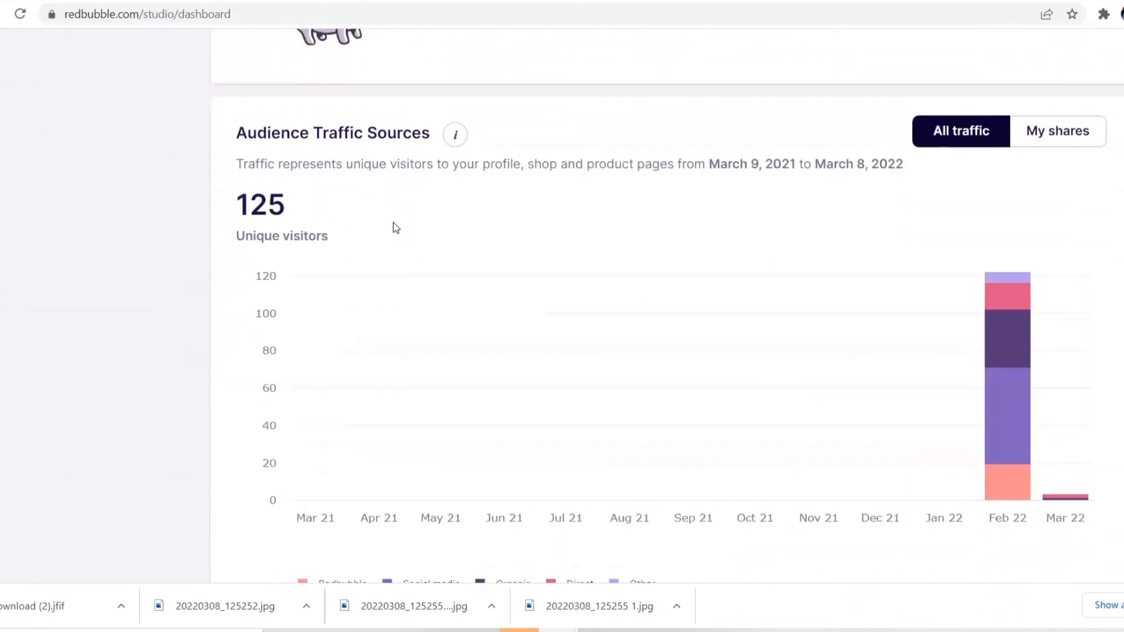
pyautogui.scroll(-3)
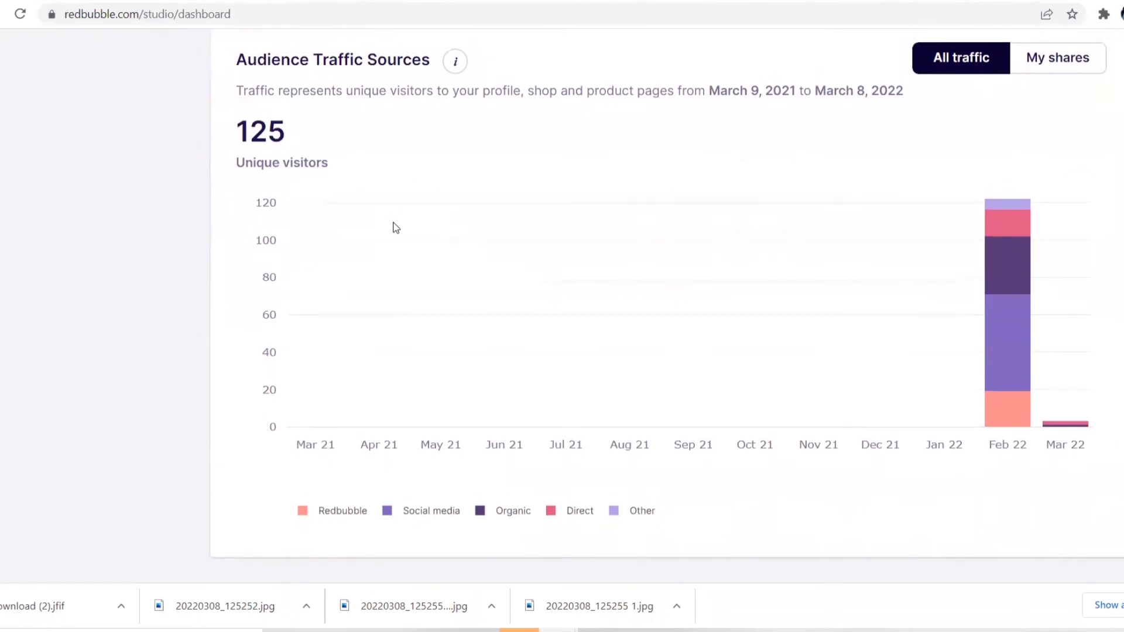
pyautogui.scroll(-3)
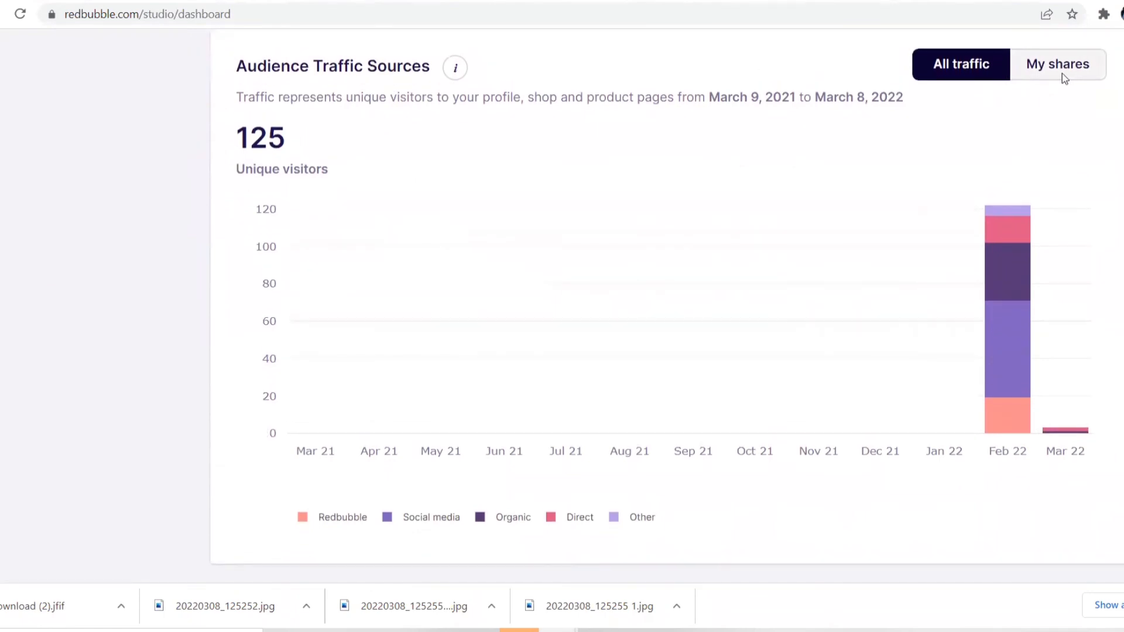
# Compare My shares traffic with all traffic: 125 unique visitors, mostly social media.
pyautogui.click(1056, 64)
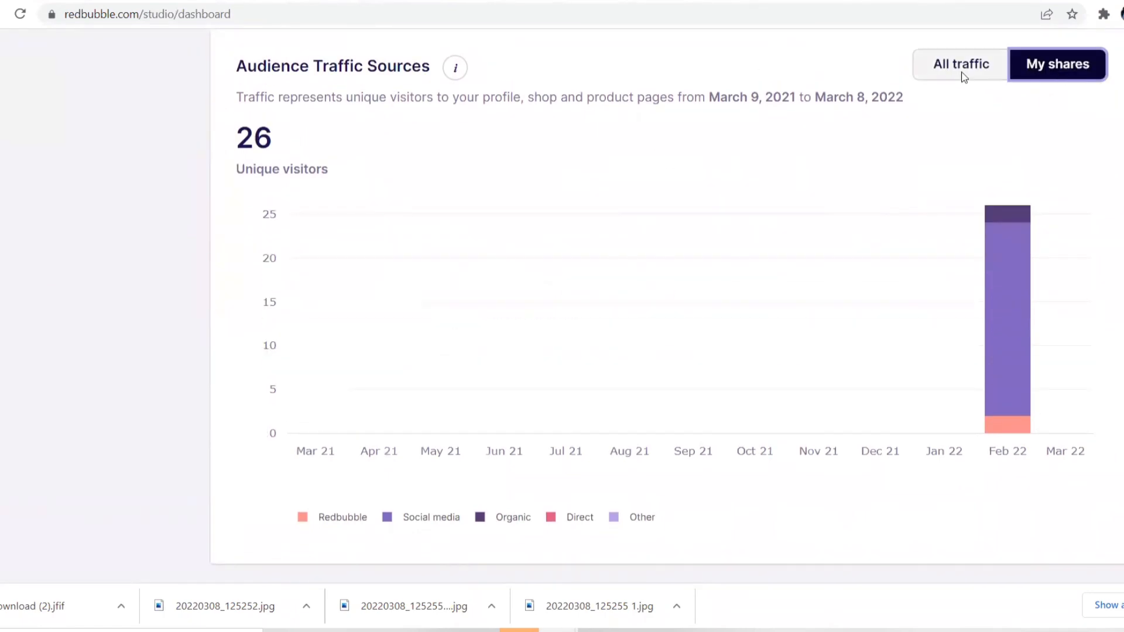
pyautogui.click(960, 64)
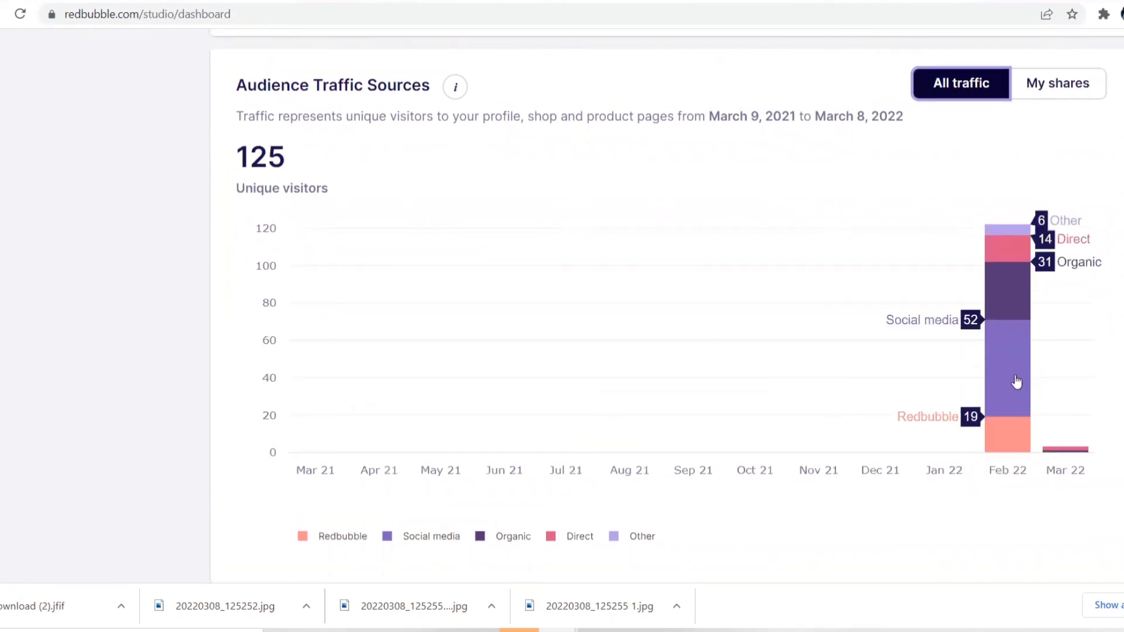
pyautogui.scroll(-3)
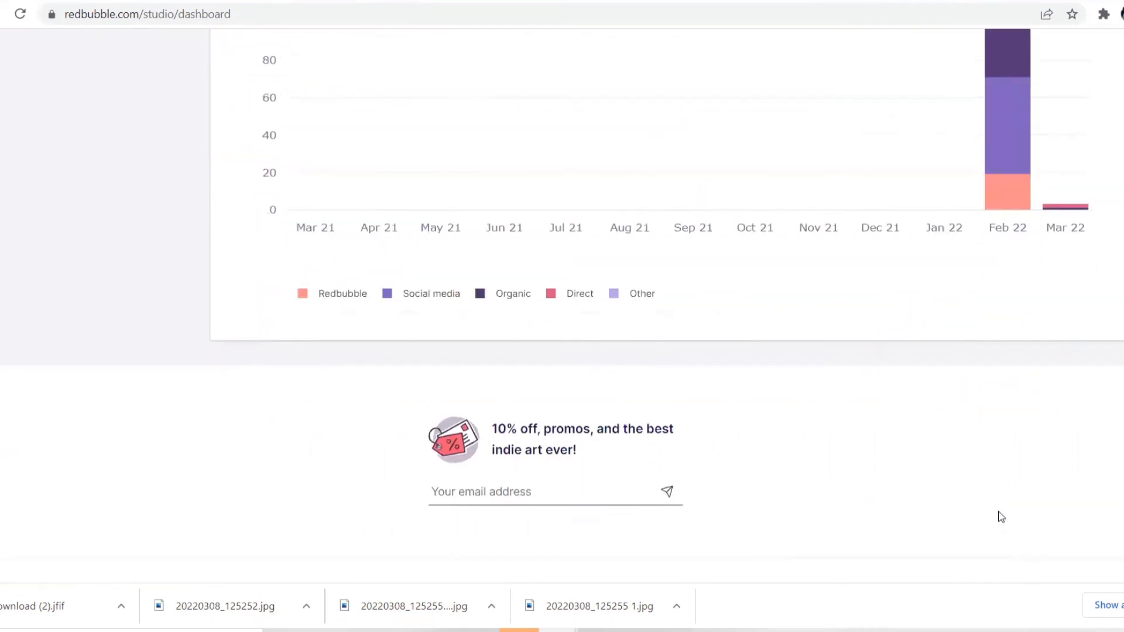